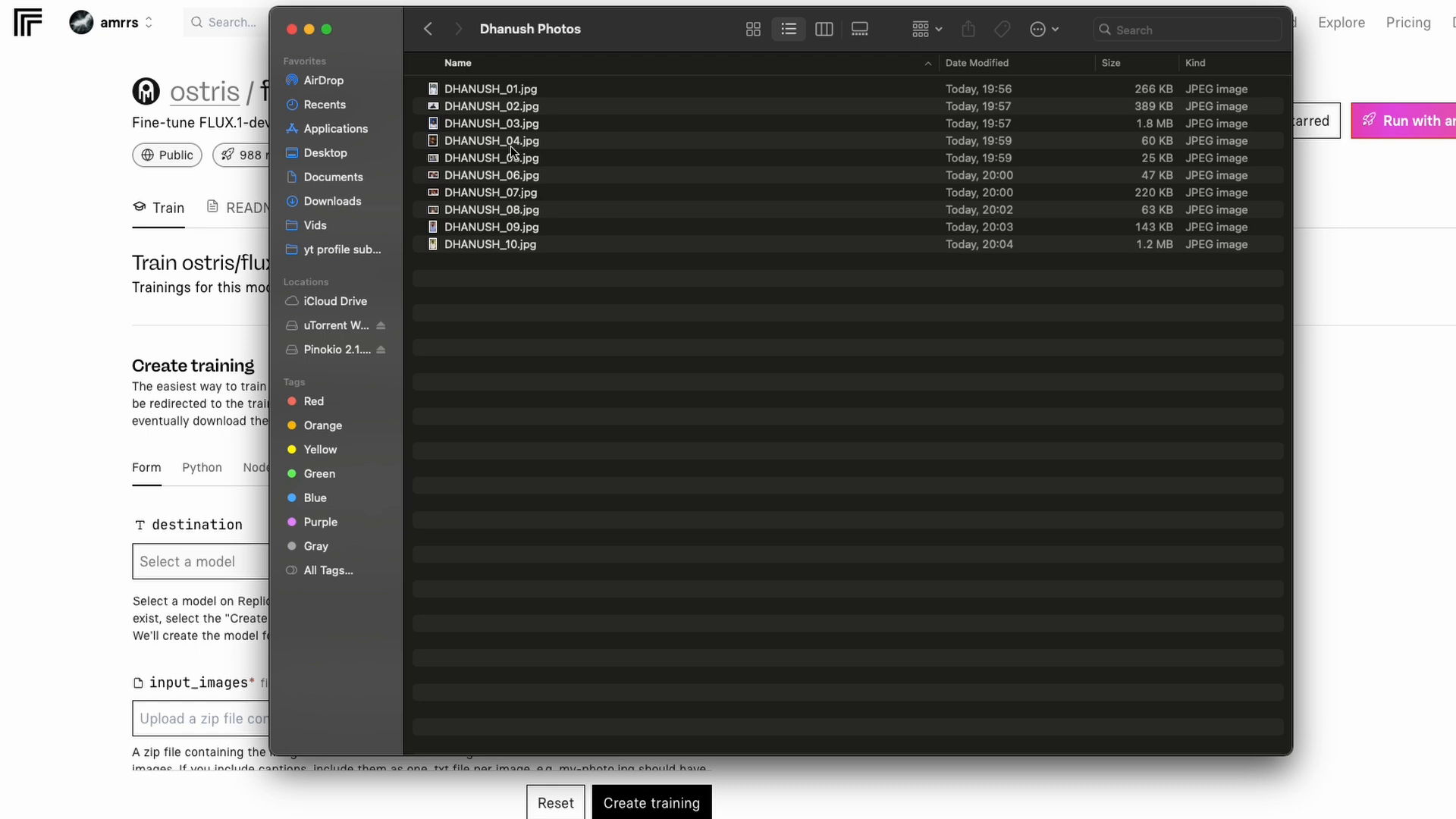
Show the Dhanush Photos images as large previews and eject the mounted disk images
left_click(753, 29)
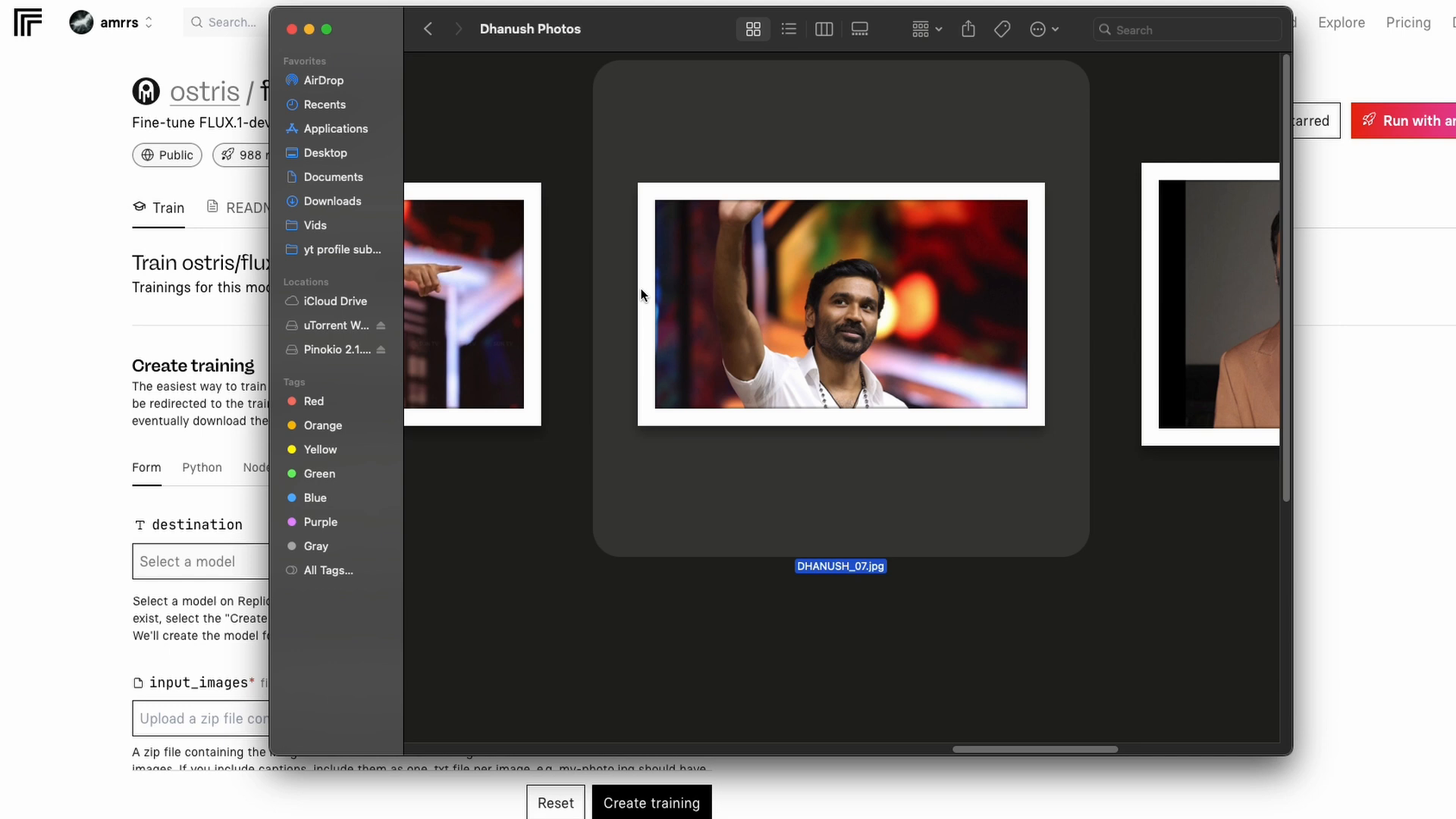
mouse_move(385, 361)
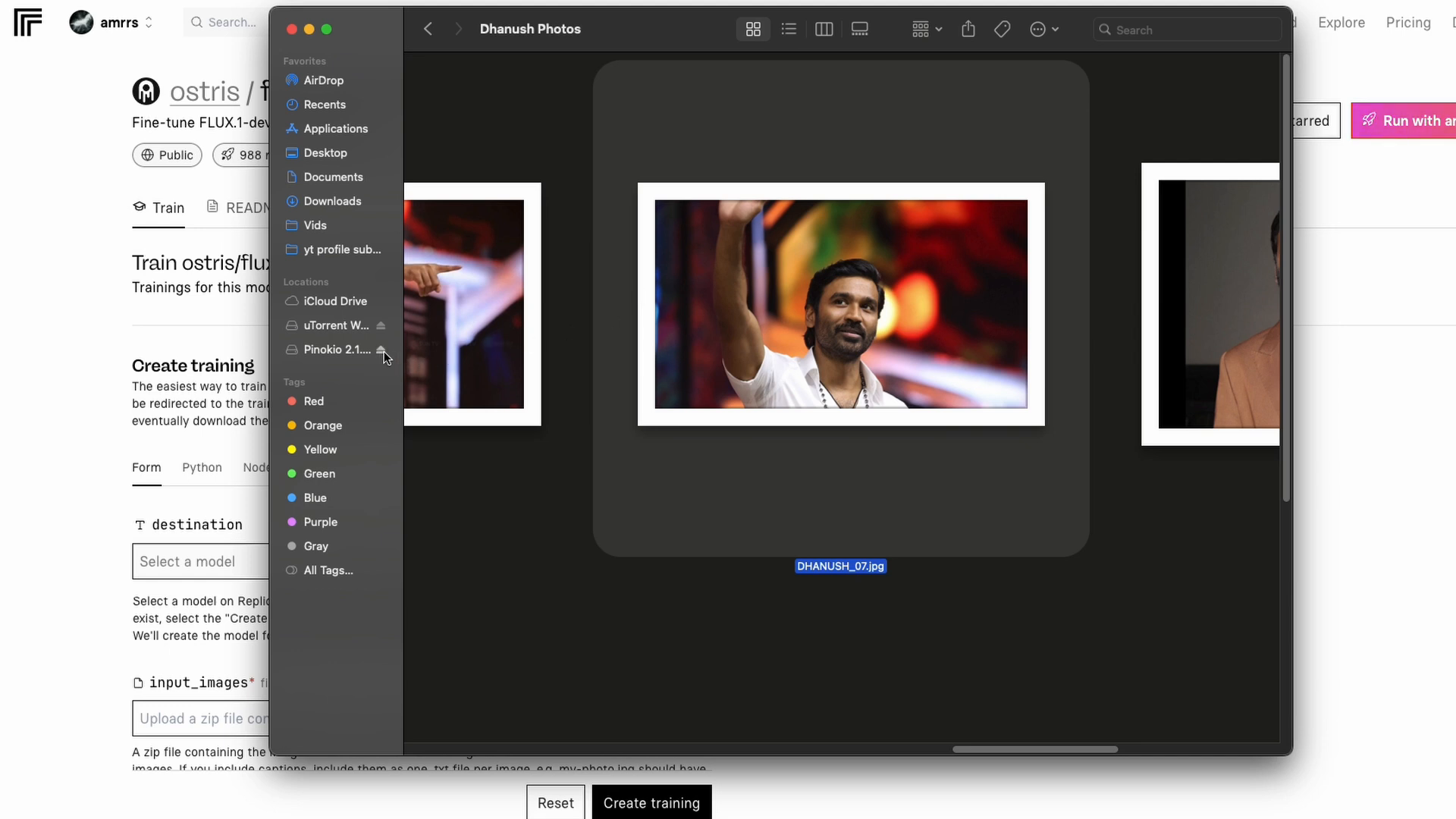
left_click(381, 350)
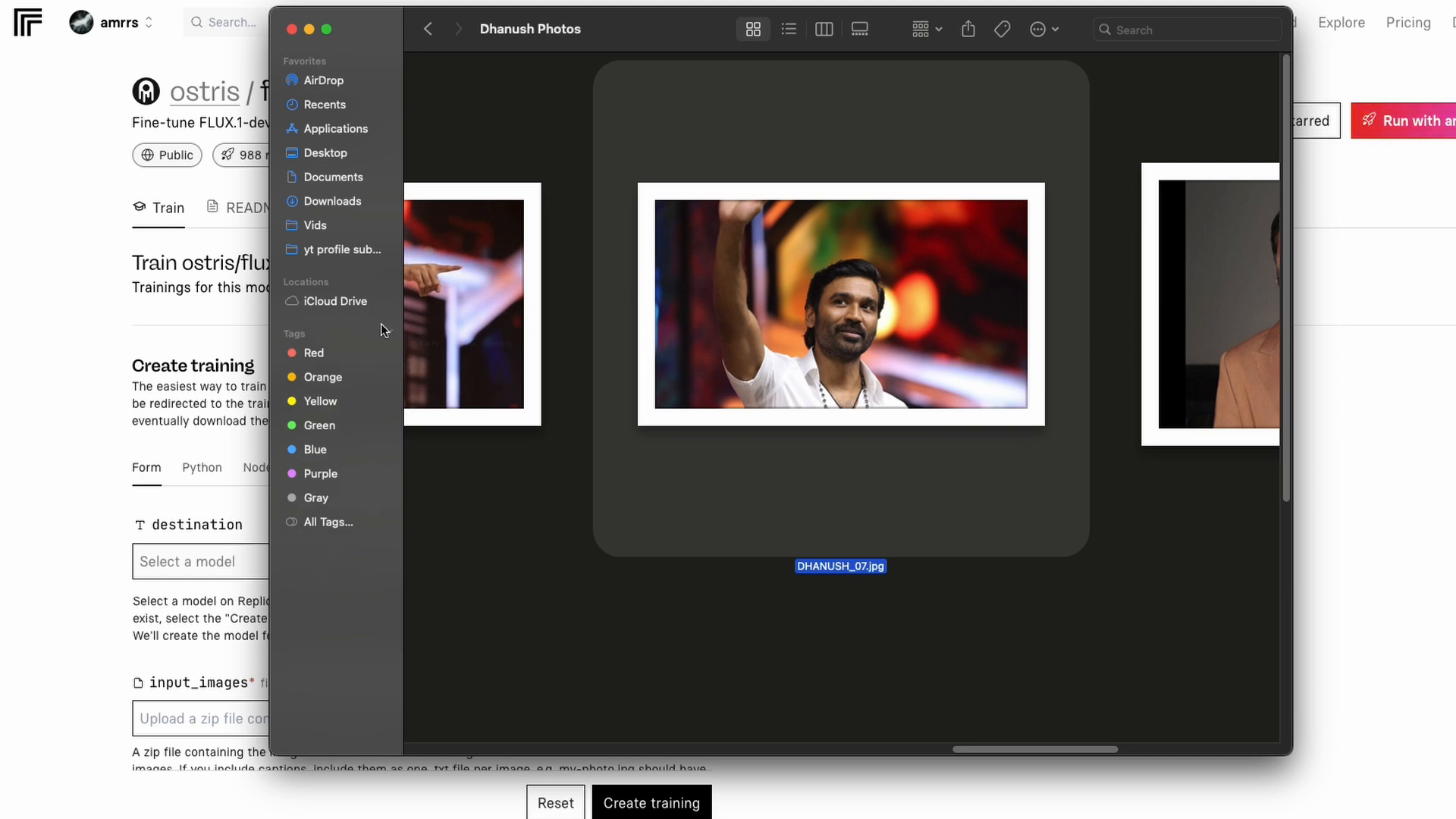
mouse_move(403, 516)
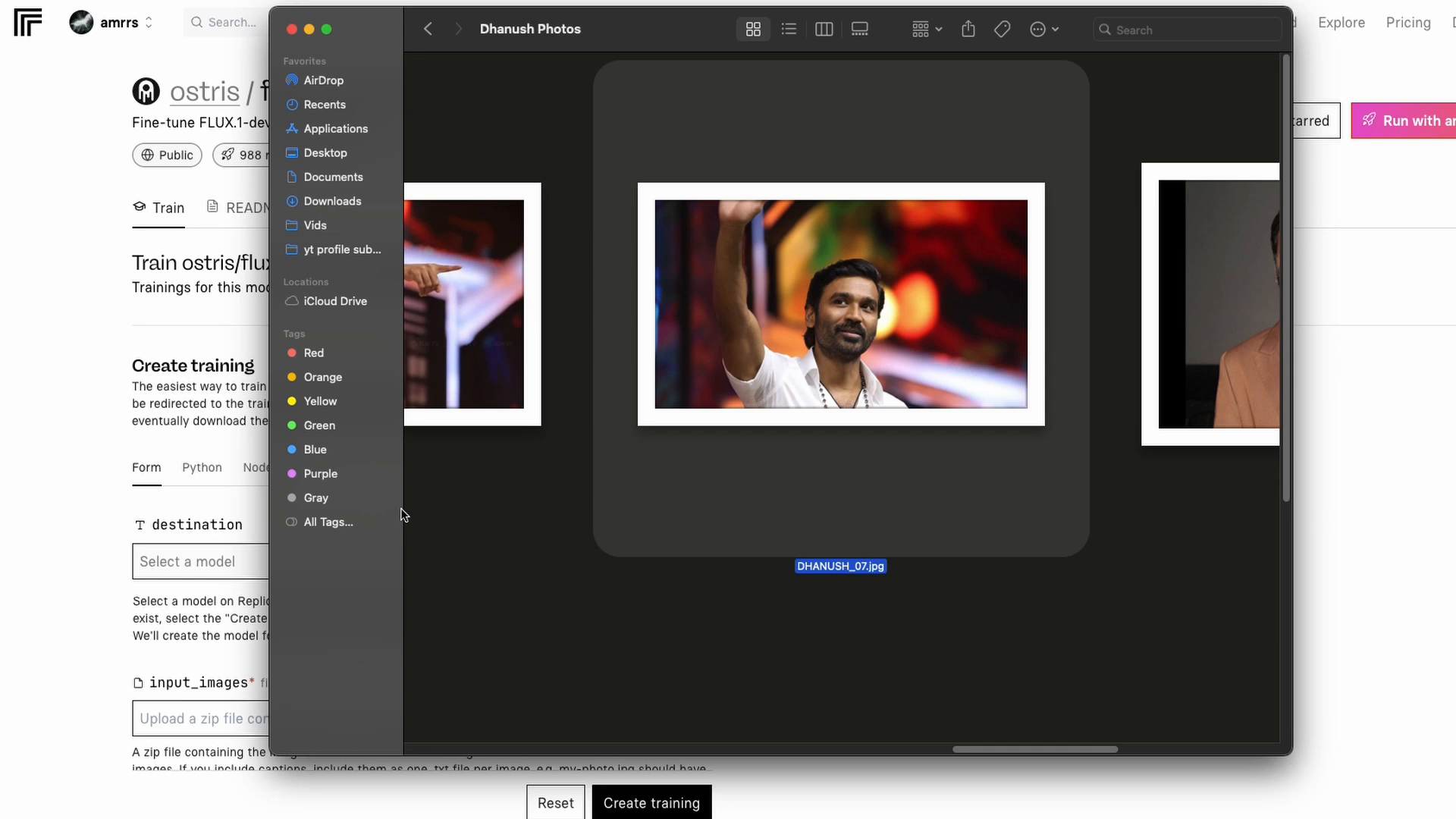
mouse_move(407, 511)
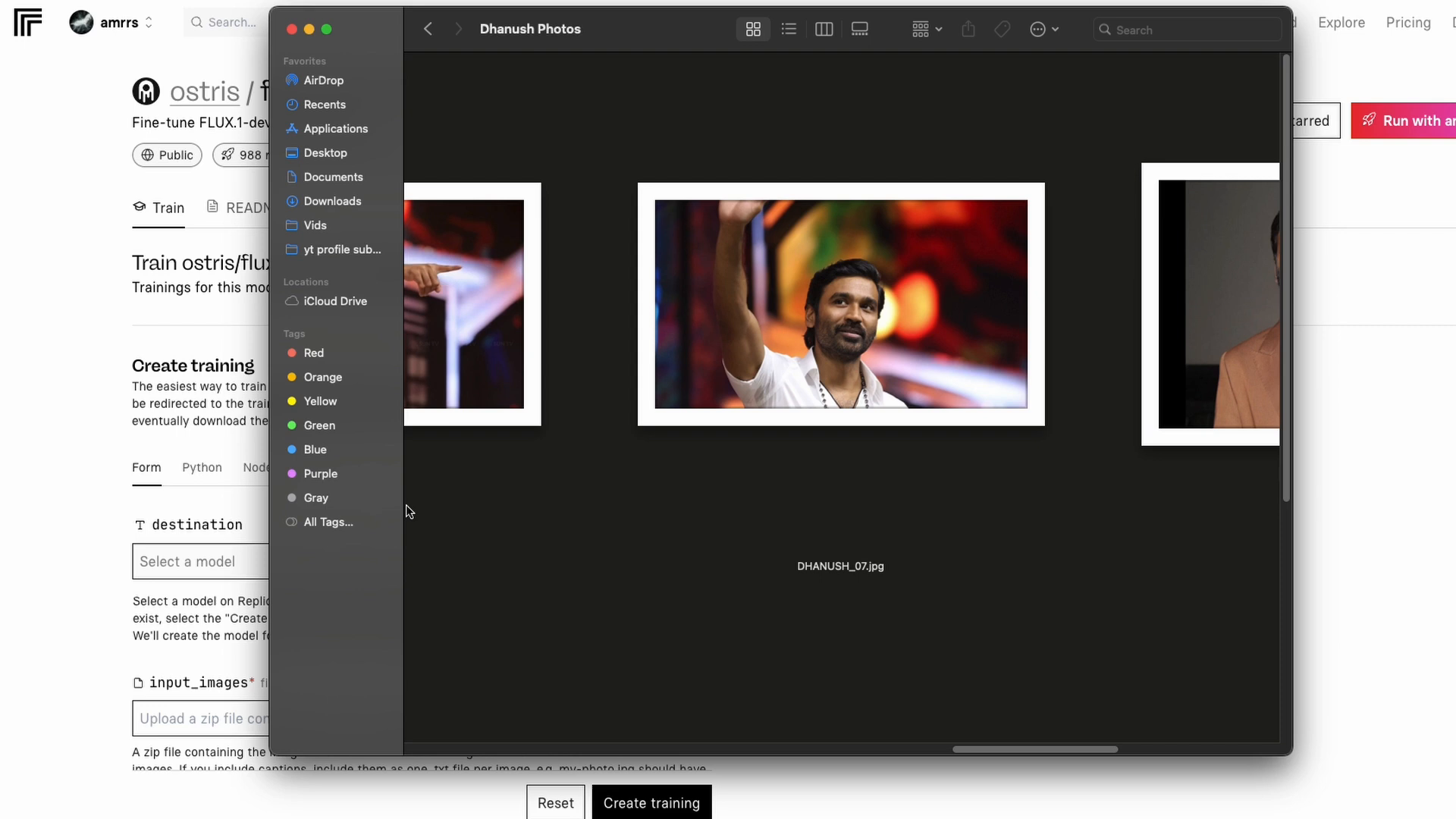
mouse_move(376, 521)
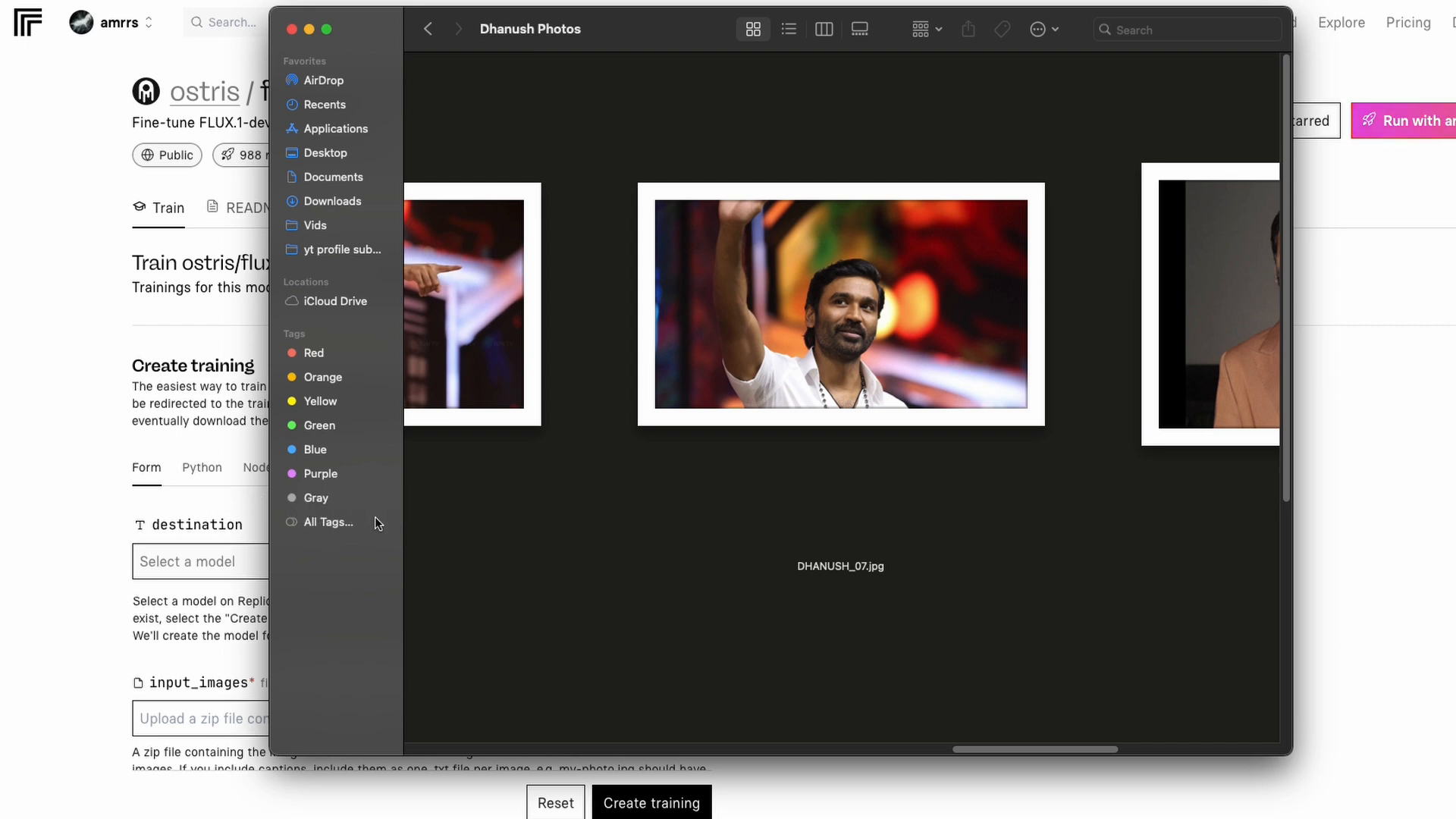
mouse_move(399, 713)
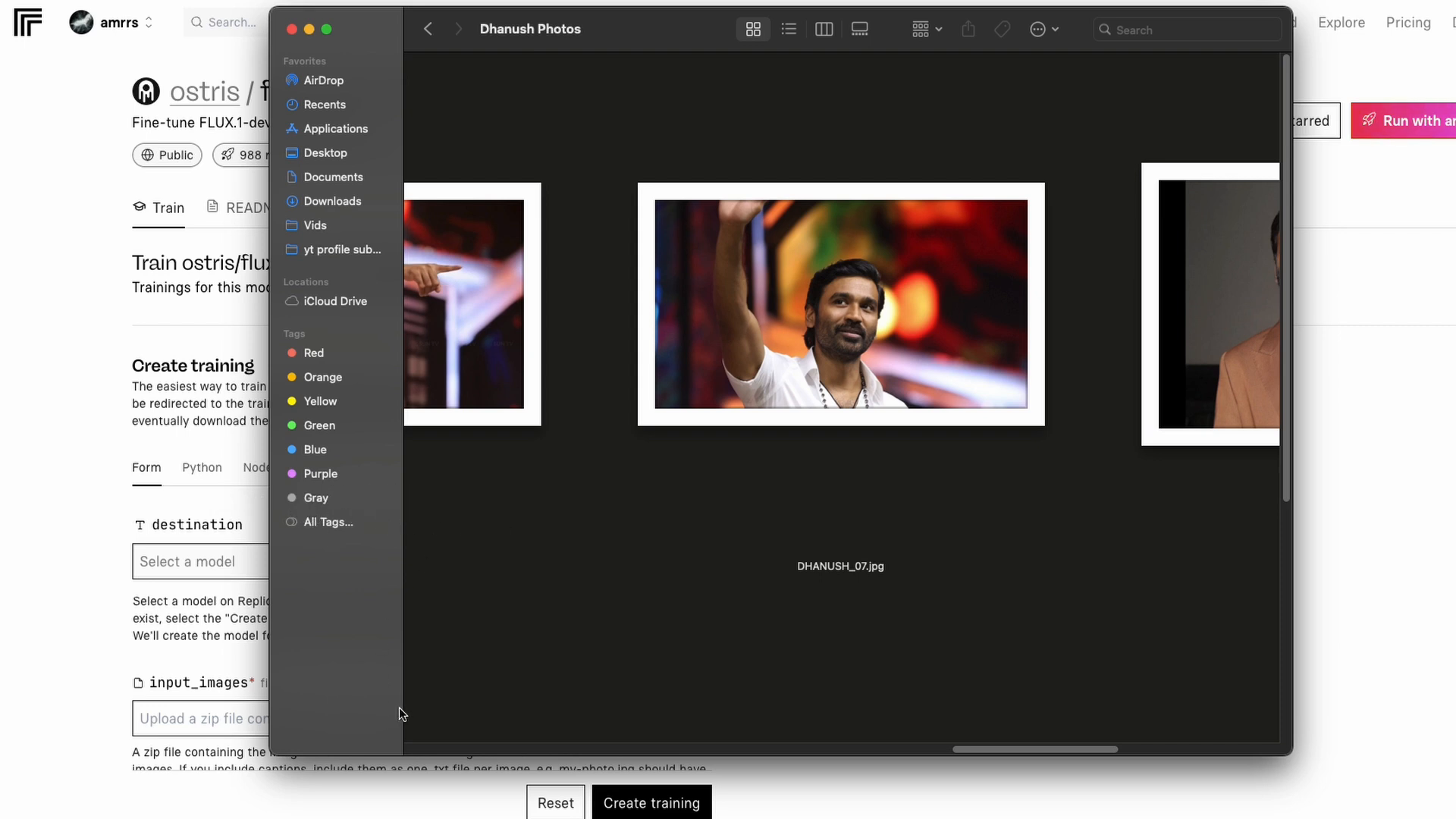
mouse_move(475, 703)
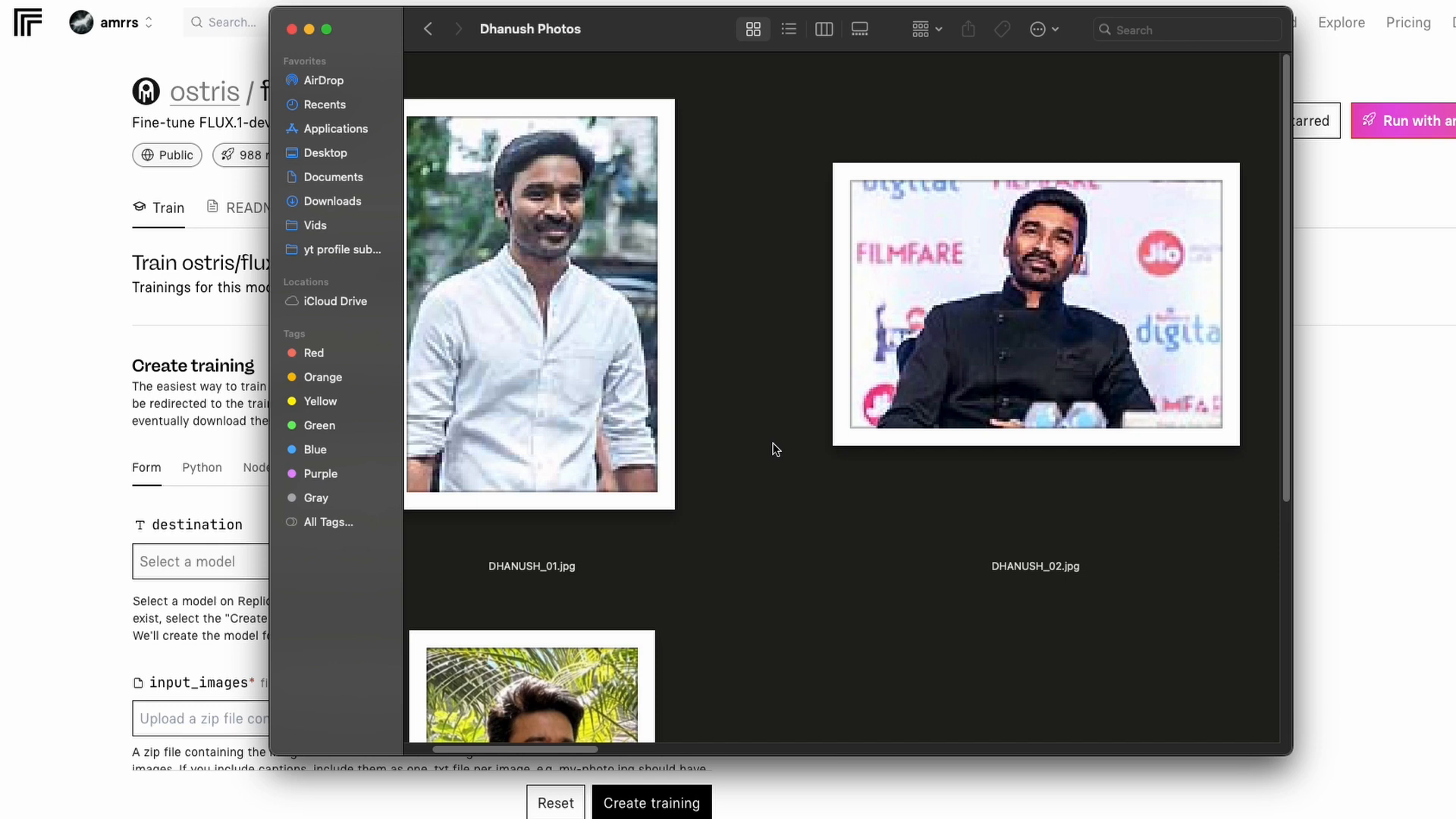
scroll("right", 3)
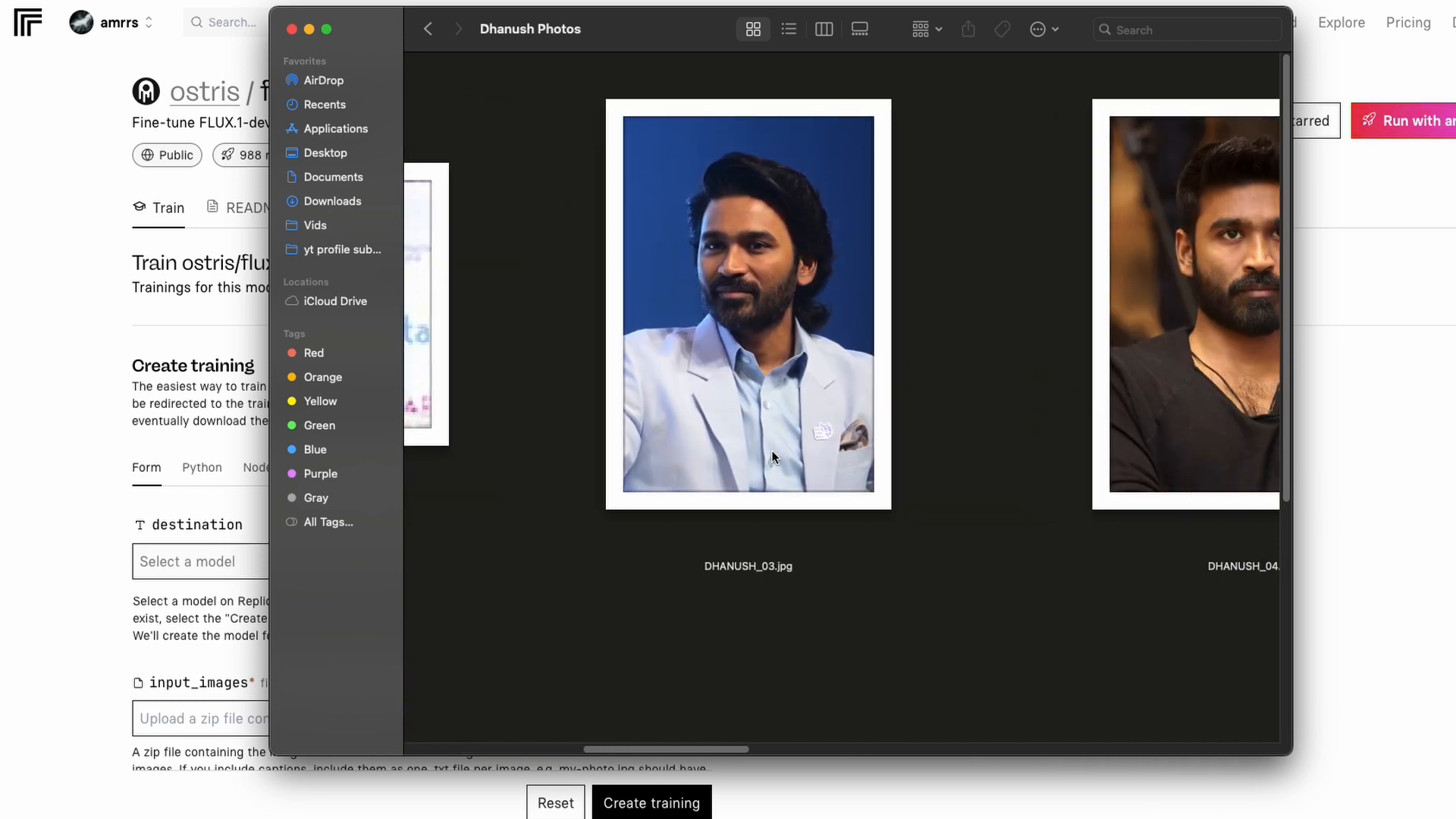
scroll("right", 3)
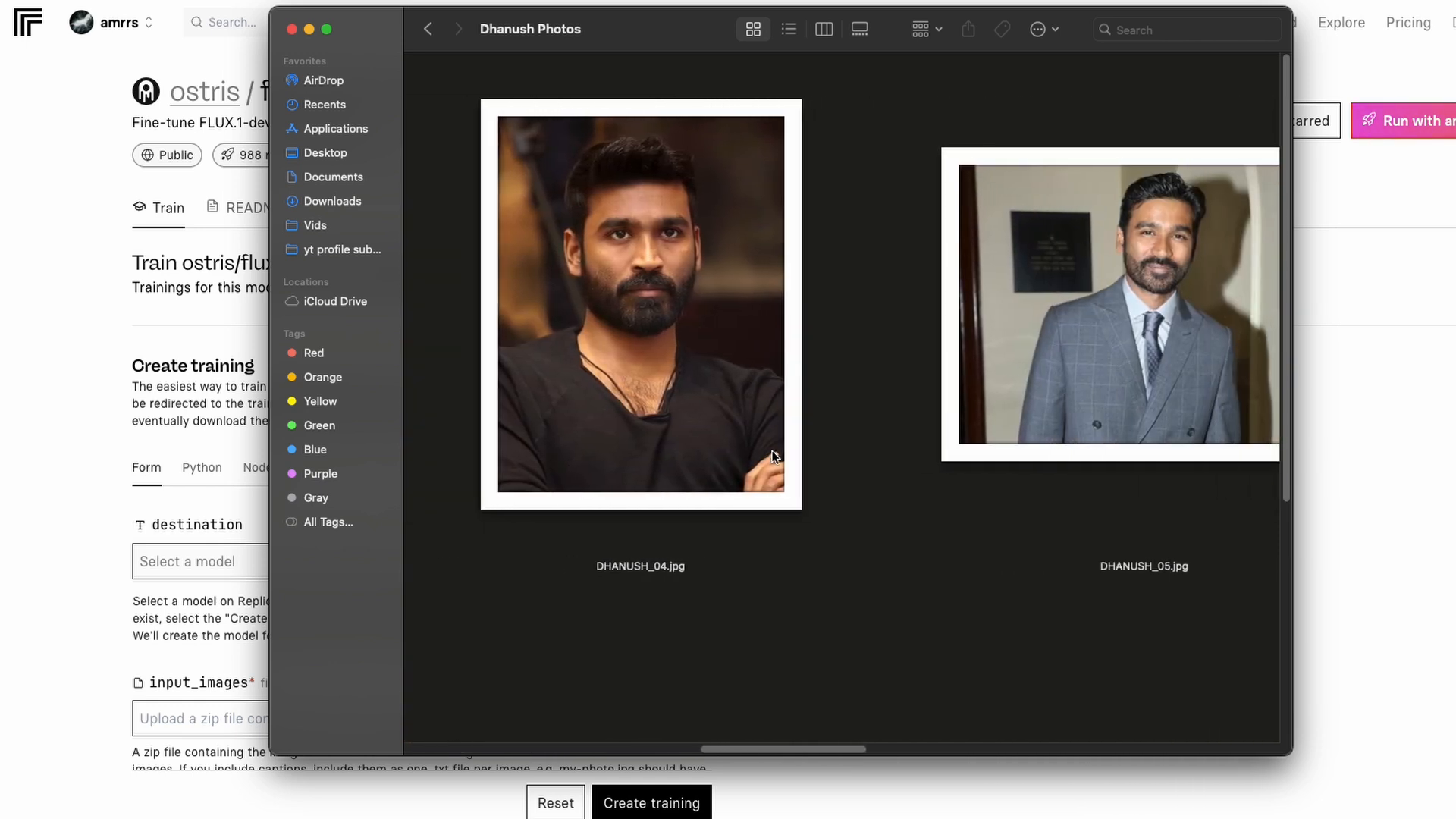
scroll("right", 3)
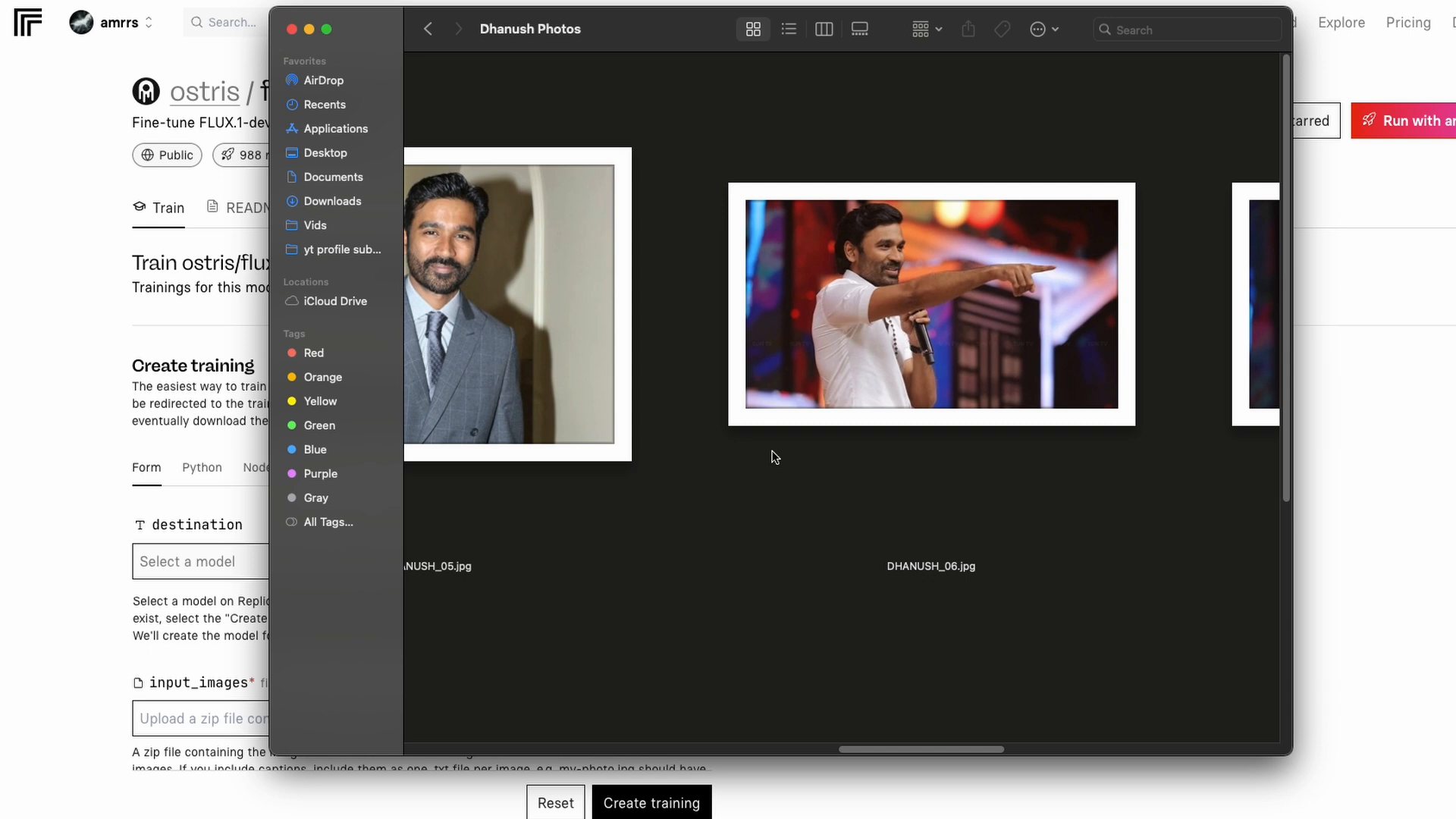
scroll("right", 3)
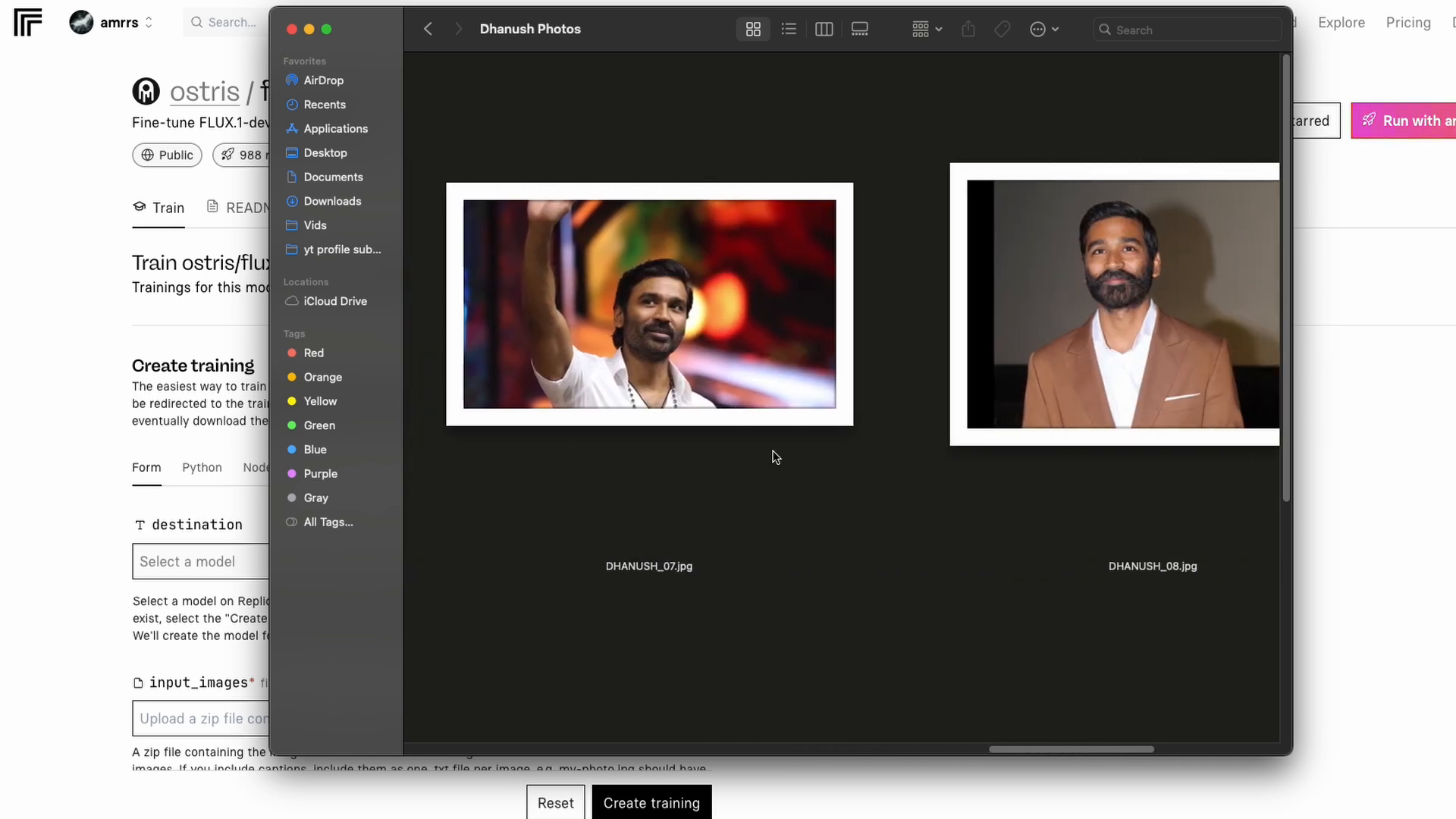
scroll("right", 3)
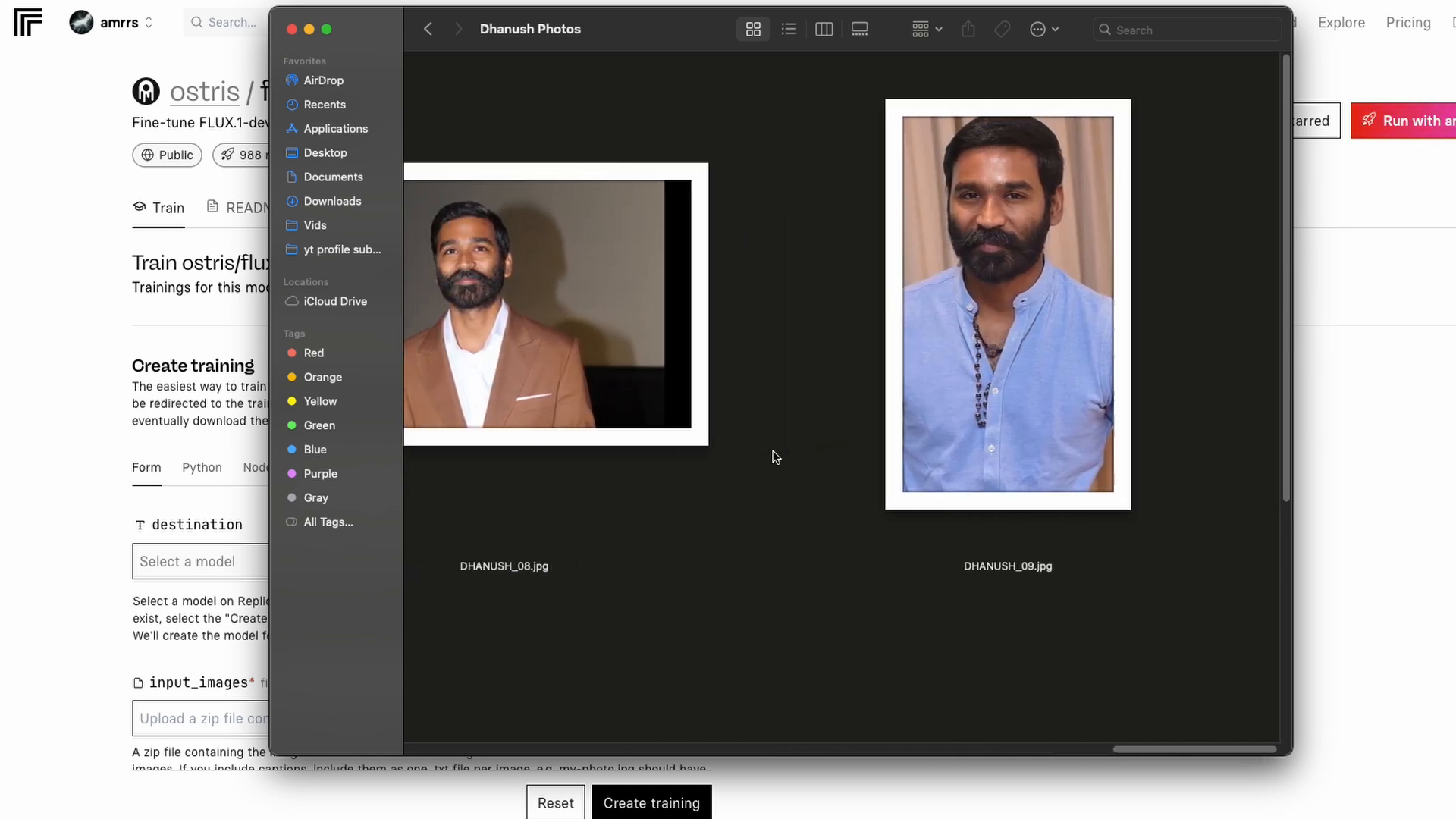
scroll("left", 3)
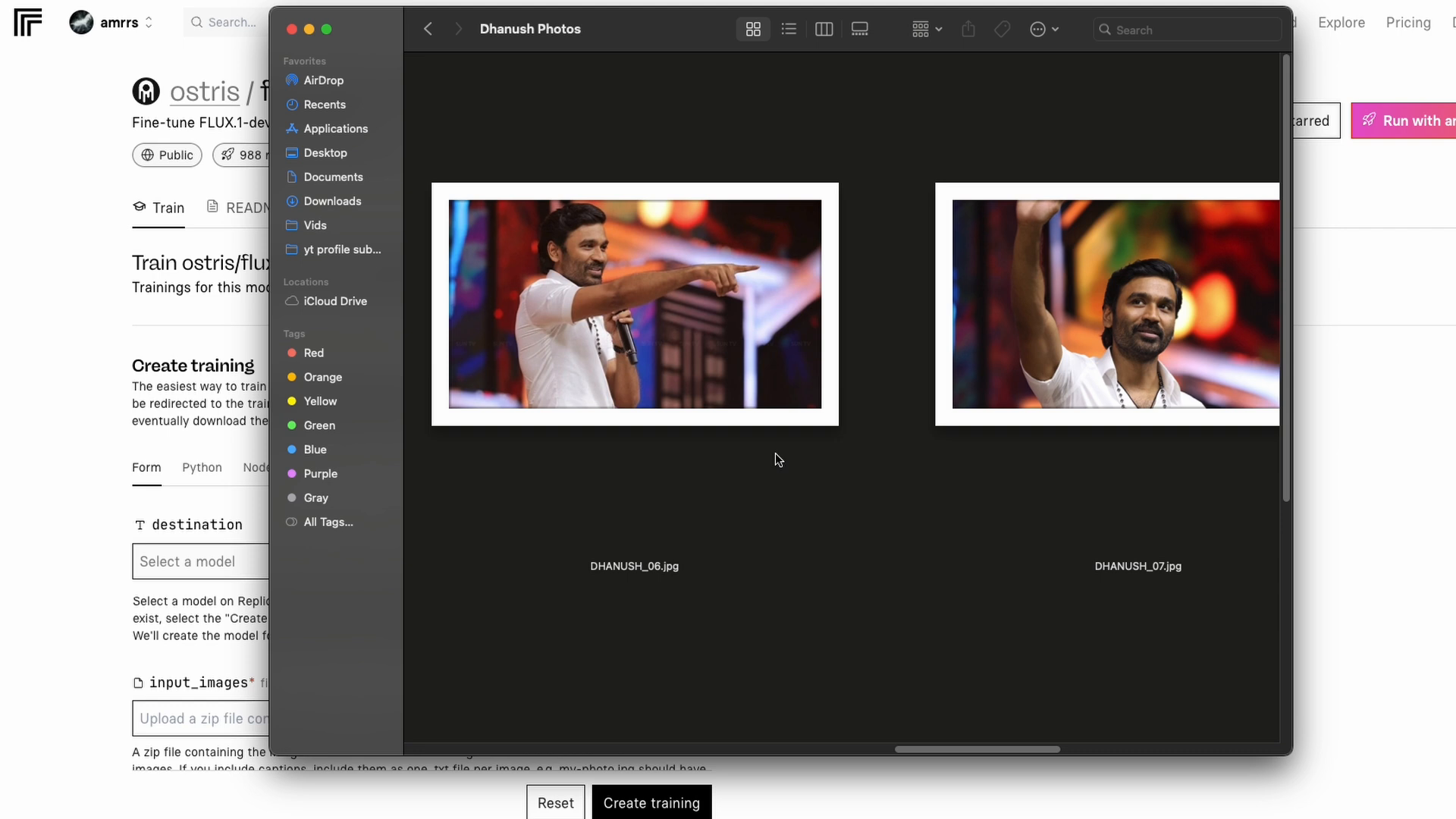
scroll("left", 3)
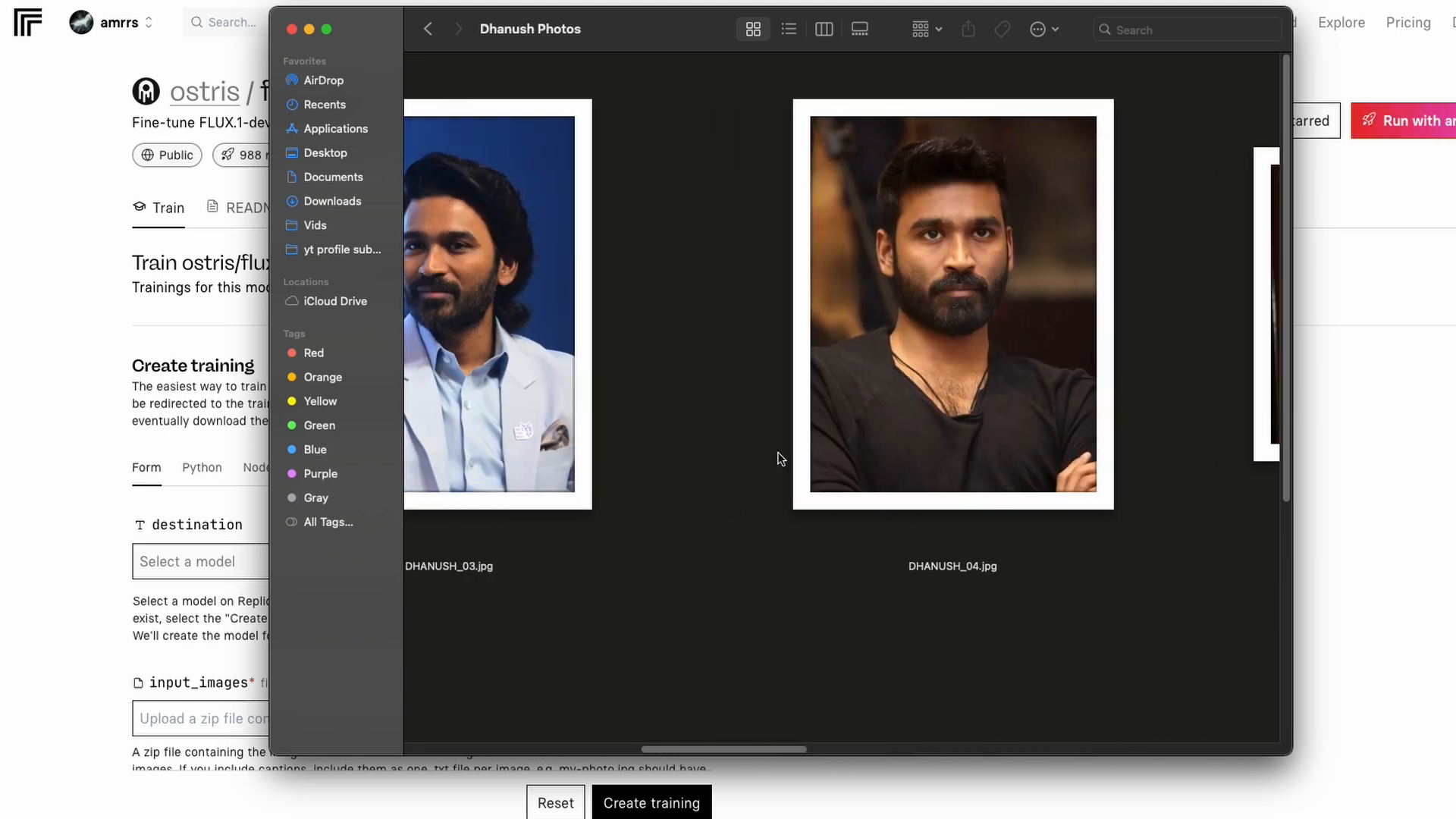
scroll("up", 3)
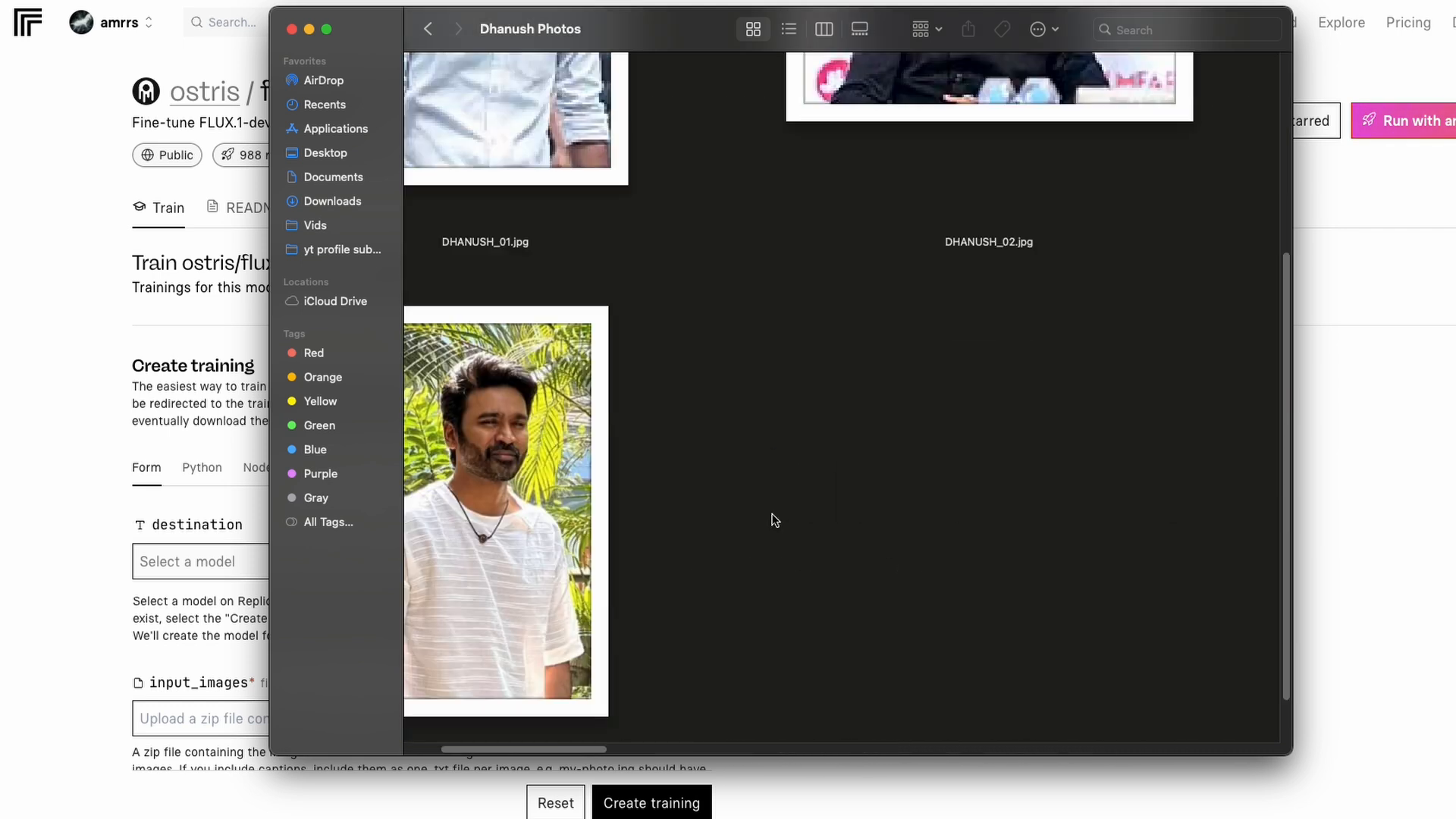
scroll("down", 3)
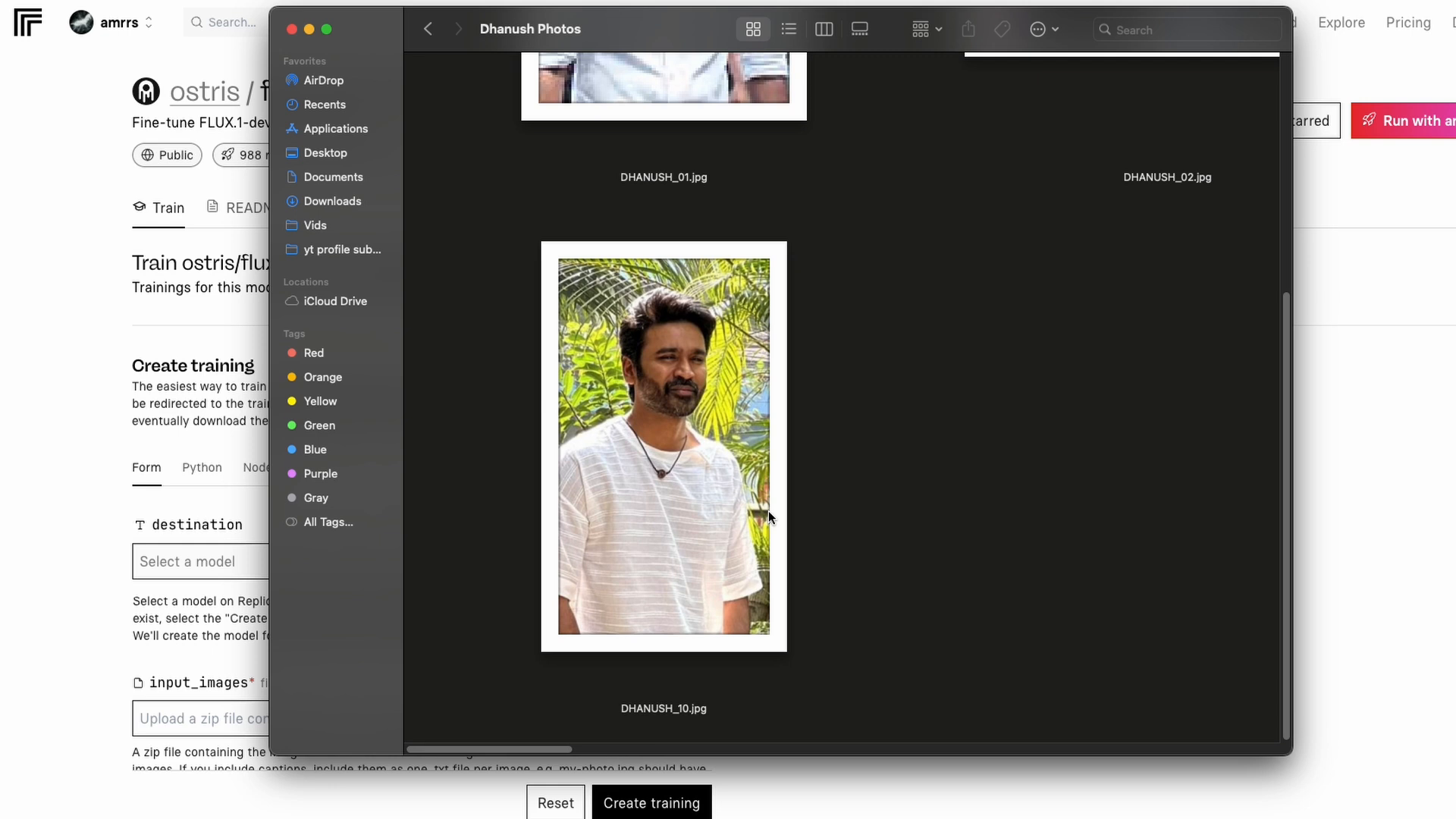
scroll("up", 3)
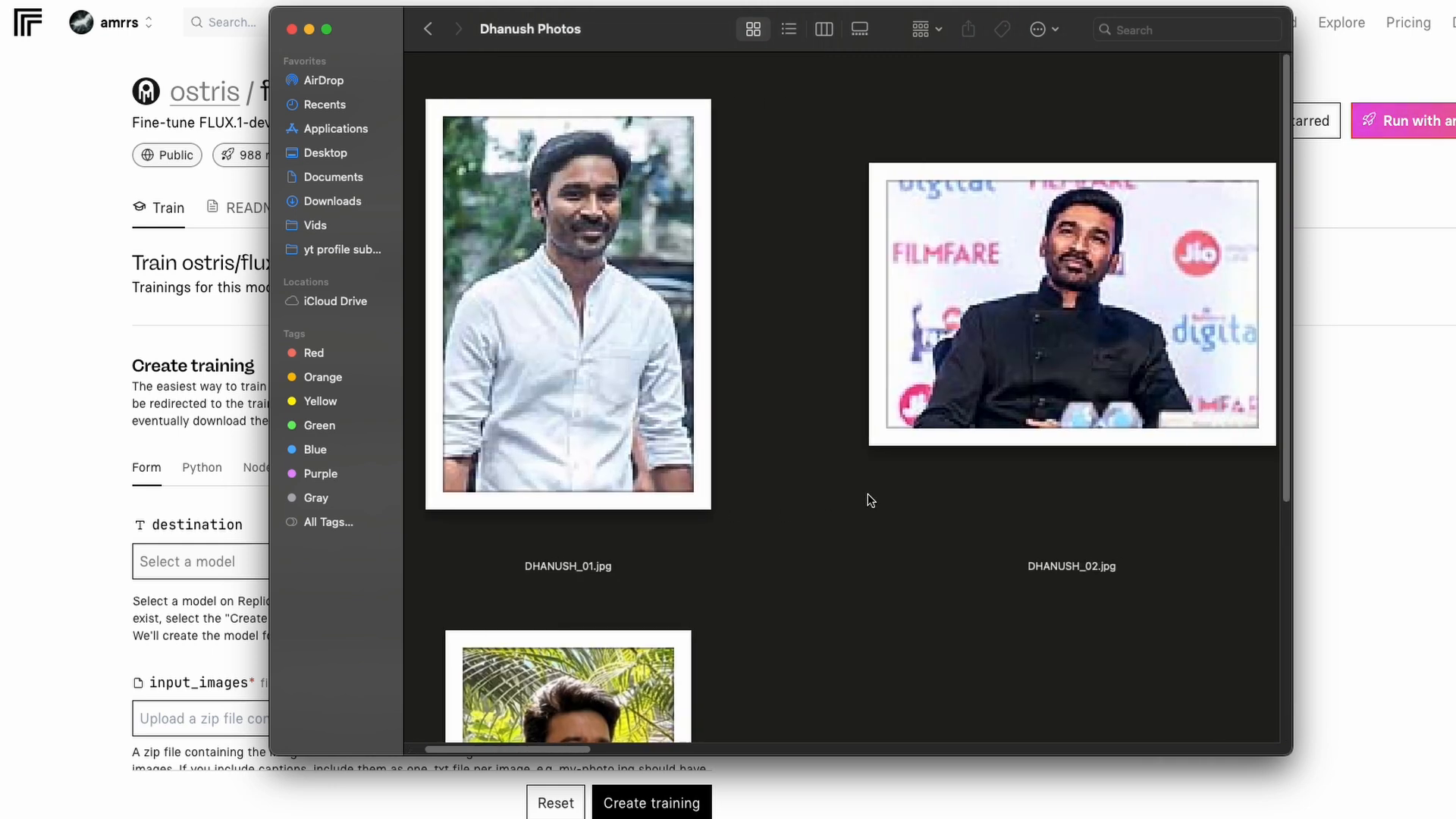
scroll("right", 3)
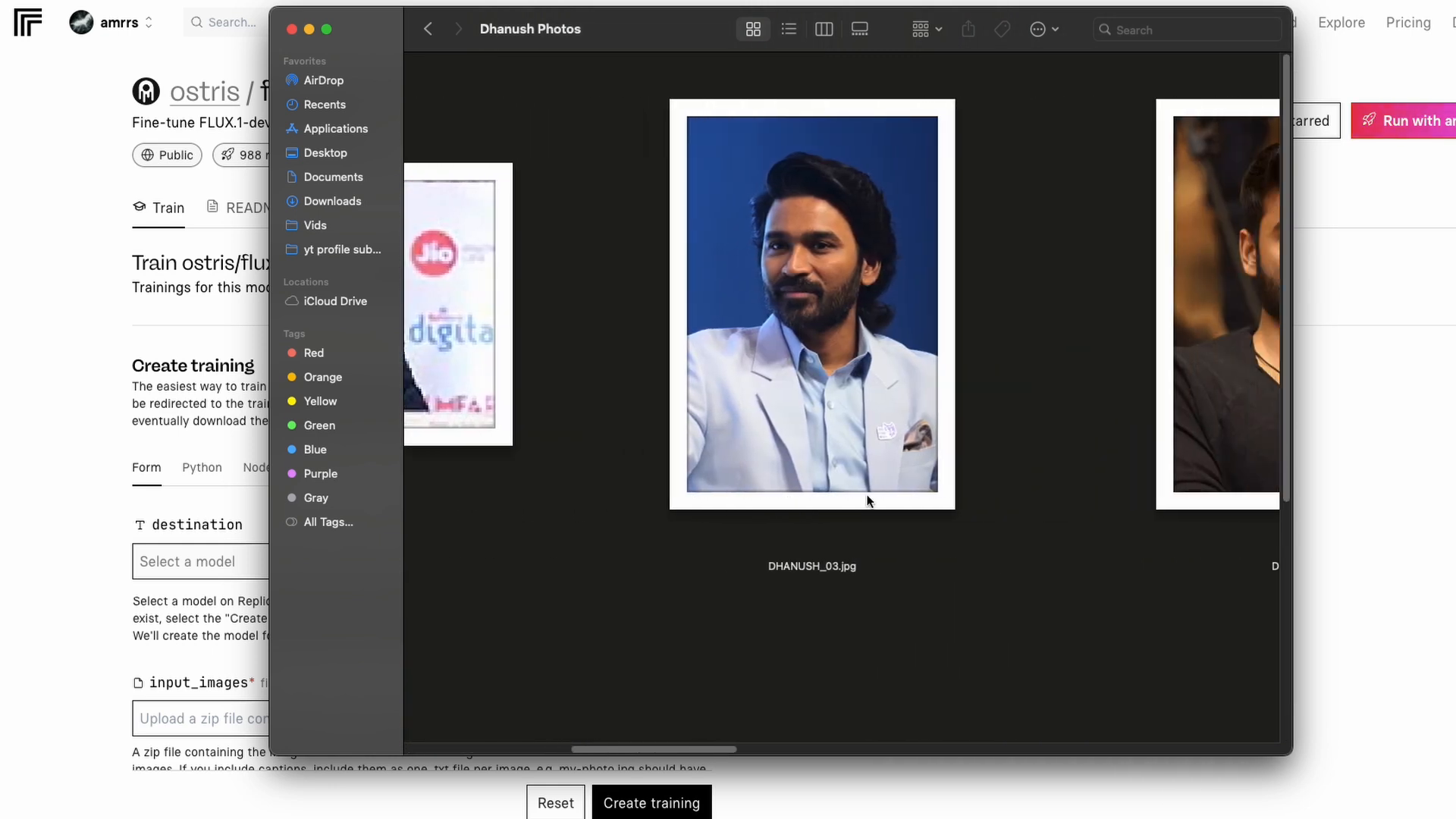
scroll("right", 3)
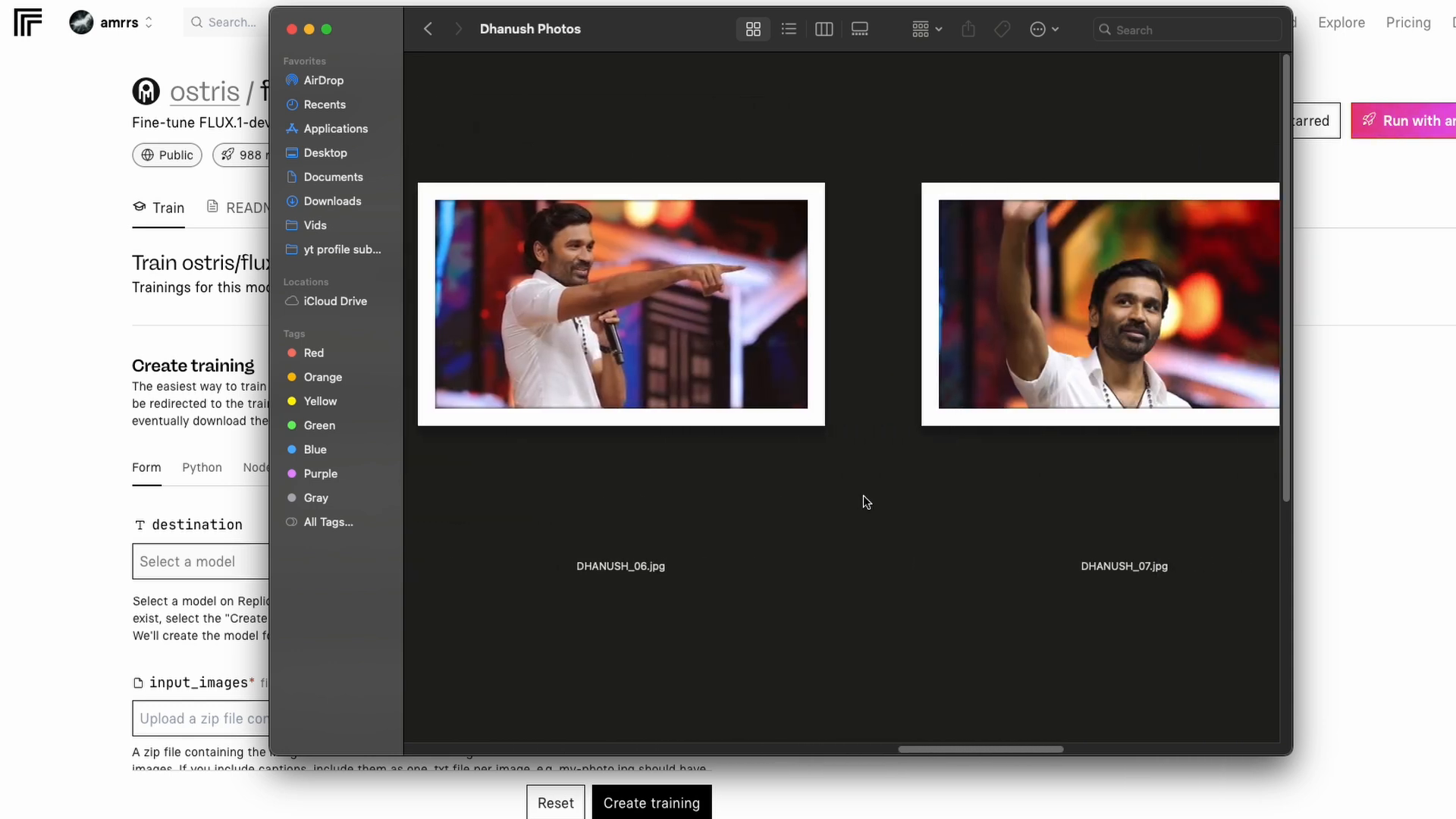
scroll("right", 3)
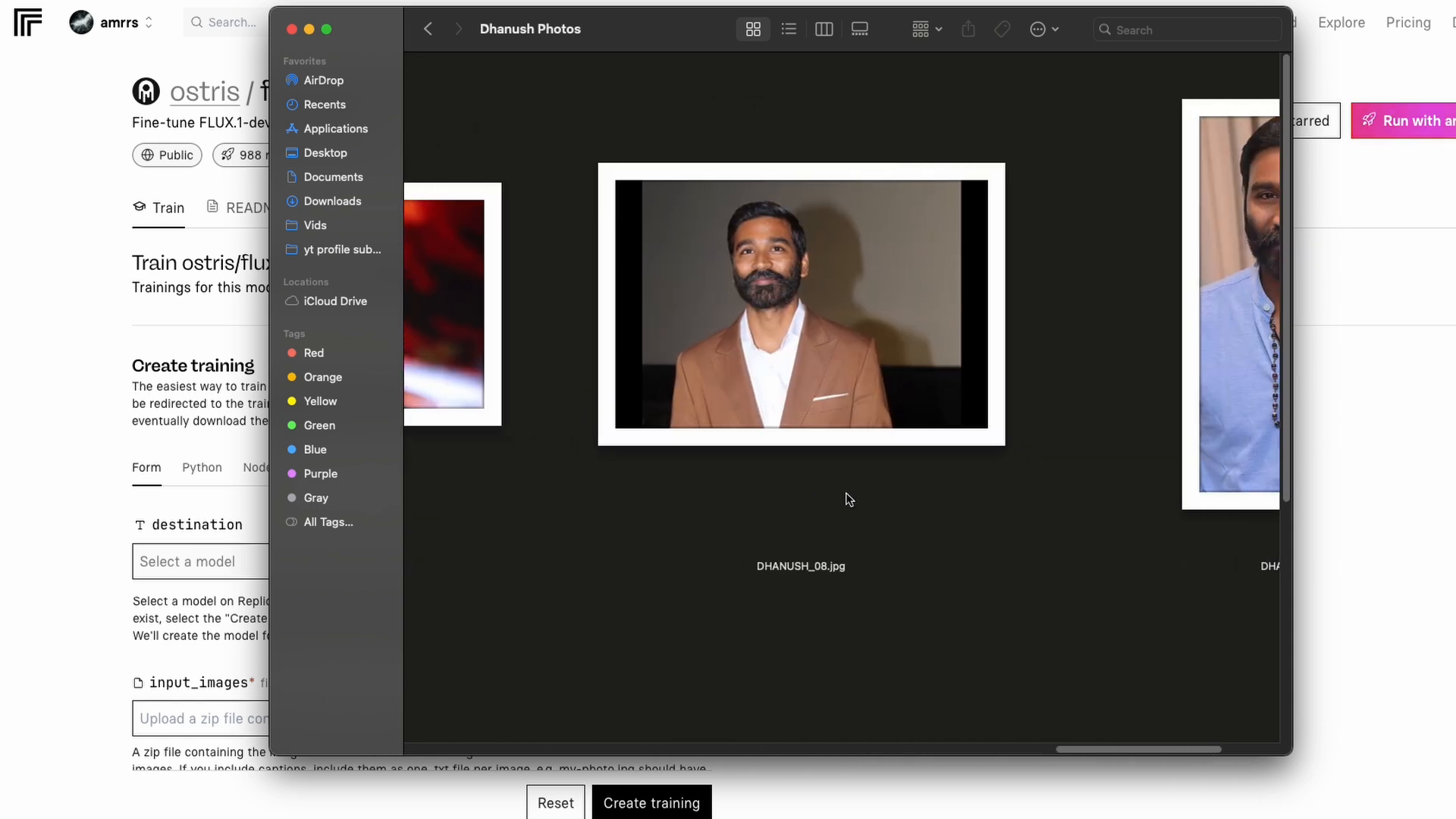
left_click(428, 29)
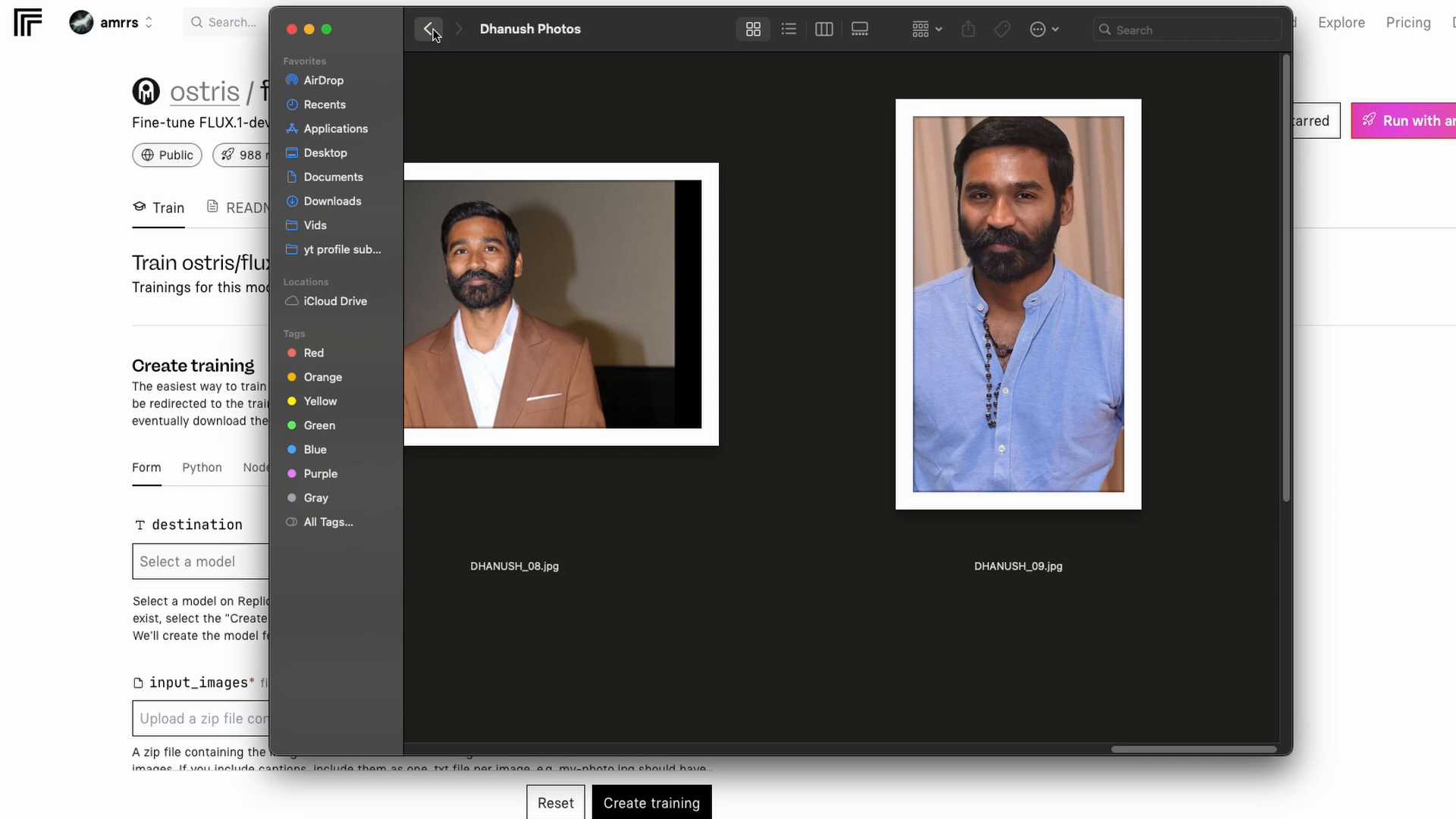
Compress the Dhanush Photos folder into Dhanush Photos.zip in Downloads and reopen the folder
left_click(427, 29)
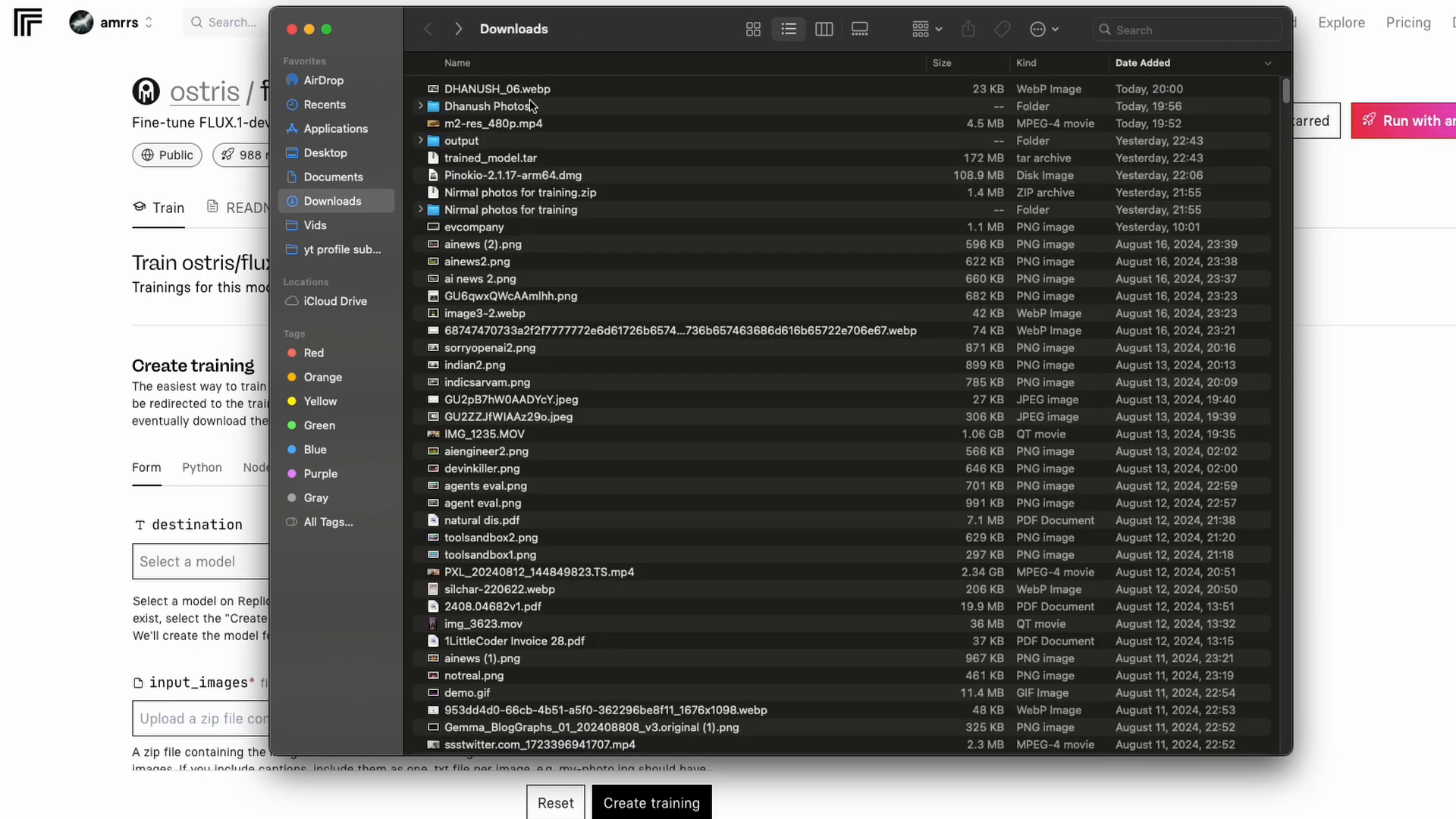
right_click(508, 104)
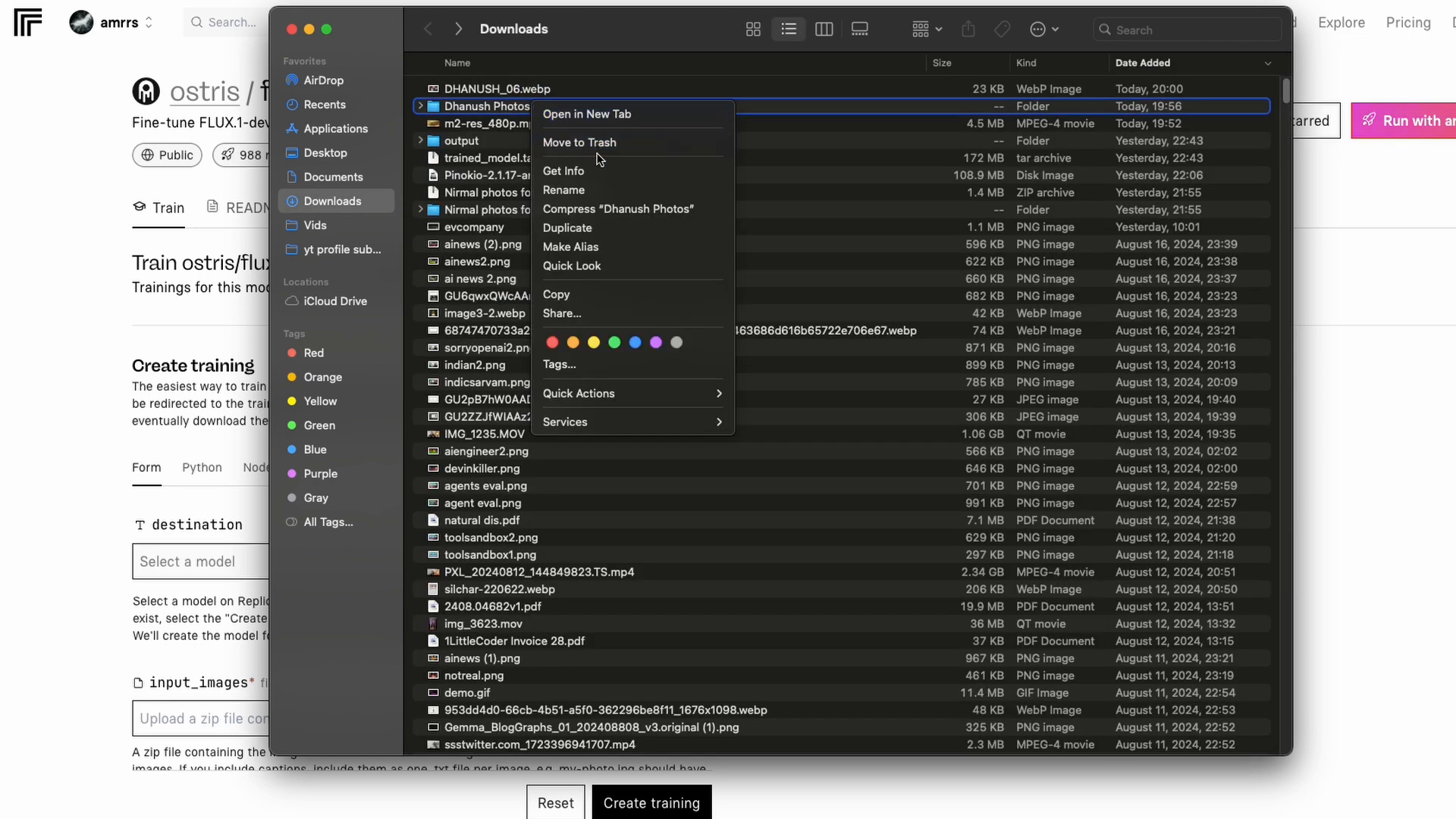
left_click(617, 208)
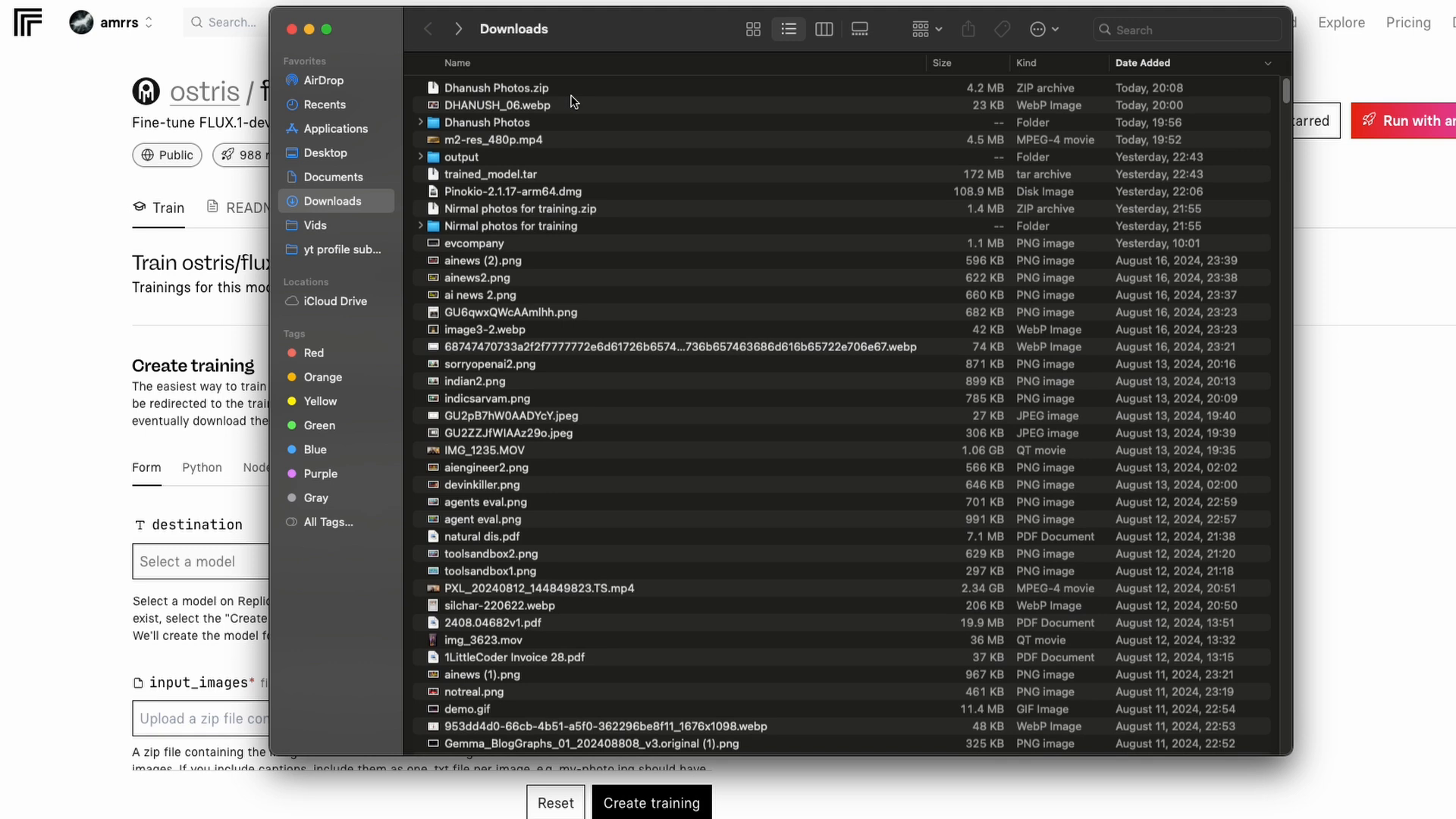
double_click(487, 121)
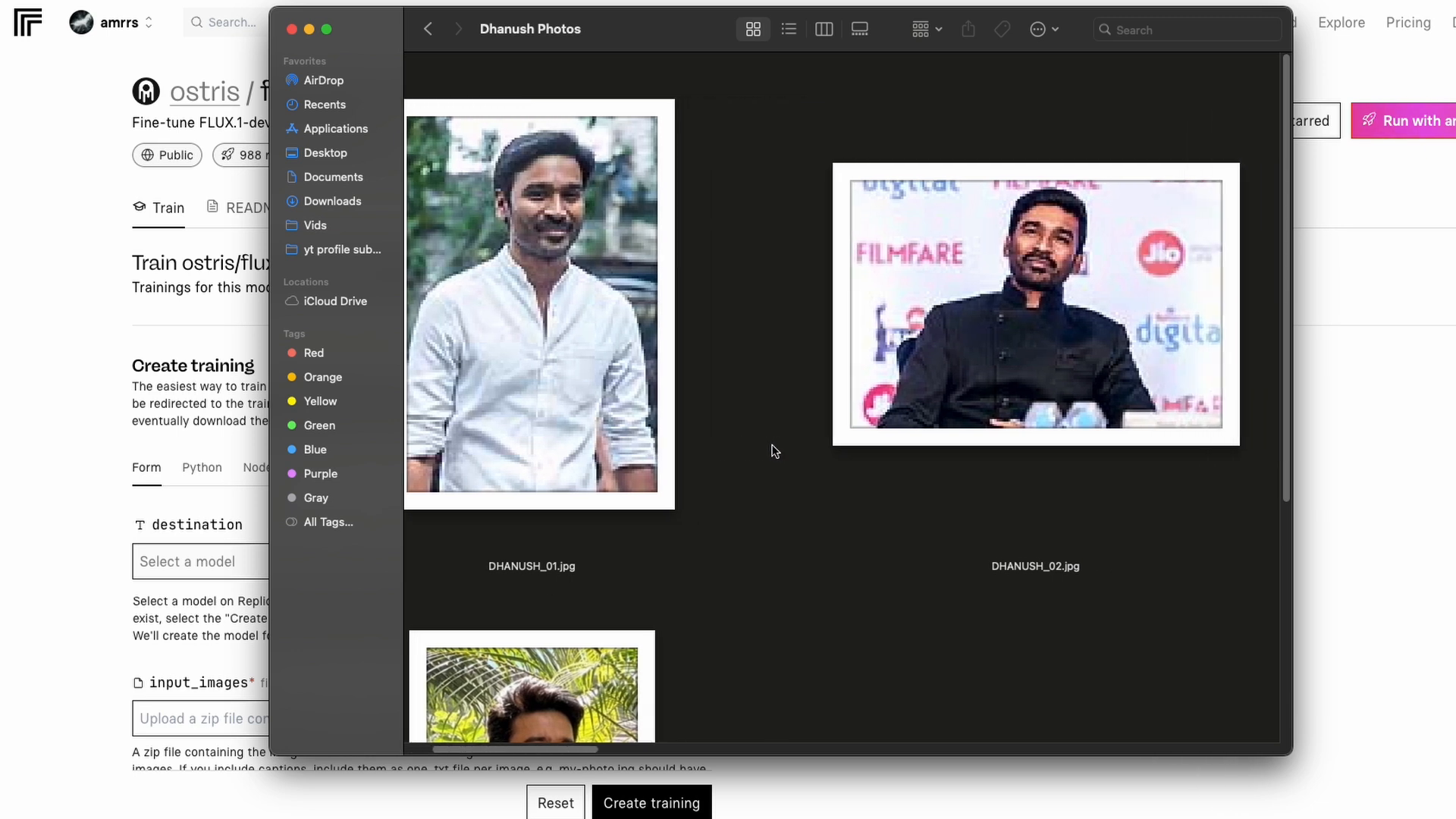
scroll("down", 3)
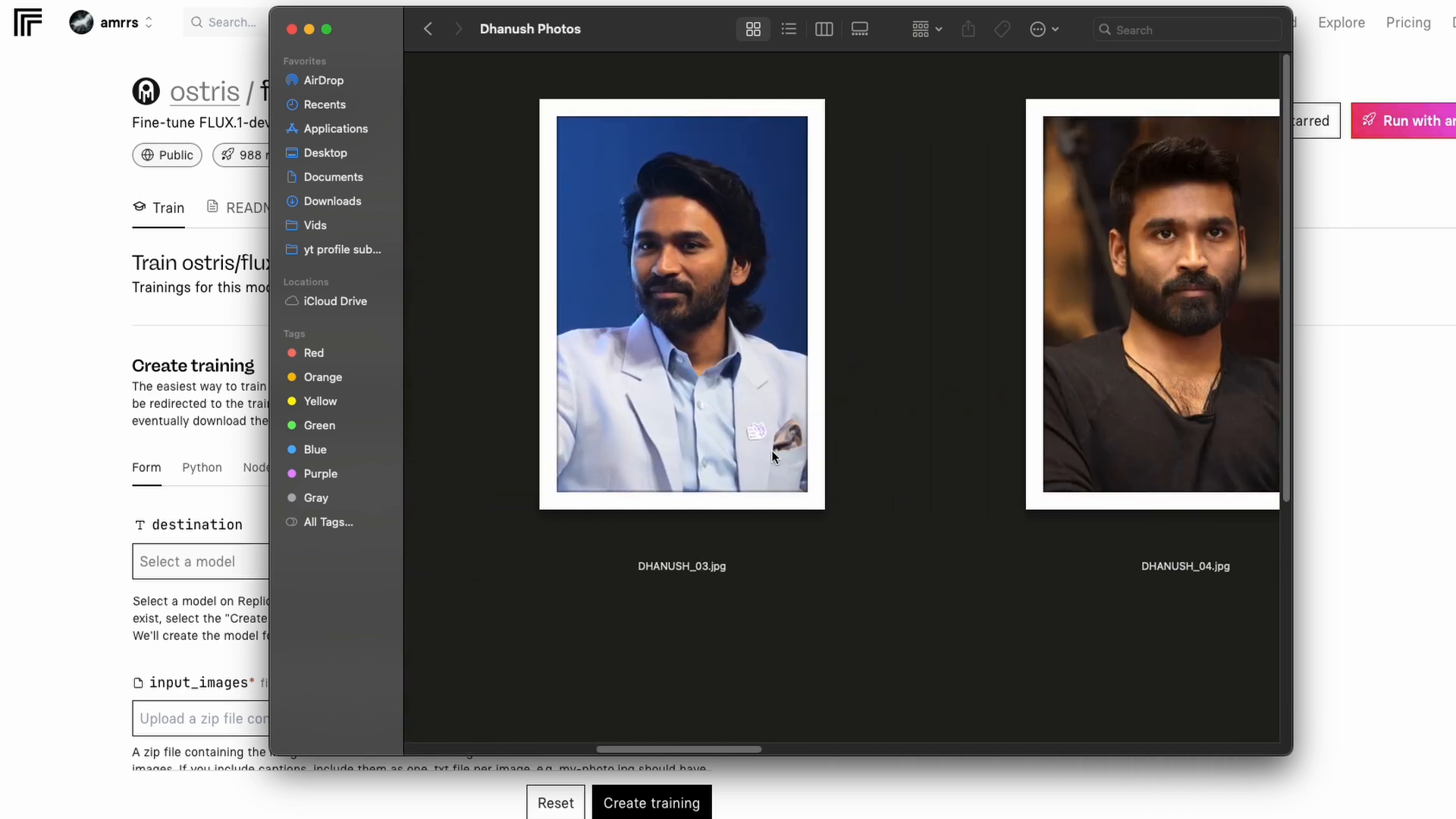
scroll("right", 3)
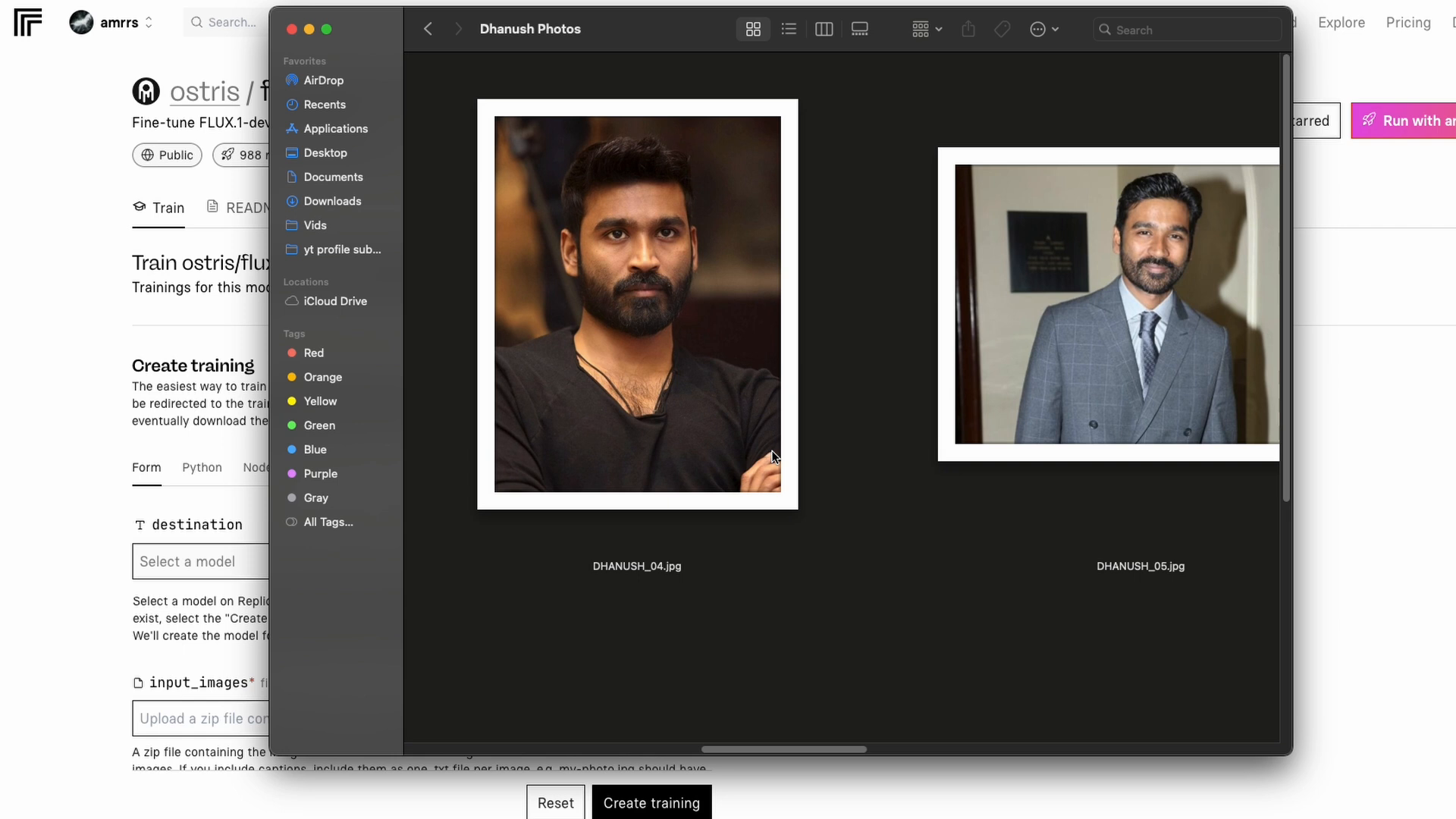
scroll("right", 3)
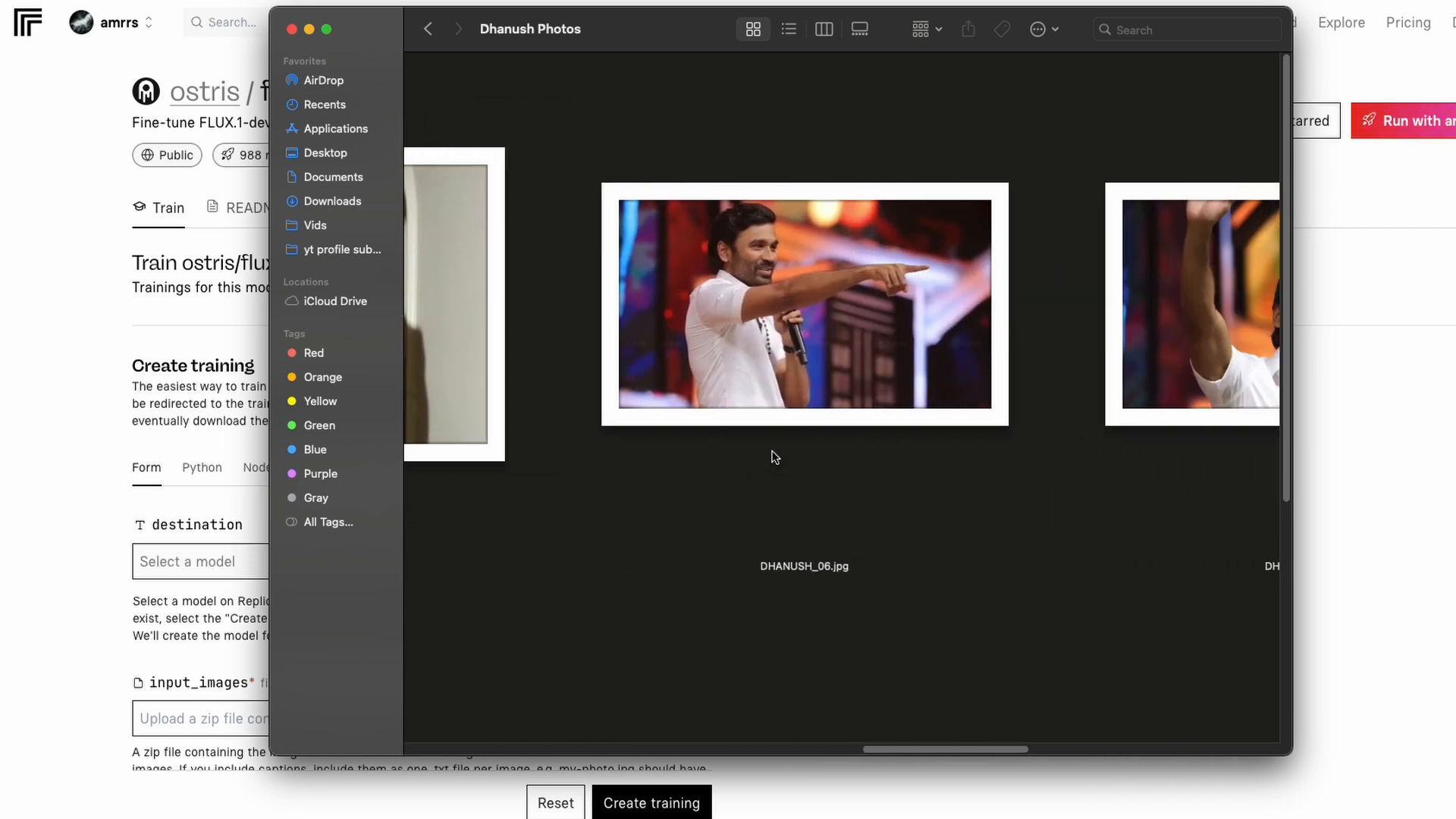
scroll("right", 3)
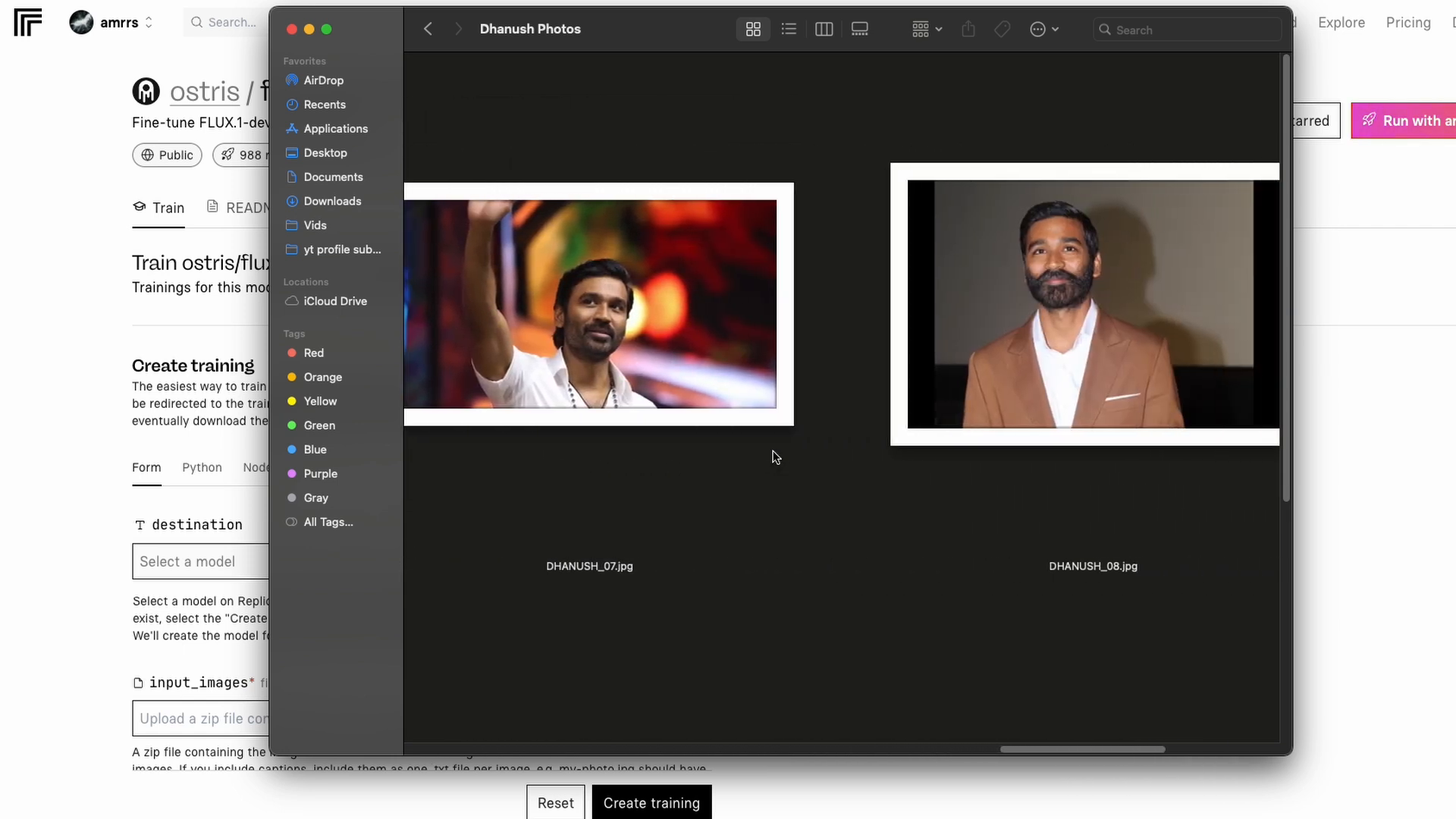
scroll("right", 3)
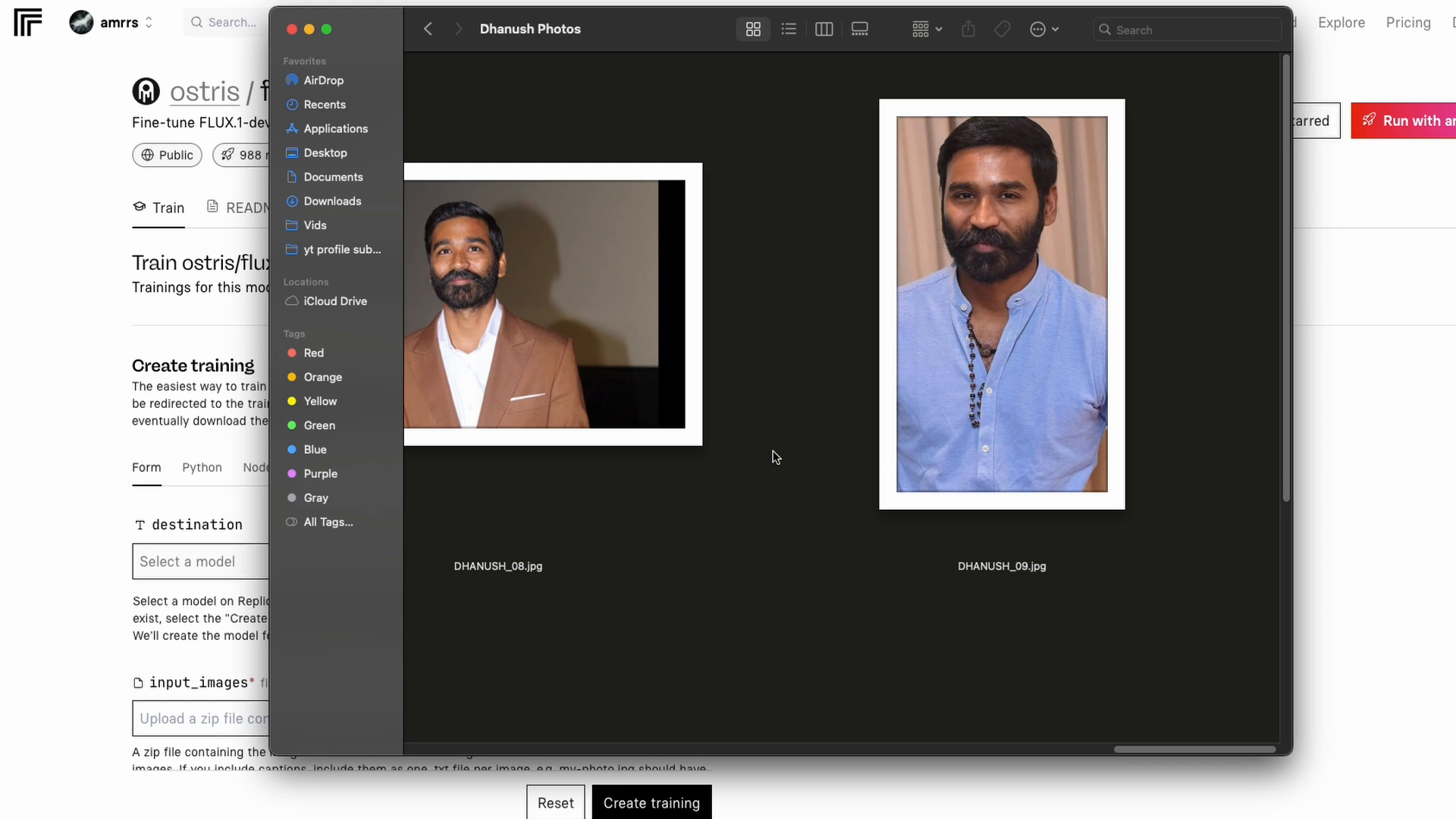
scroll("left", 3)
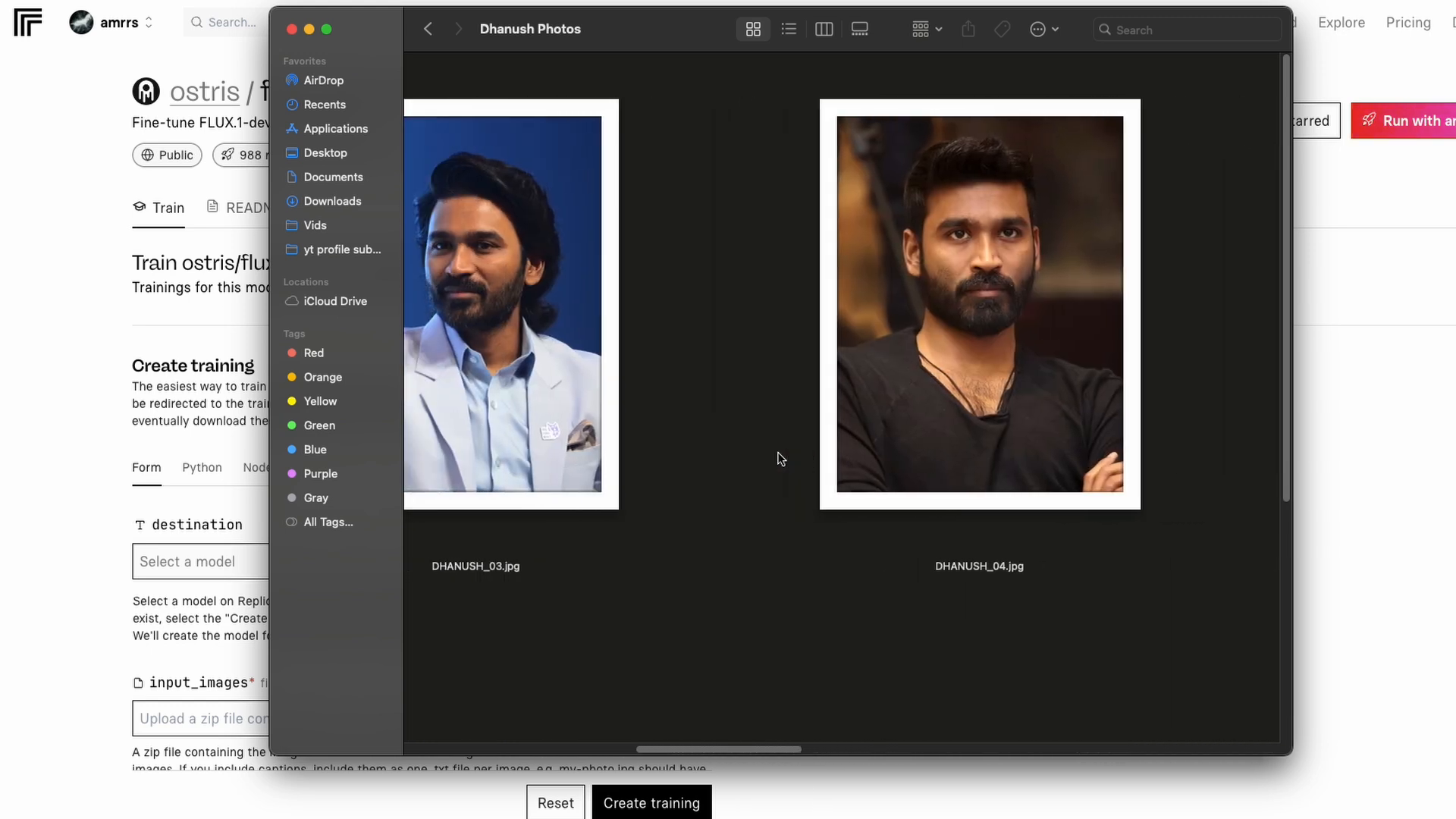
scroll("down", 3)
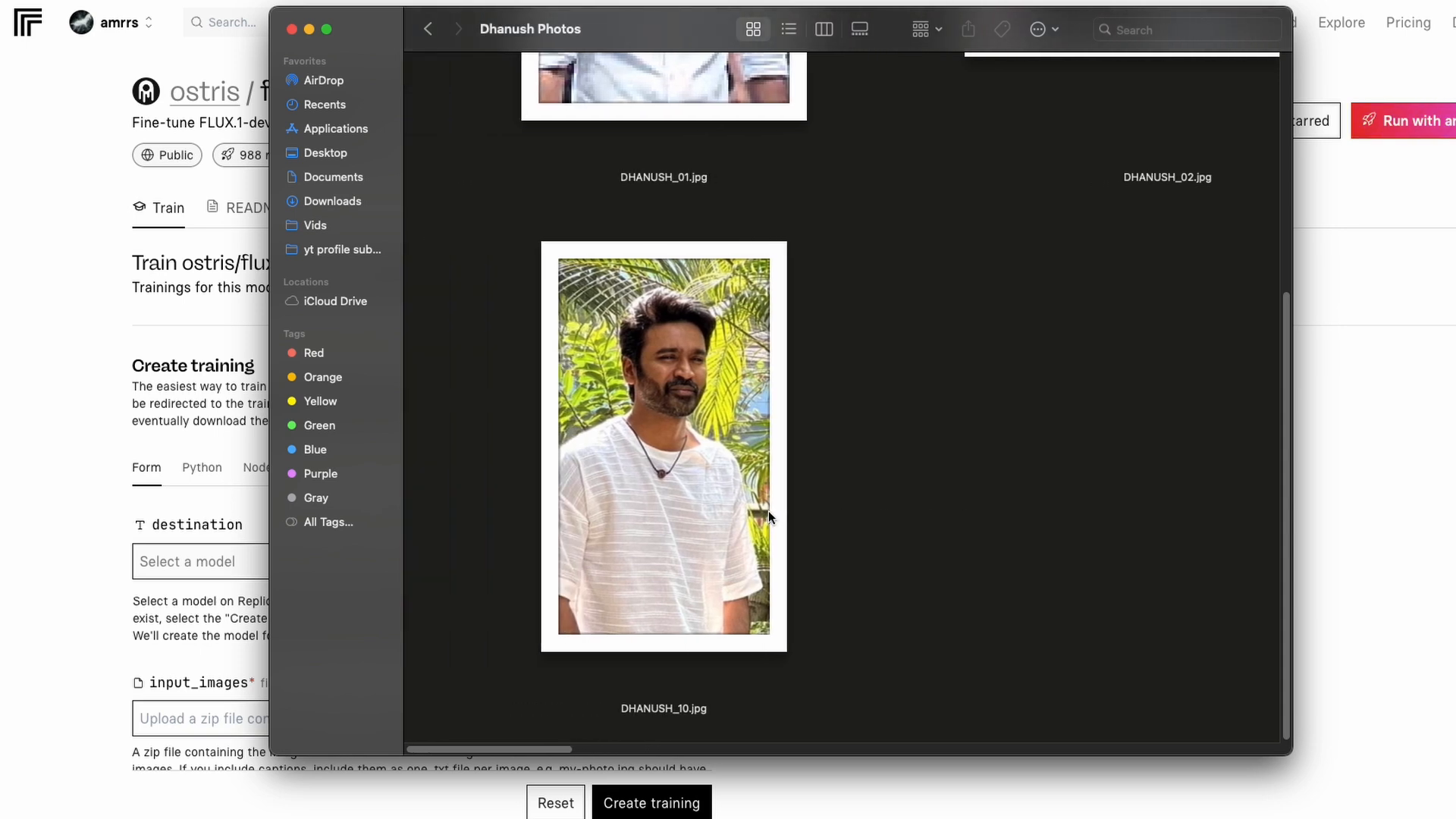
scroll("up", 3)
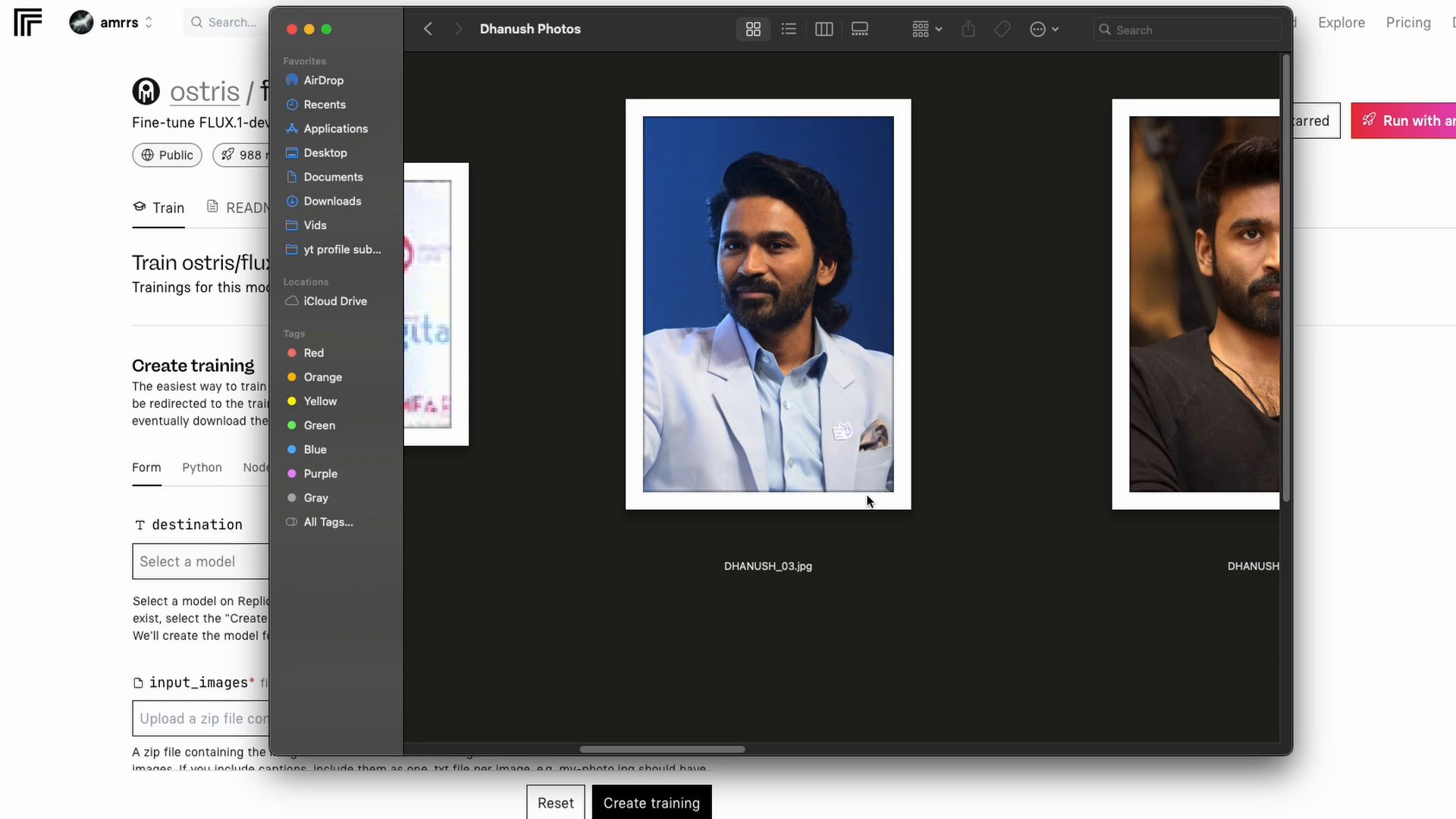
scroll("right", 3)
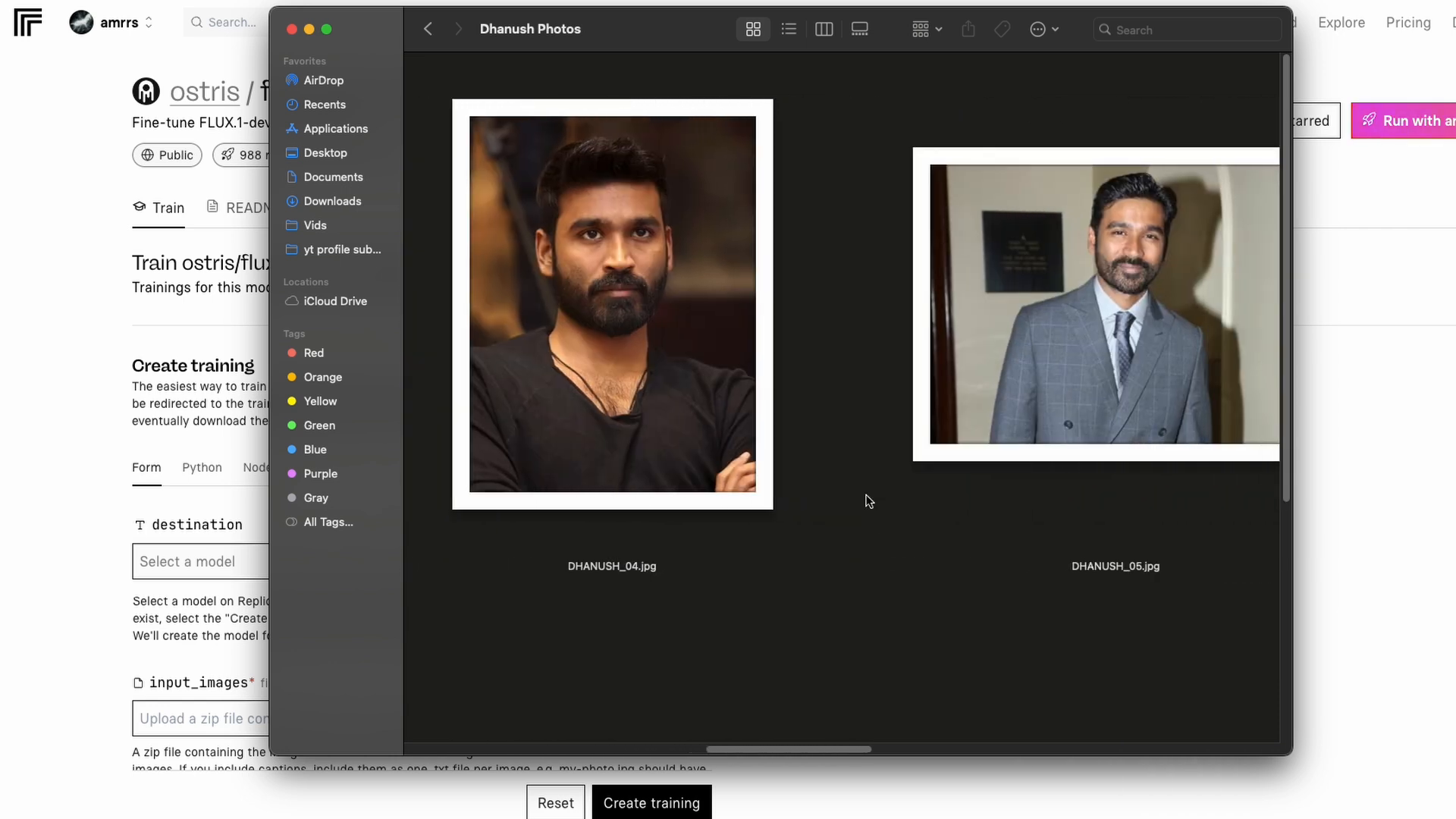
scroll("down", 3)
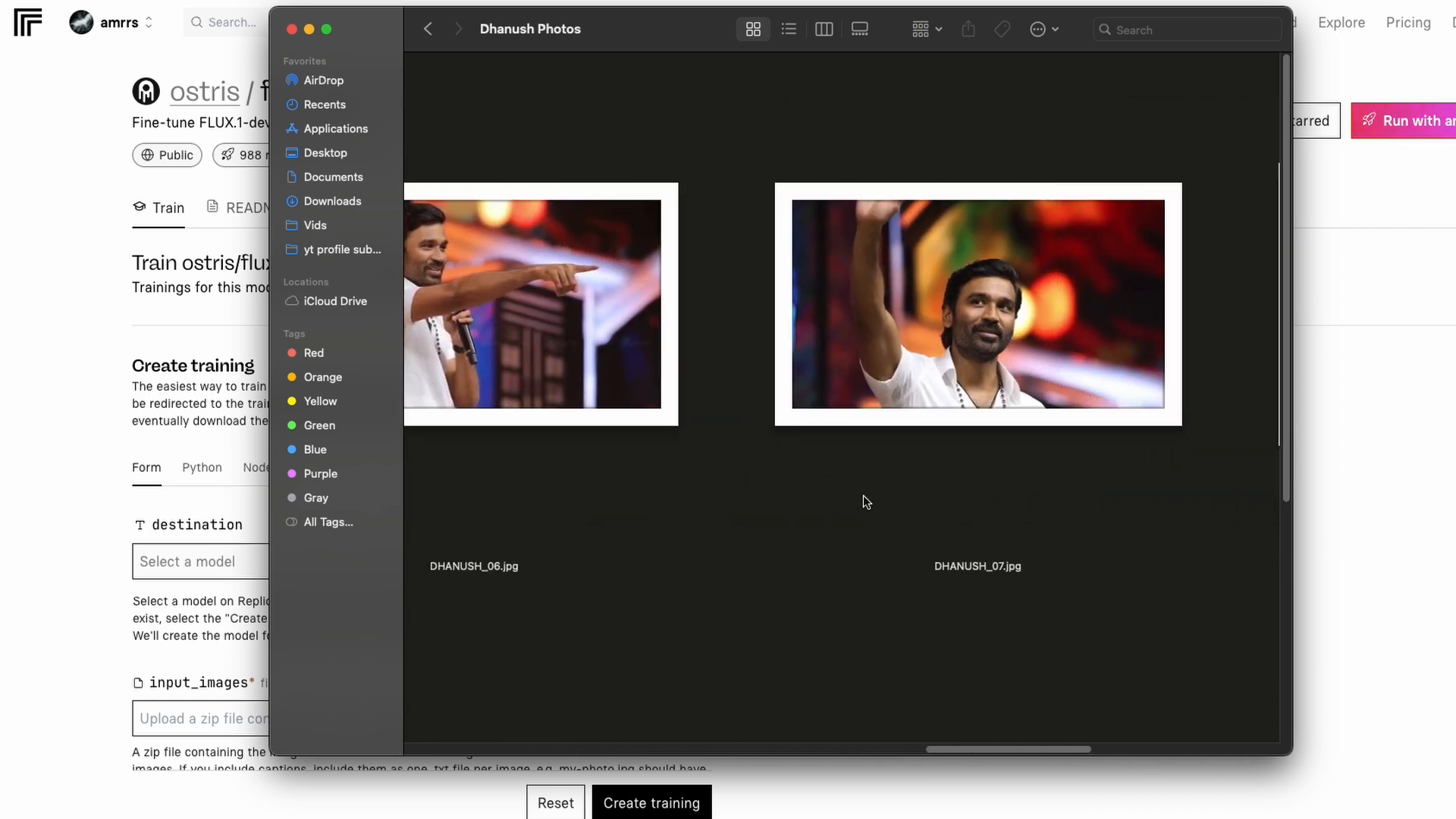
scroll("right", 3)
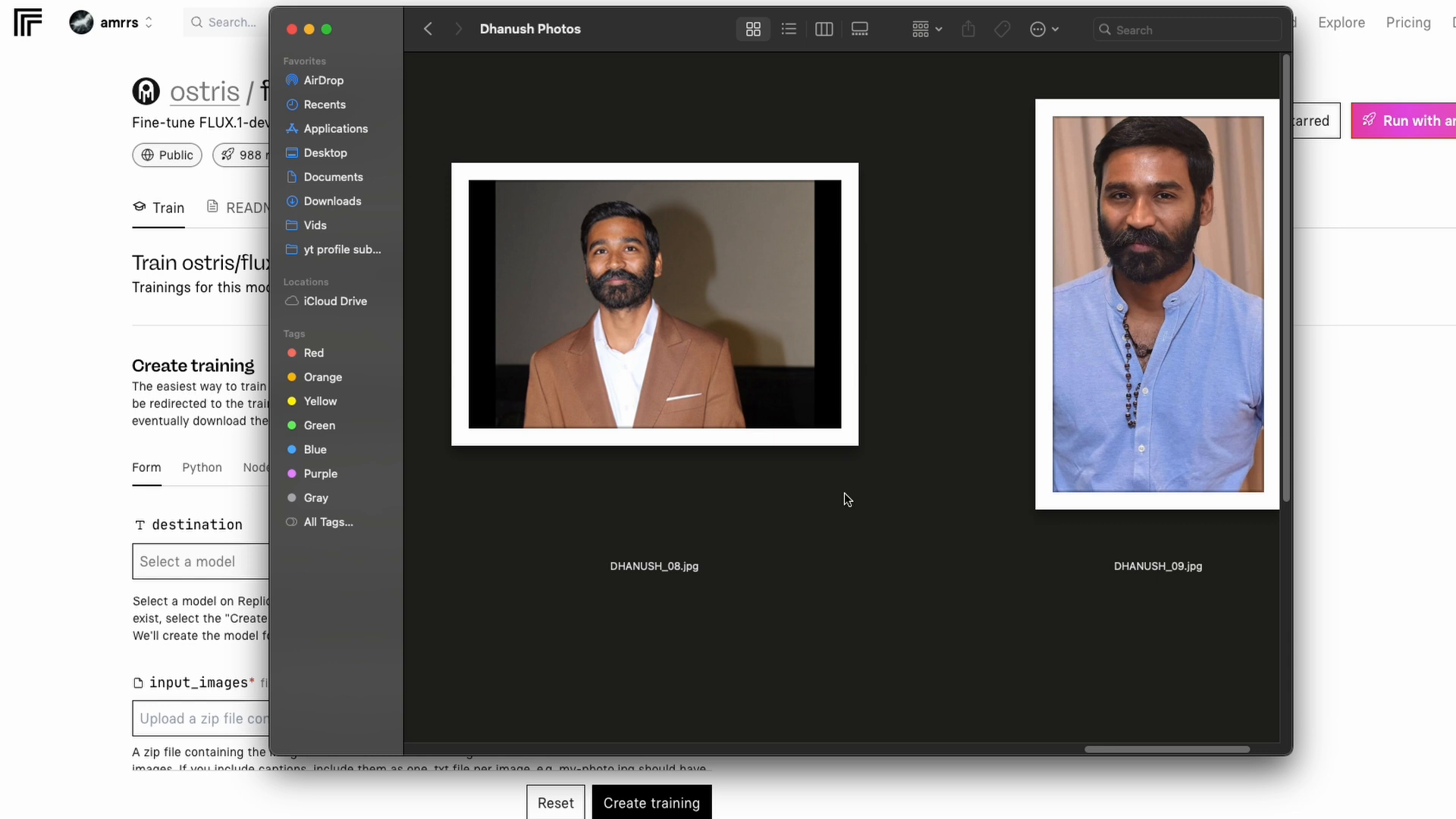
left_click(427, 28)
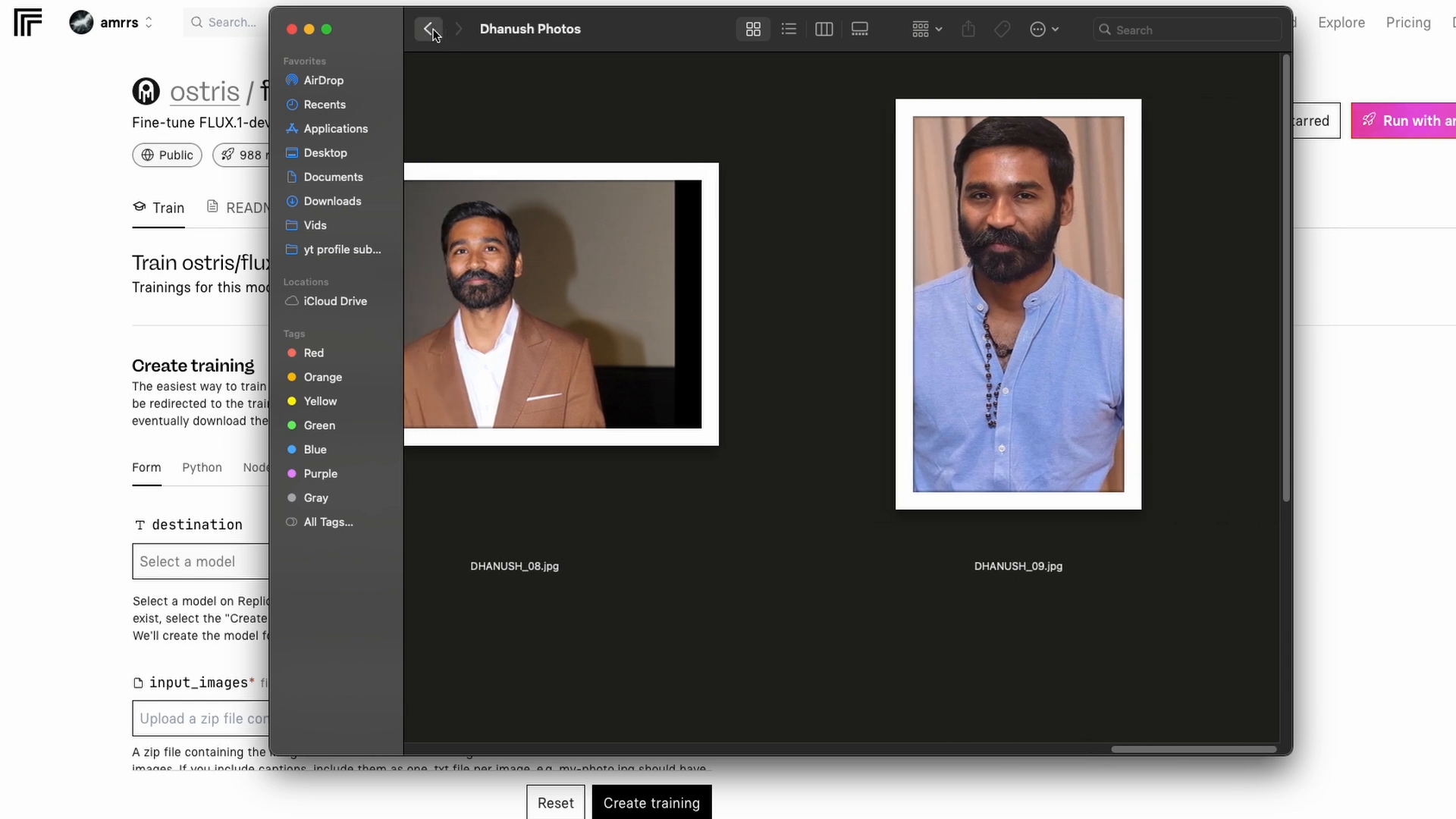
left_click(291, 29)
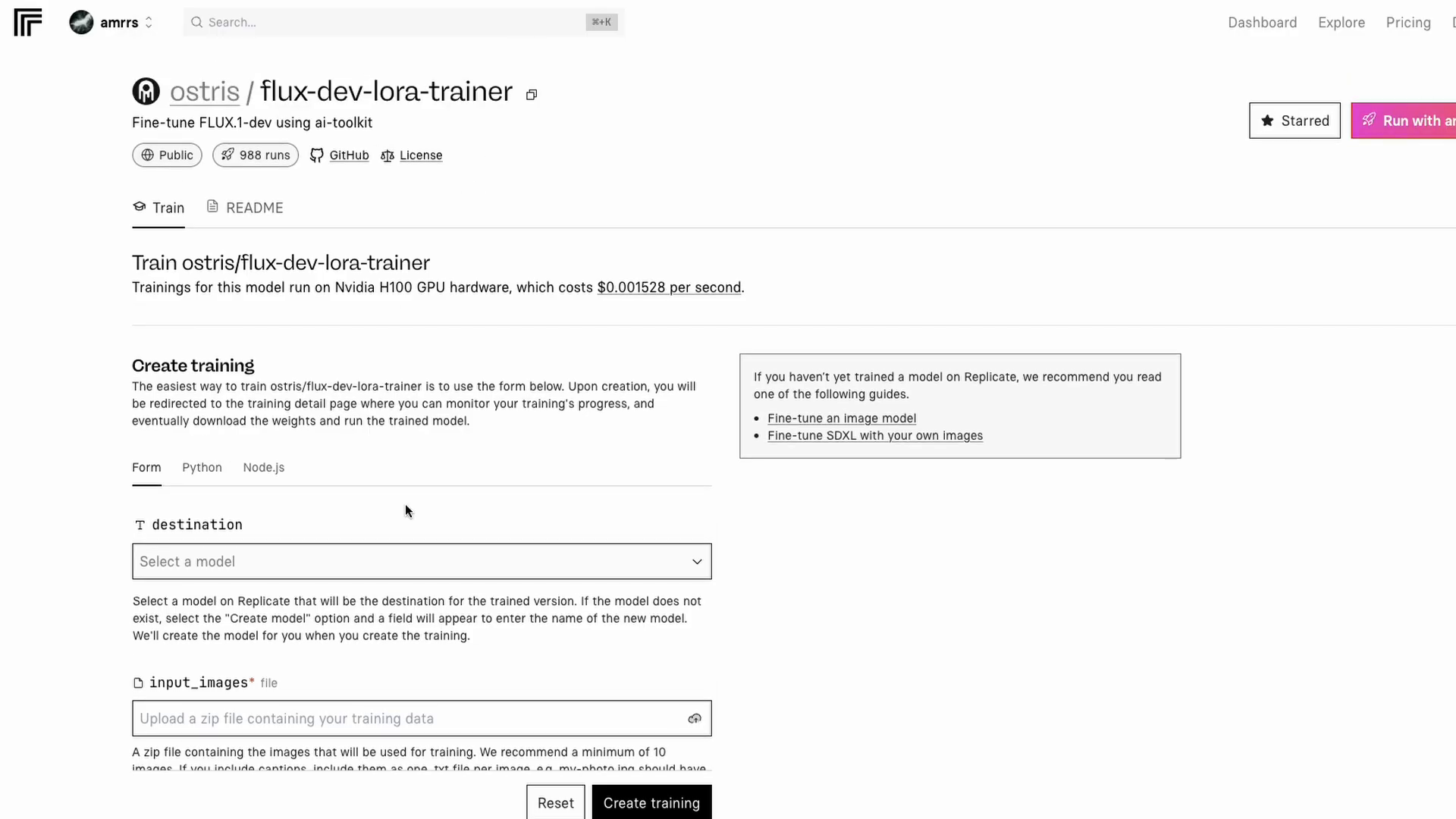
Create a new destination model named dhanush_flux for the training
scroll("down", 3)
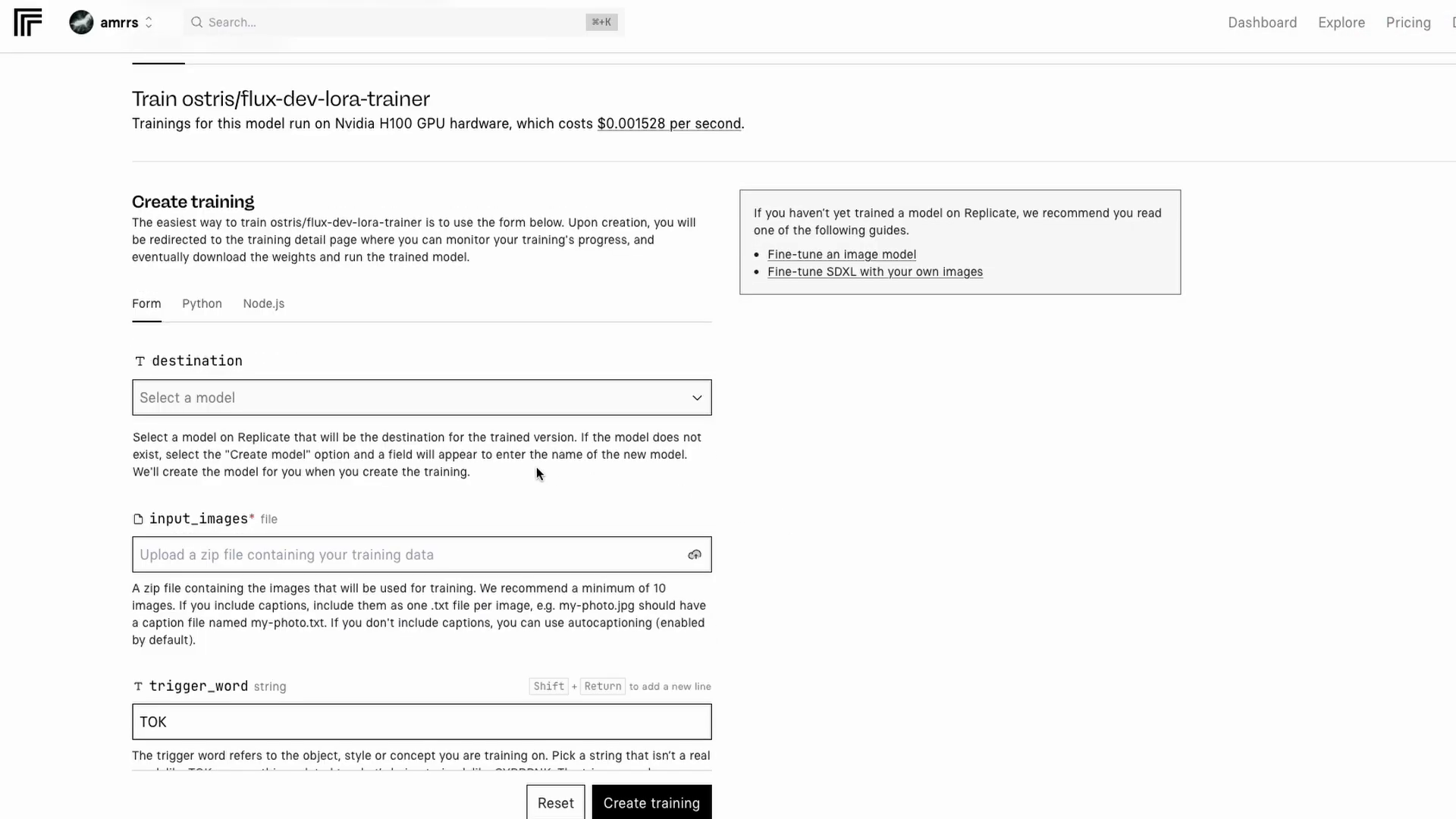
left_click(420, 398)
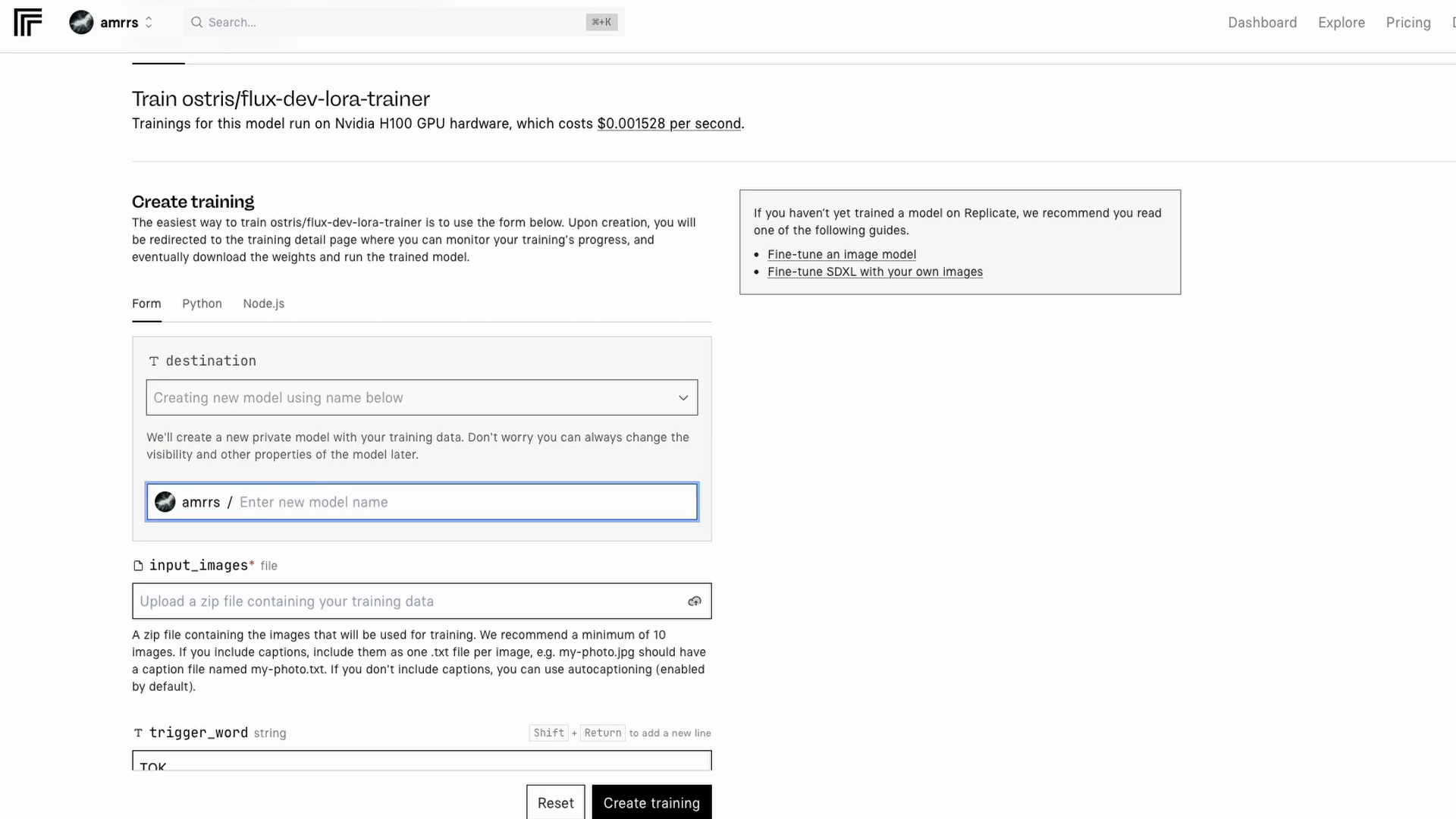
type("dhanush_flex")
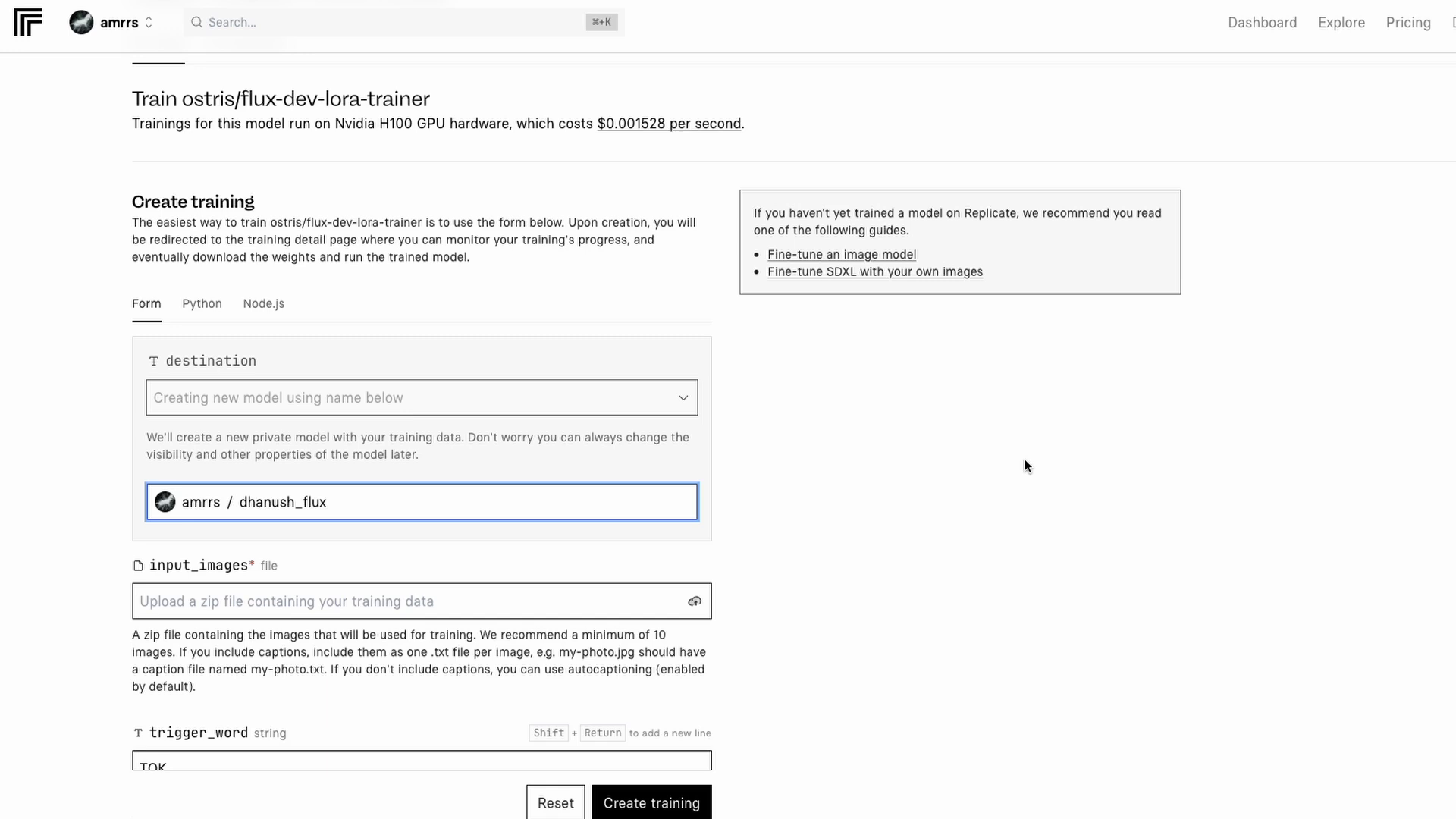
scroll("down", 3)
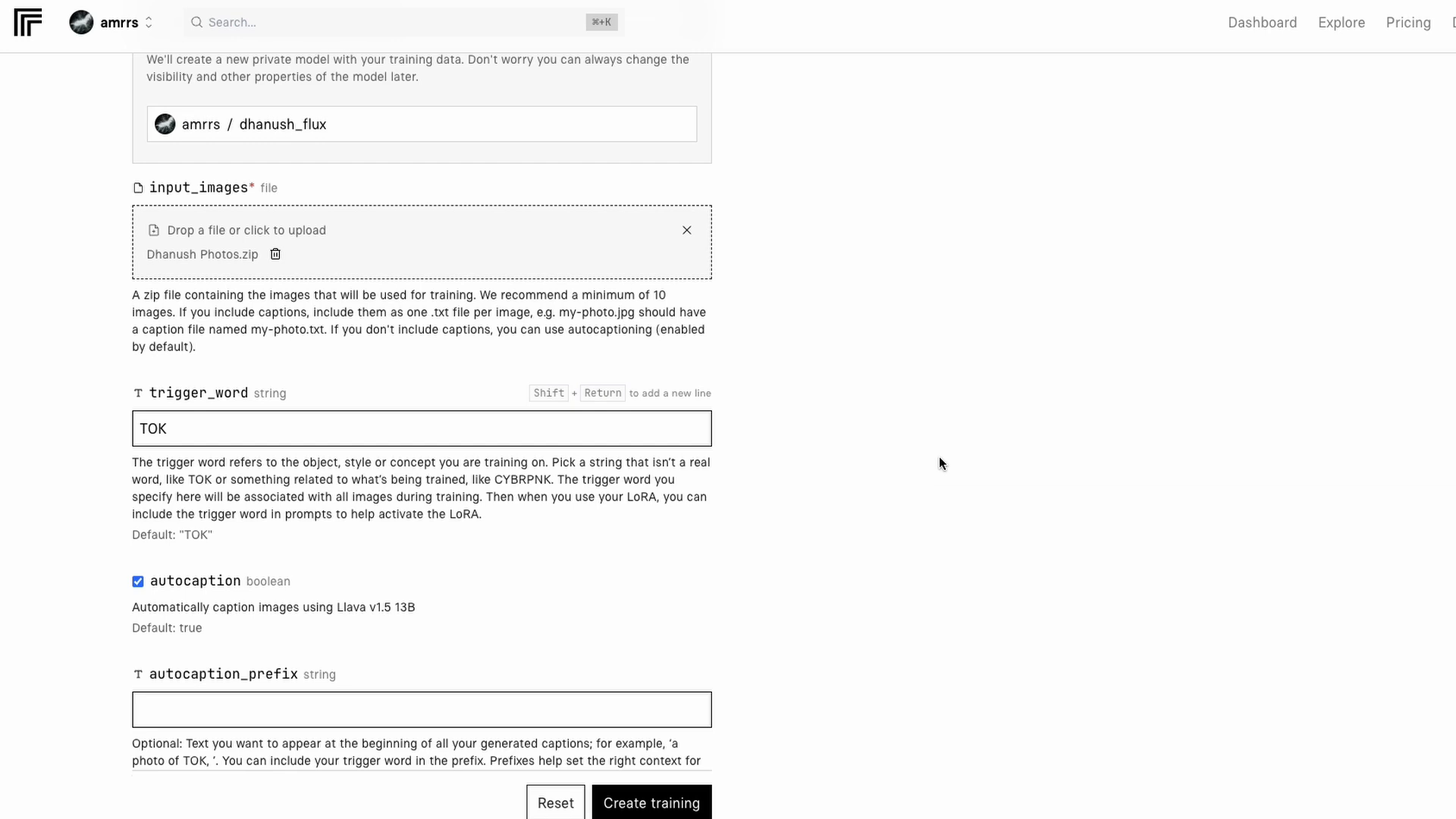
Replace the default trigger word TOK with DHANUSH and review the caption-file notes
double_click(152, 428)
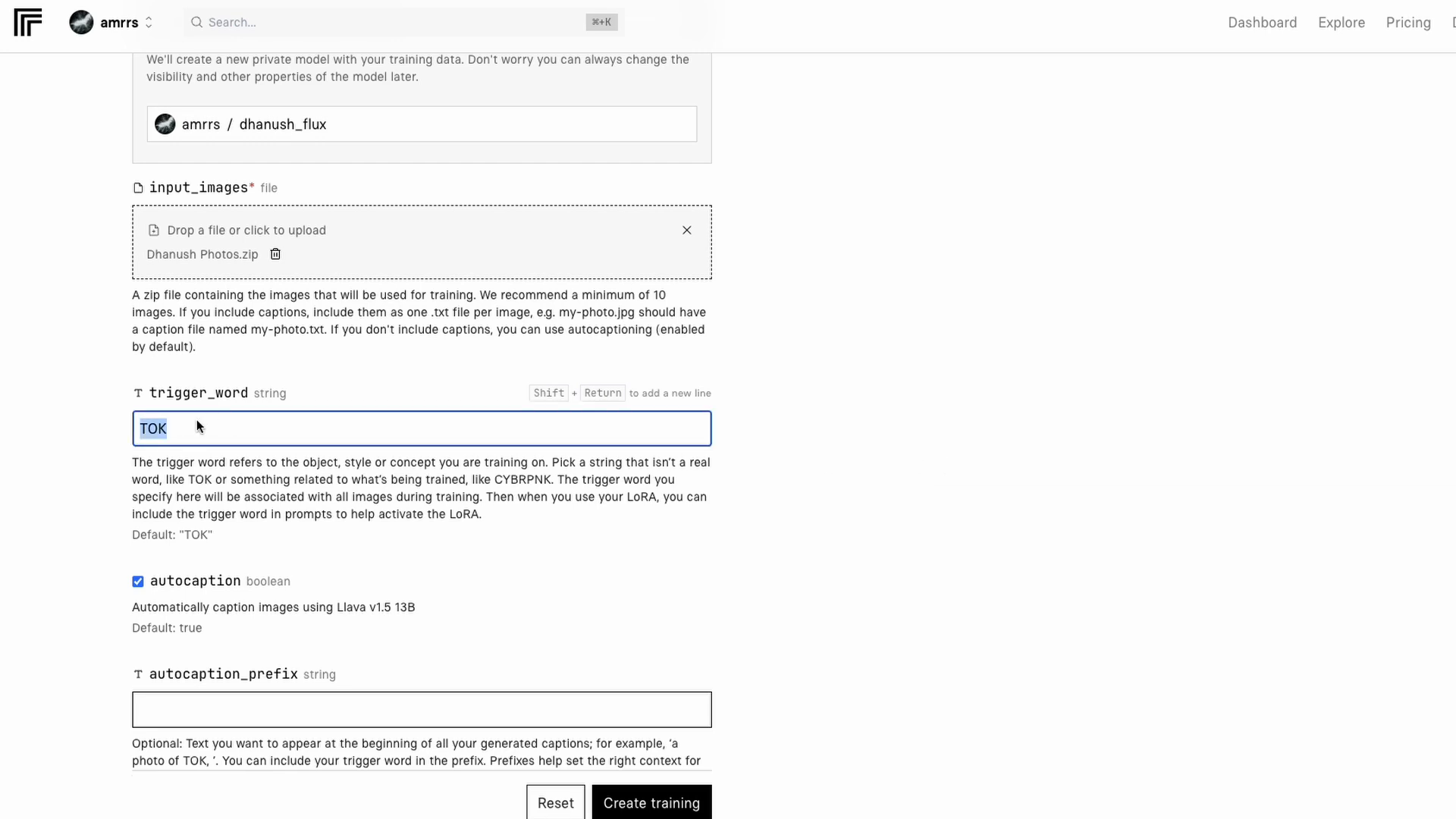
type("DHANUSH")
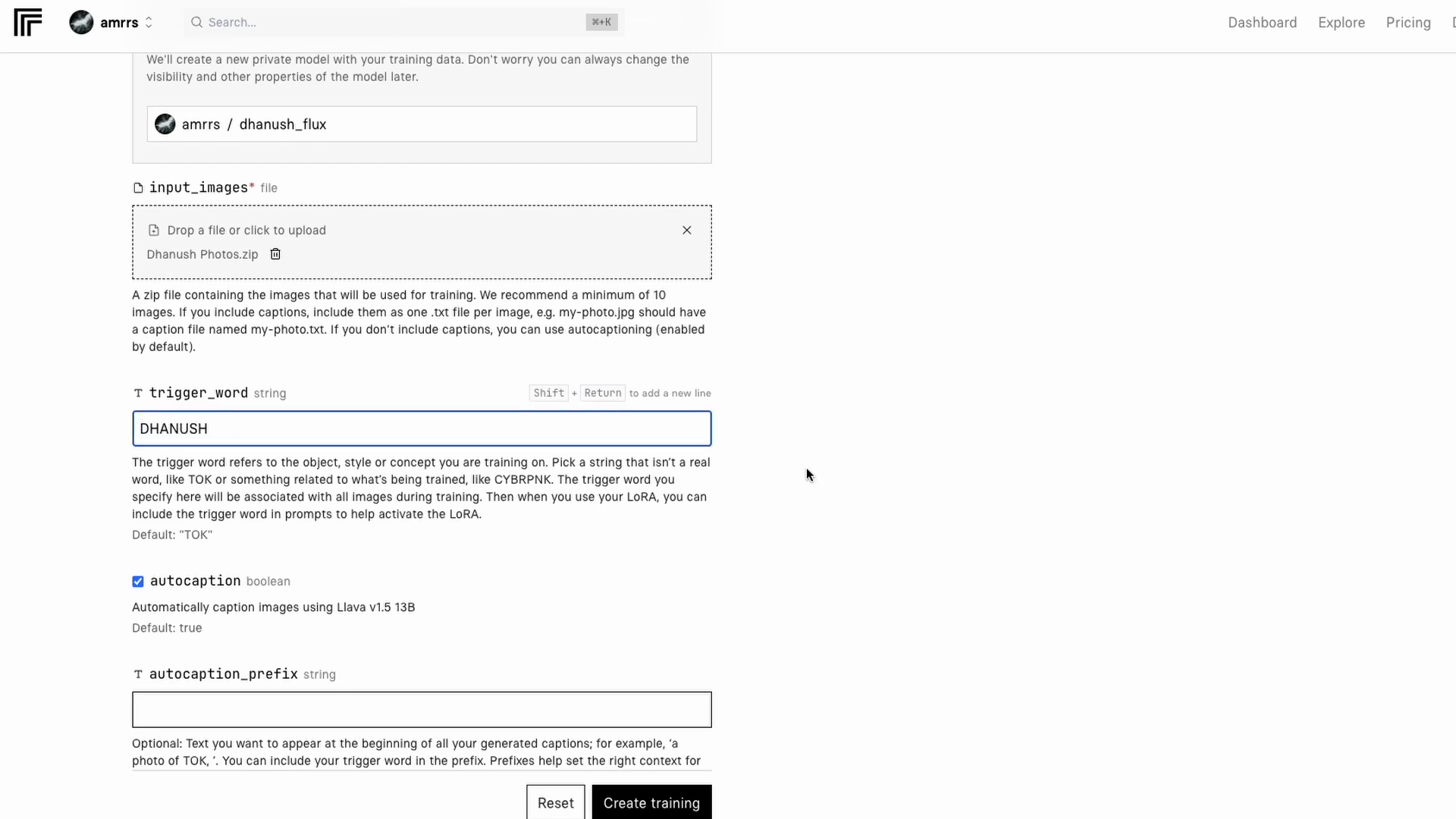
mouse_move(924, 502)
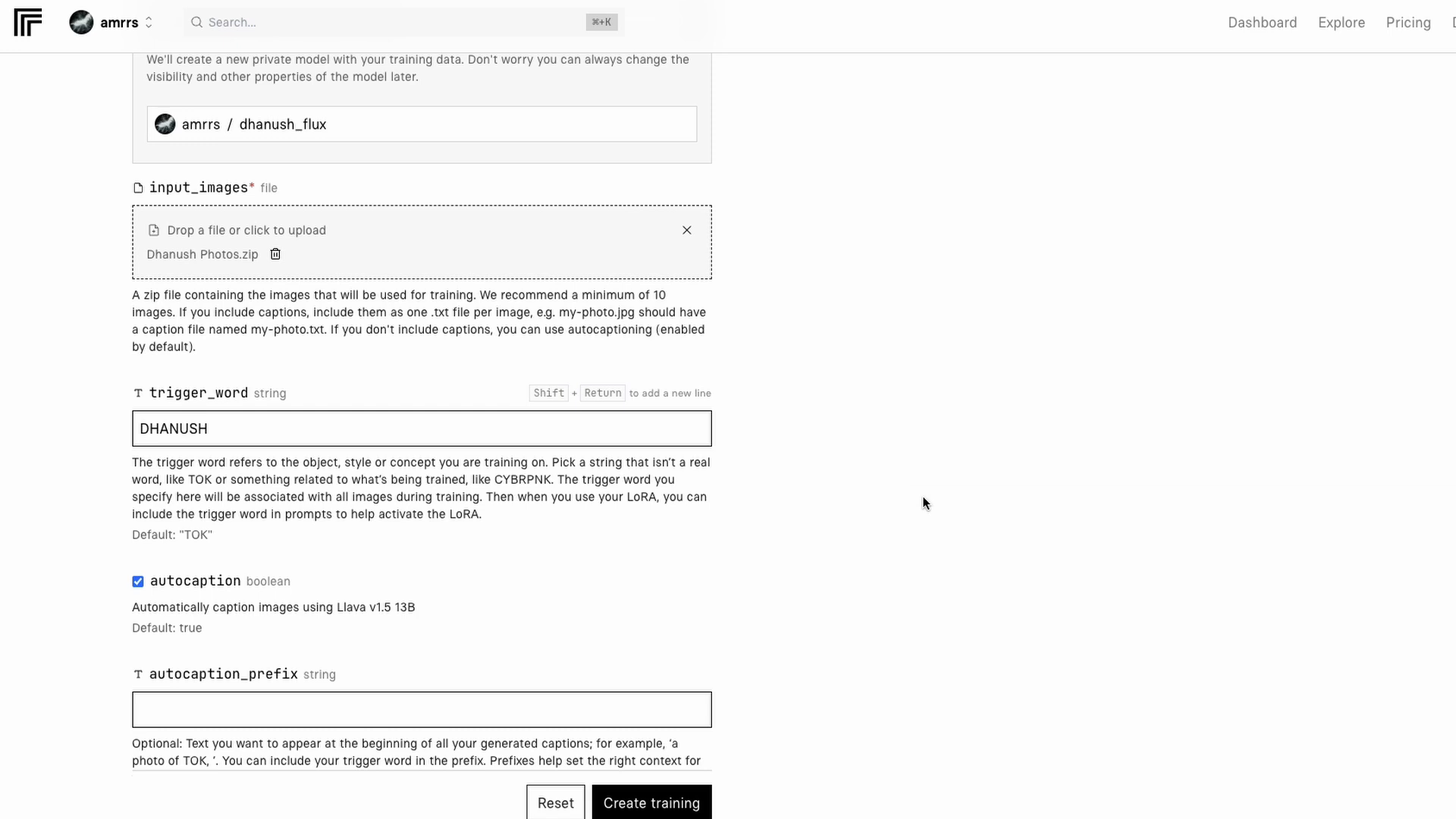
mouse_move(454, 329)
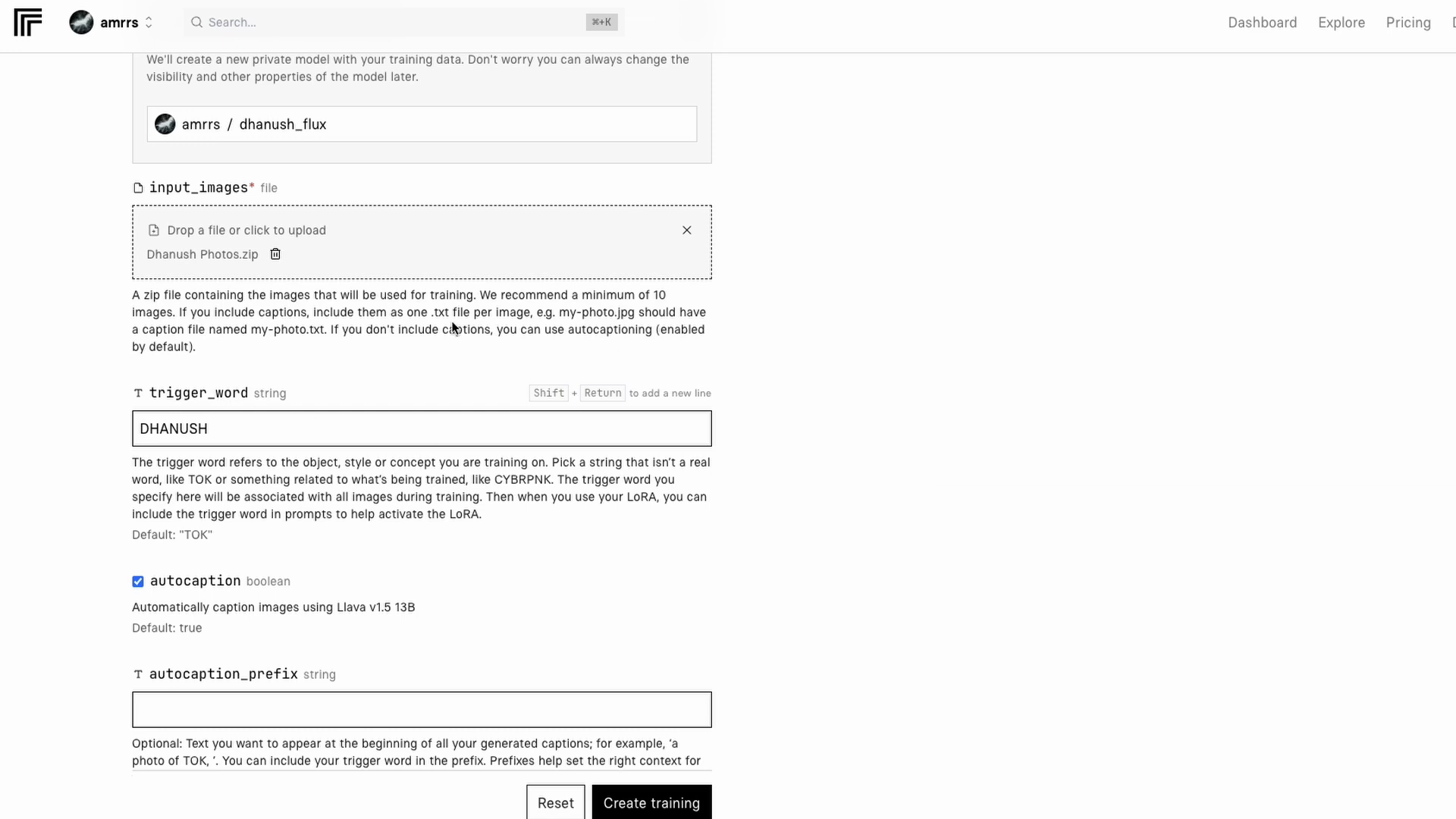
left_click_drag(179, 313, 314, 329)
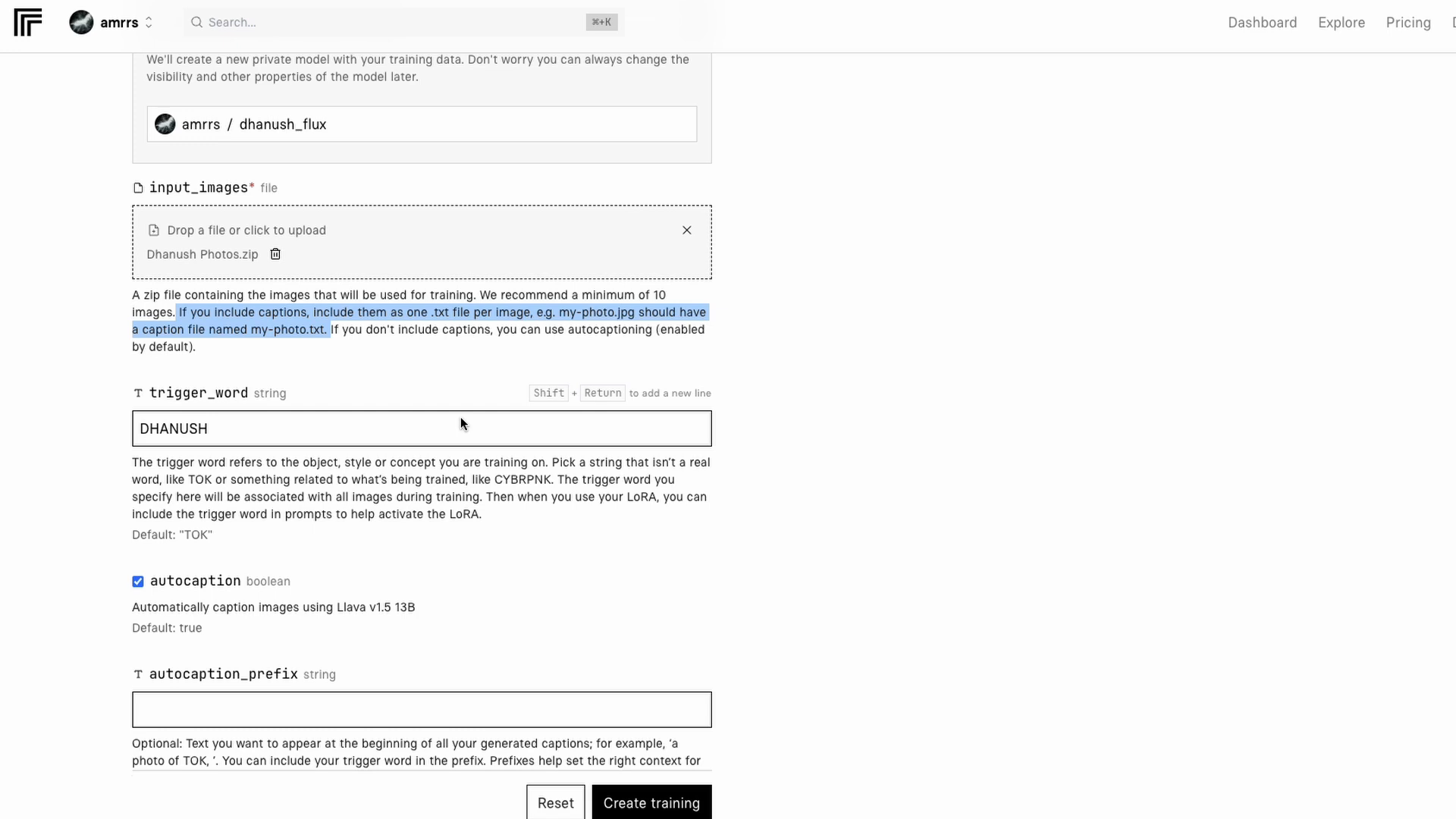
scroll("down", 3)
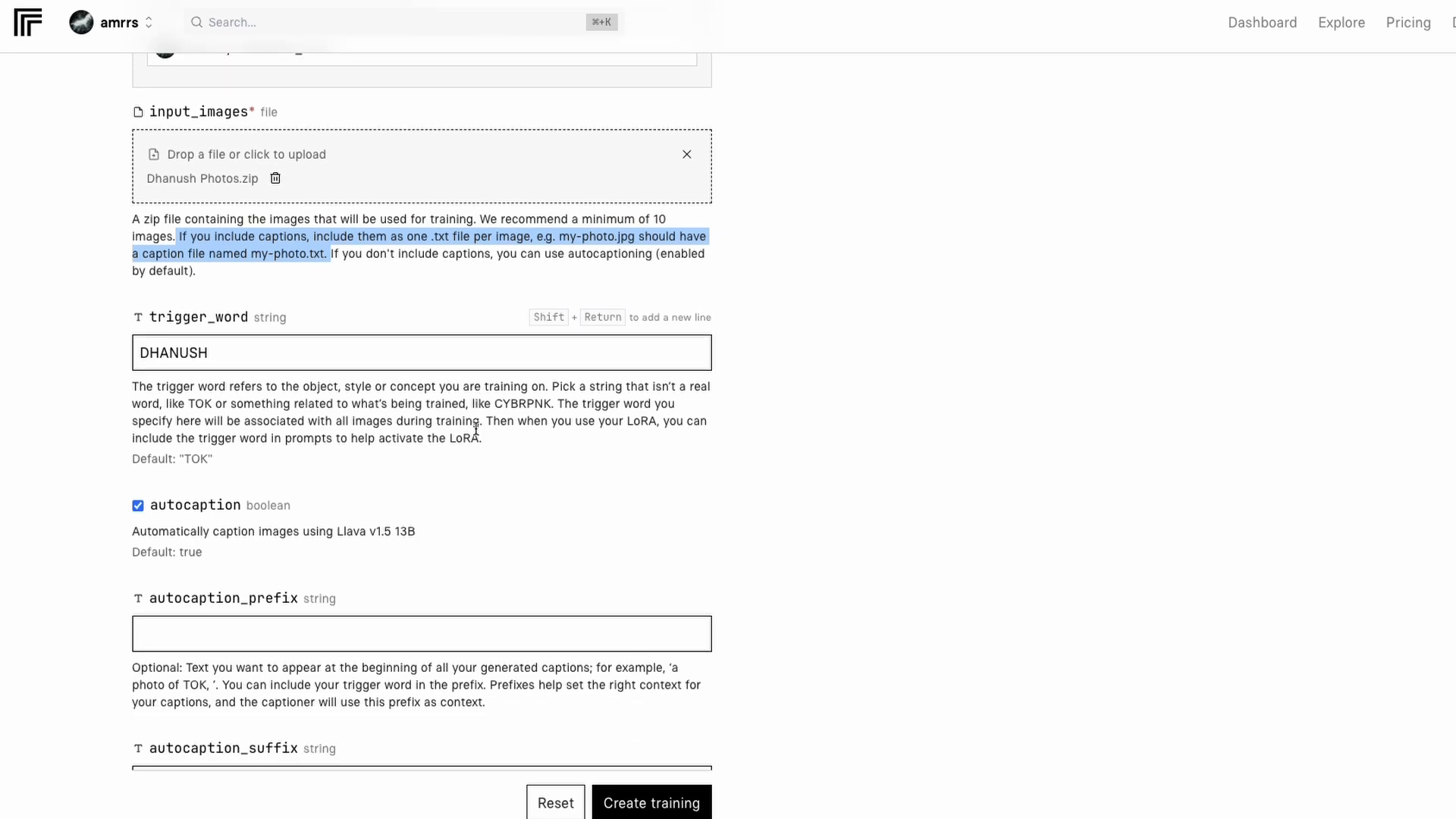
scroll("down", 3)
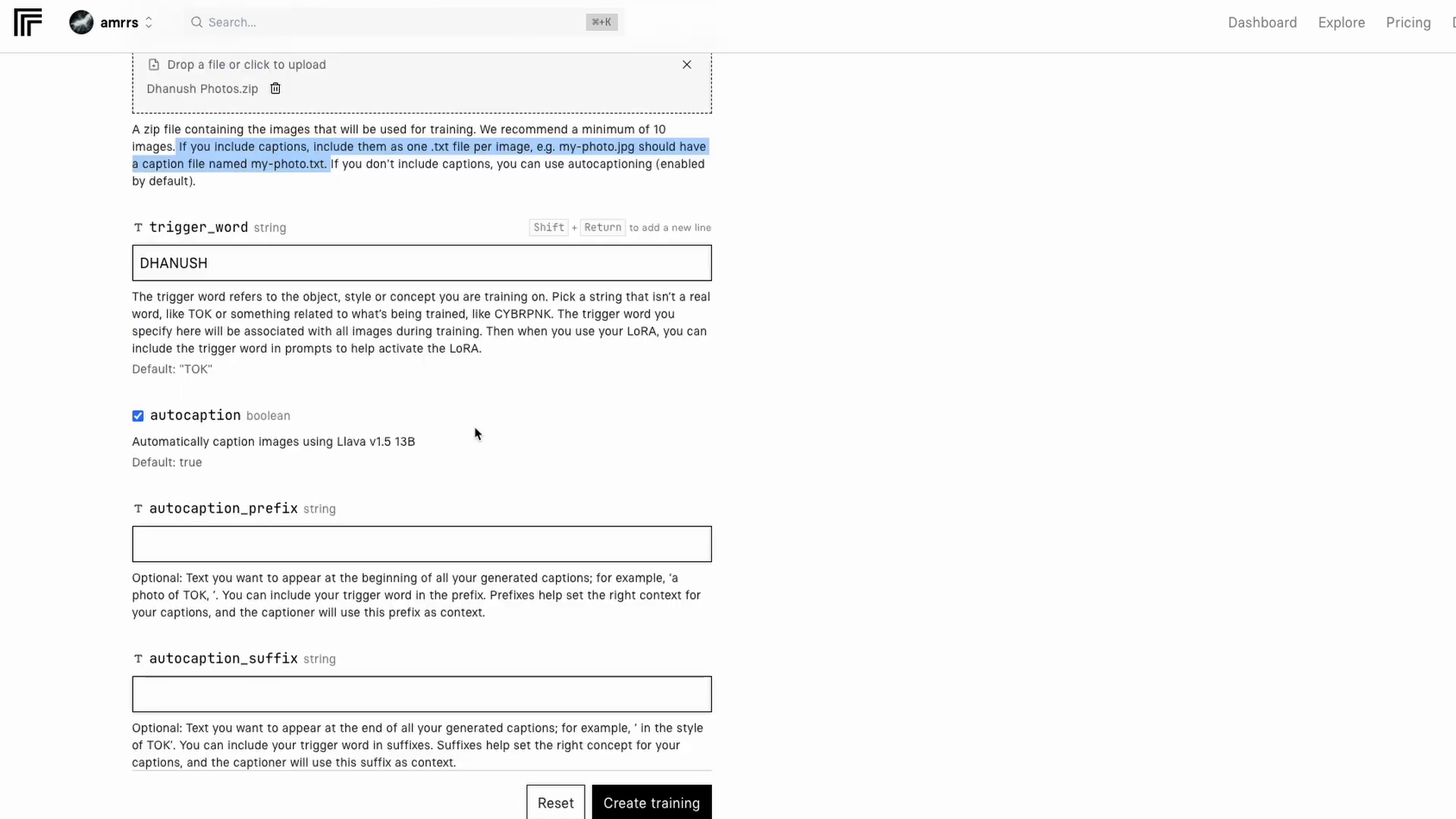
scroll("down", 3)
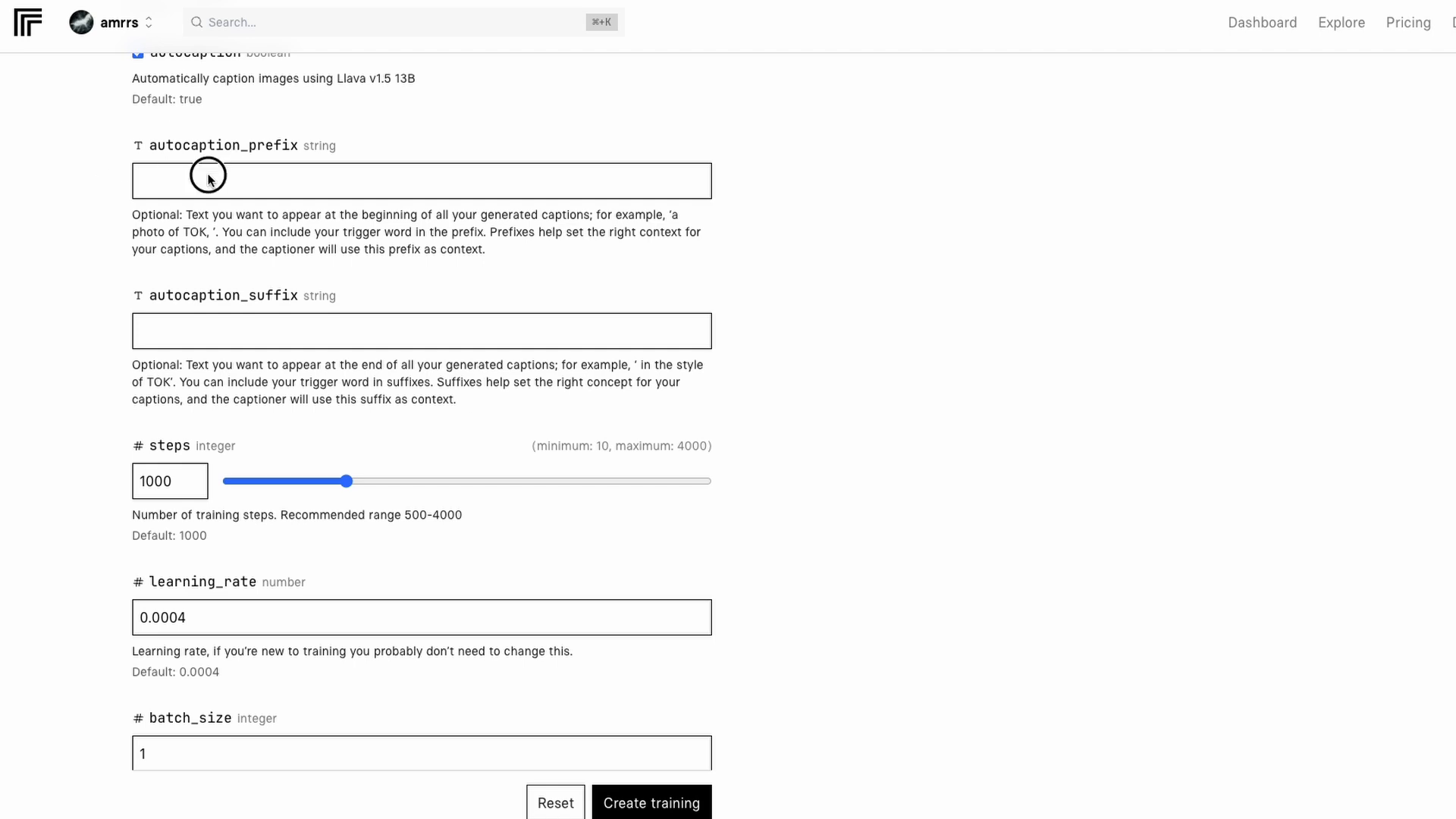
Set the autocaption prefix to 'photo of DHANUSH'
type("photo of DHANUSH")
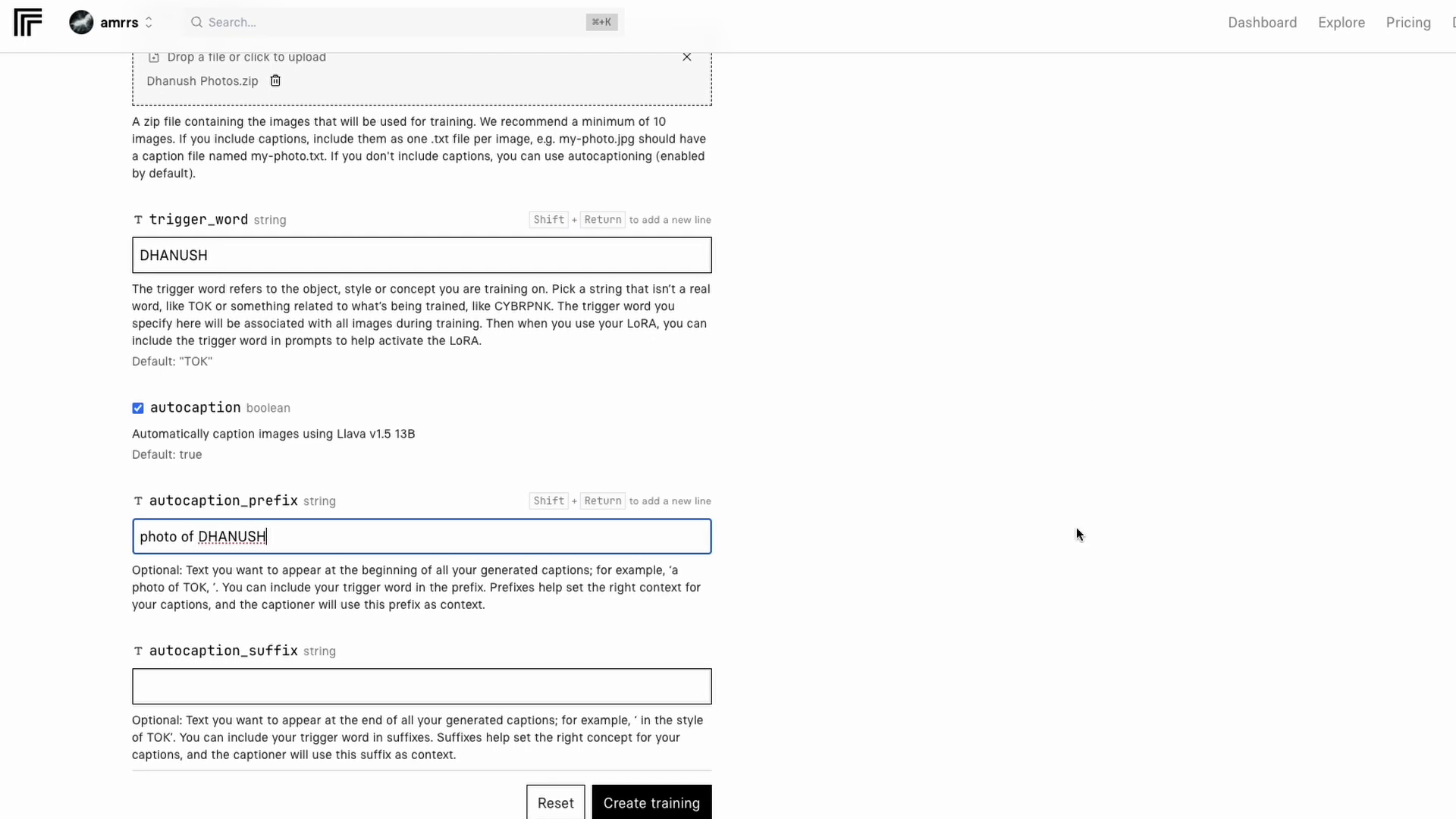
scroll("down", 3)
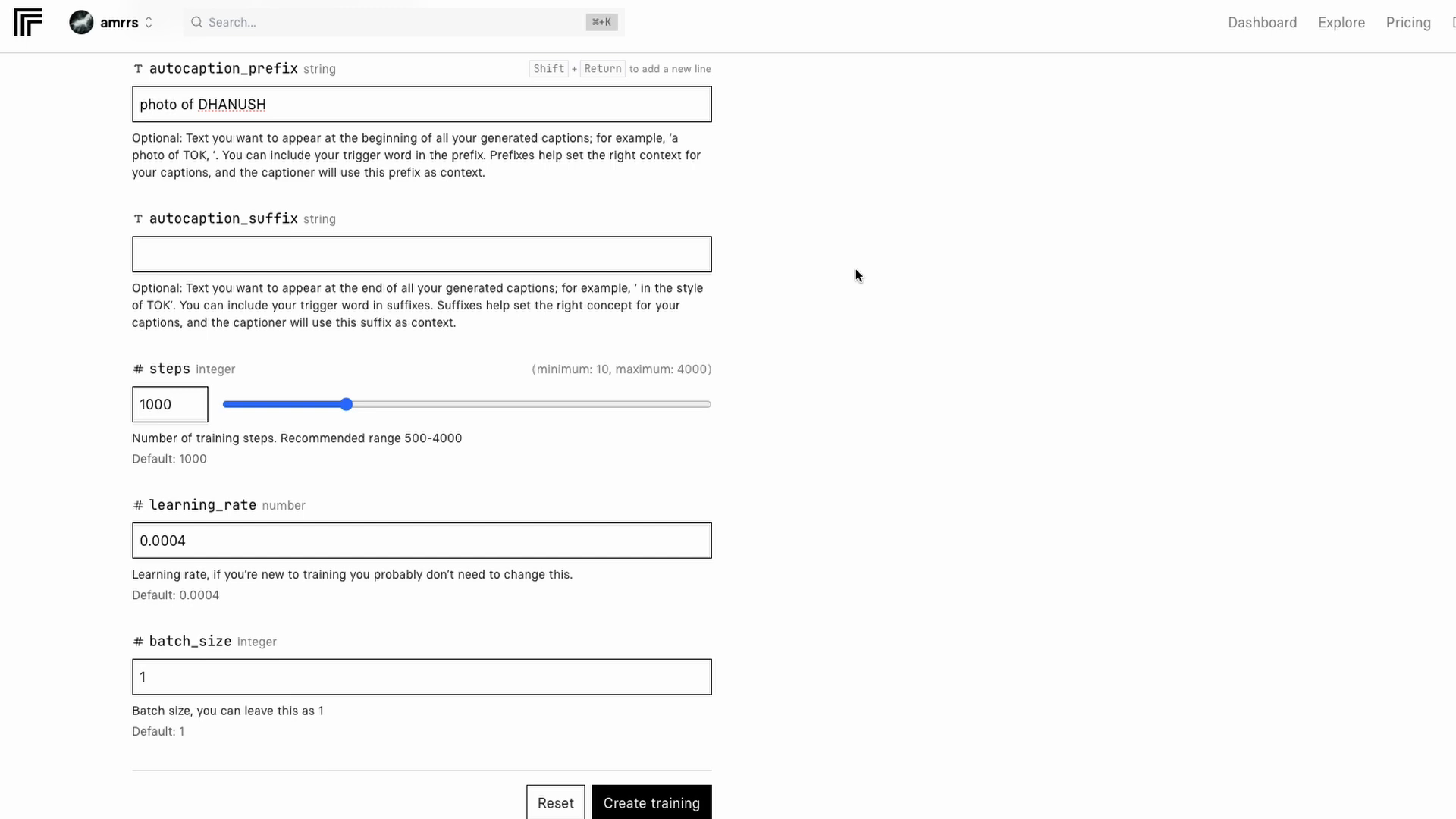
mouse_move(668, 147)
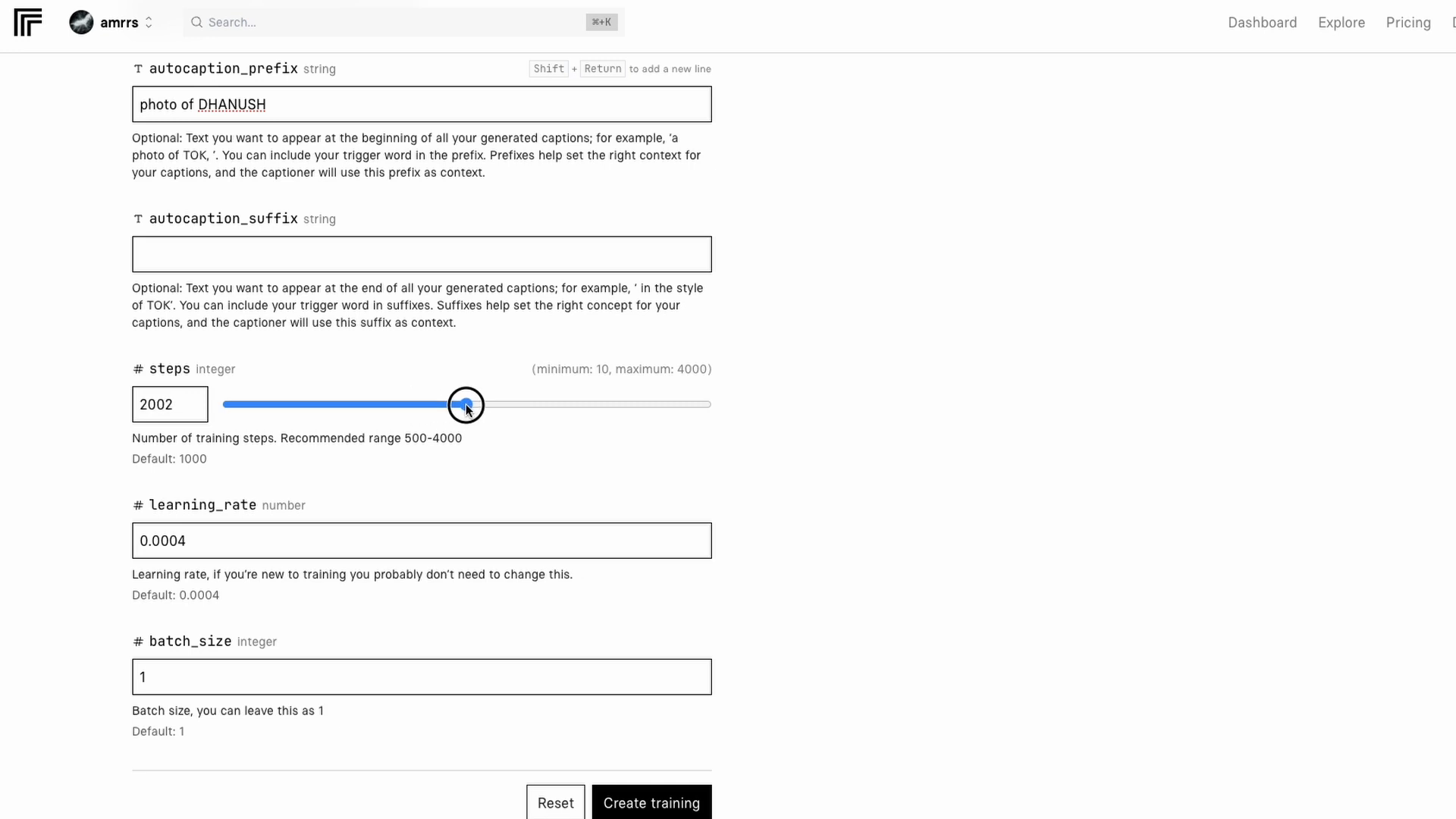
Raise training steps to 2002 and move down to the hf_repo_id and hf_token fields
scroll("down", 3)
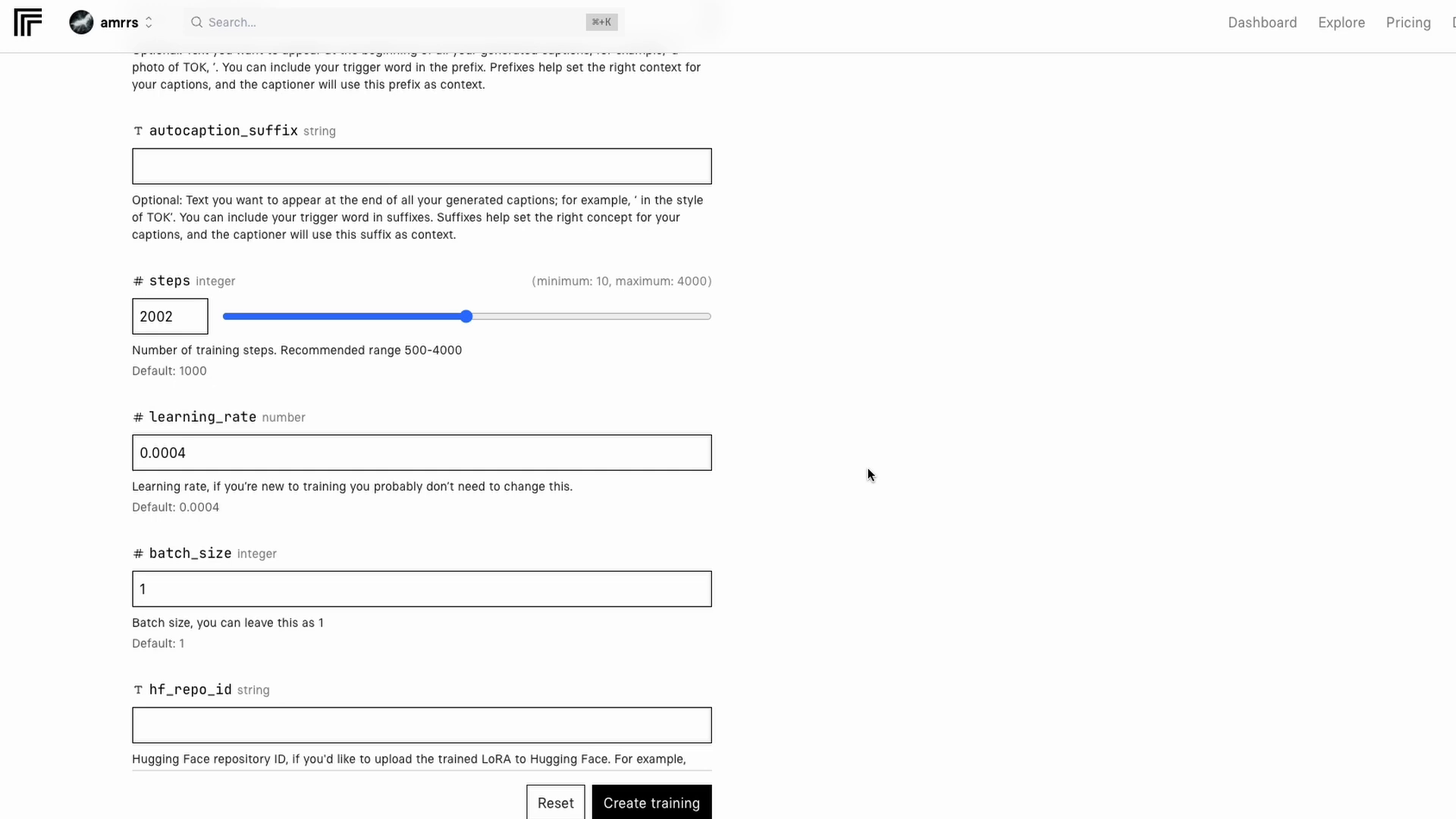
scroll("down", 3)
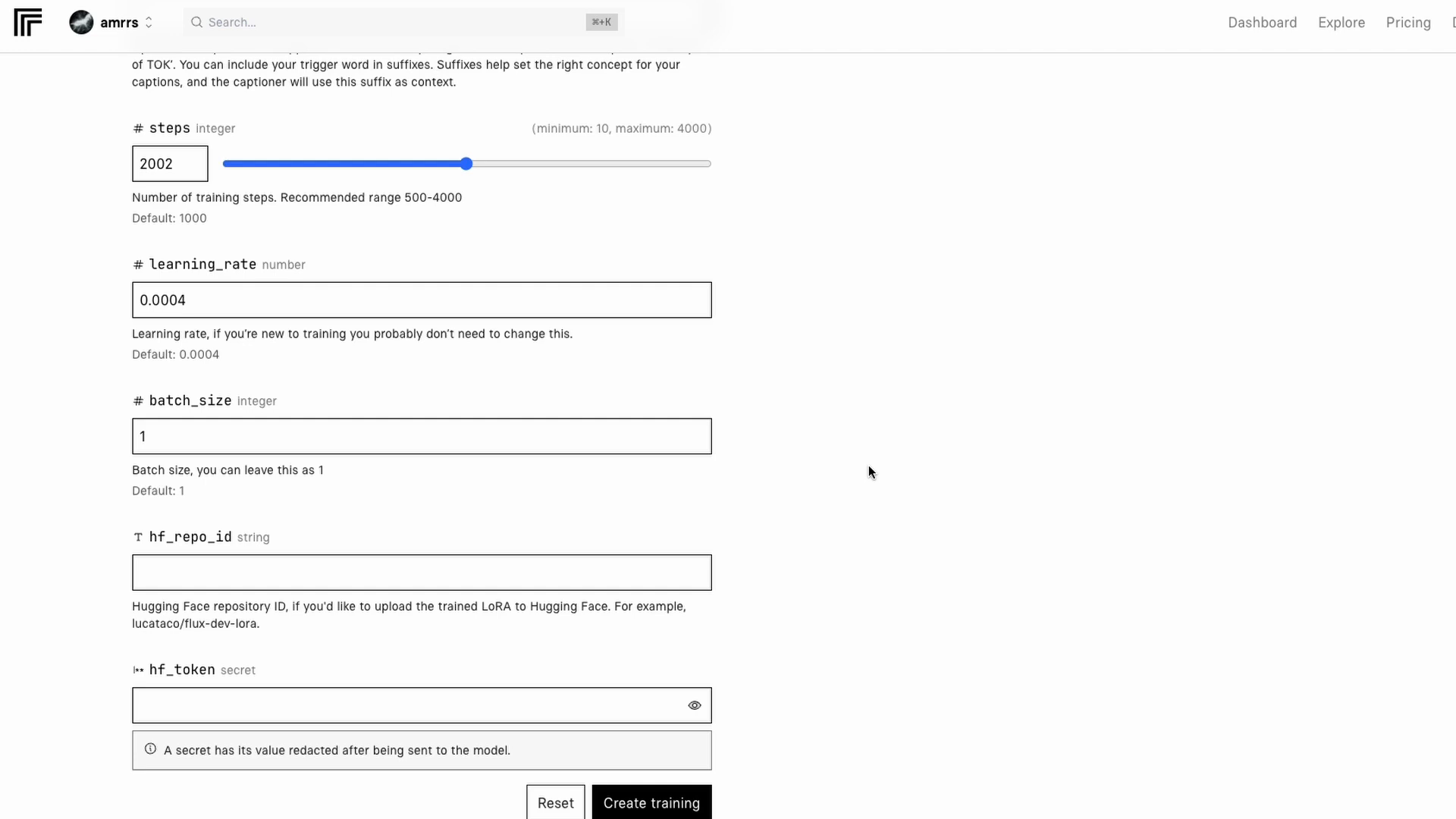
scroll("down", 3)
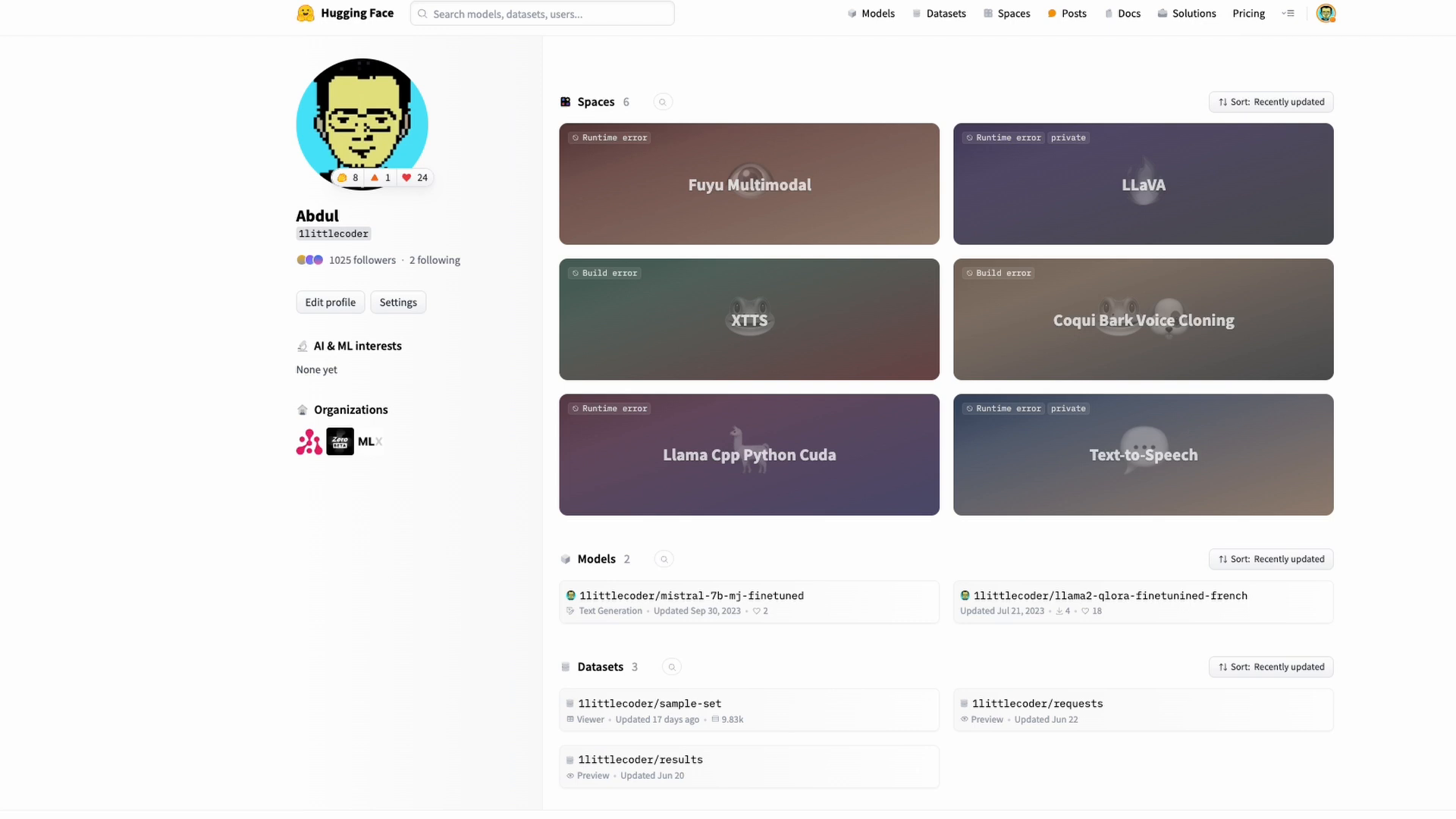
mouse_move(1409, 67)
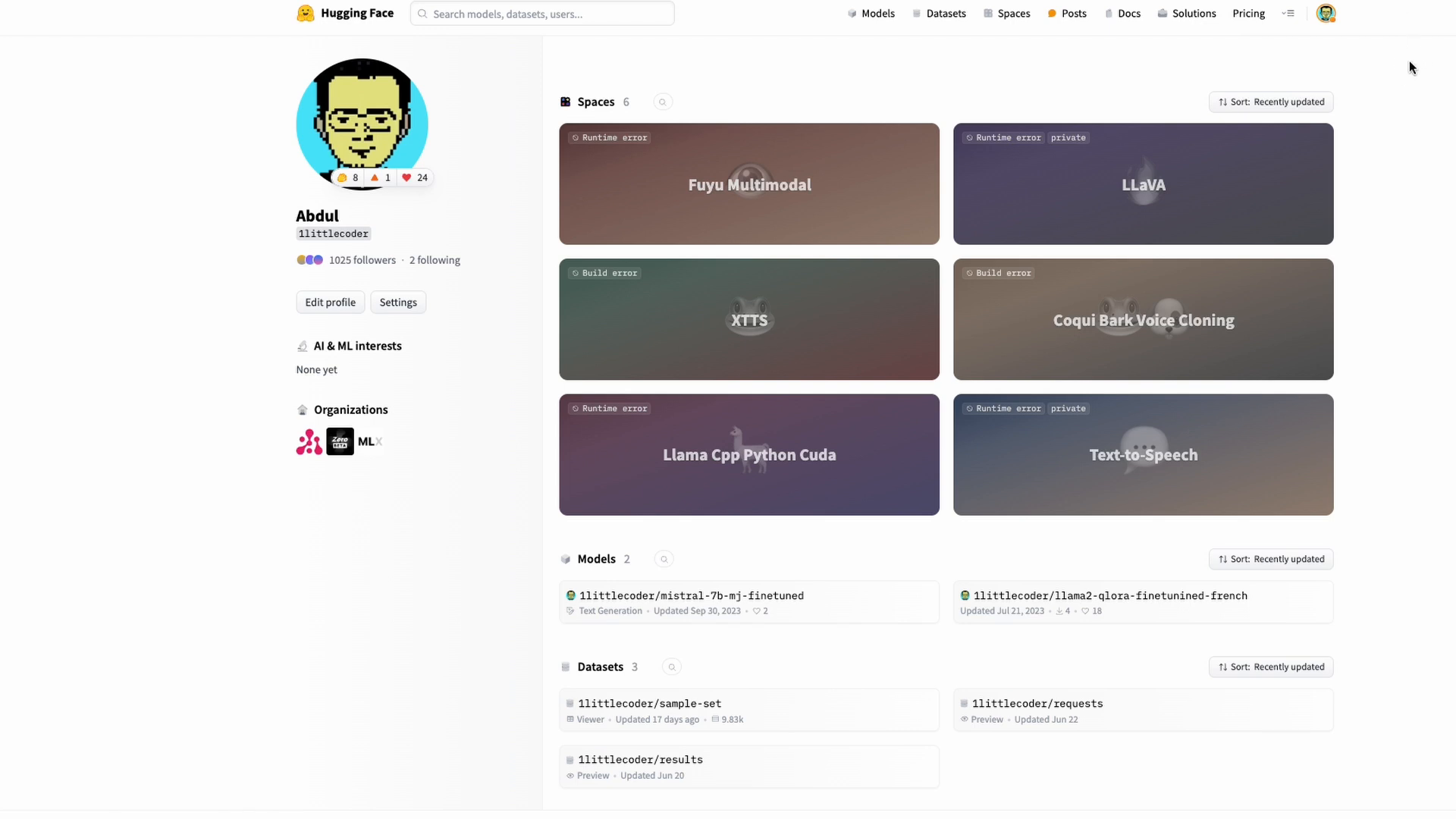
Create a public Hugging Face model repository named dhanush_flux and return to the profile
left_click(1326, 13)
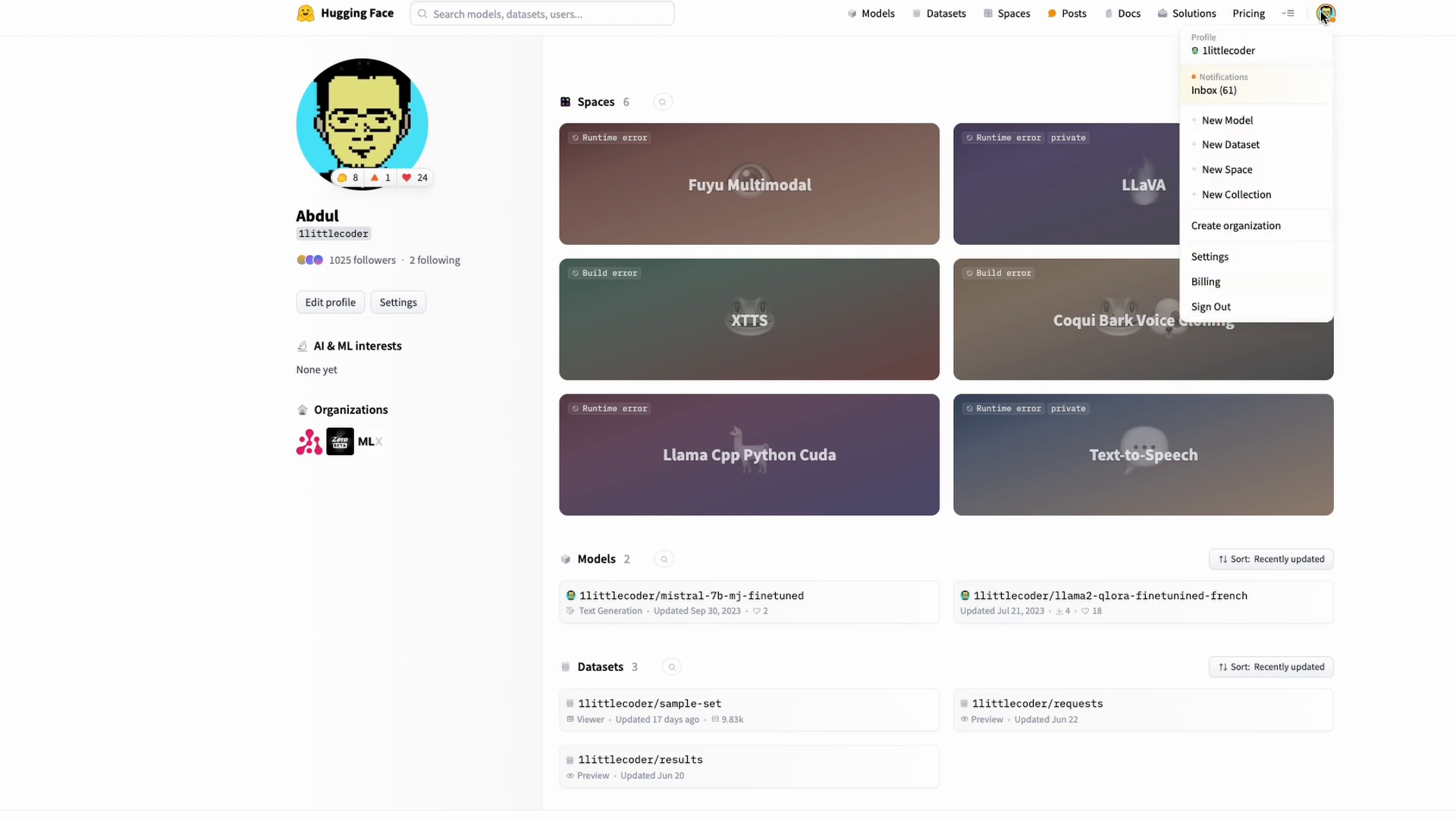
left_click(1228, 120)
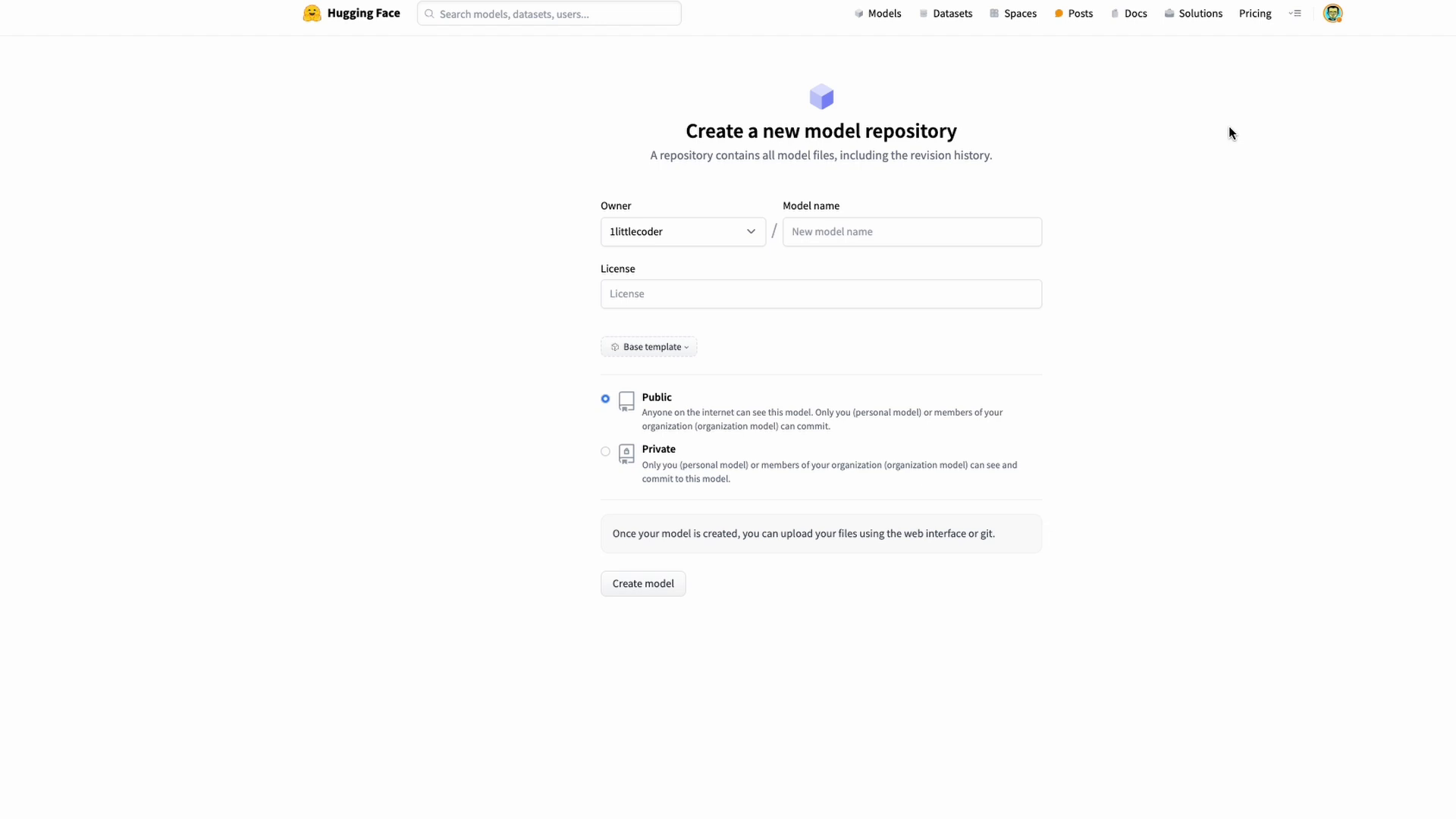
type("dhanus")
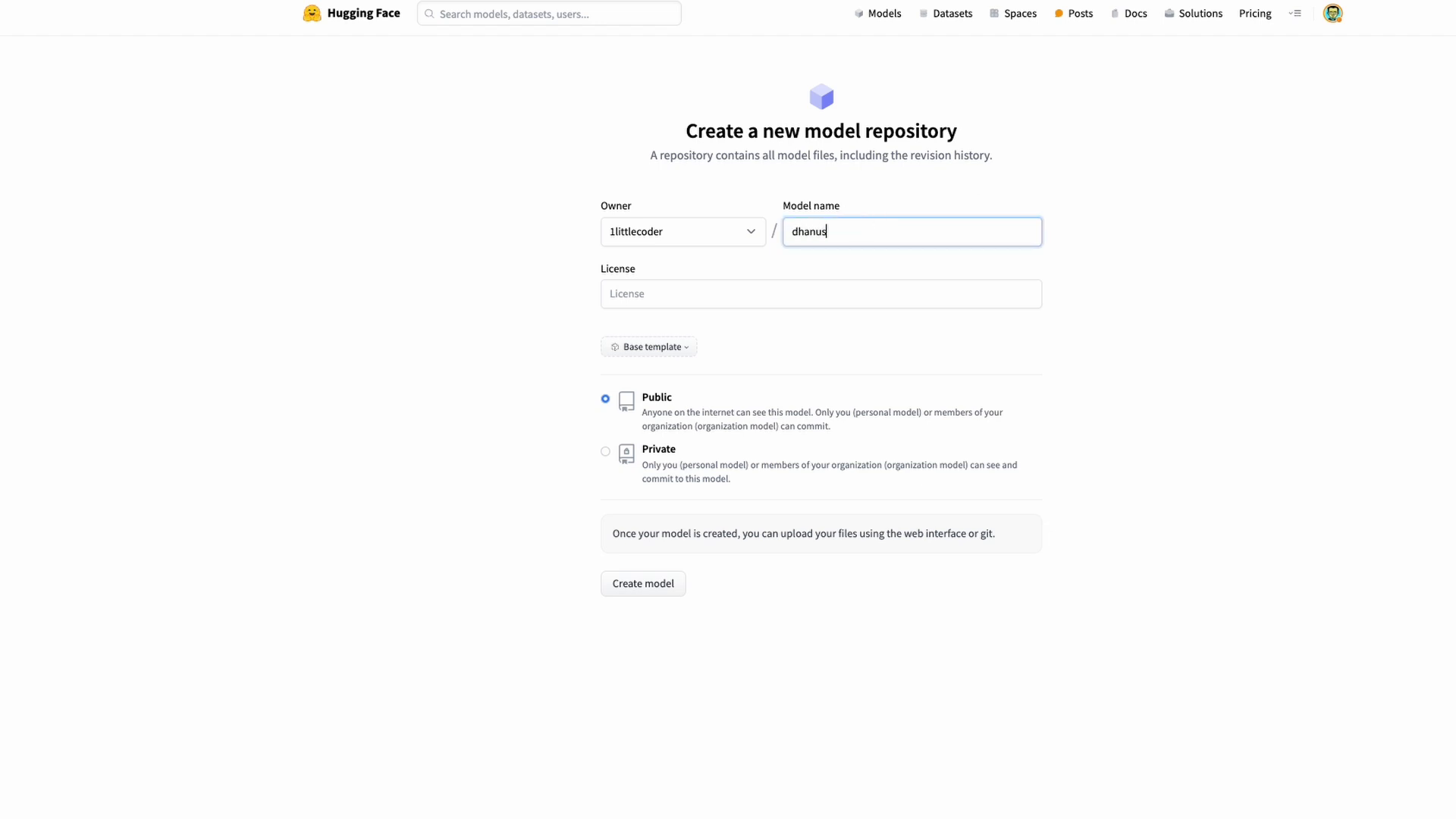
type("h_flux")
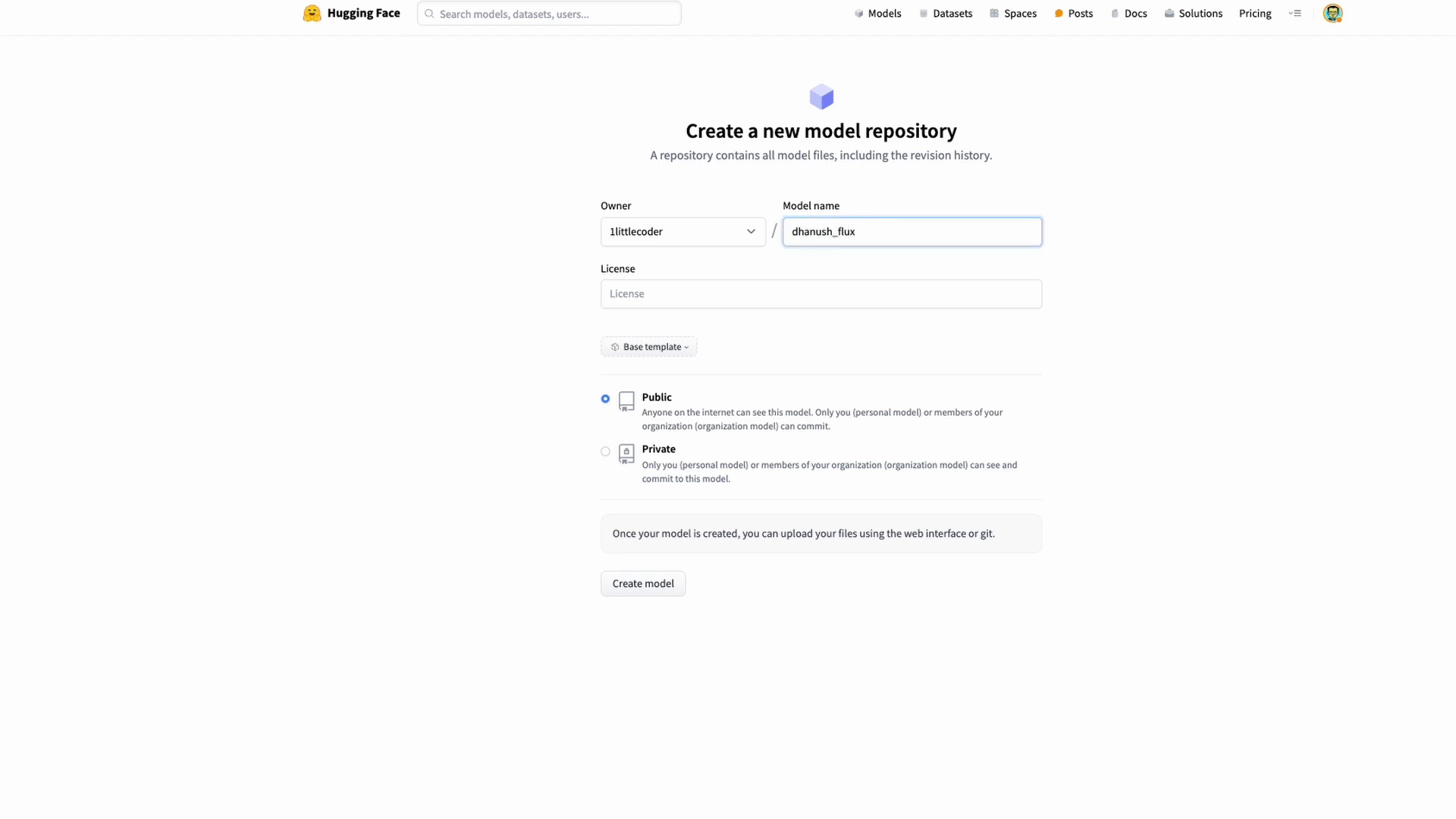
mouse_move(672, 578)
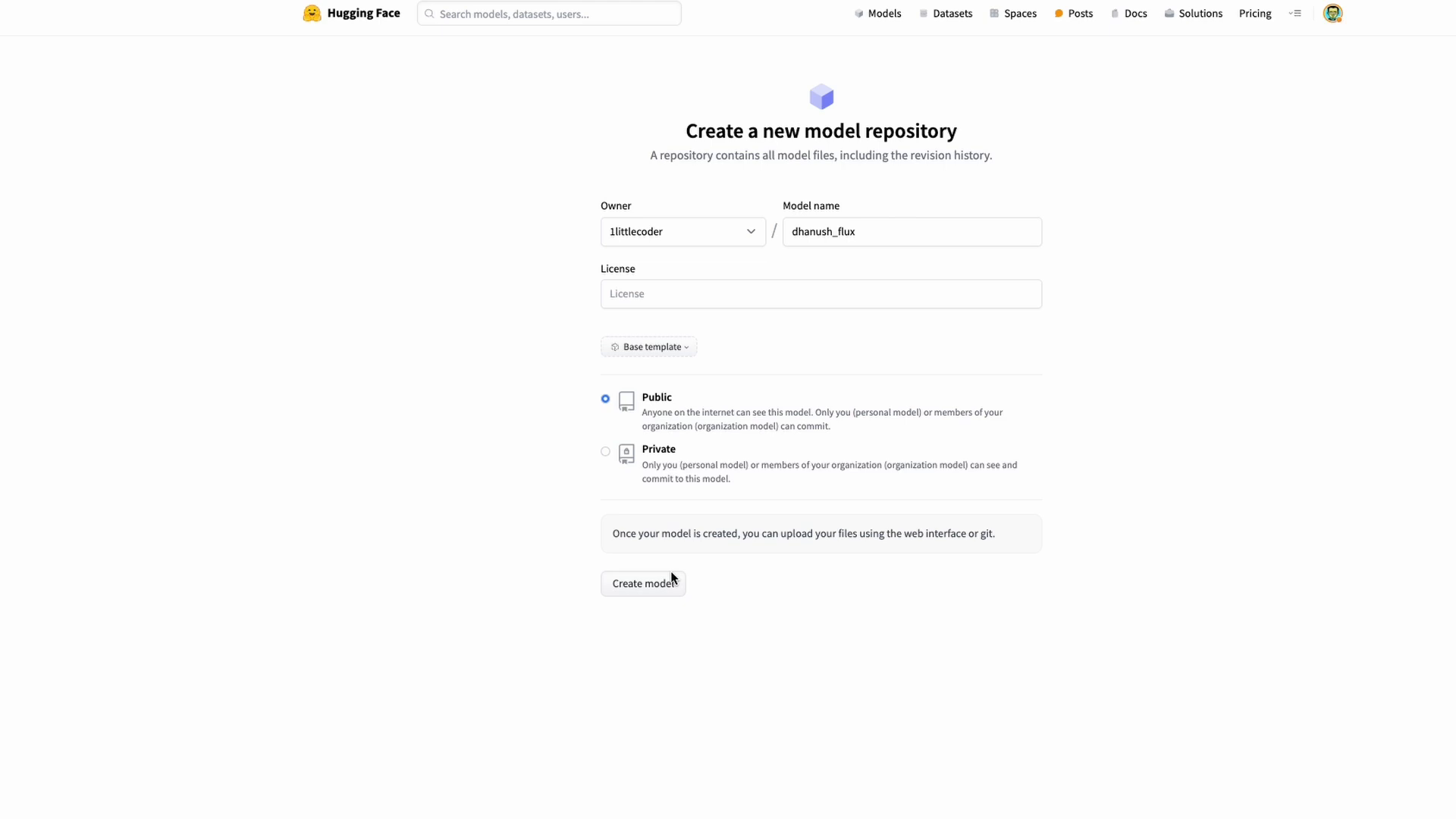
mouse_move(1193, 502)
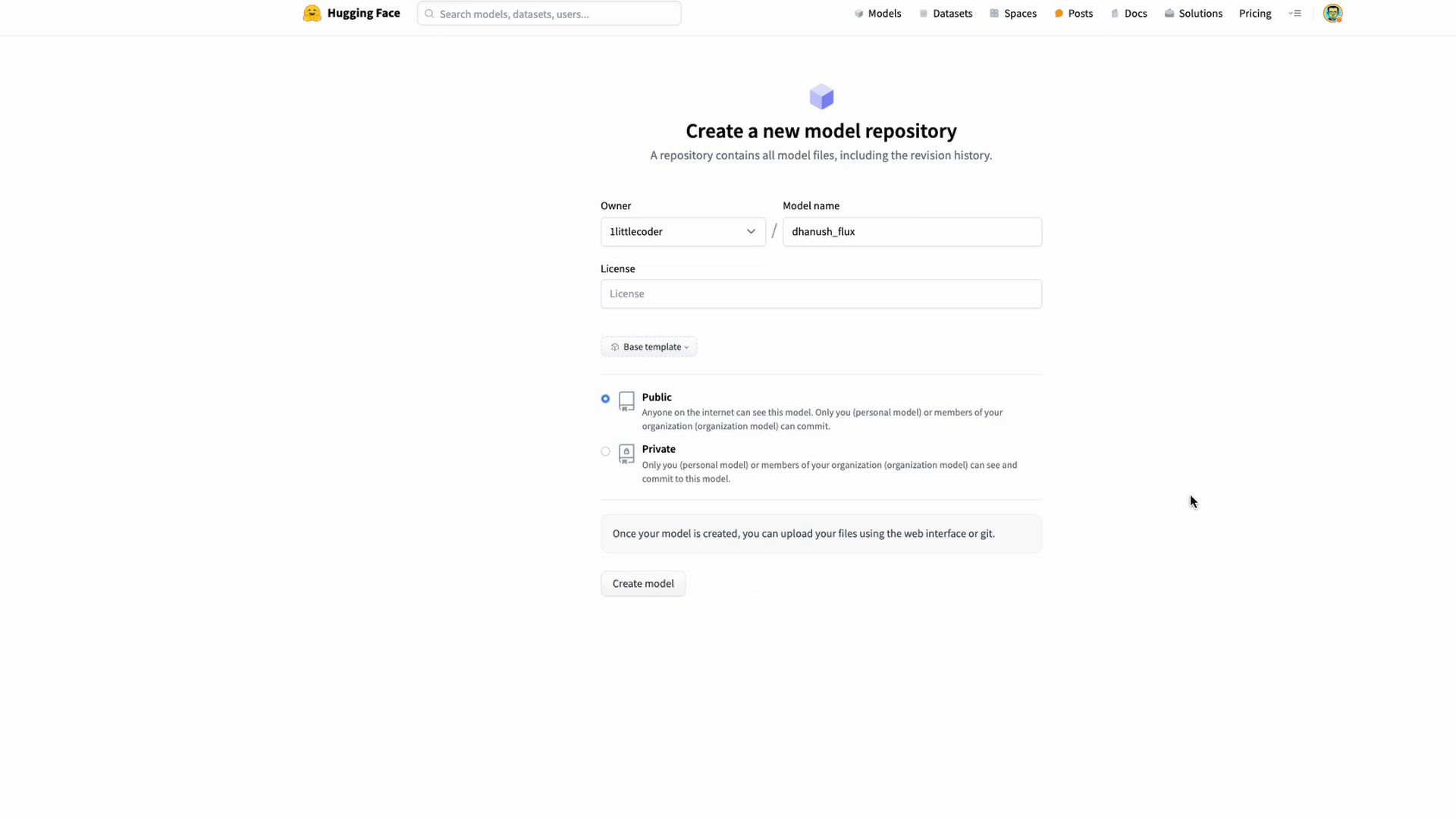
left_click(643, 582)
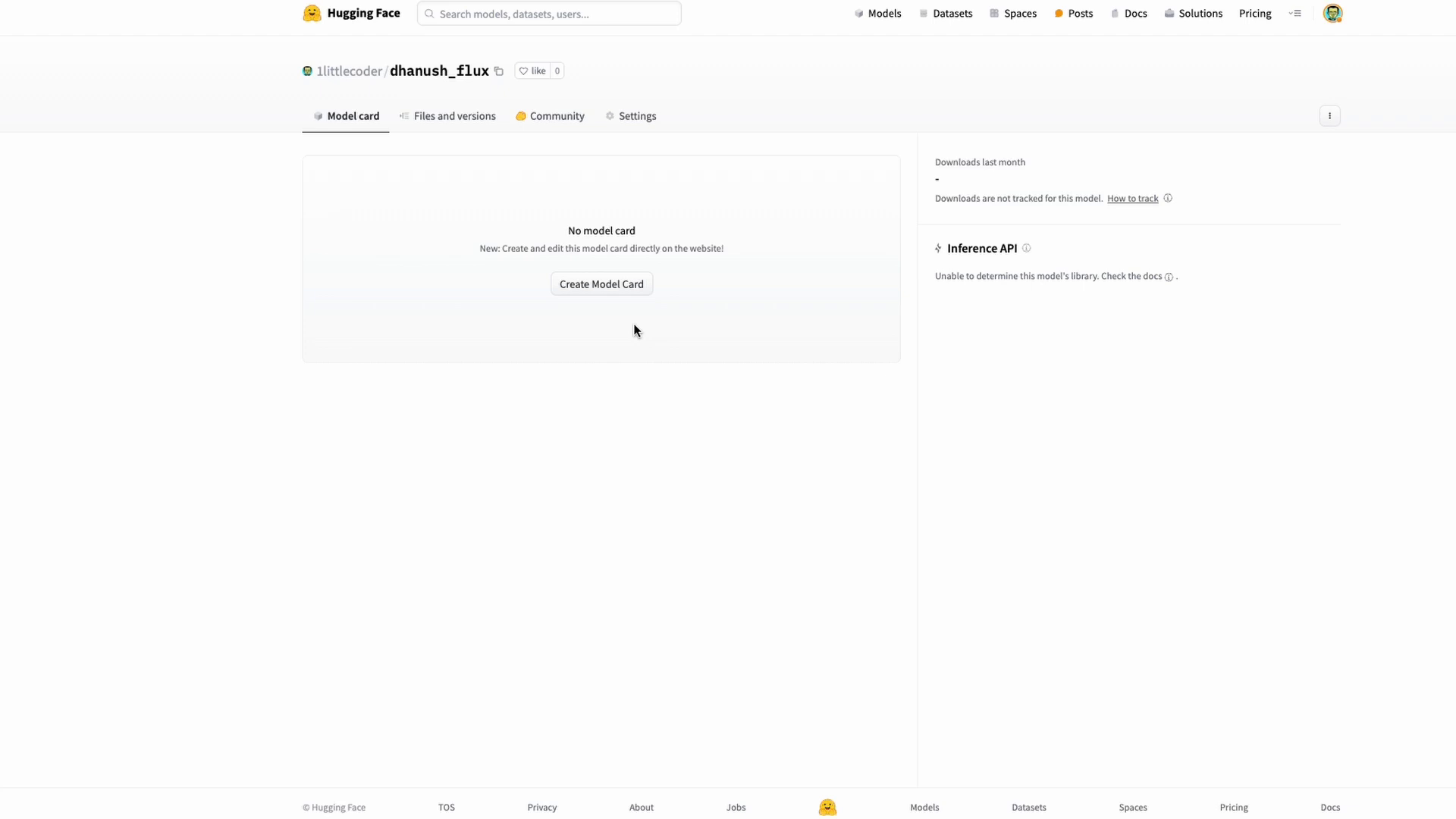
mouse_move(1105, 128)
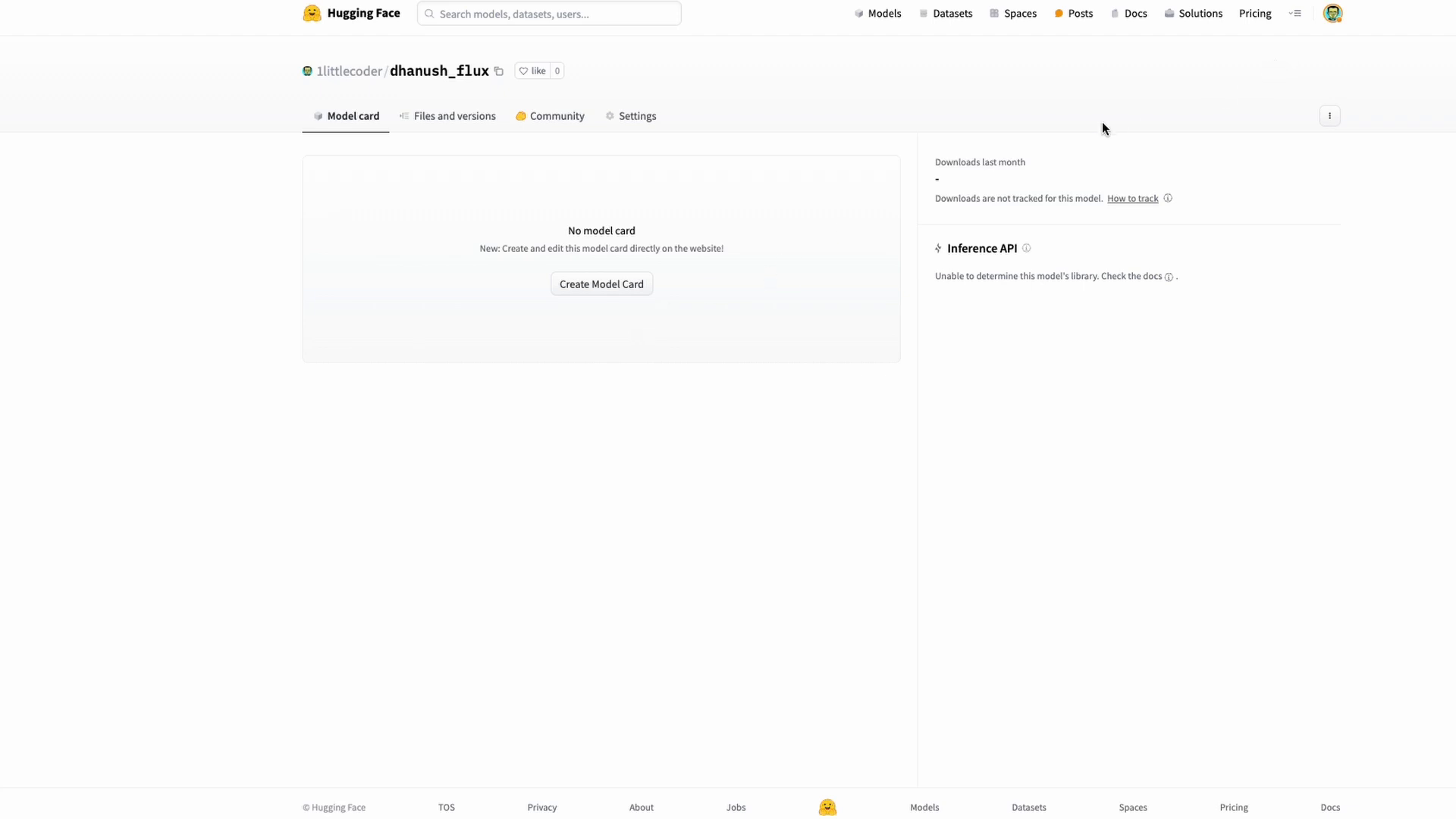
mouse_move(1334, 13)
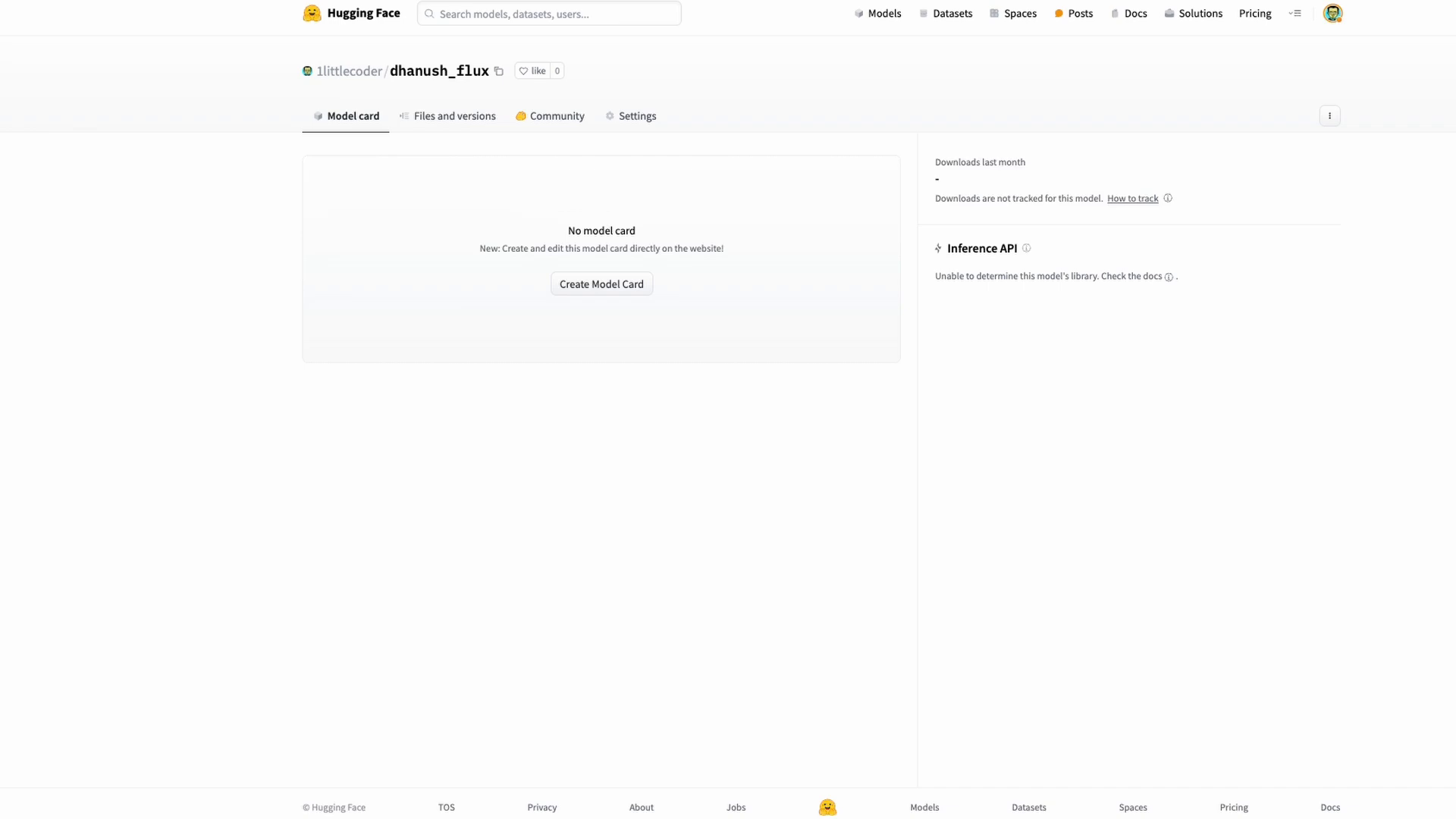
left_click(350, 72)
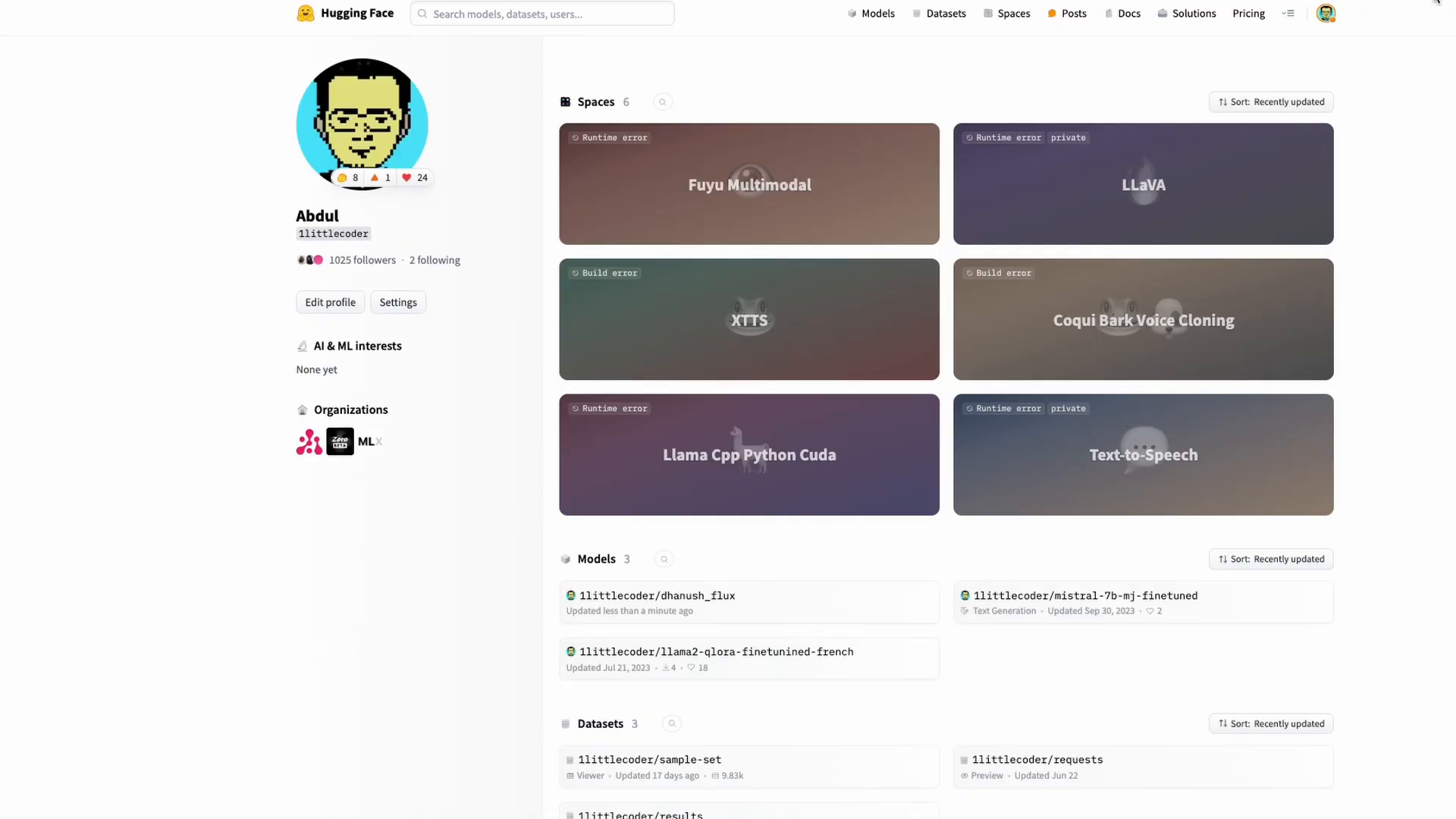
mouse_move(1215, 267)
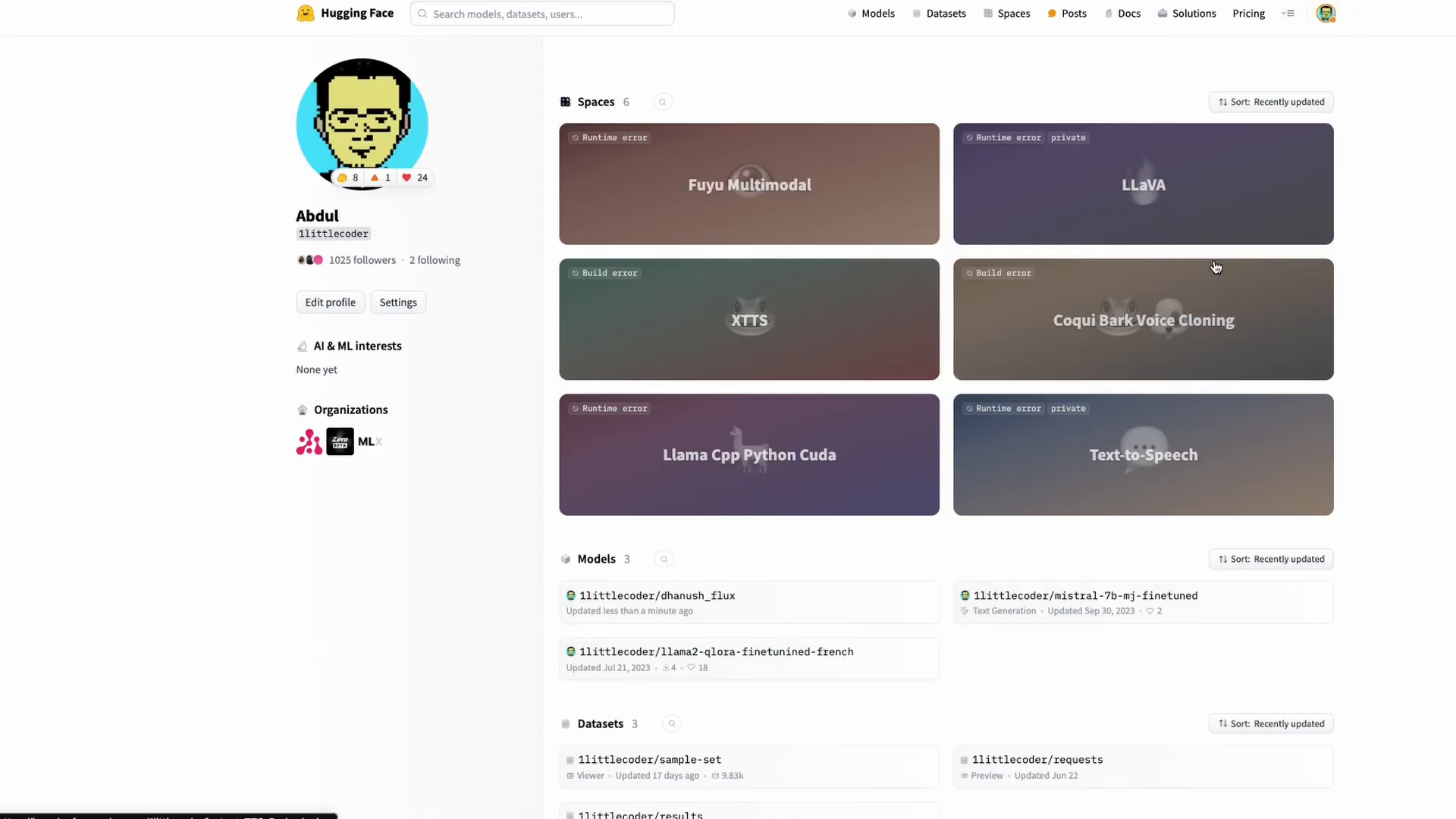
In Settings > Access Tokens, invalidate and refresh the hf token and copy its new value
left_click(398, 302)
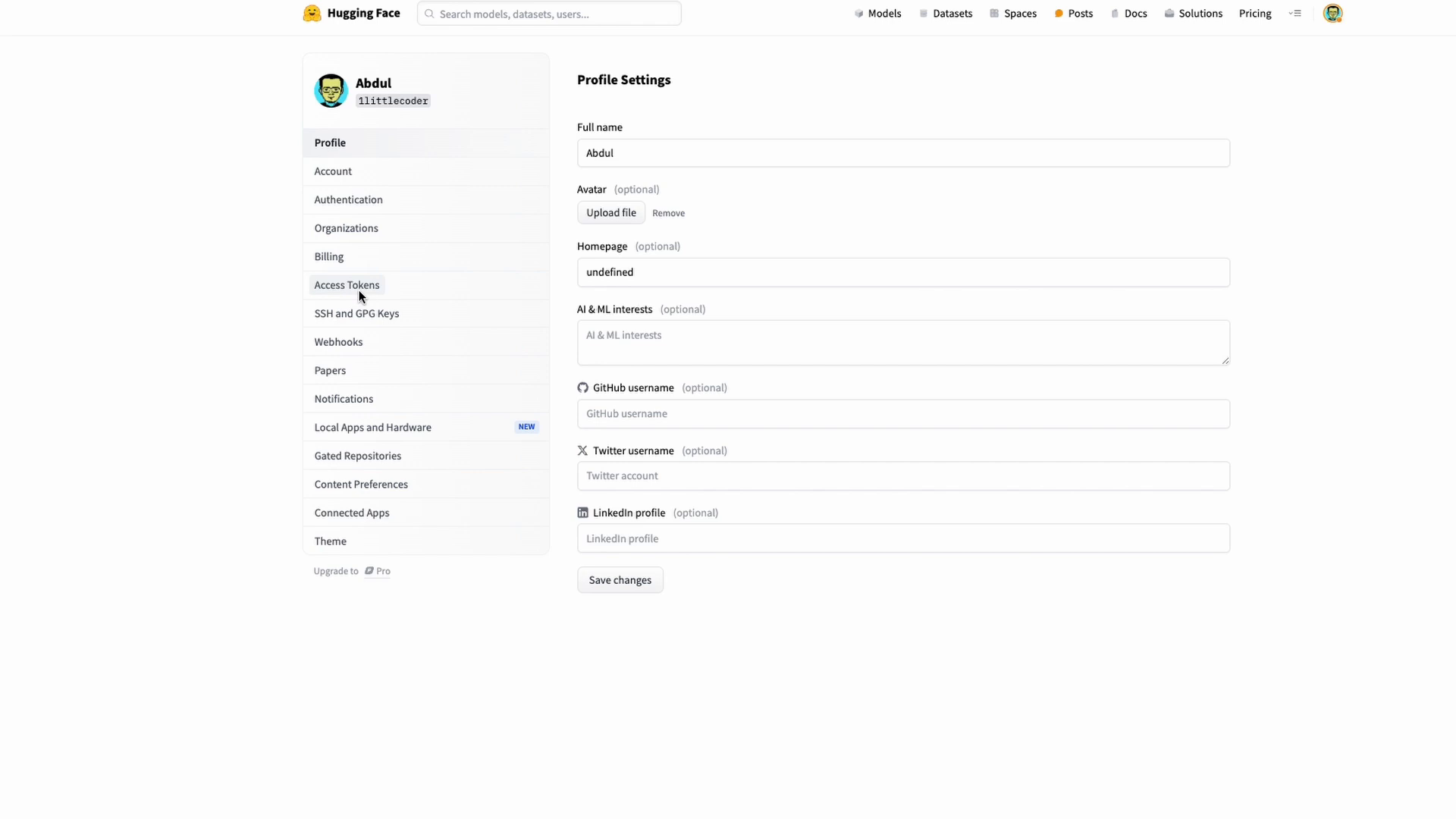
left_click(346, 286)
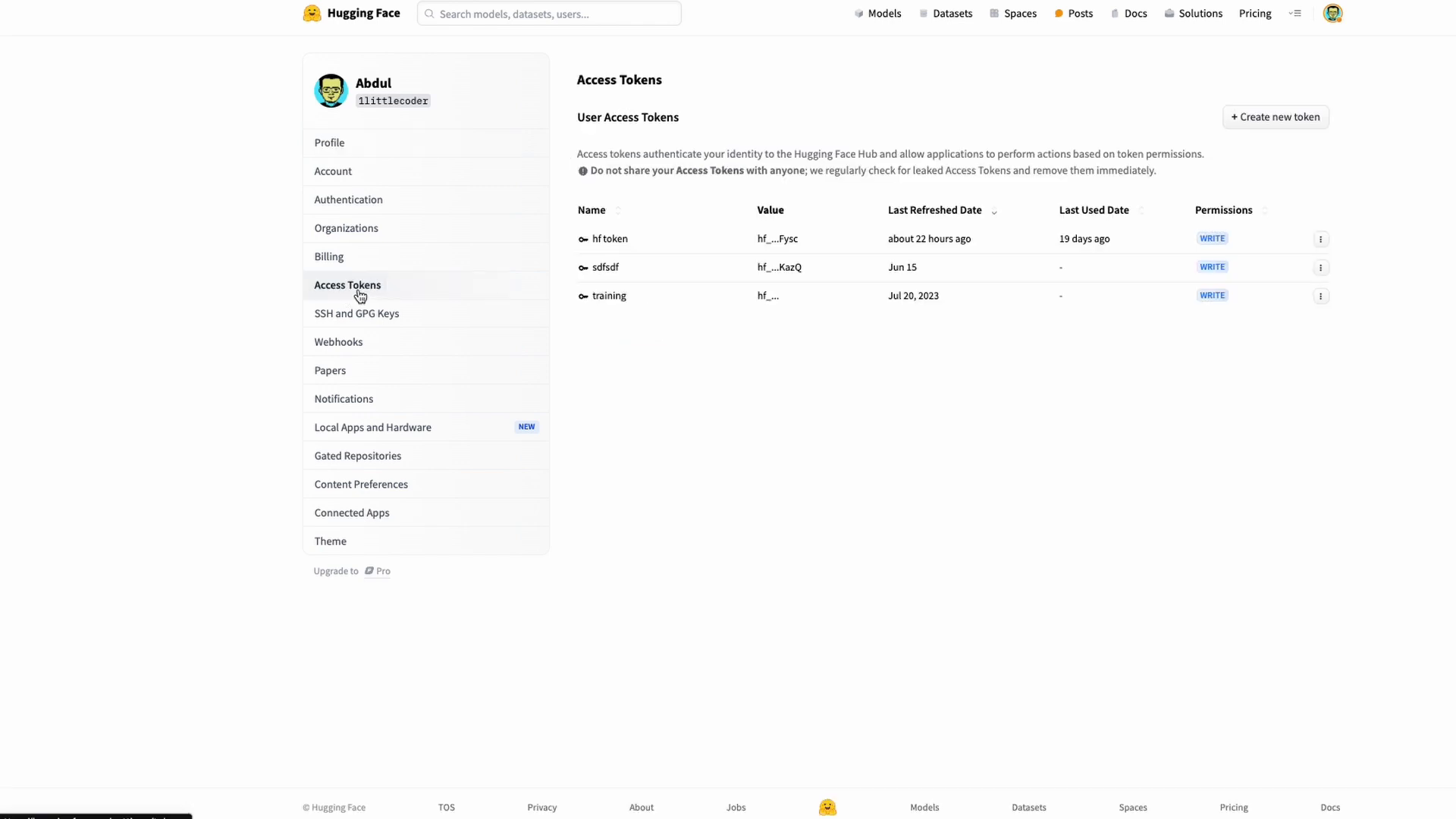
mouse_move(1147, 238)
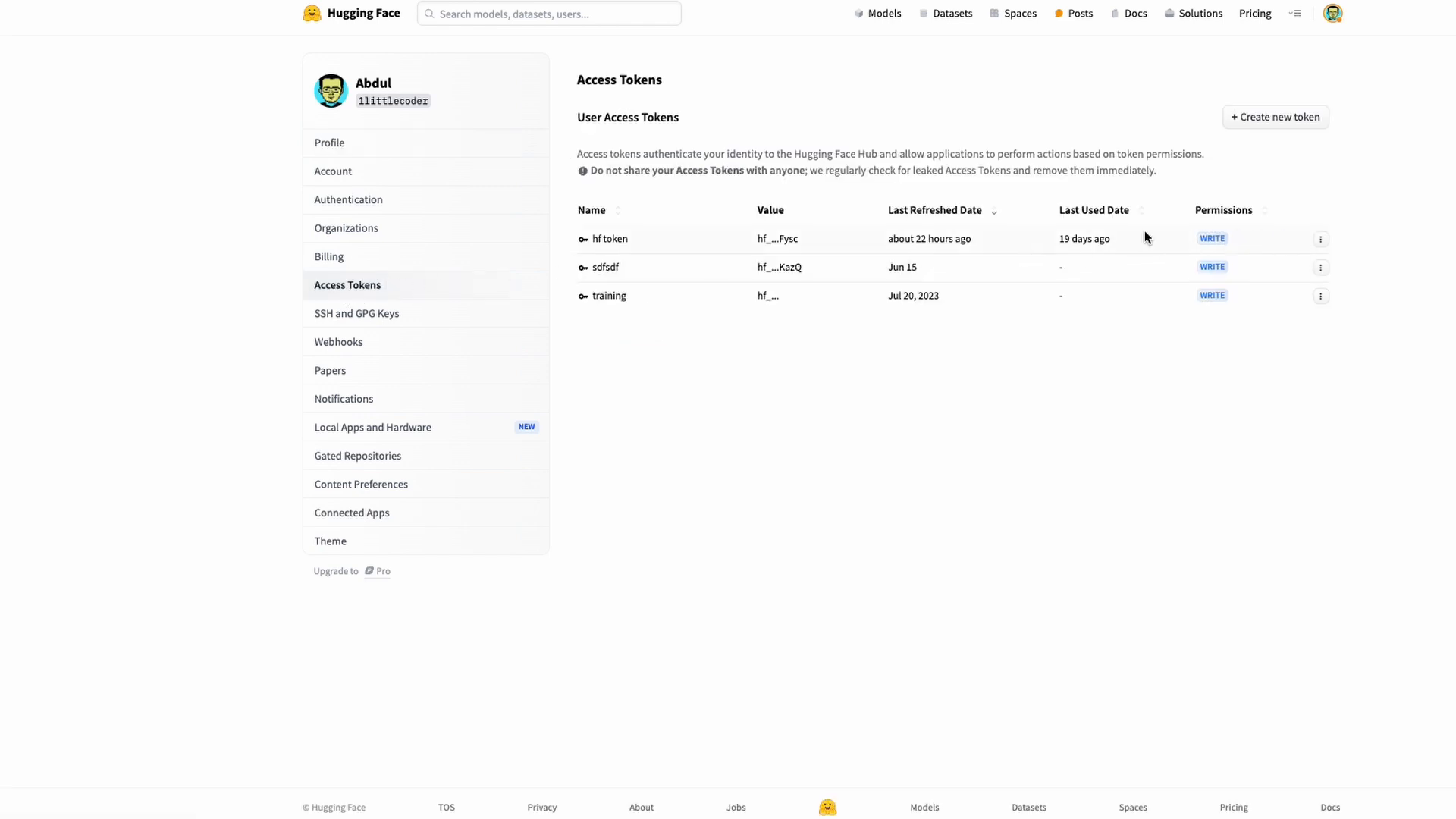
mouse_move(1321, 239)
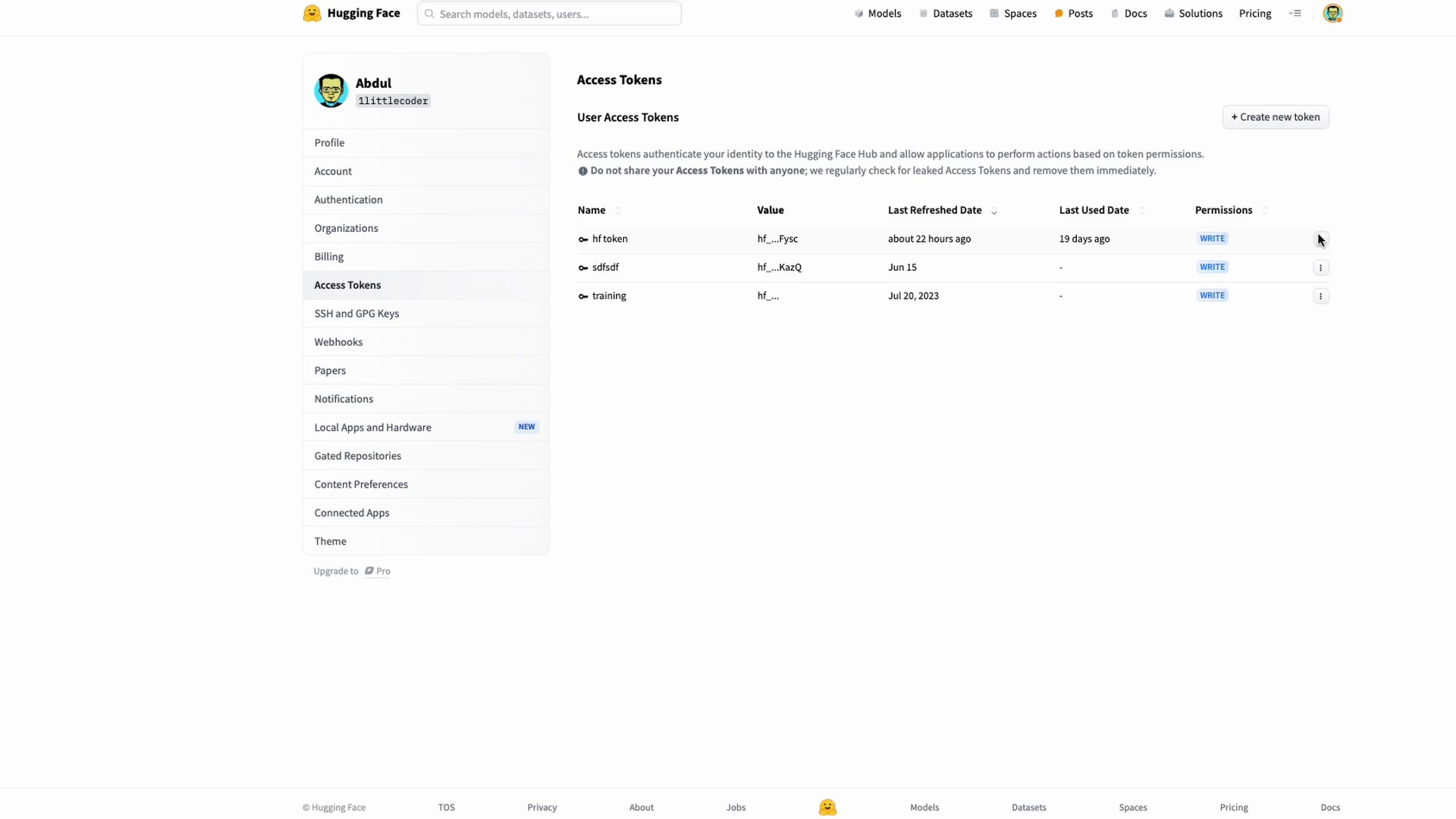
left_click(1273, 262)
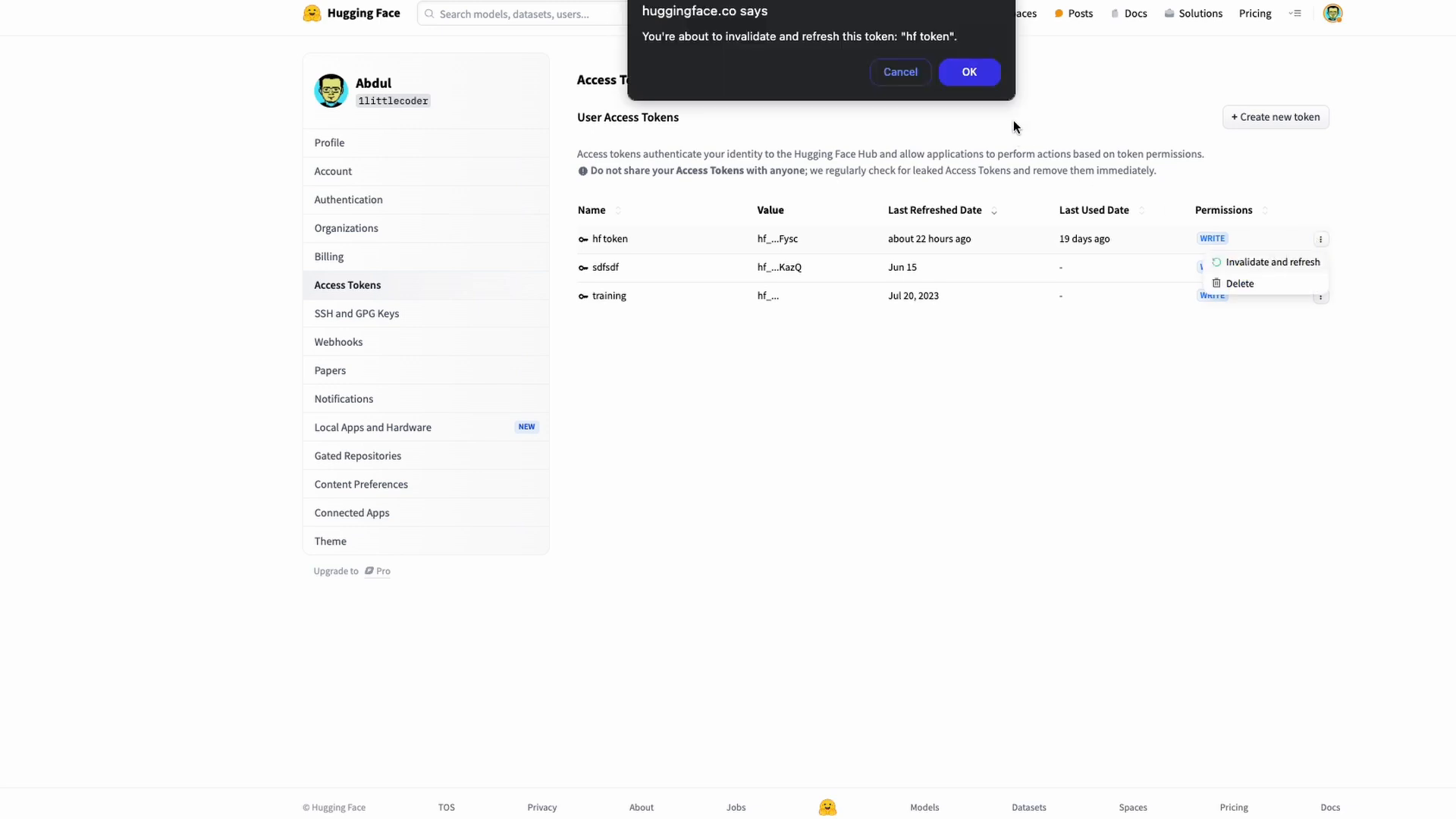
left_click(970, 73)
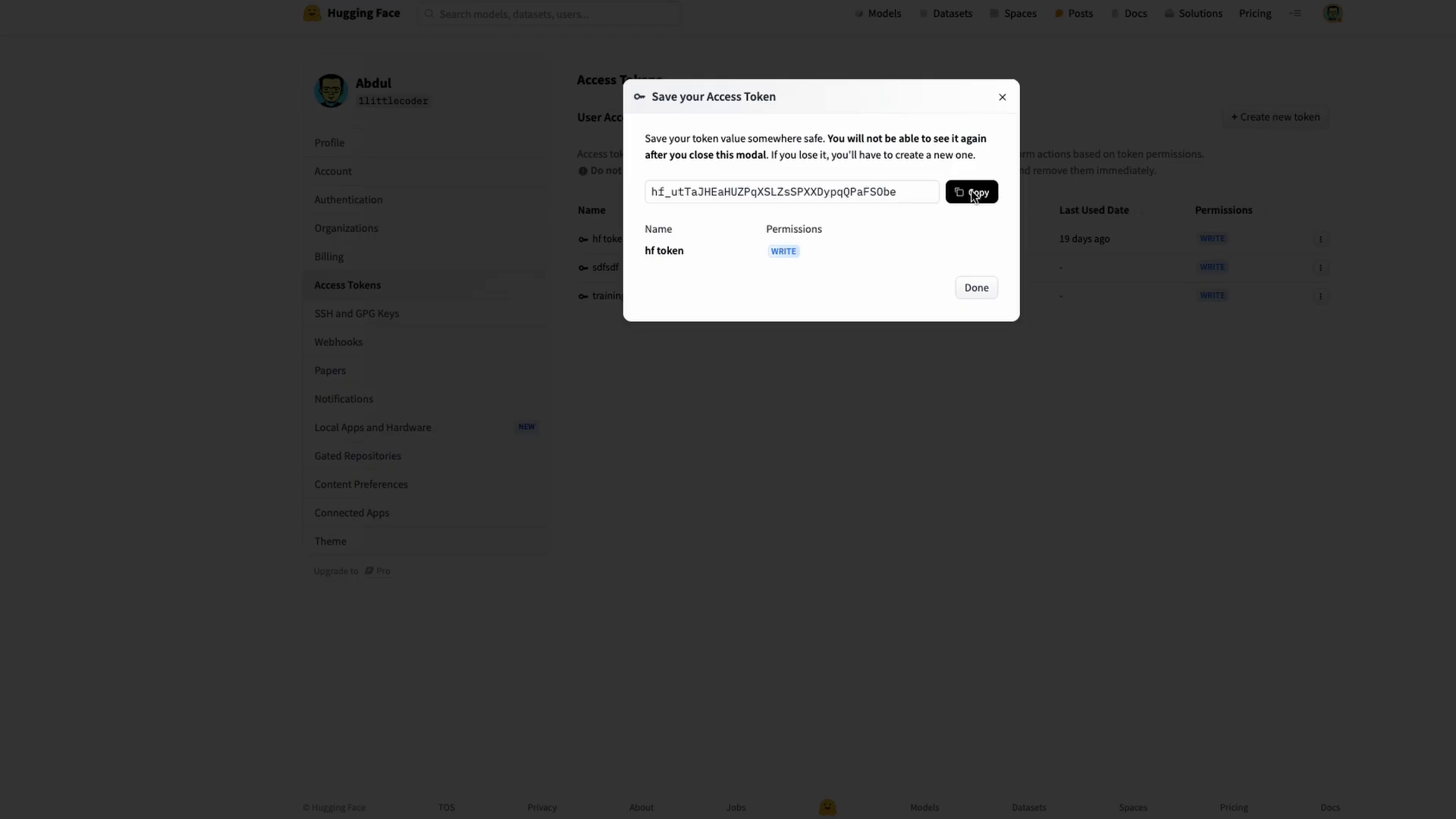
left_click(971, 193)
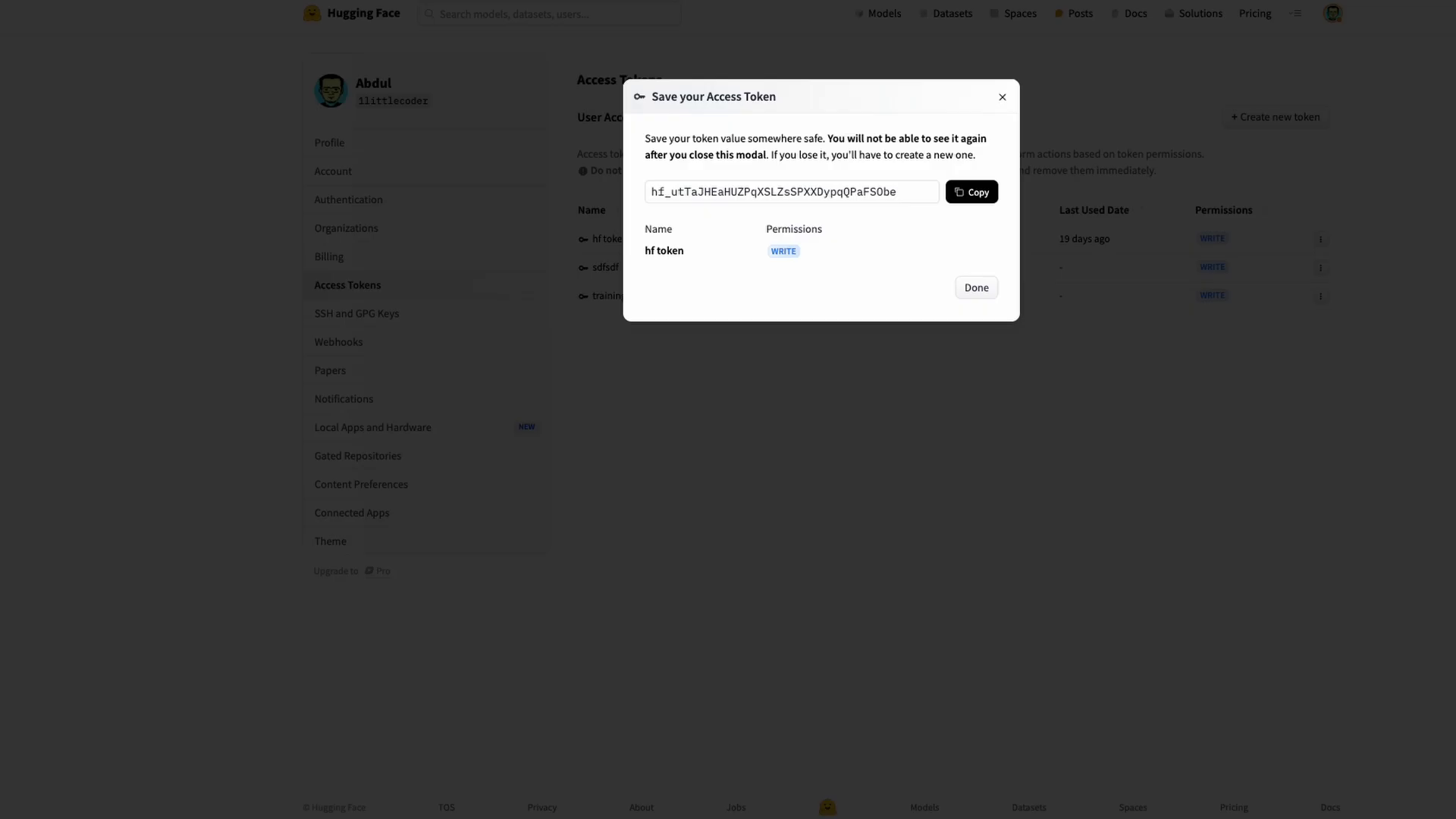
left_click(975, 287)
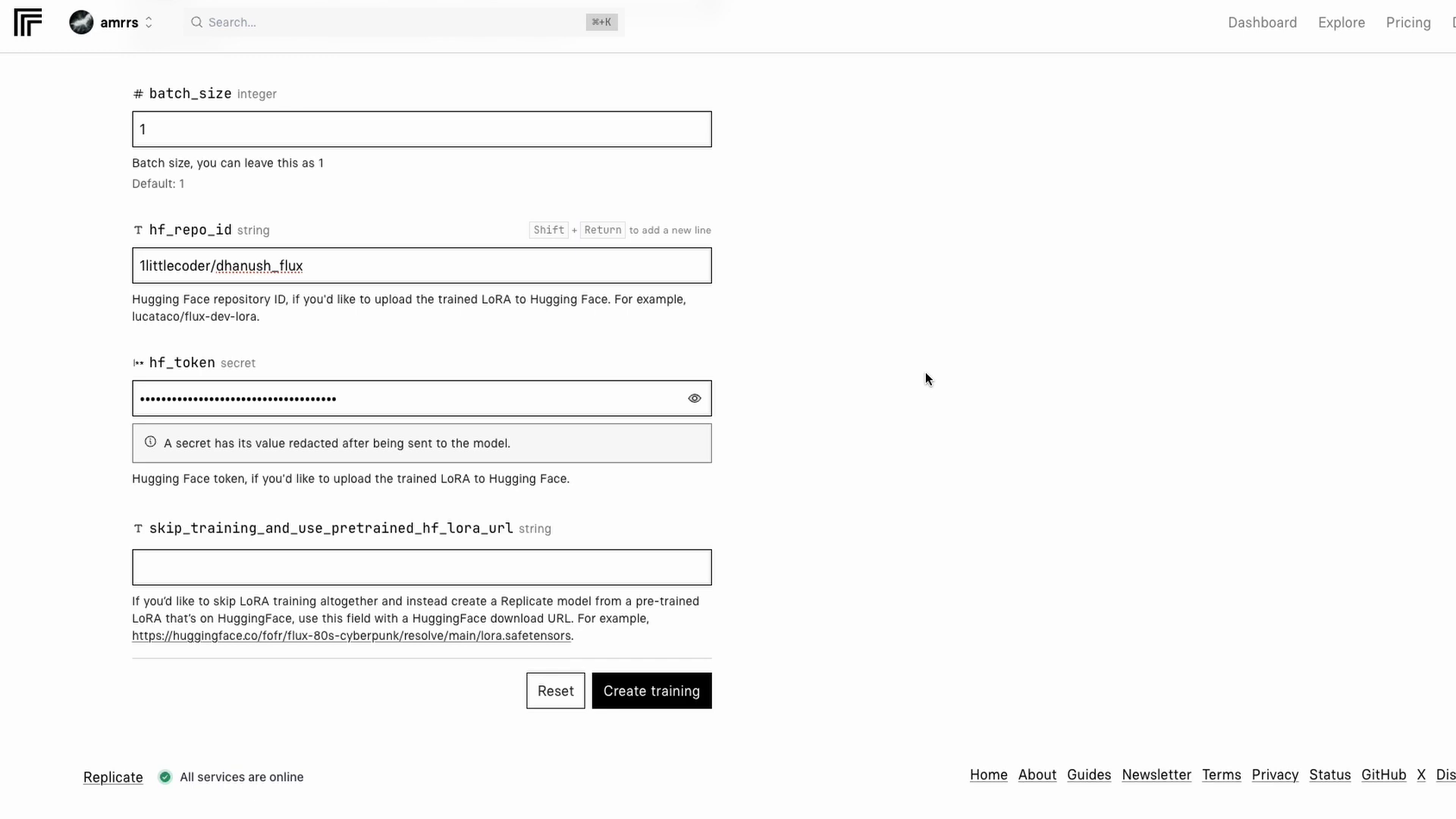
Fill hf_token and hf_repo_id 1littlecoder/dhanush_flux and review the completed training form
scroll("up", 3)
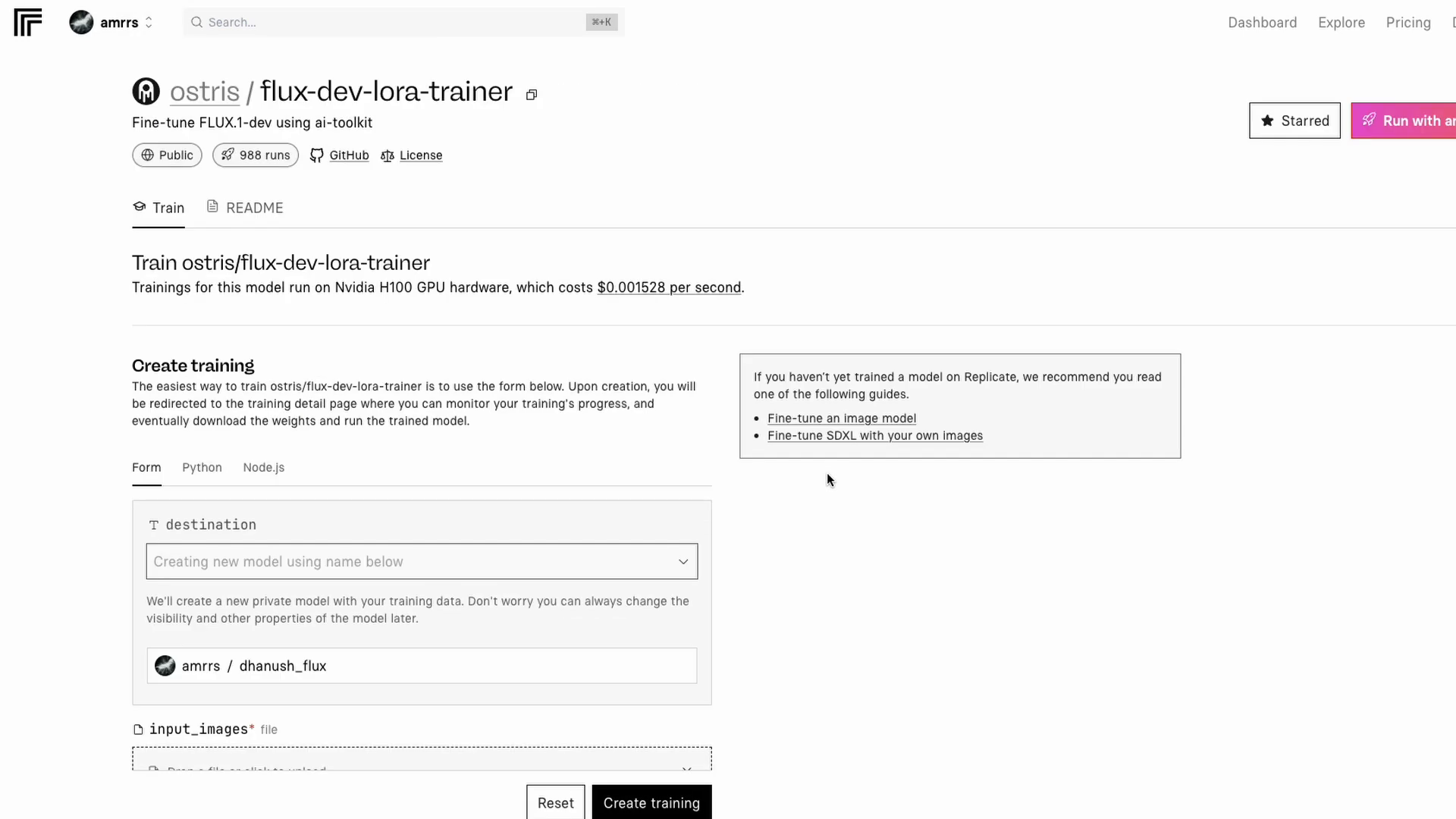
scroll("down", 3)
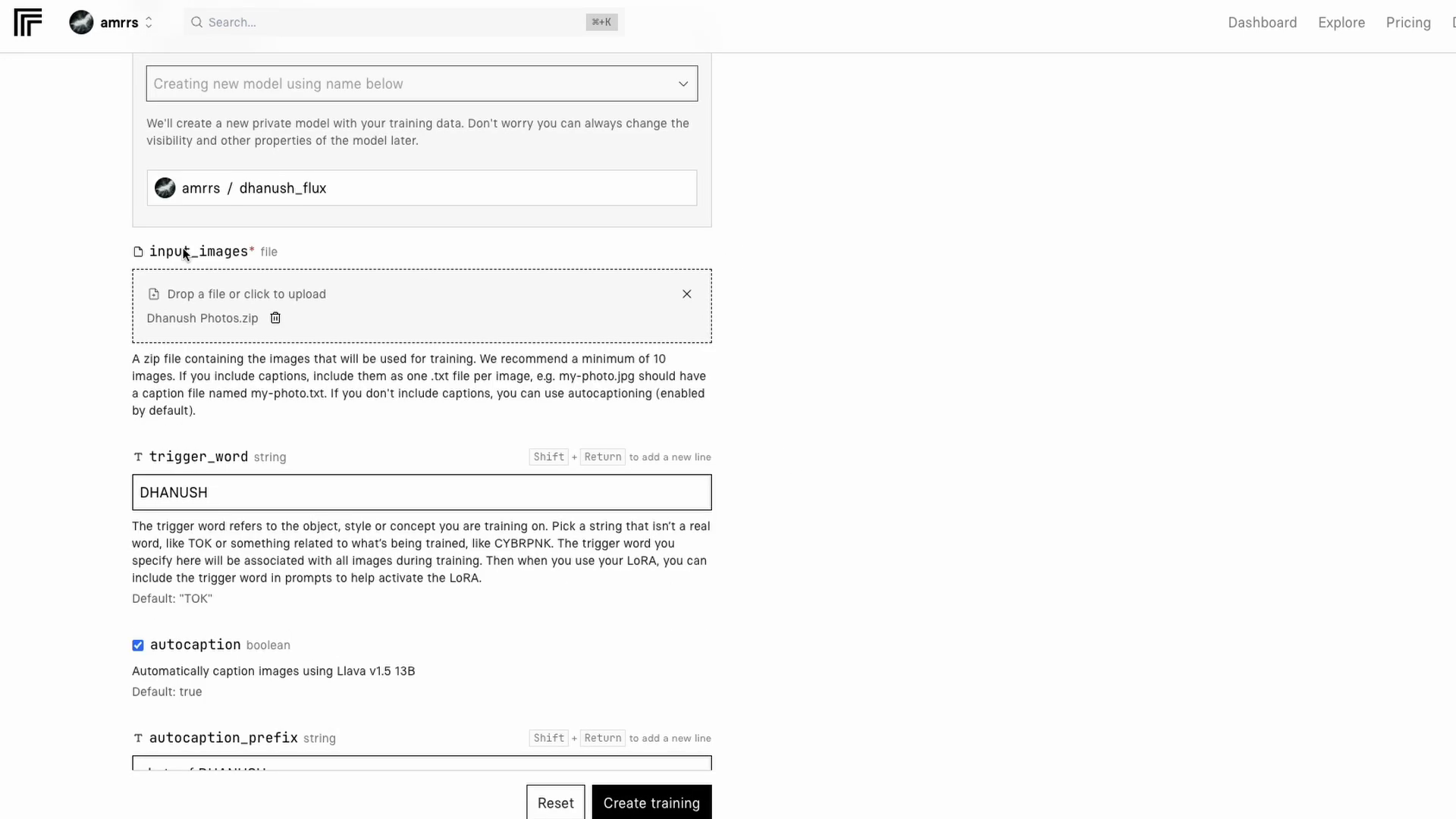
scroll("down", 3)
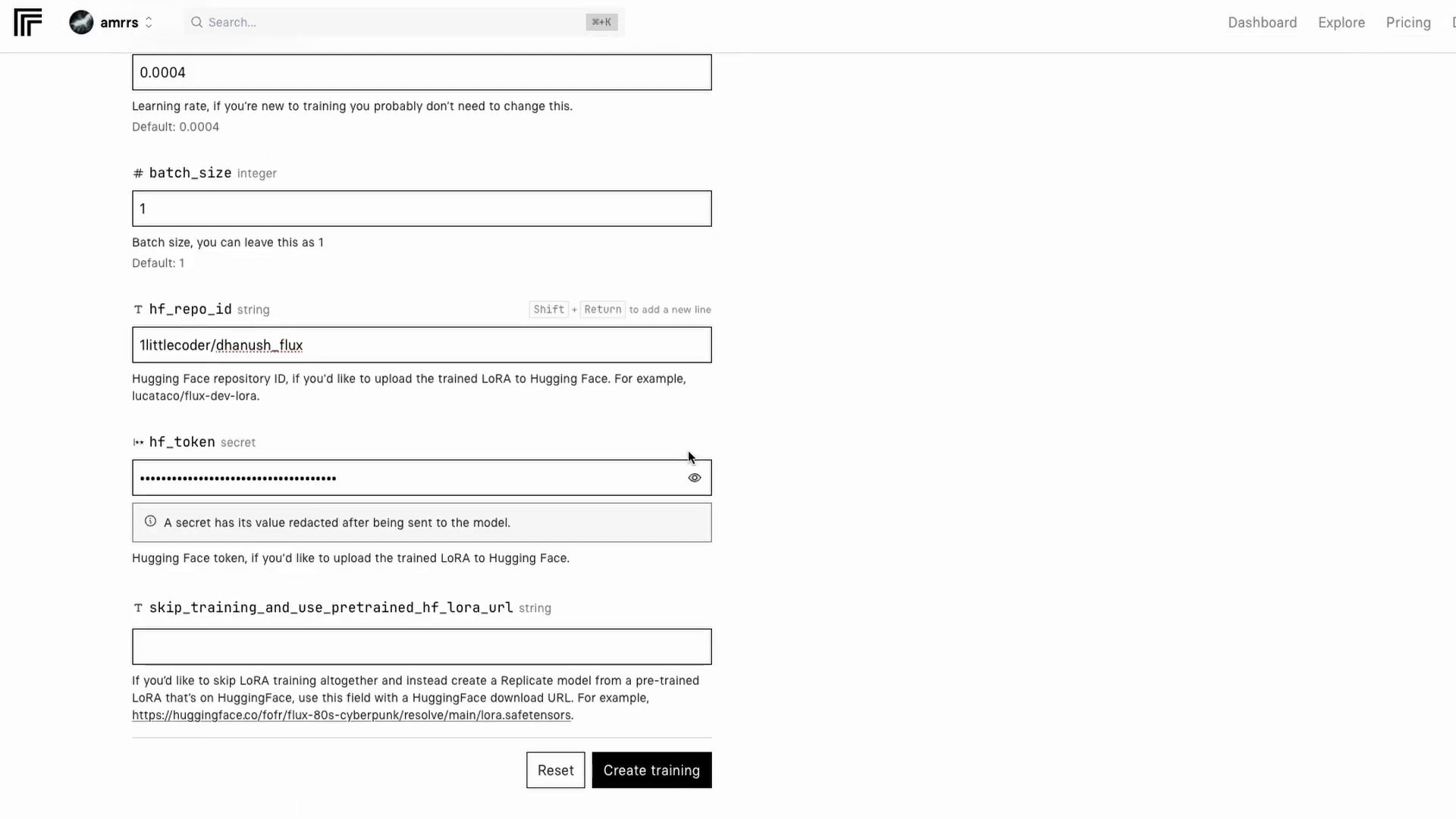
left_click(651, 769)
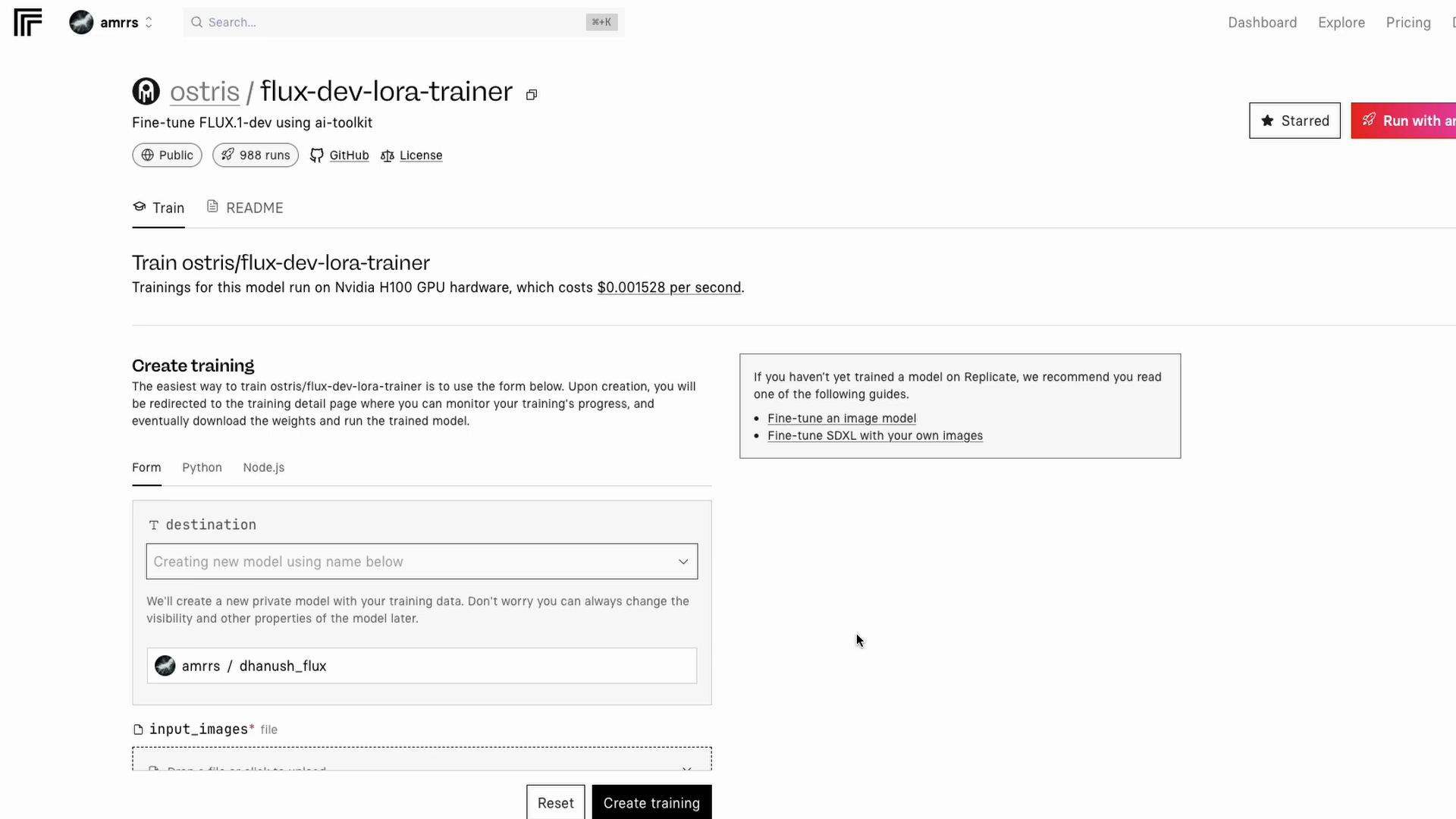
Start the dhanush_flux LoRA training and watch the Running status and logs
left_click(651, 802)
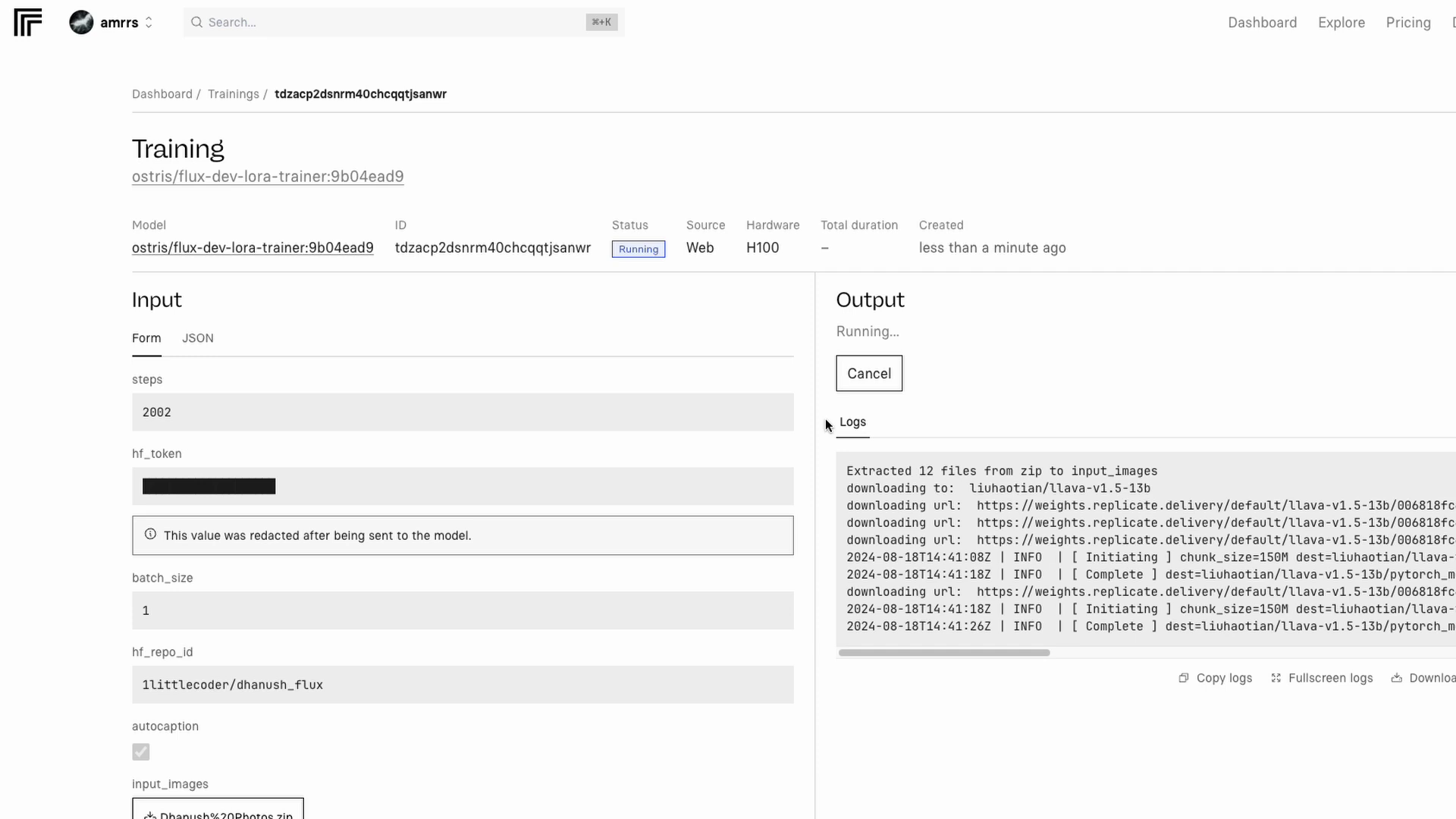
scroll("down", 3)
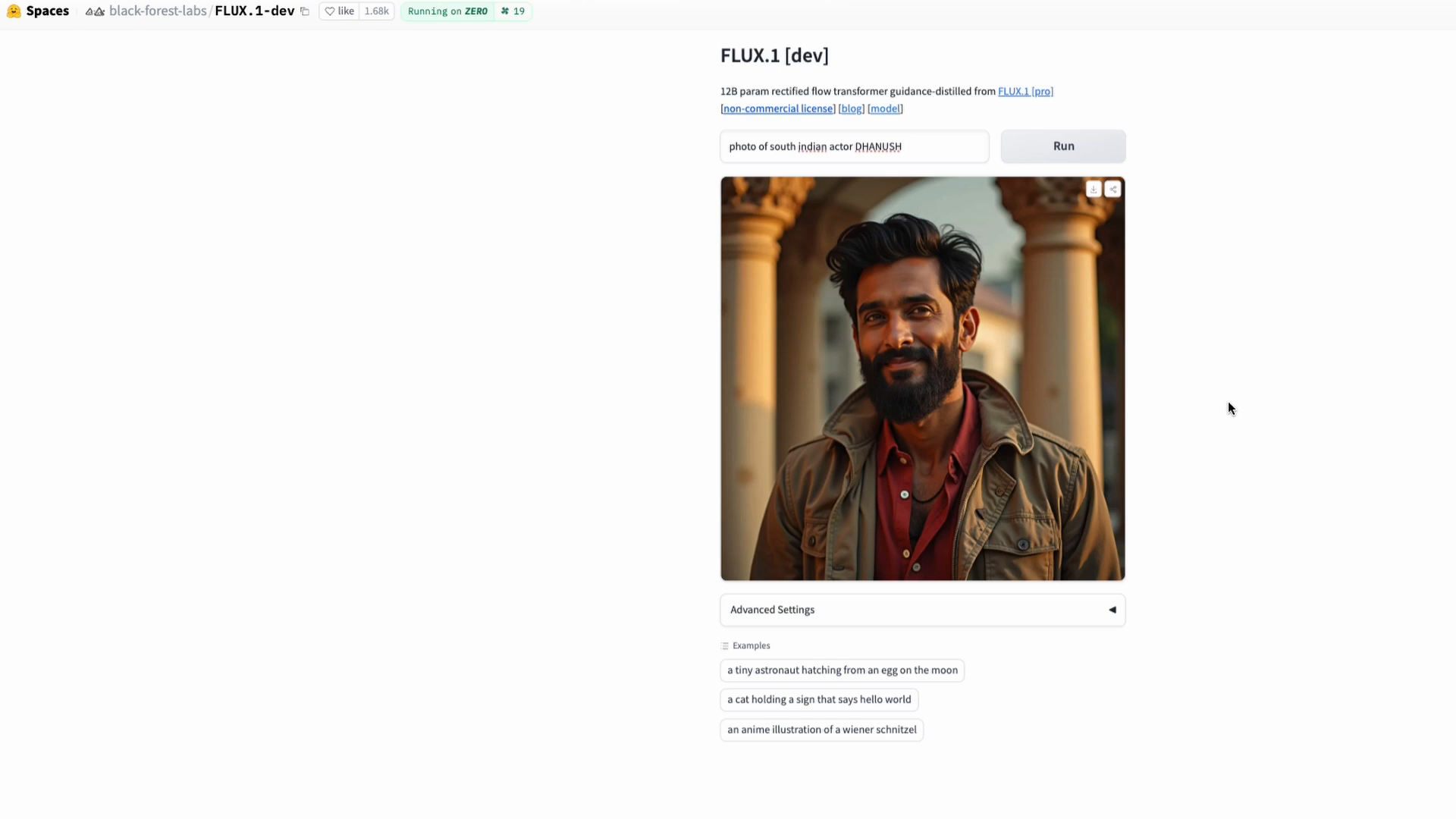
mouse_move(839, 232)
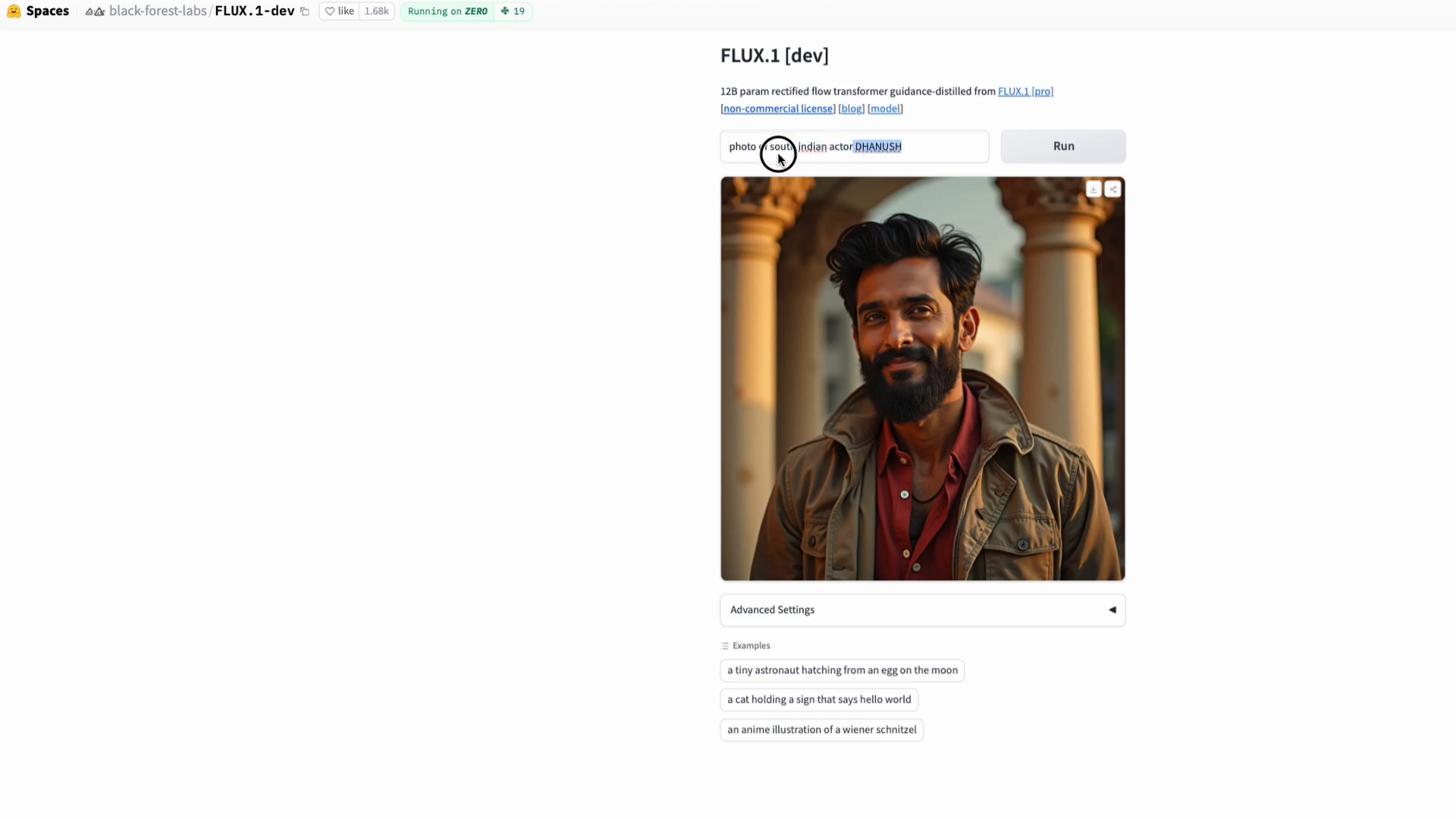
Generate 'photo of DHANUSH as superman' with the base FLUX.1-dev Space
type("photo of DHANUSH")
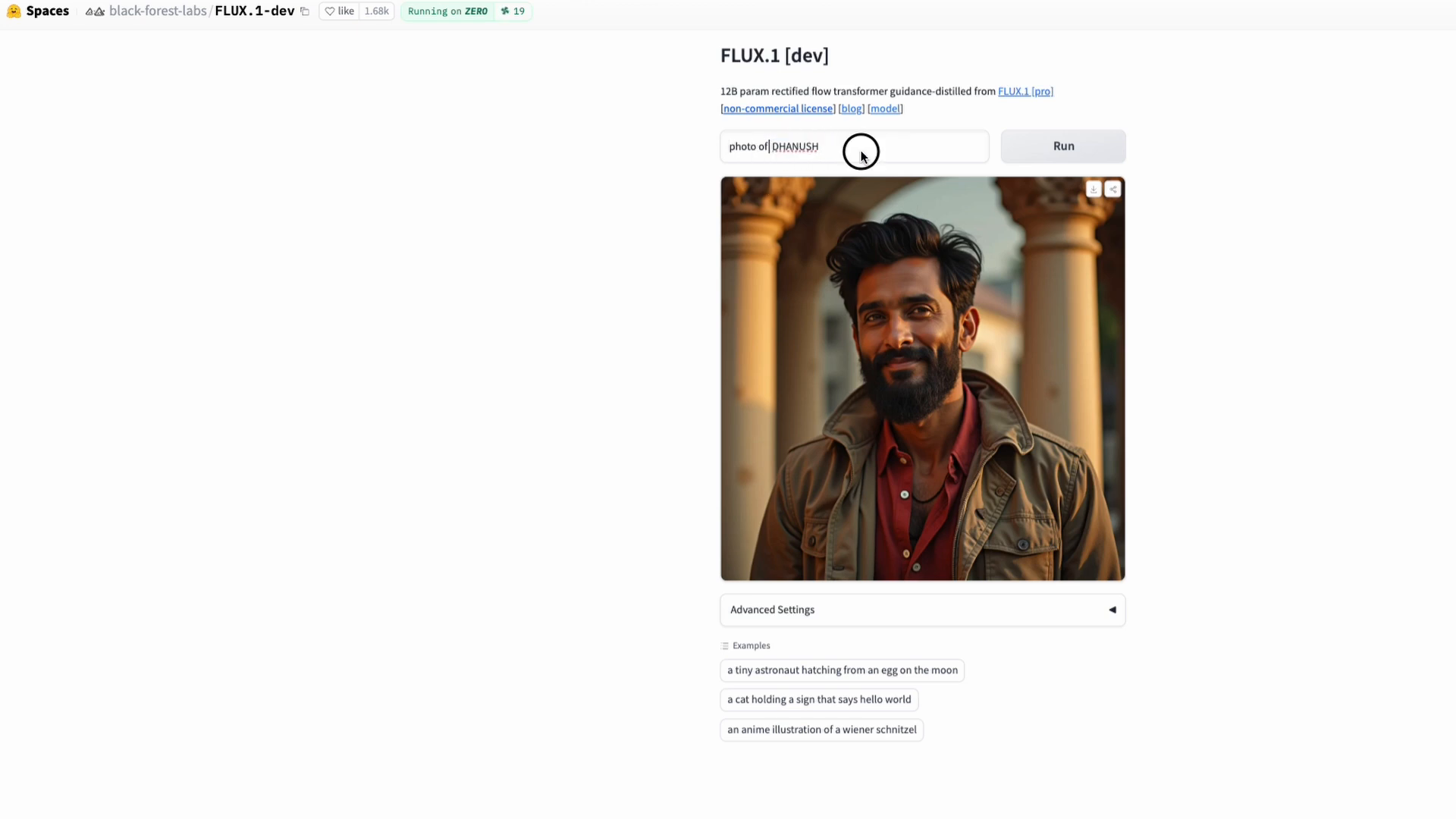
type("as superm")
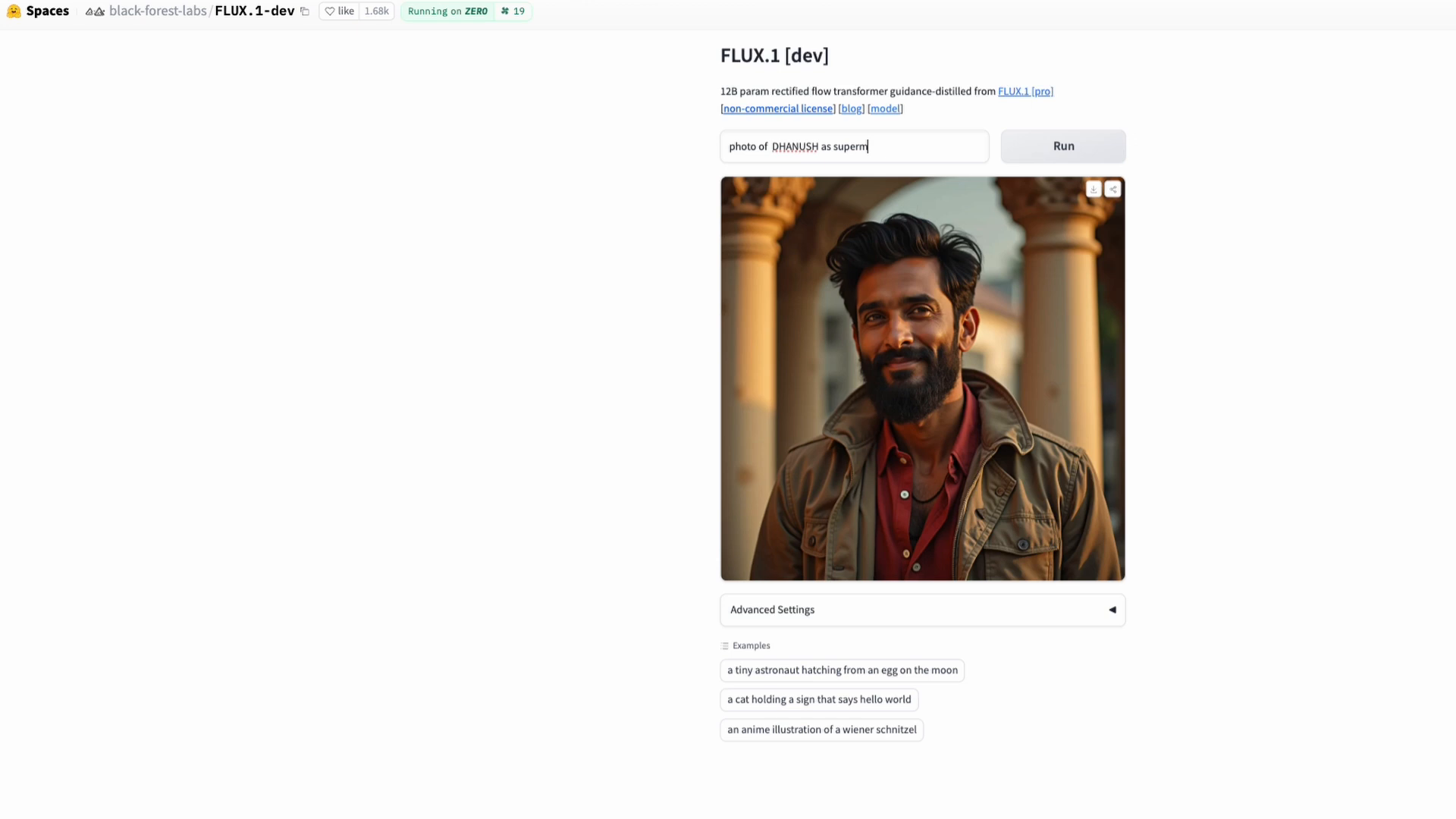
left_click(1062, 146)
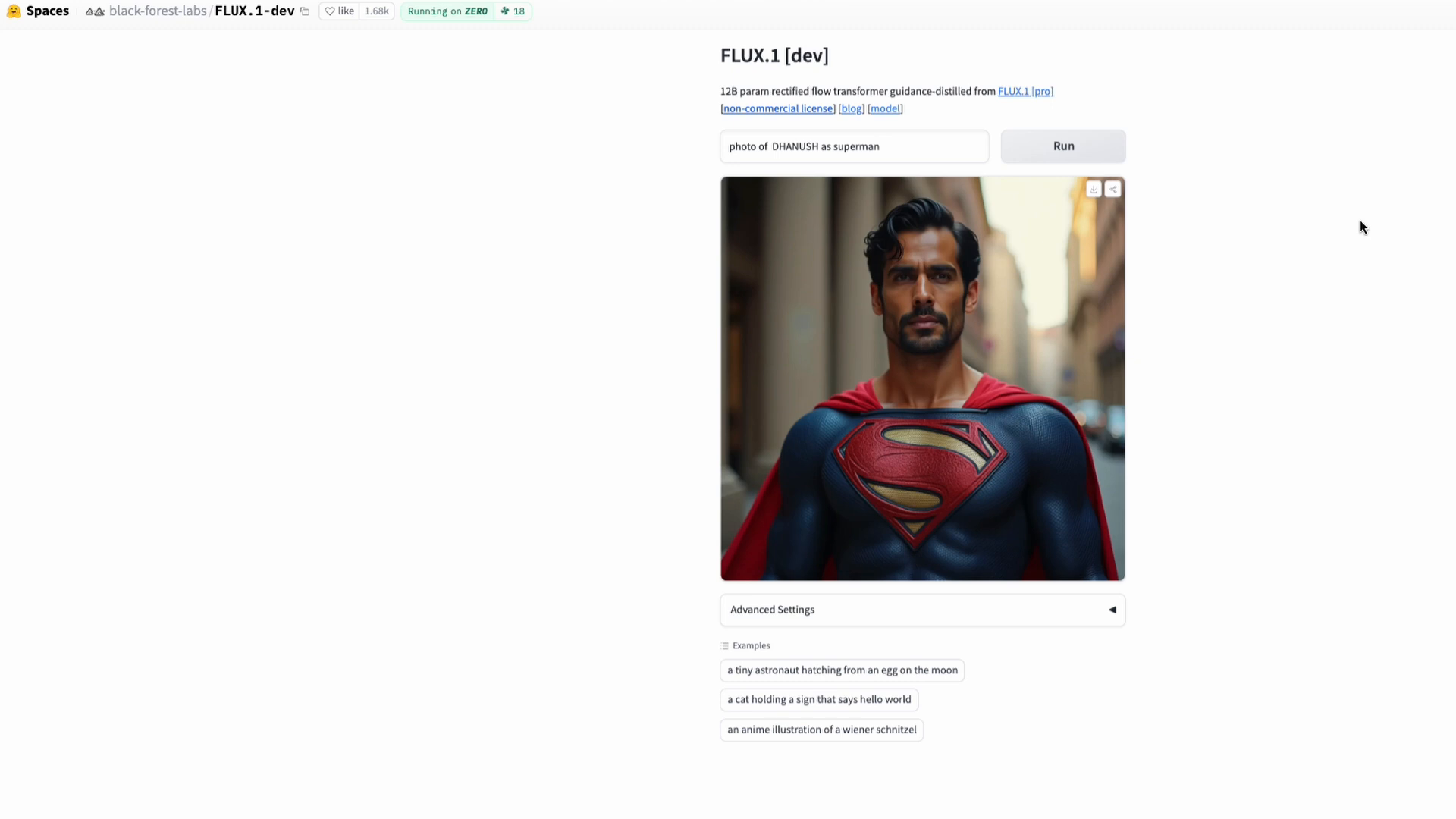
mouse_move(1147, 299)
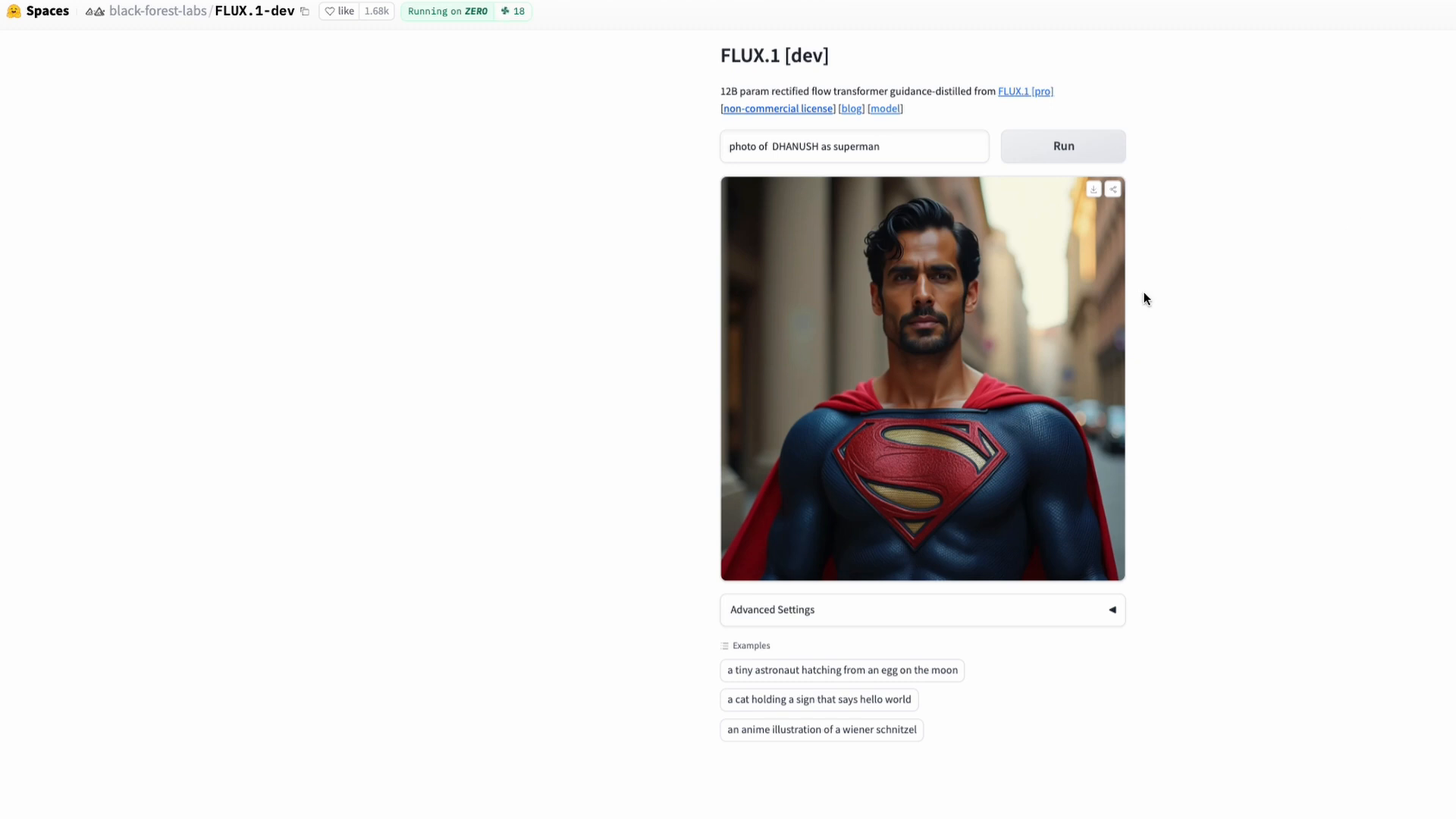
mouse_move(1199, 310)
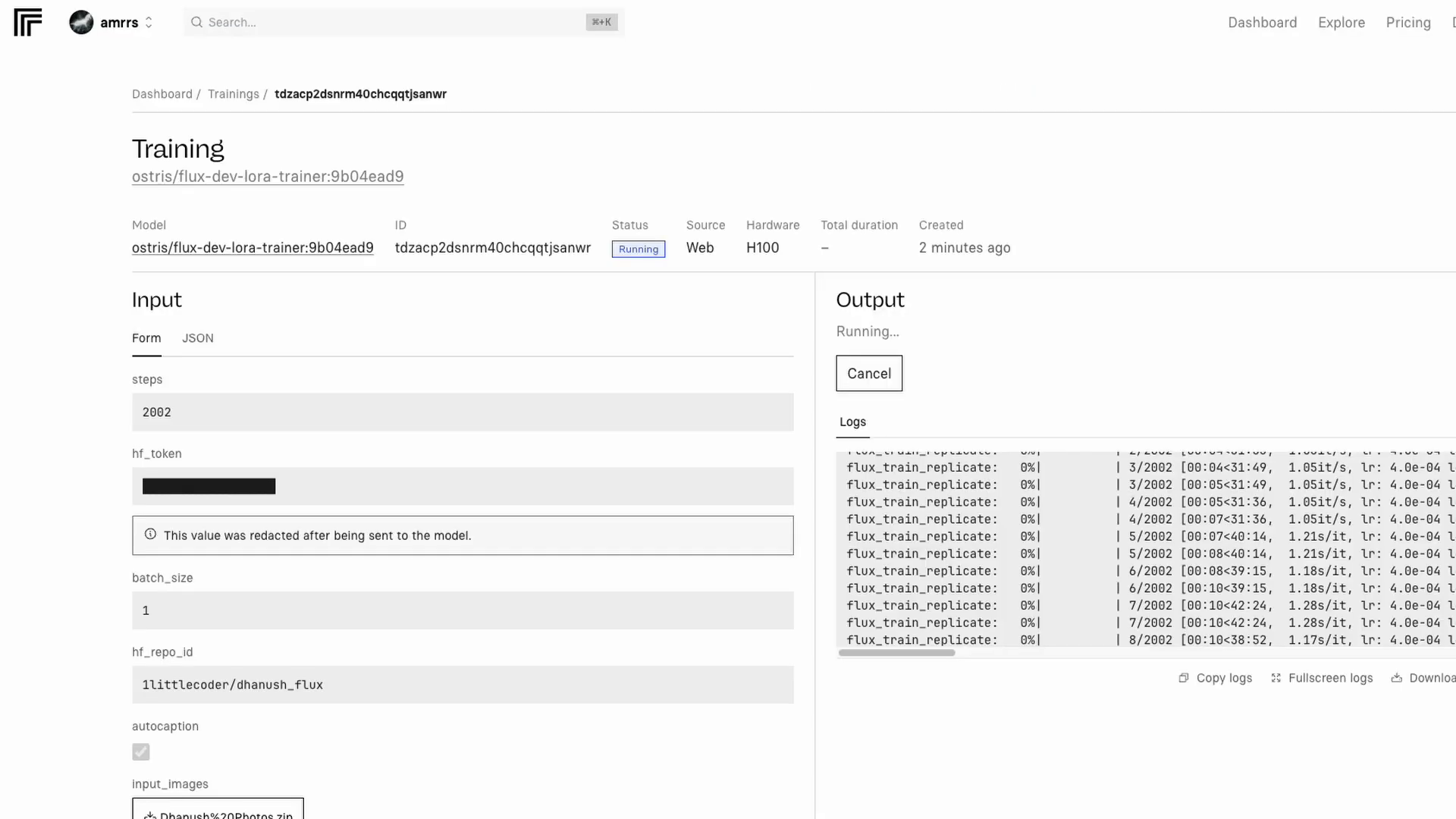
Scroll the training Logs panel to follow the dhanush_flux job's step-by-step progress
scroll("down", 3)
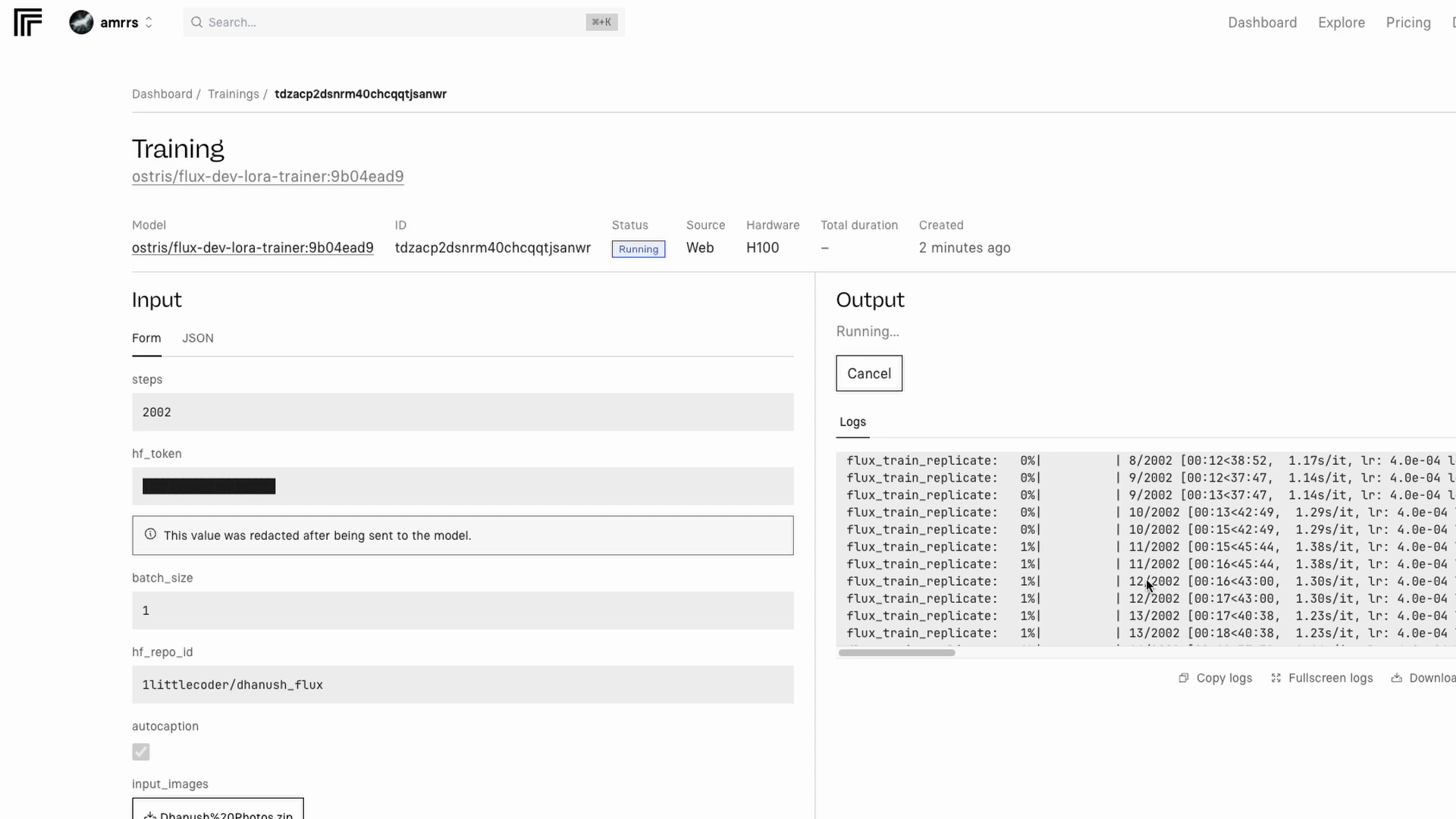
scroll("down", 3)
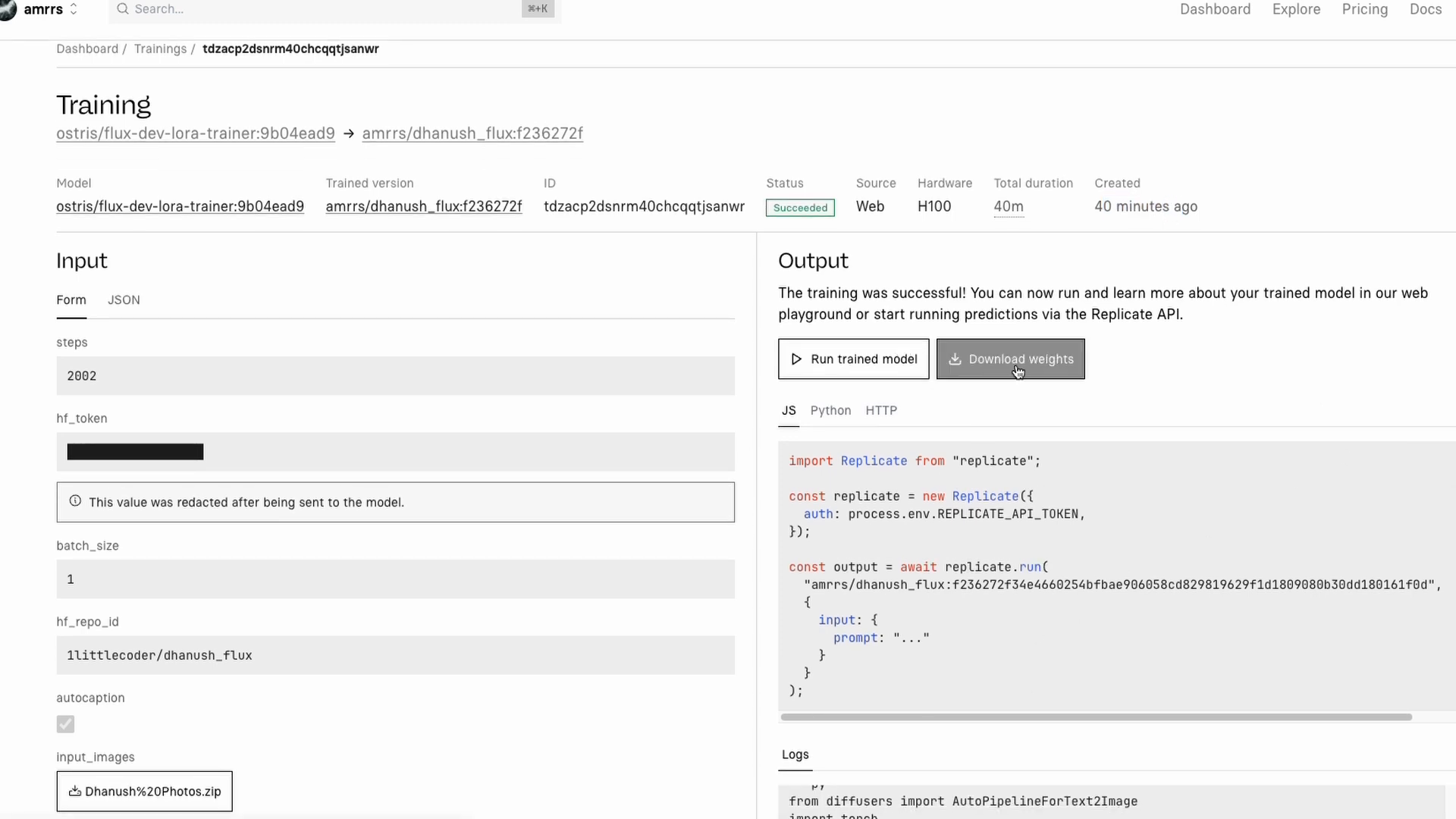
Download the trained weights as 'trained_model_d' and check the logs confirm the Hugging Face upload
left_click(1010, 358)
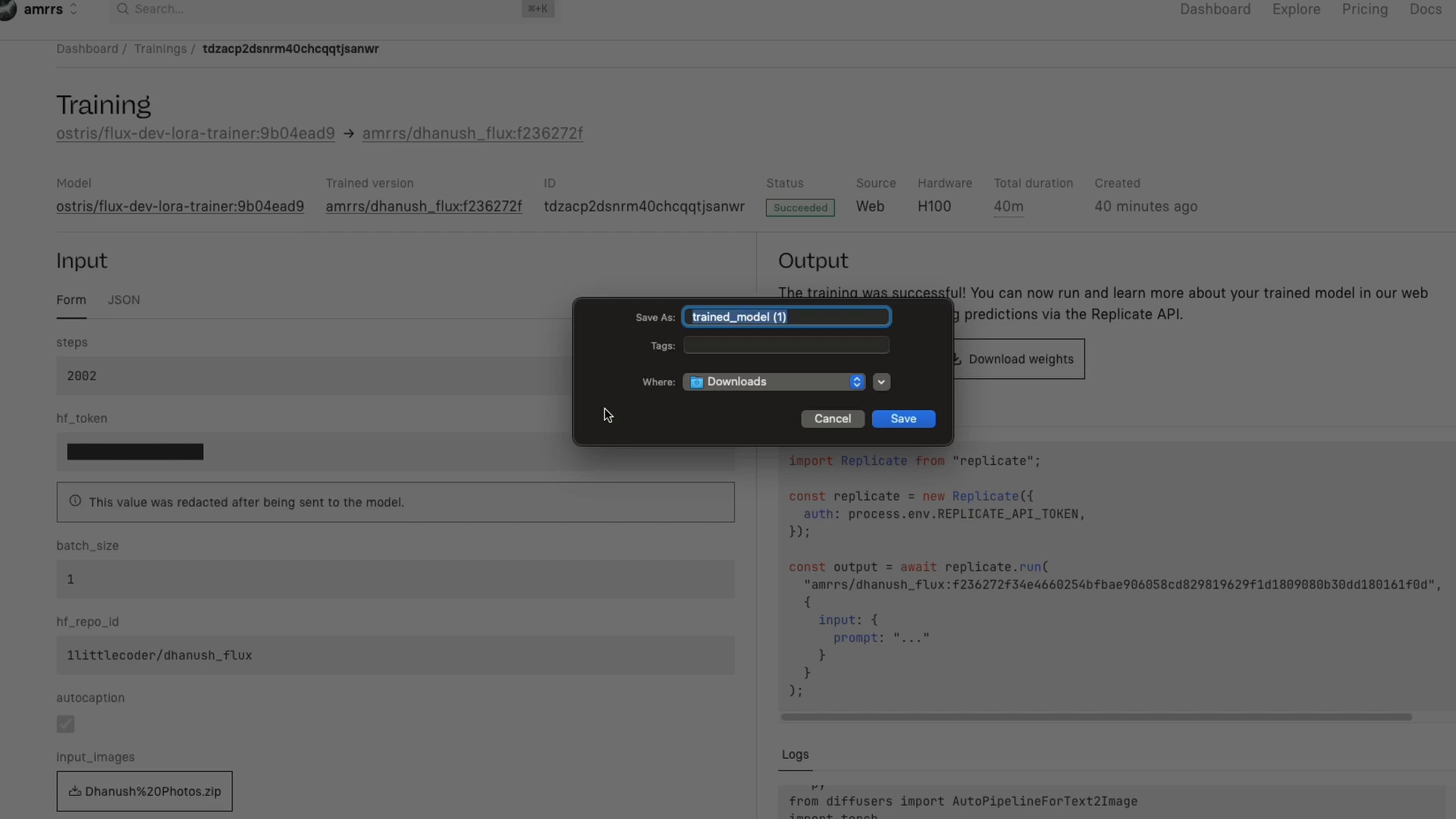
mouse_move(813, 329)
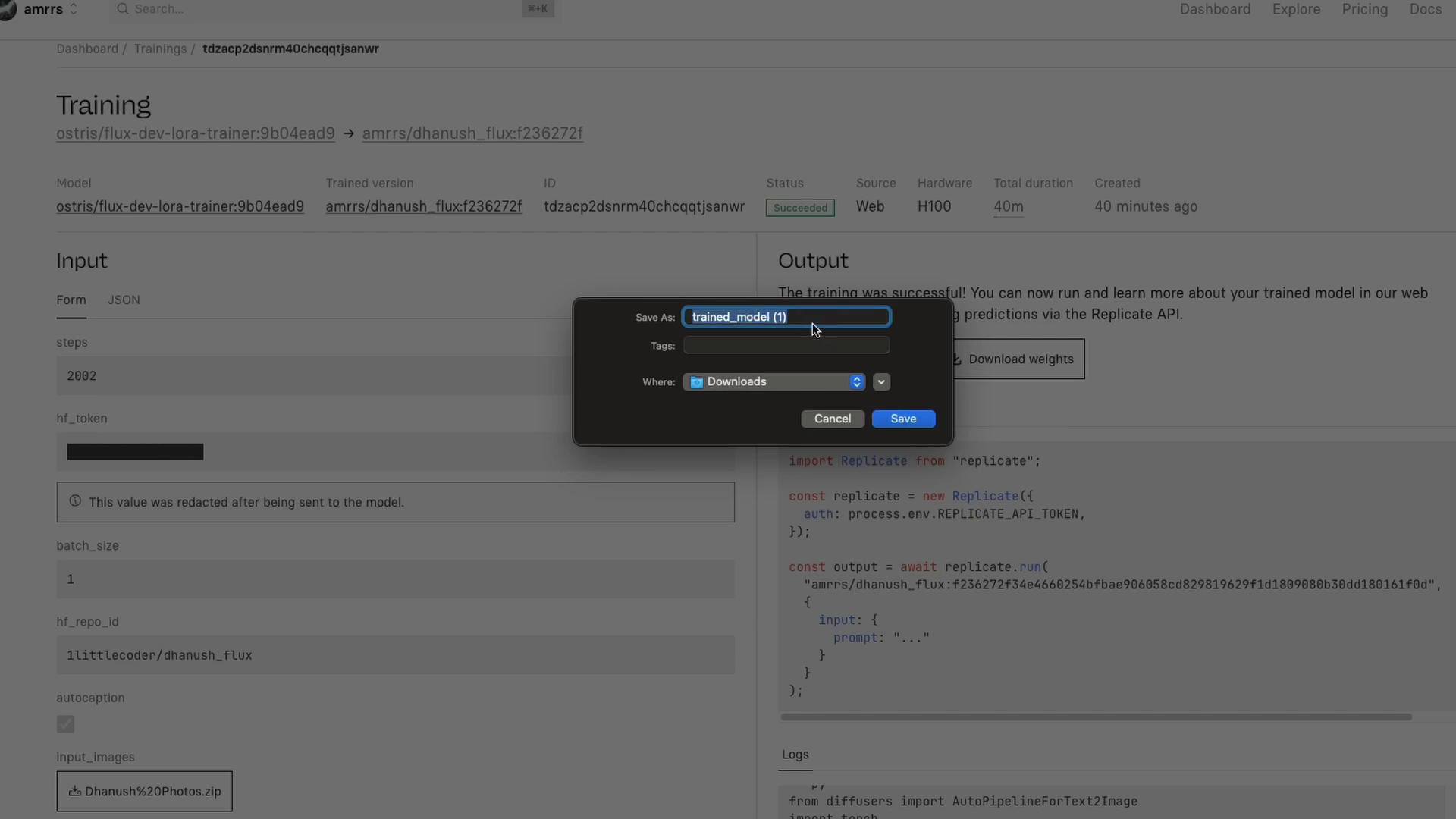
type("trained_model_d")
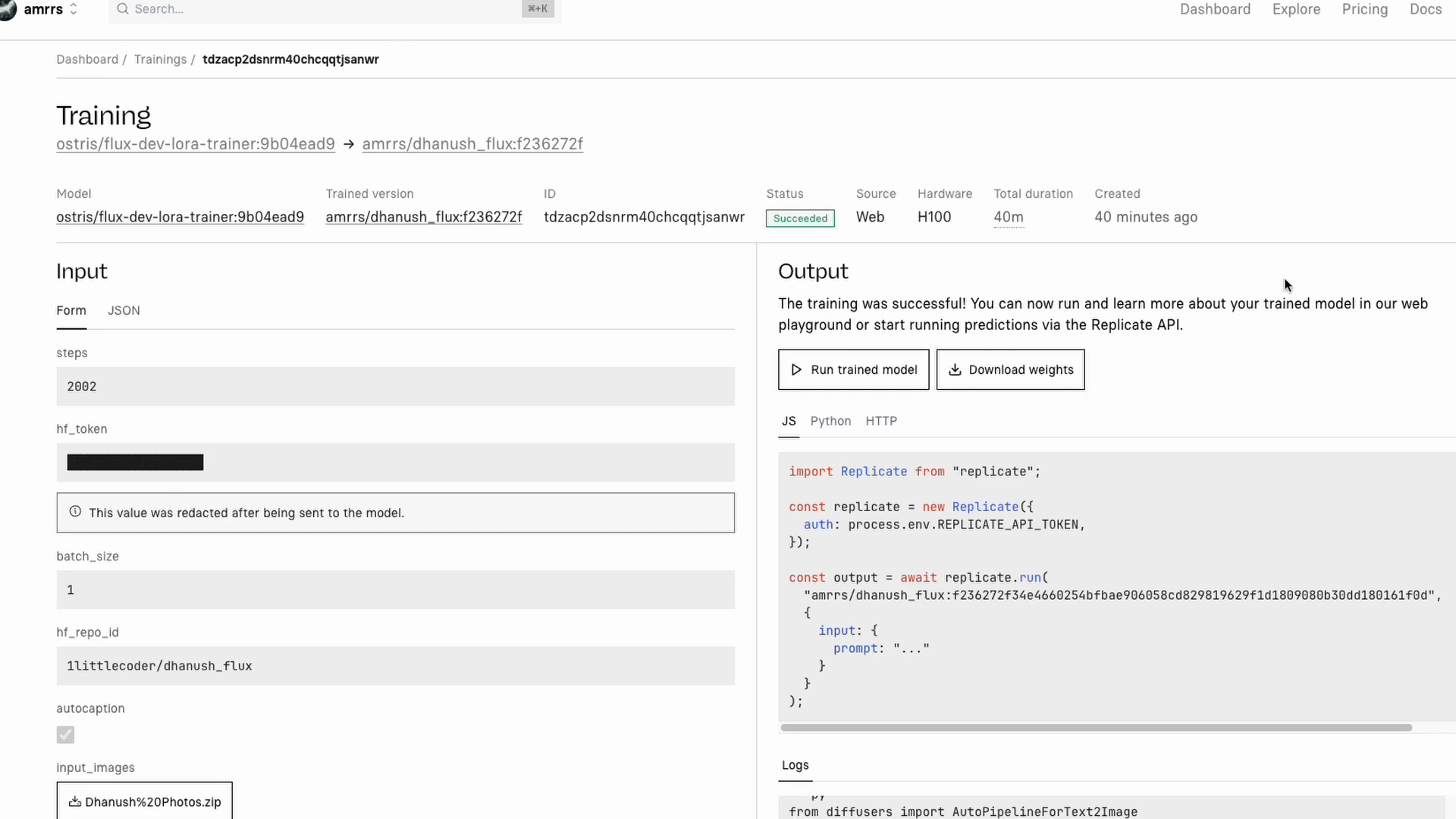
scroll("down", 3)
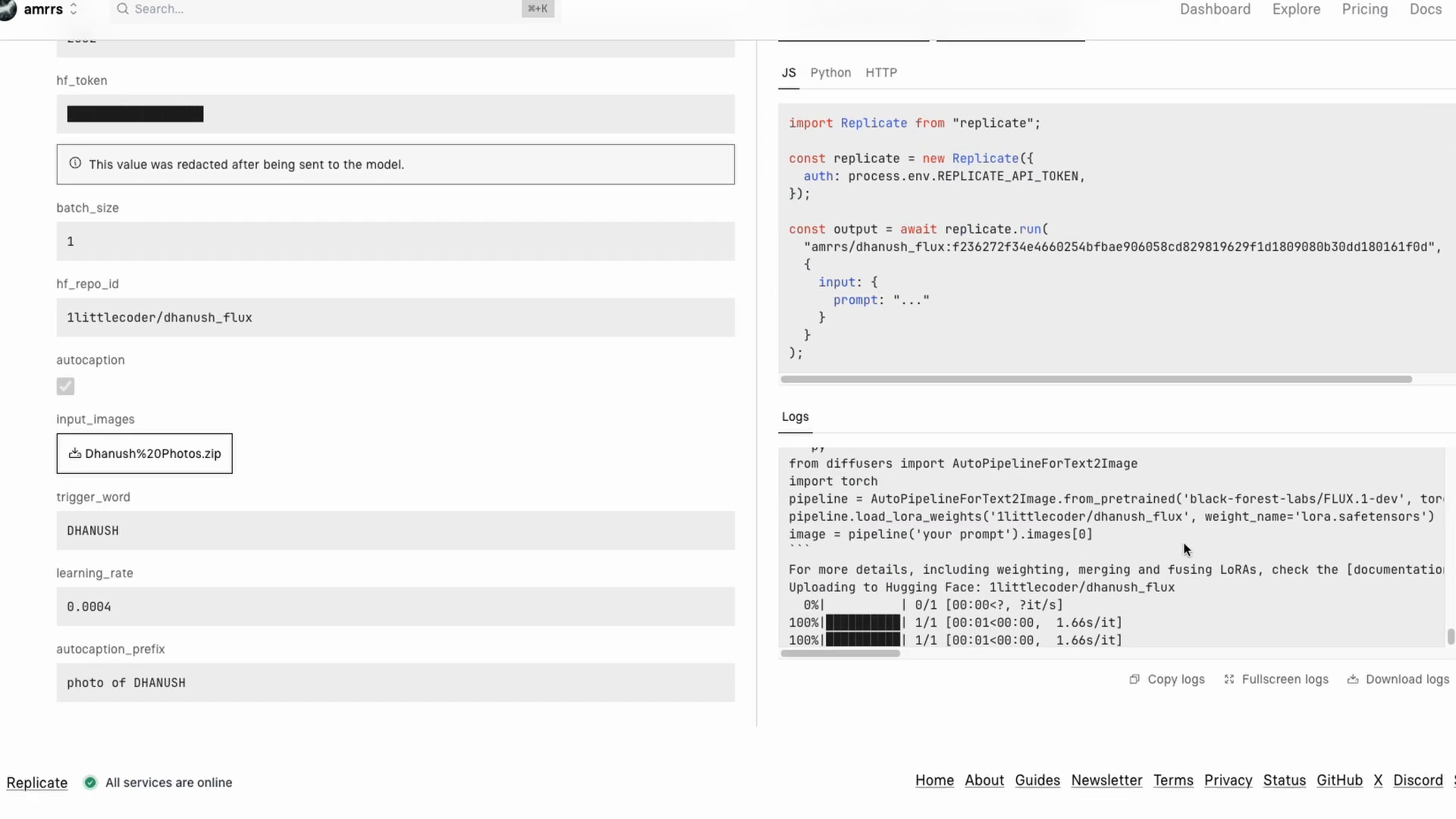
mouse_move(1109, 115)
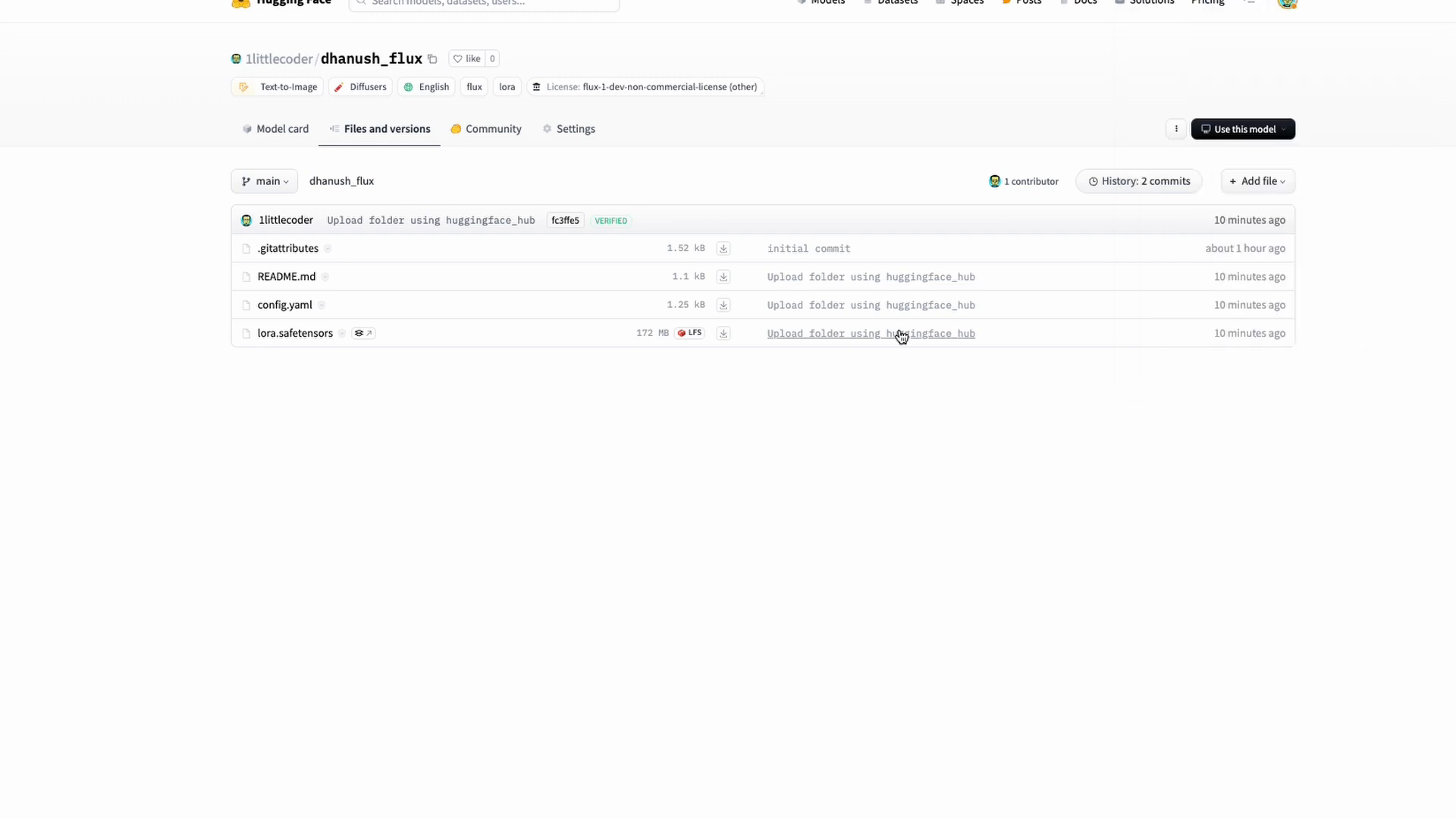
mouse_move(561, 302)
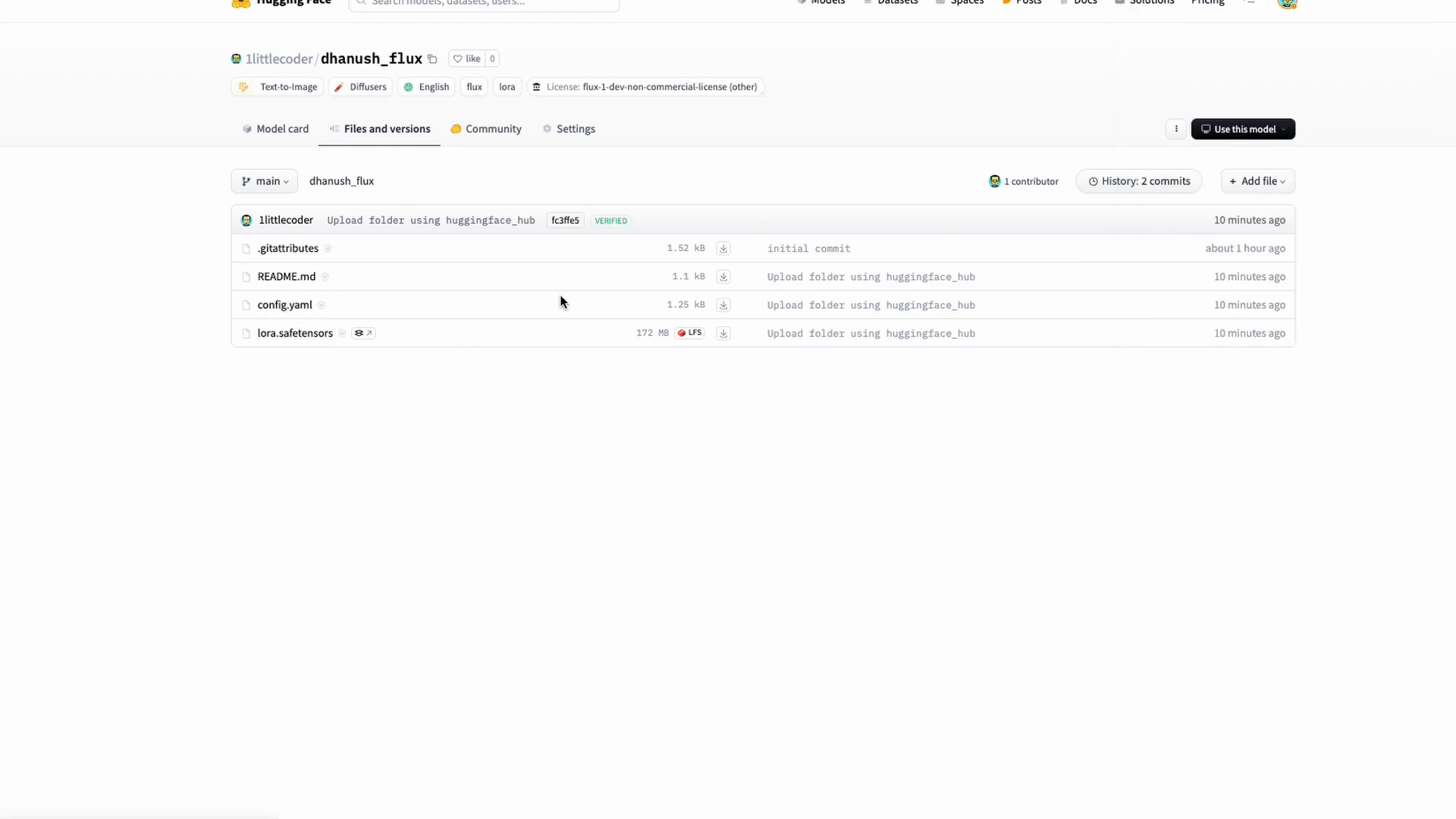
mouse_move(1403, 20)
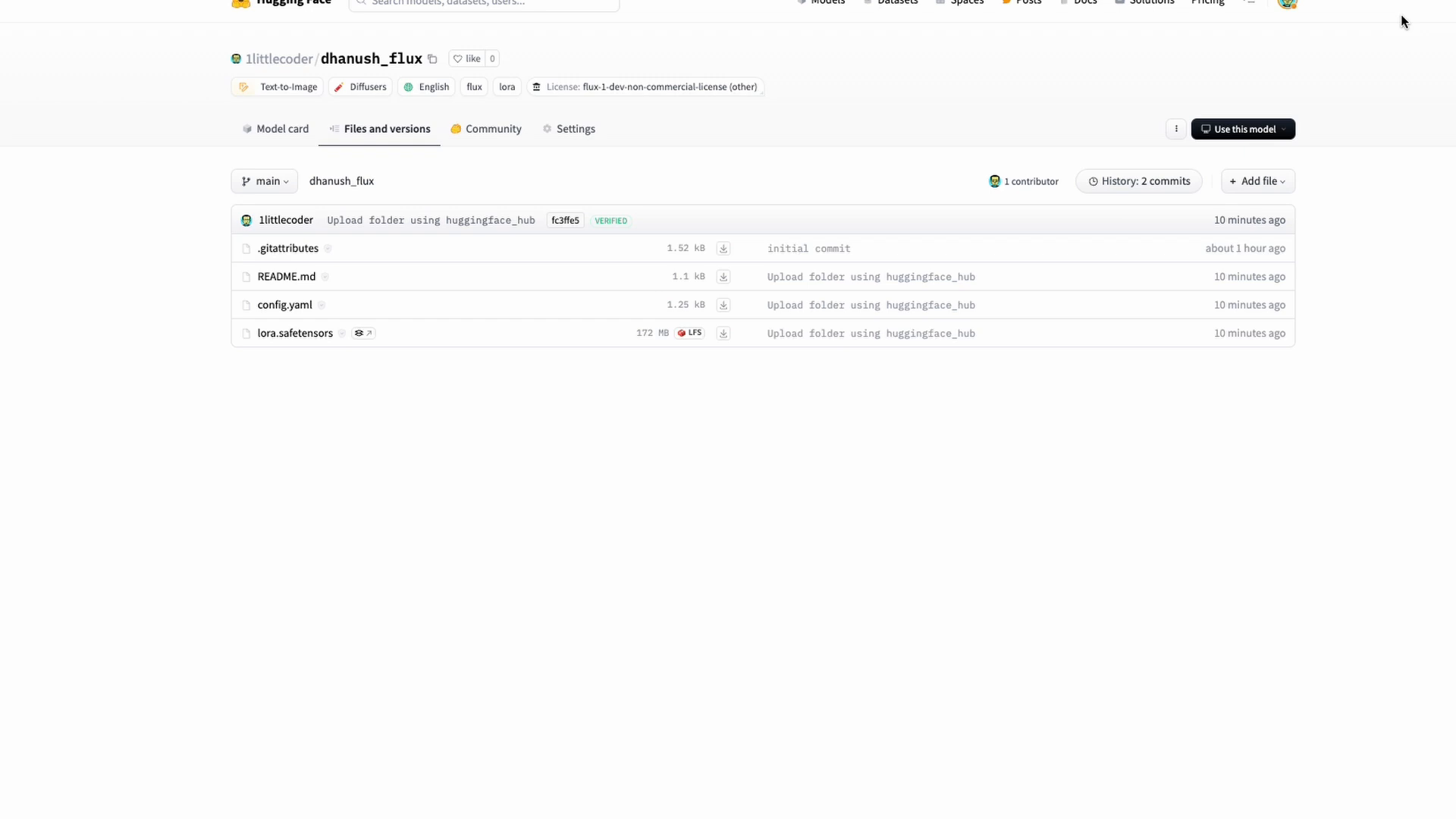
View the dhanush_flux model card documenting the DHANUSH trigger word
left_click(282, 127)
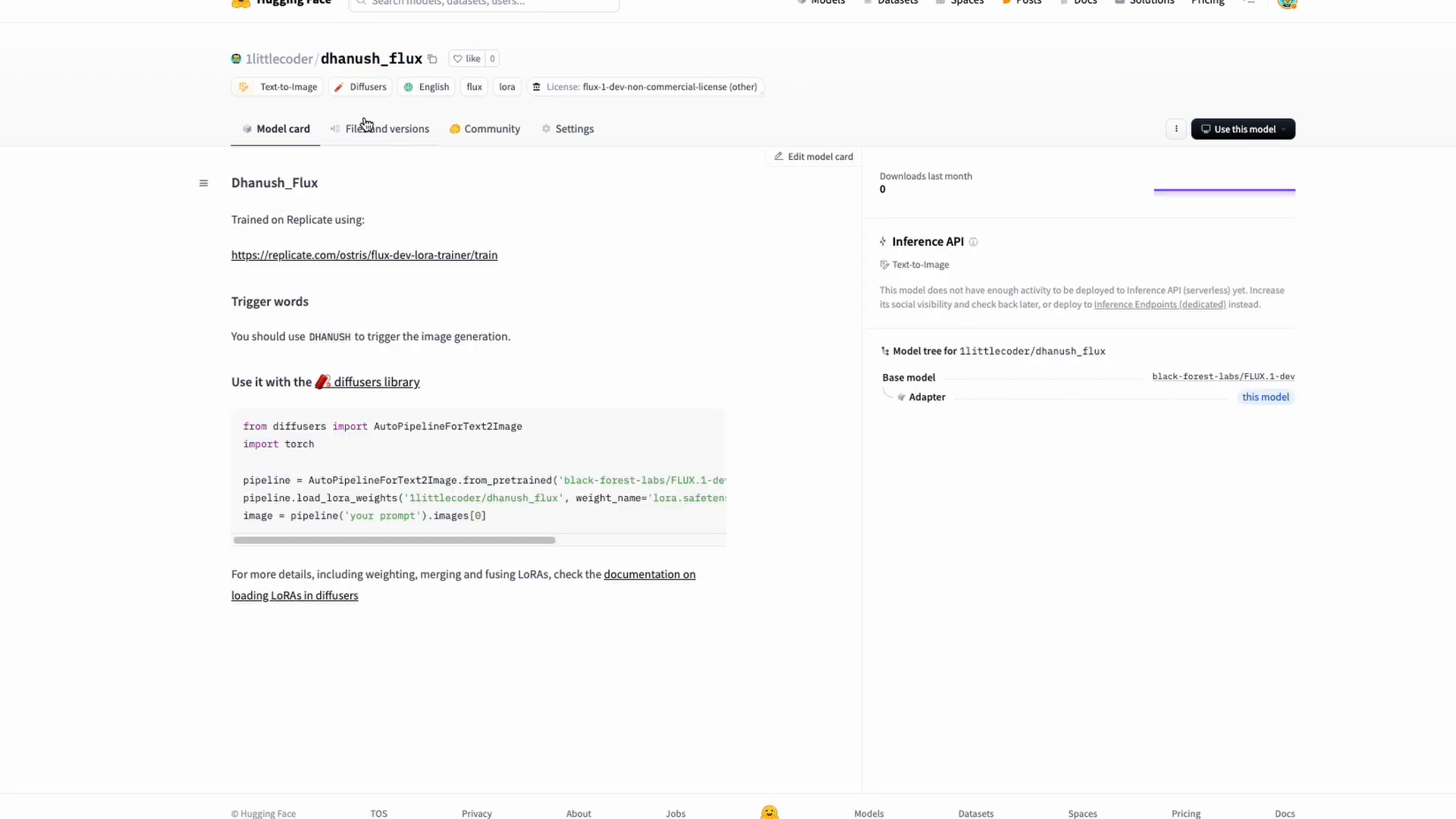
mouse_move(728, 11)
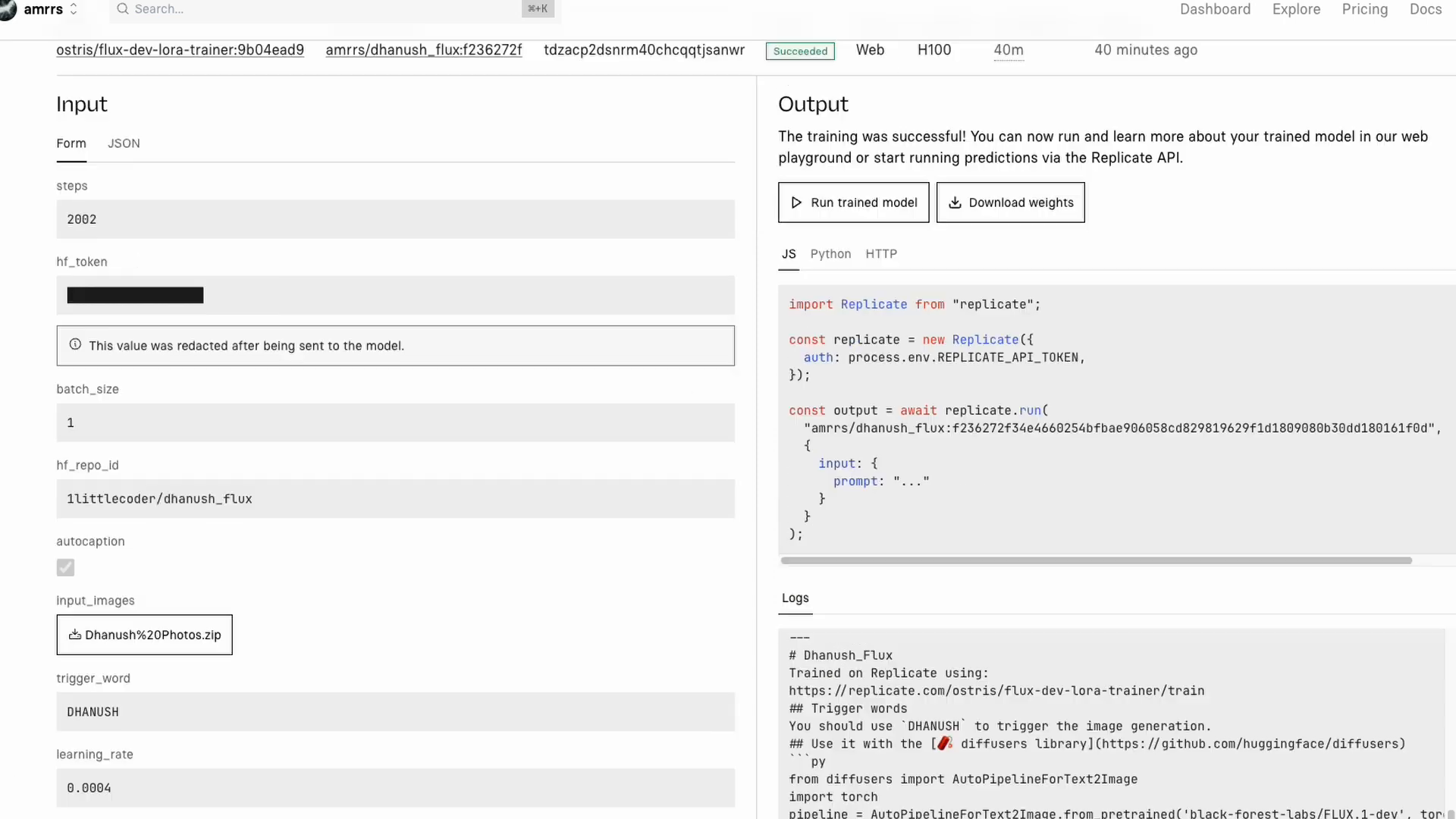
Scroll through the flux-dev-lora form to check hf_lora is set to 1littlecoder/dhanush_flux
scroll("down", 3)
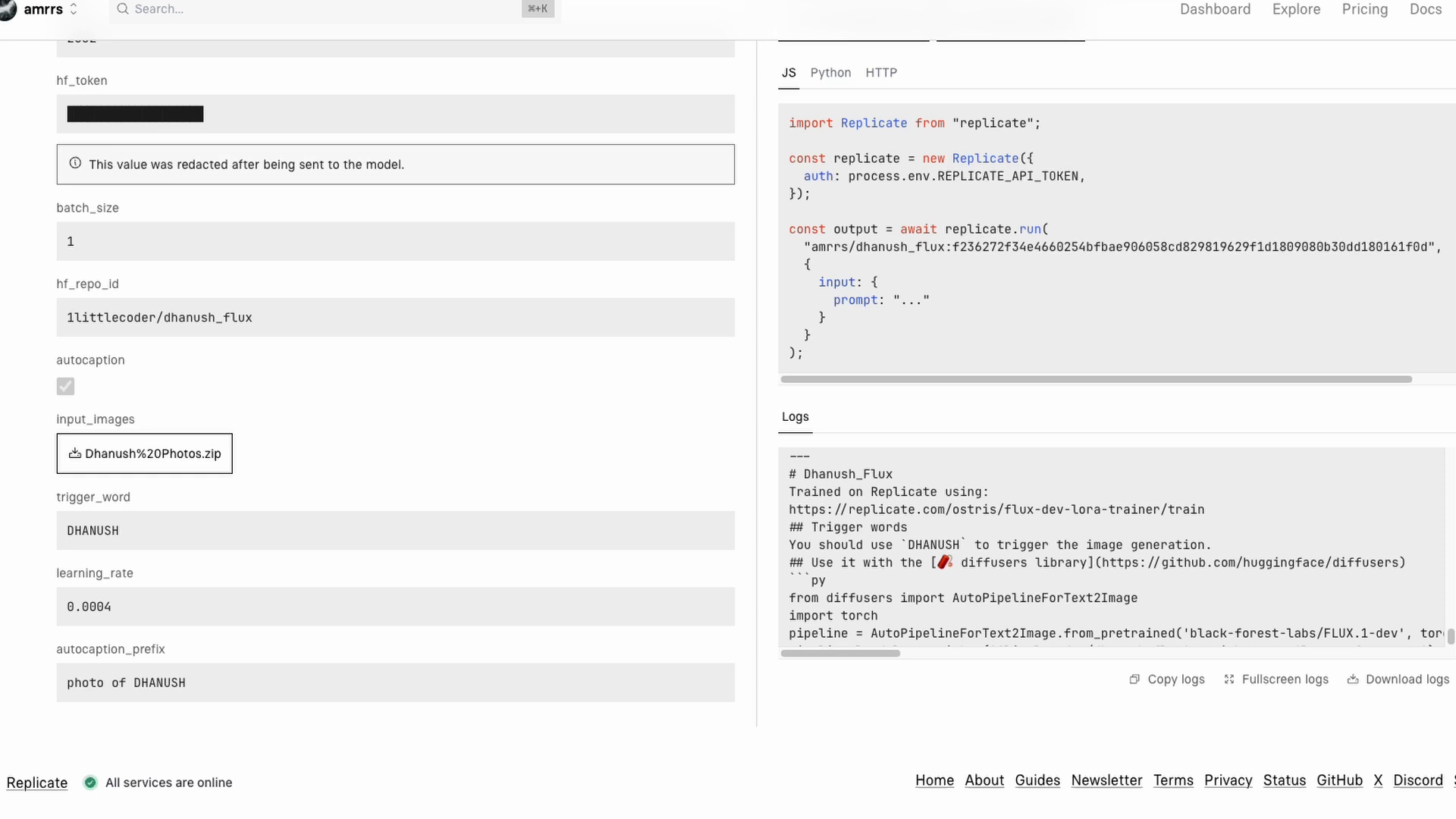
scroll("down", 3)
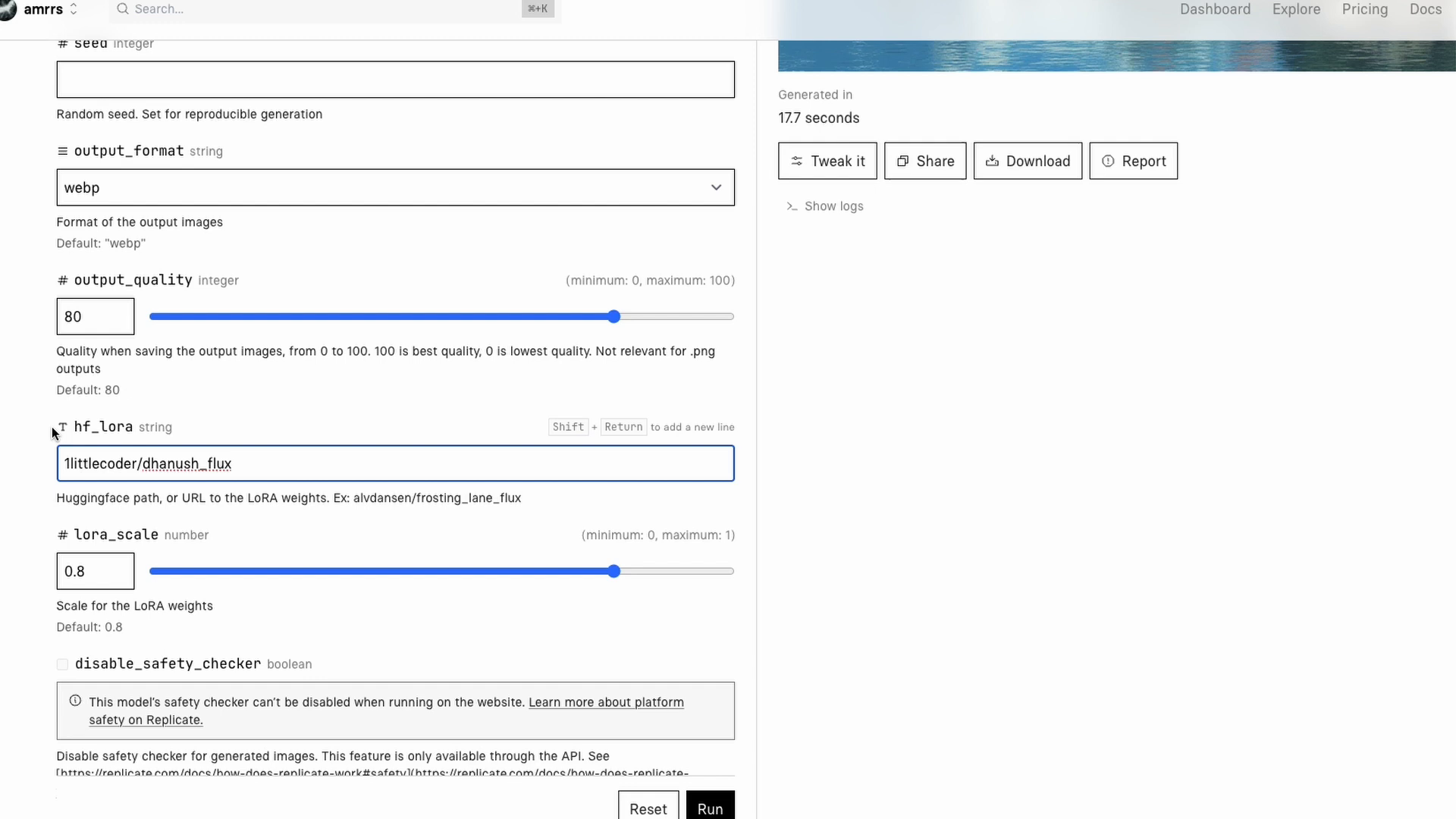
scroll("down", 3)
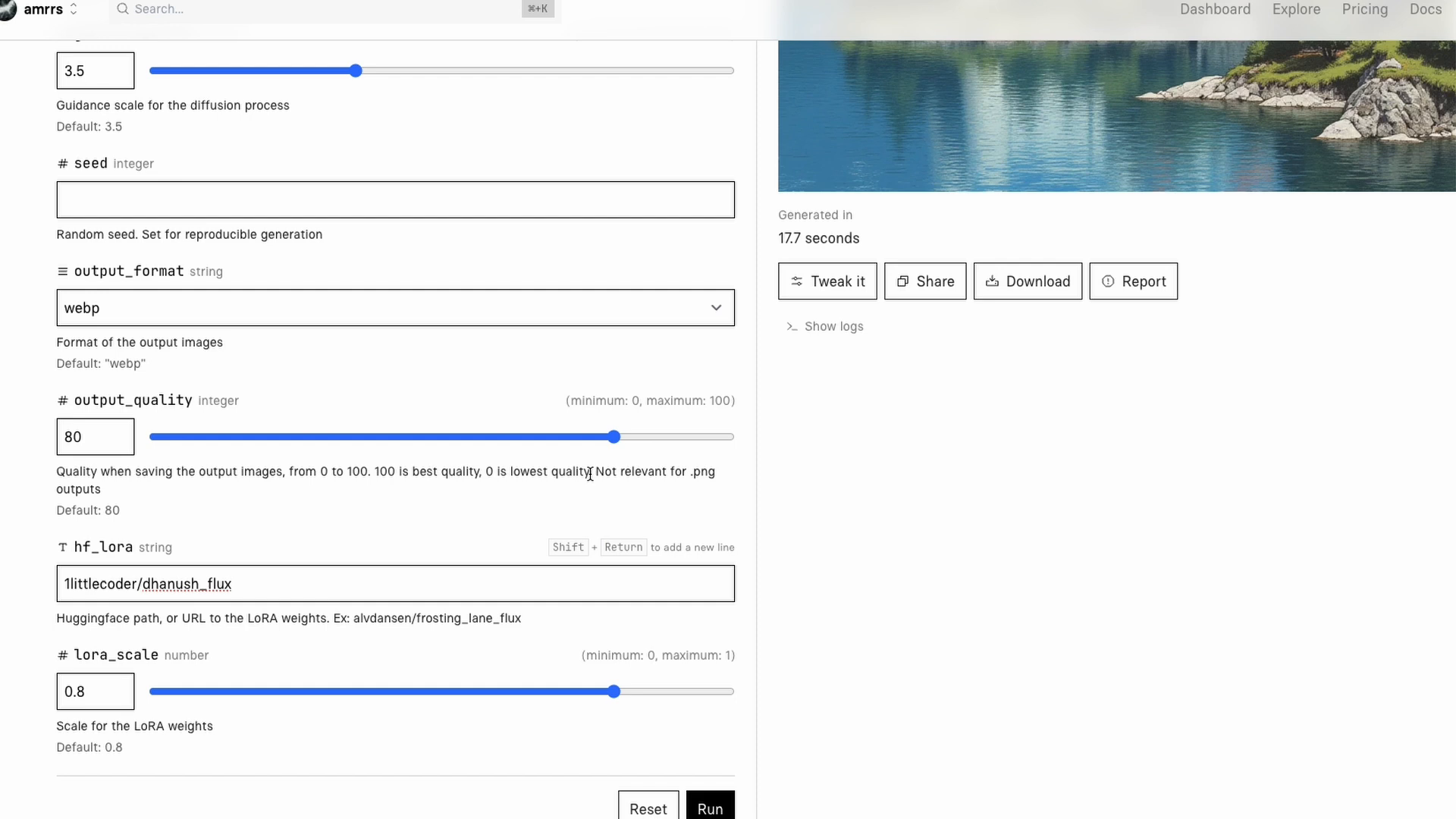
scroll("up", 3)
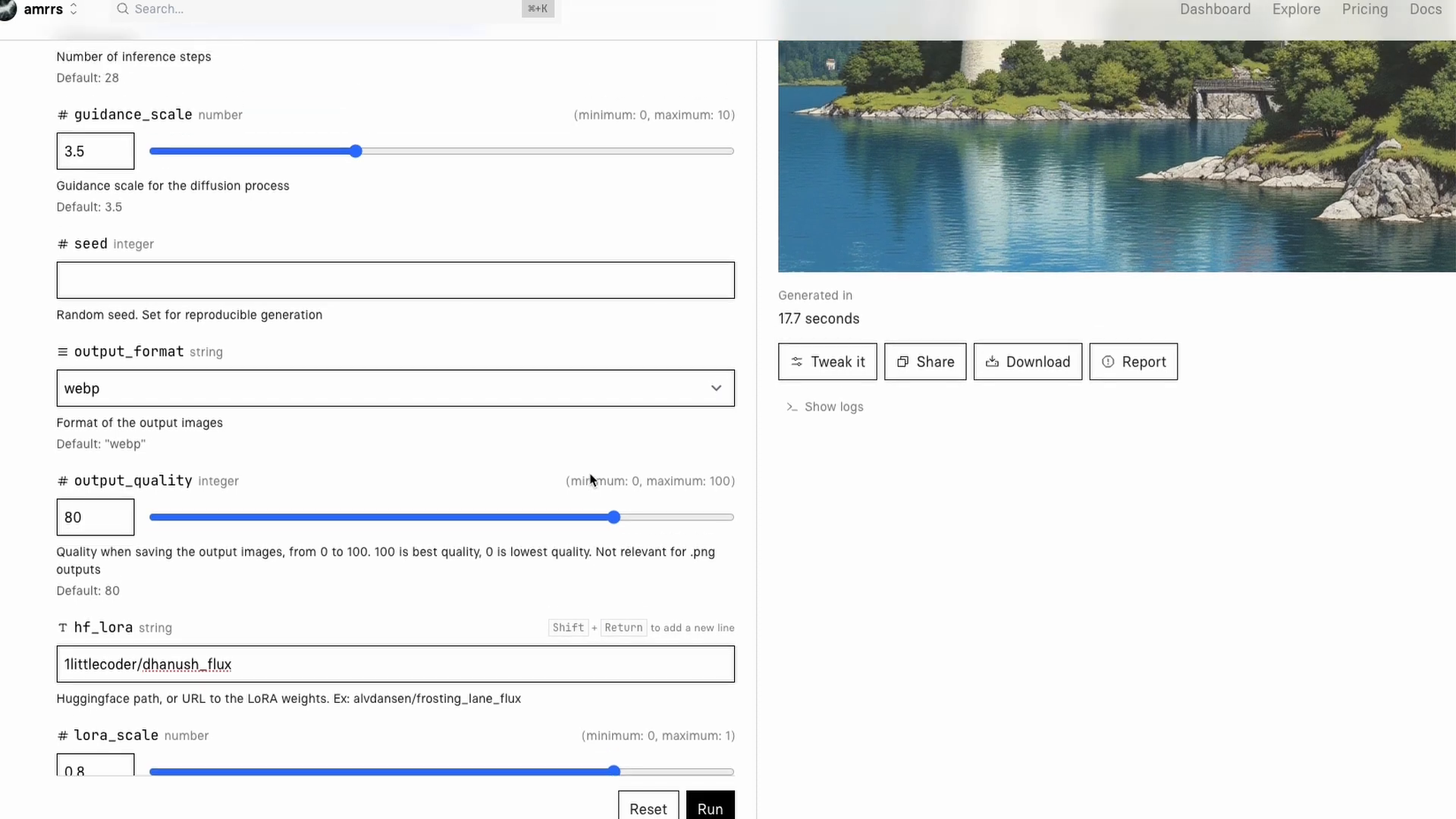
scroll("up", 3)
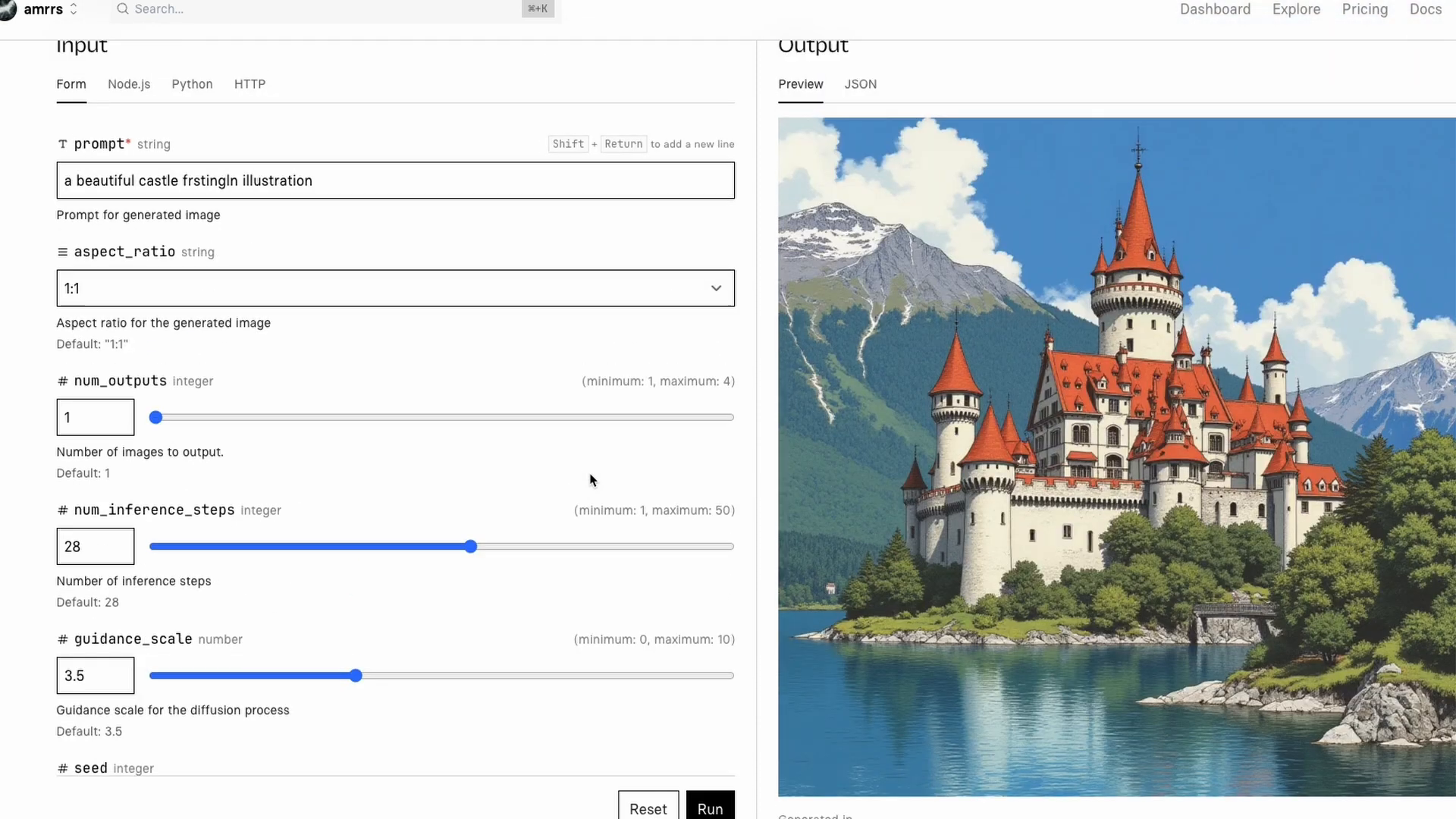
scroll("up", 3)
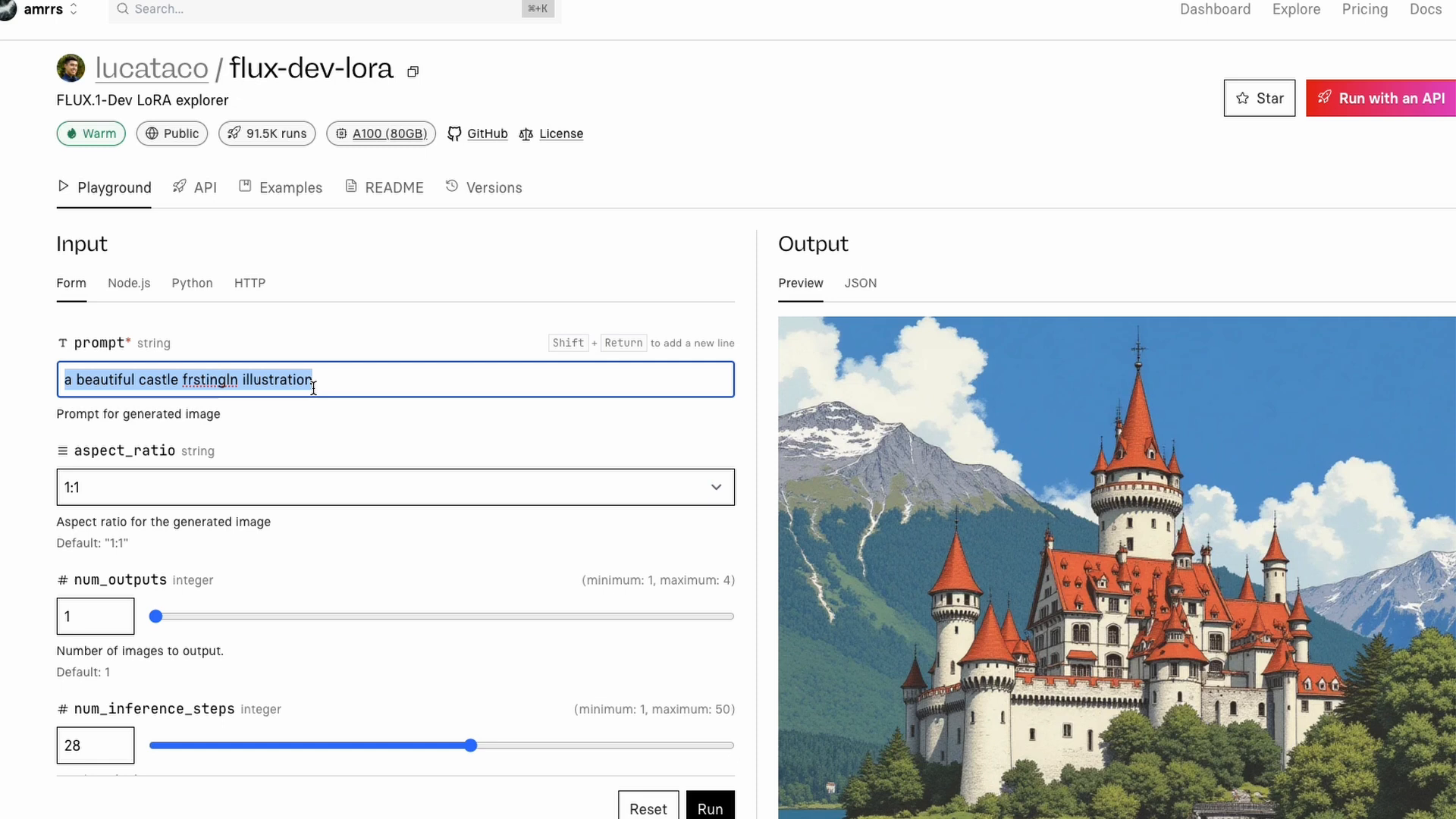
Run the prompt 'photo of DHANUSH as super man flying in the sky'
type("photo of DH")
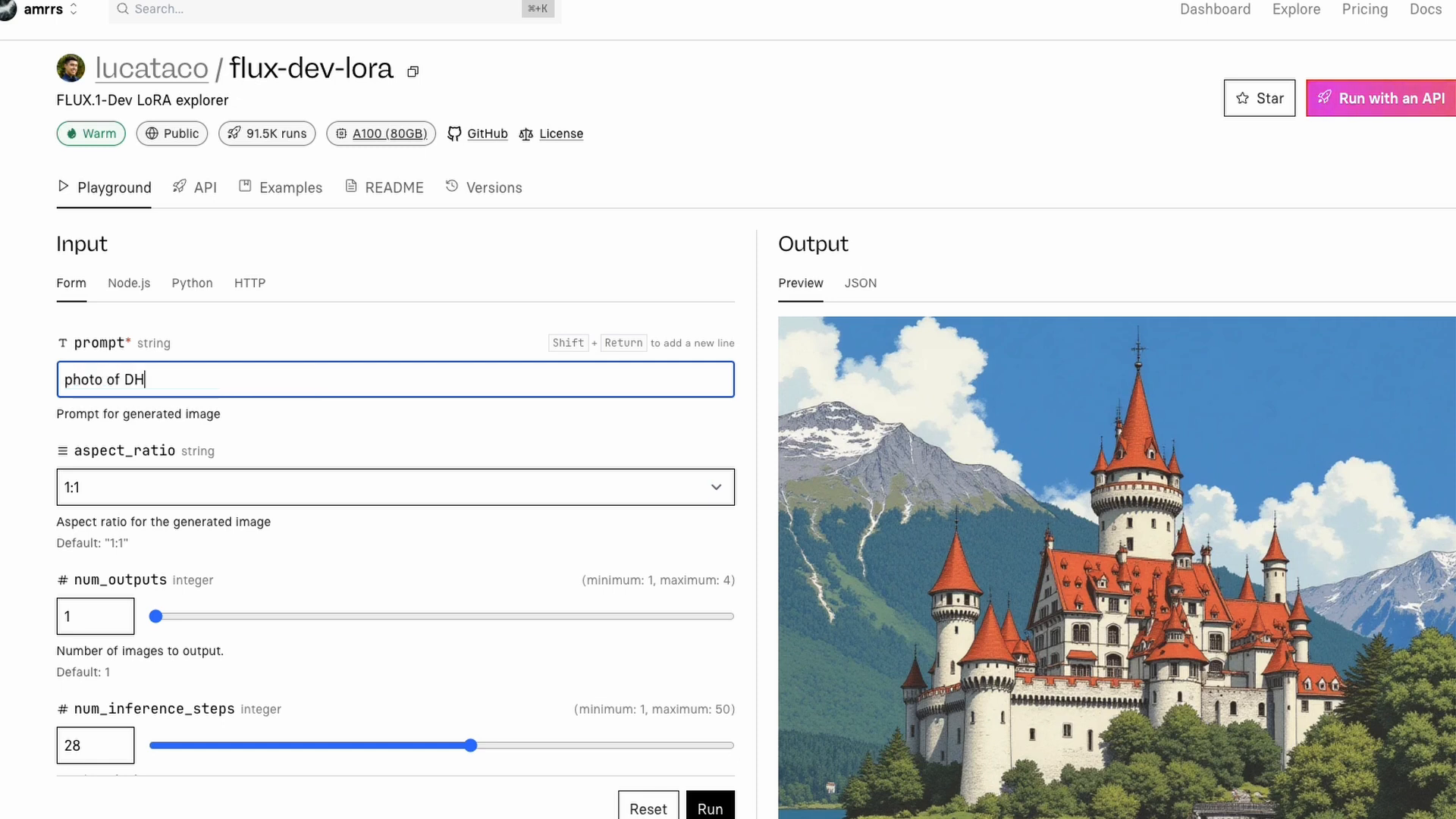
type("ANUSH as")
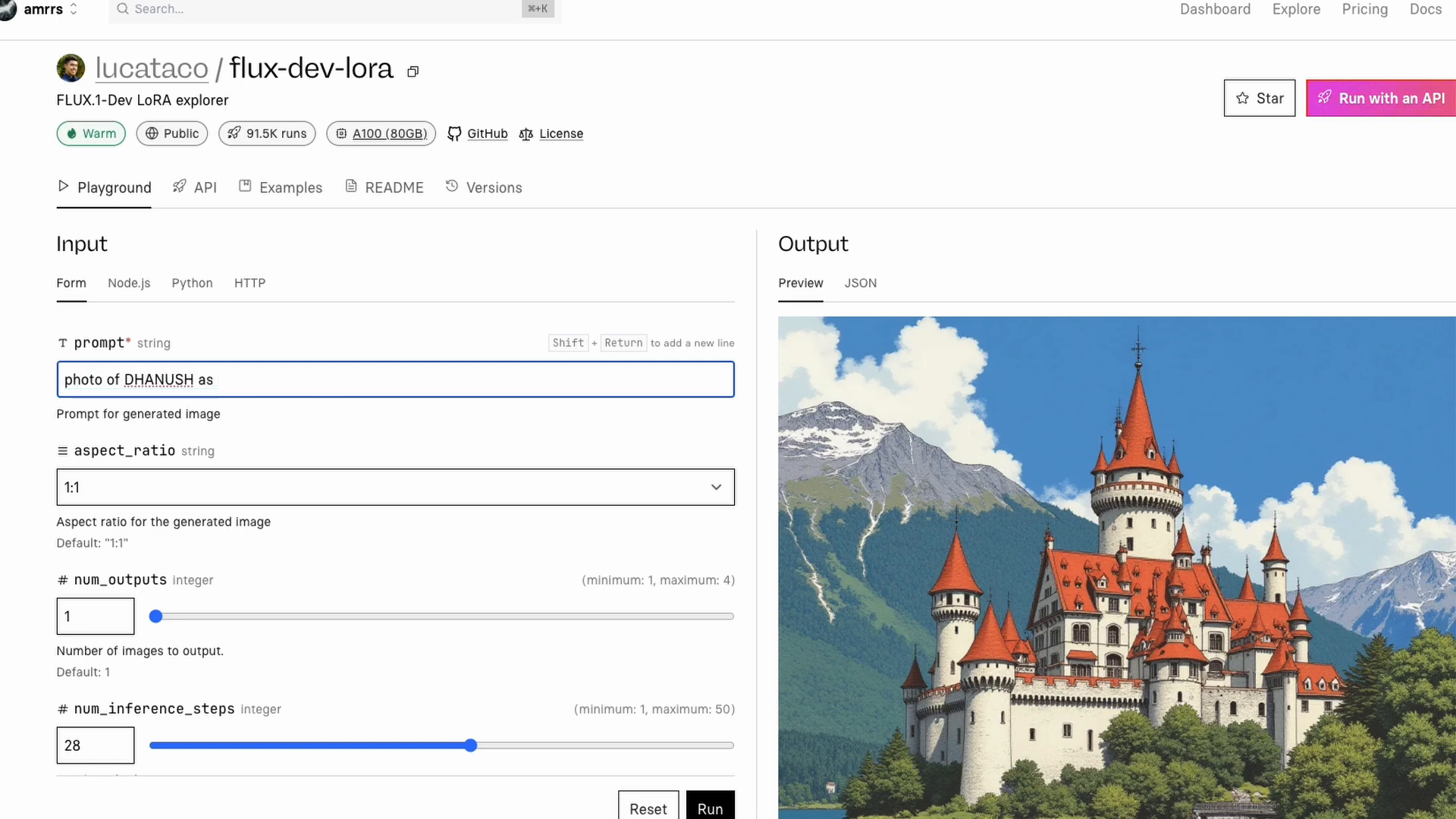
type("super man fl")
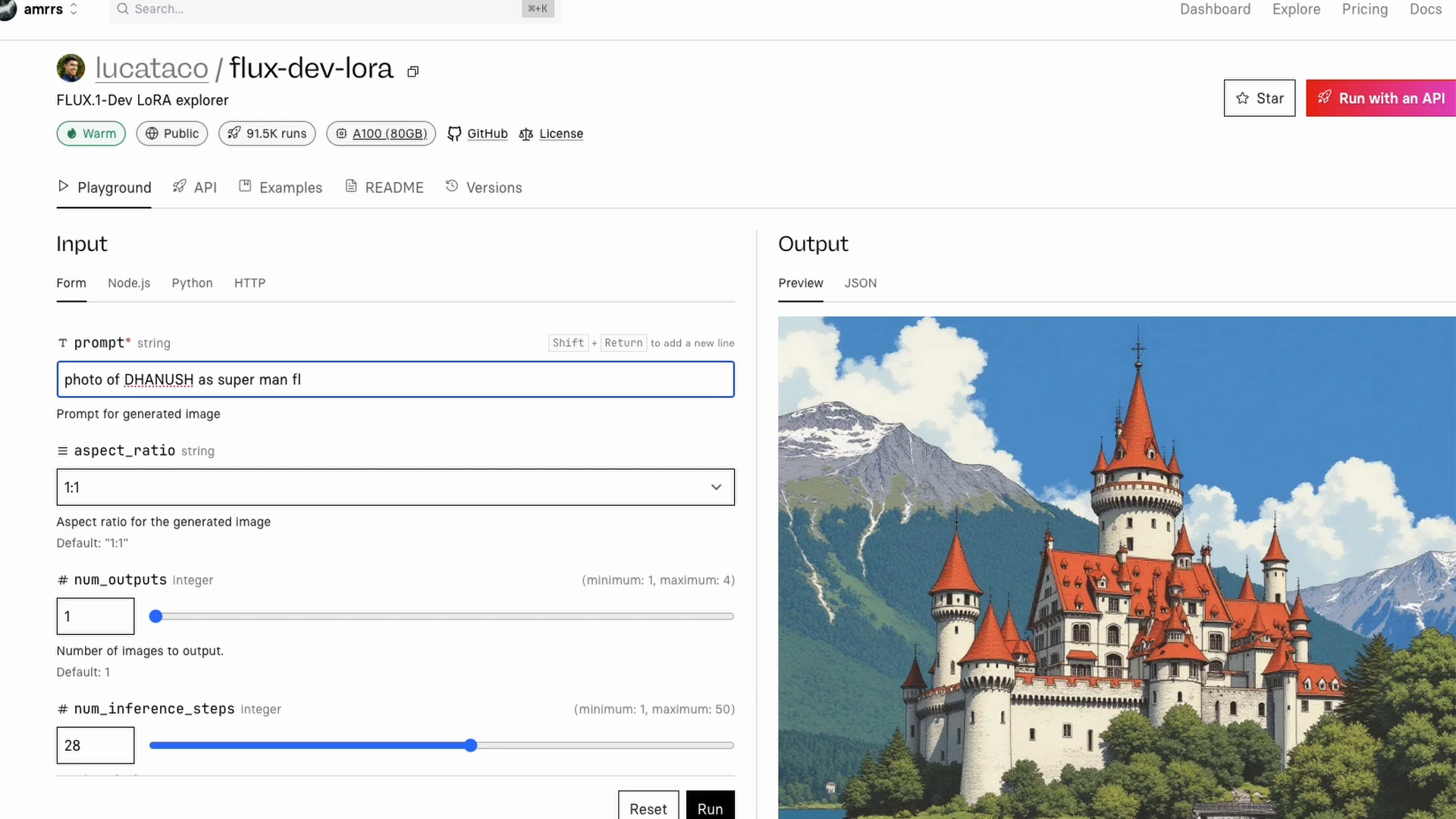
type("ying in the sky")
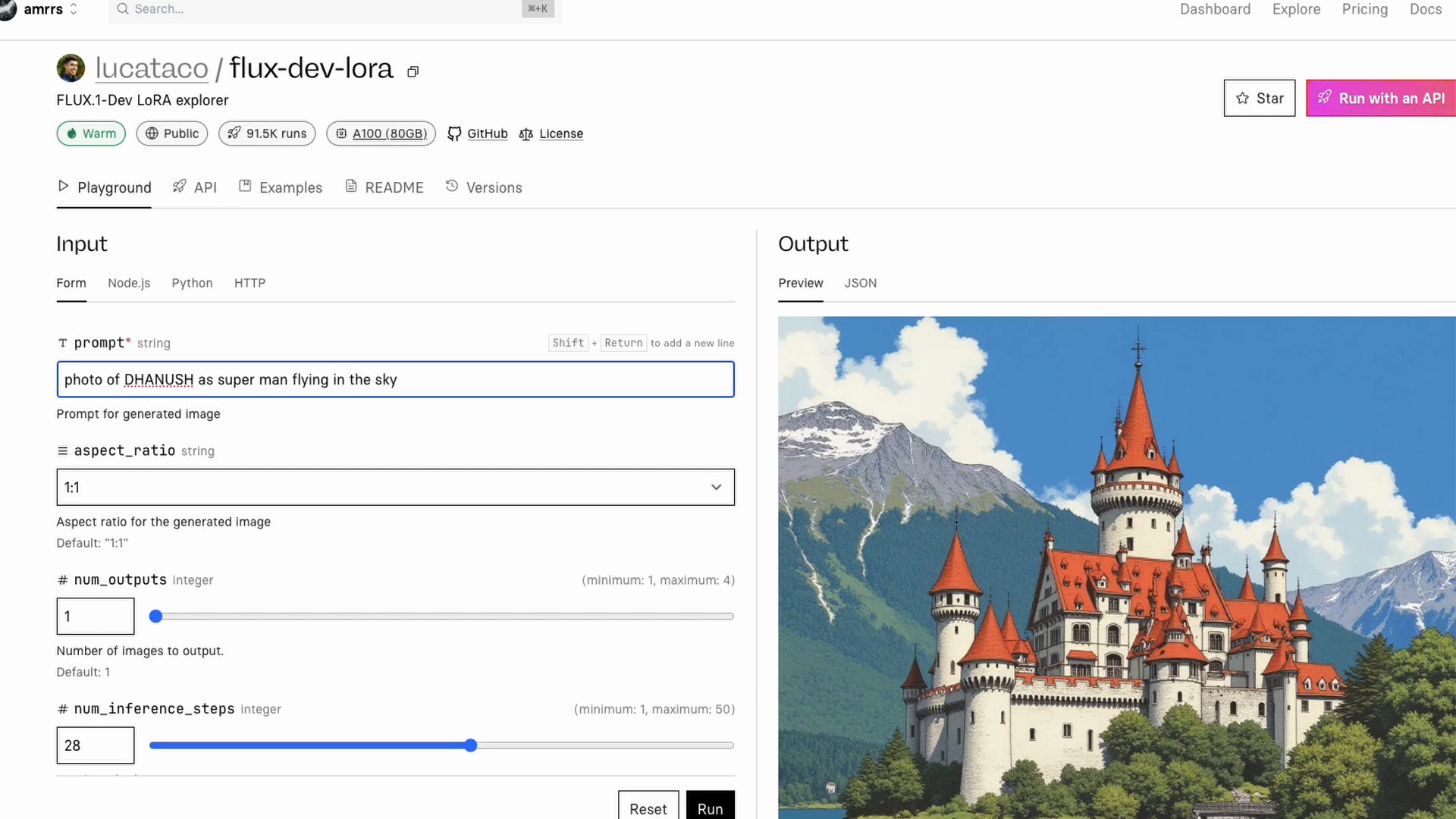
scroll("down", 3)
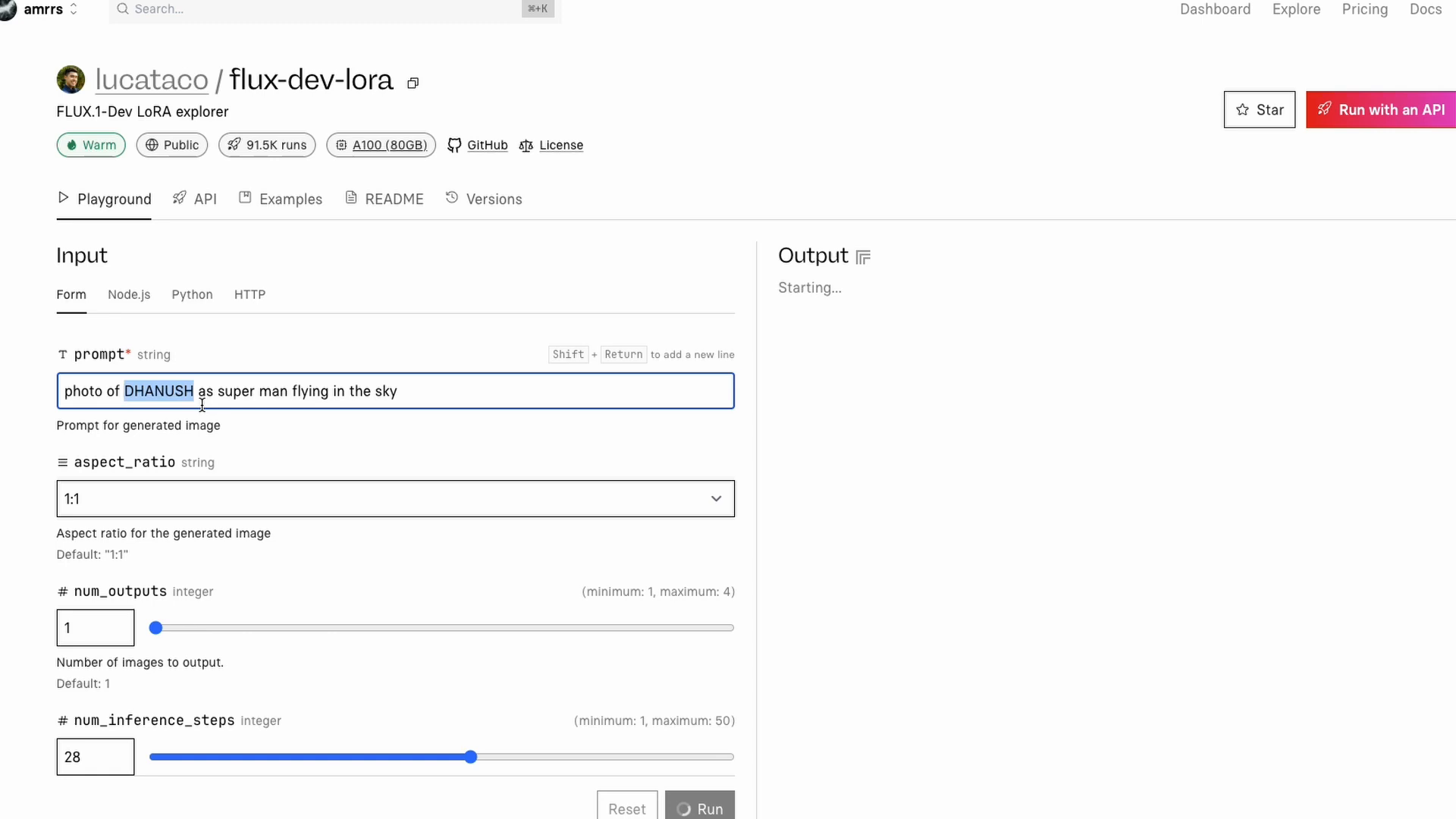
left_click(701, 807)
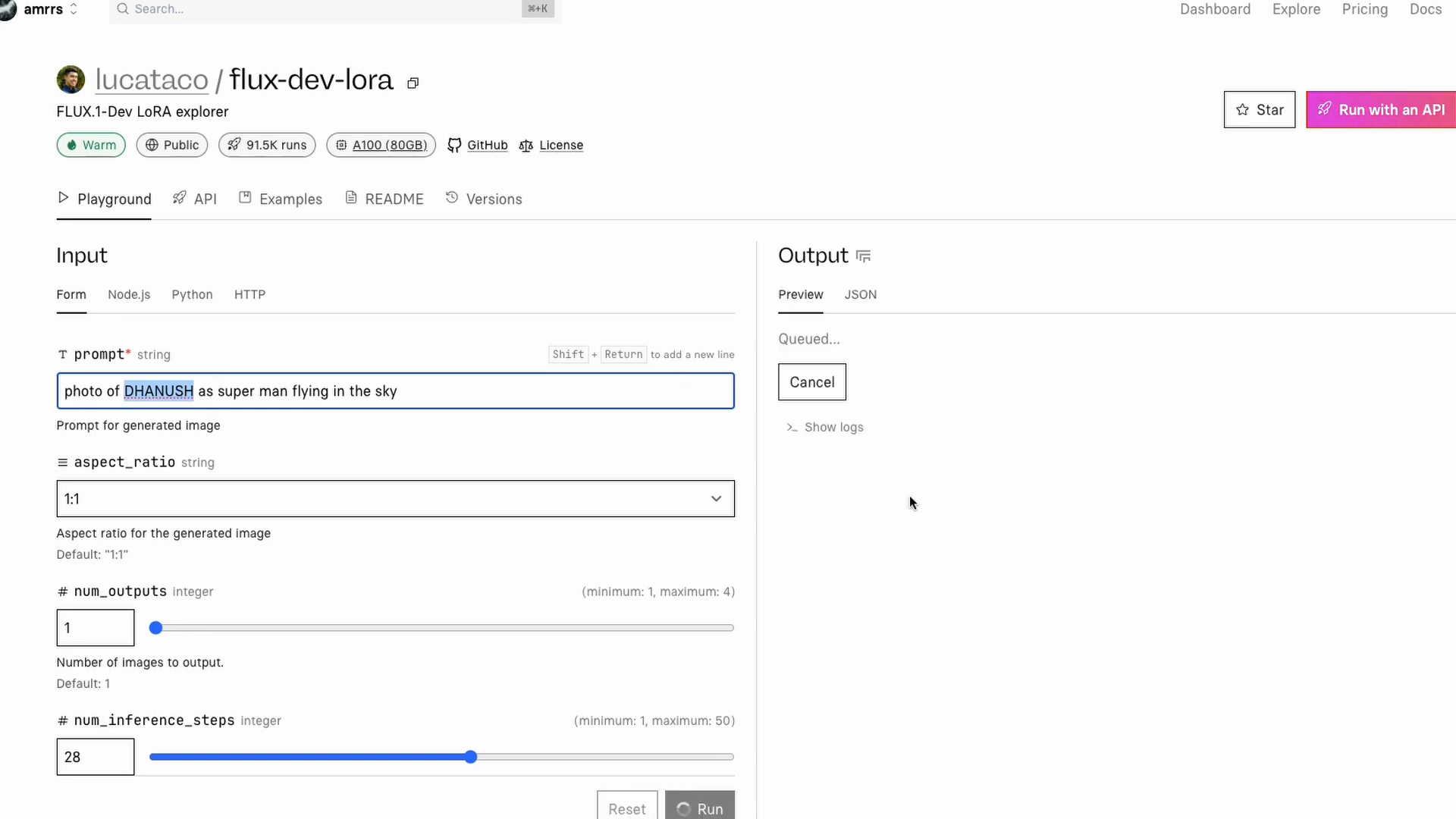
View the generated image of Dhanush as Superman flying in the sky
scroll("down", 3)
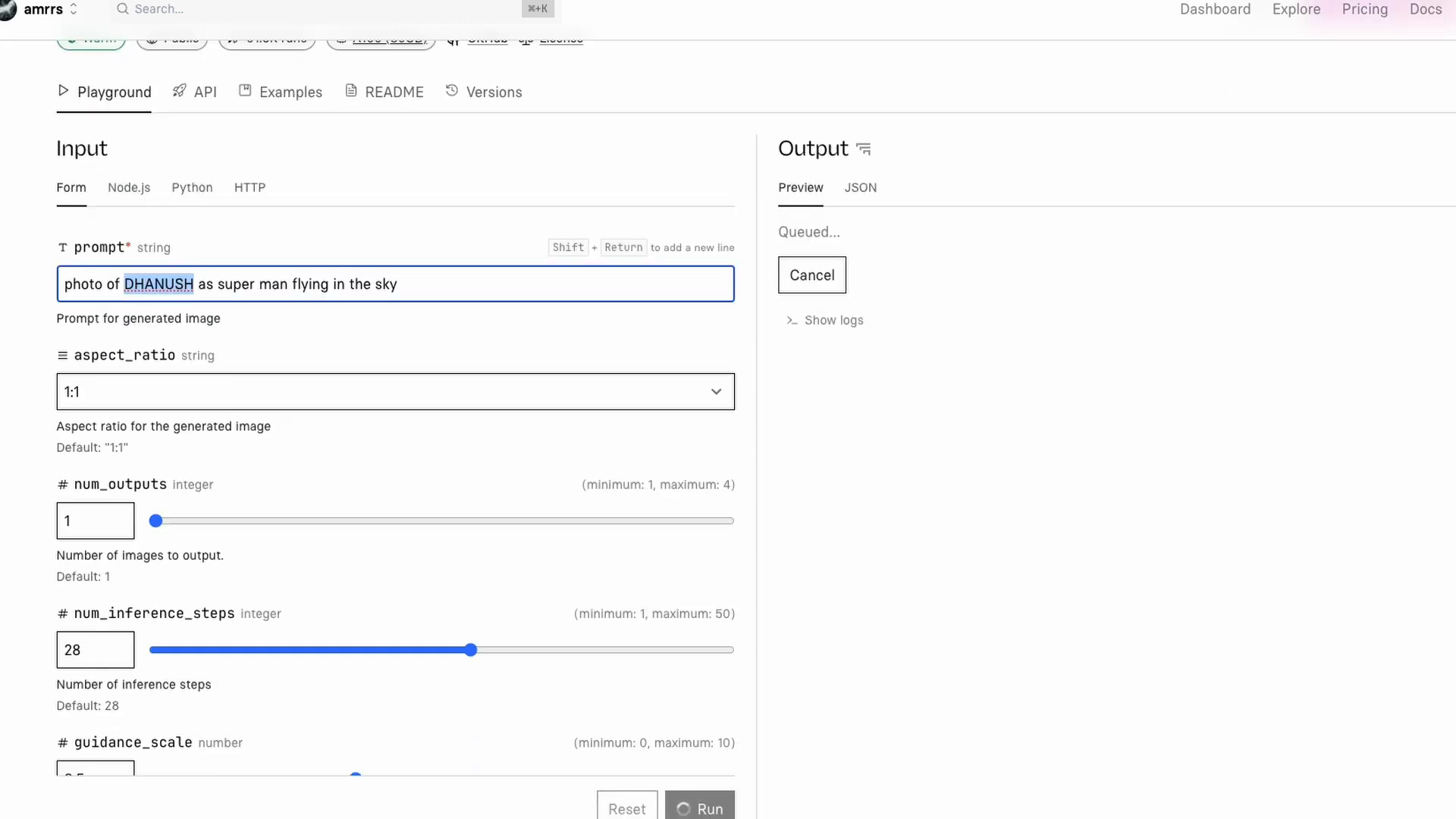
scroll("down", 3)
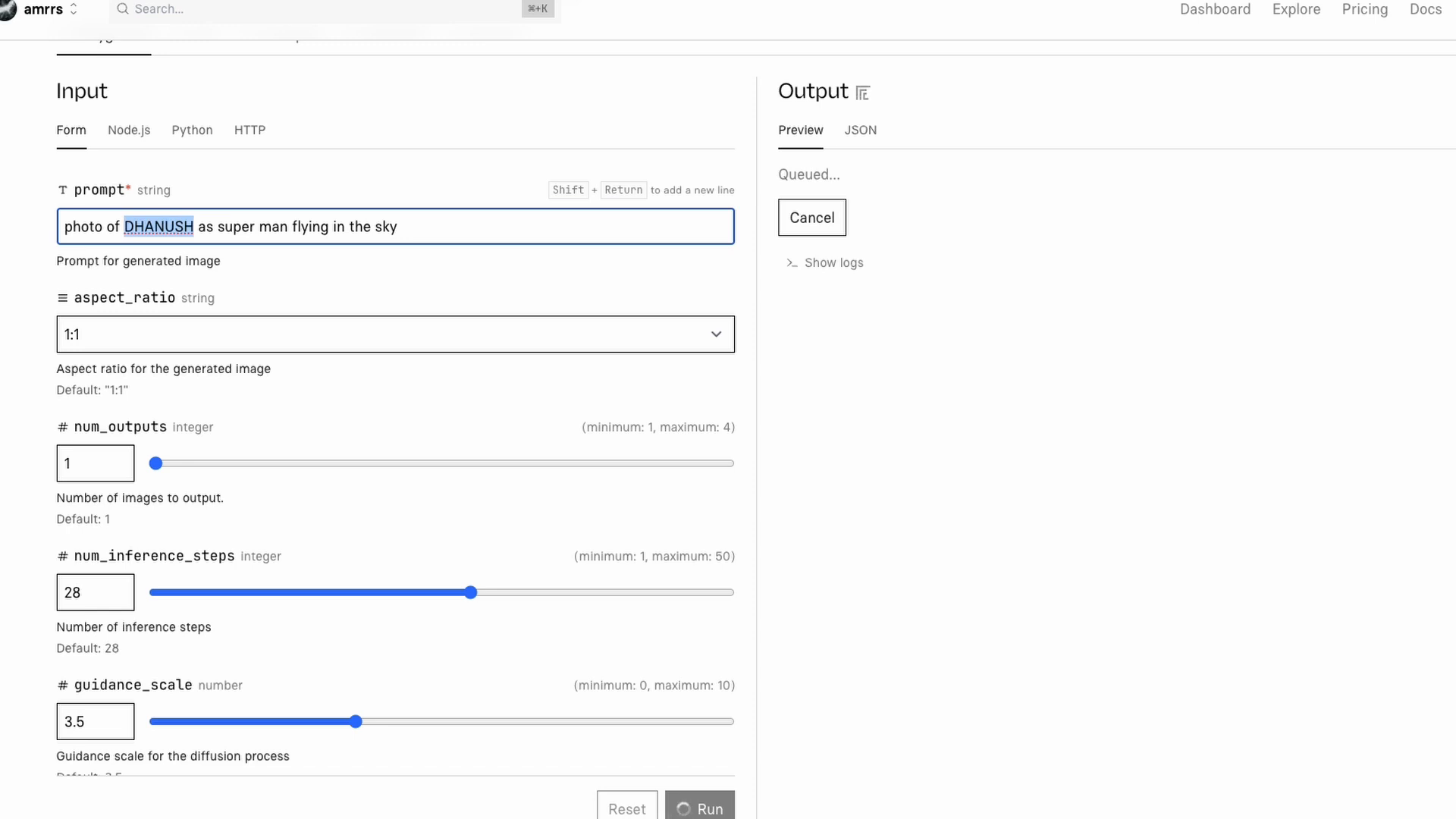
left_click(833, 263)
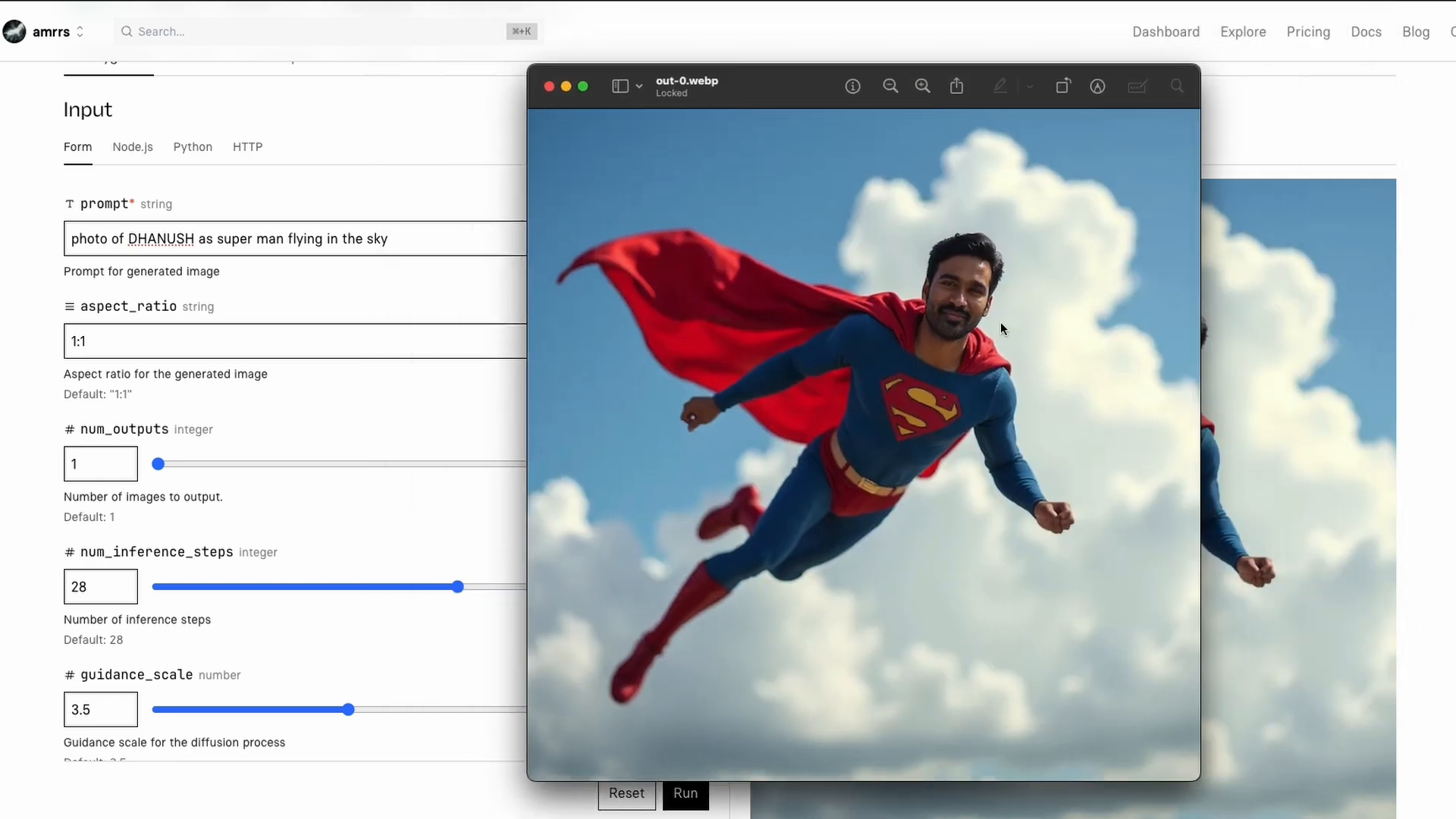
mouse_move(1407, 164)
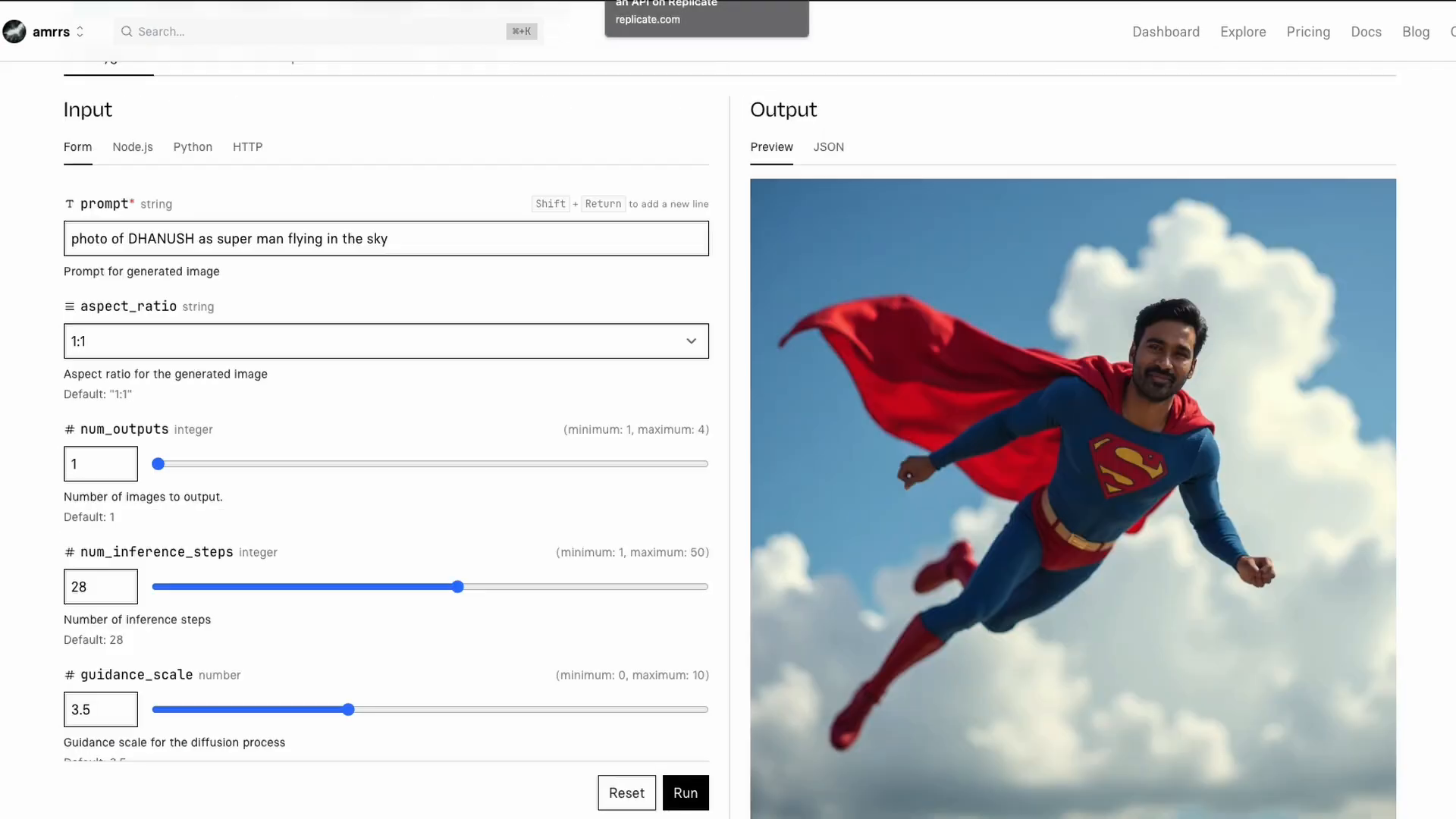
Run the prompt 'photo of DHANUSH for Linkedin headshot, professional photo, DSLR quality'
double_click(159, 238)
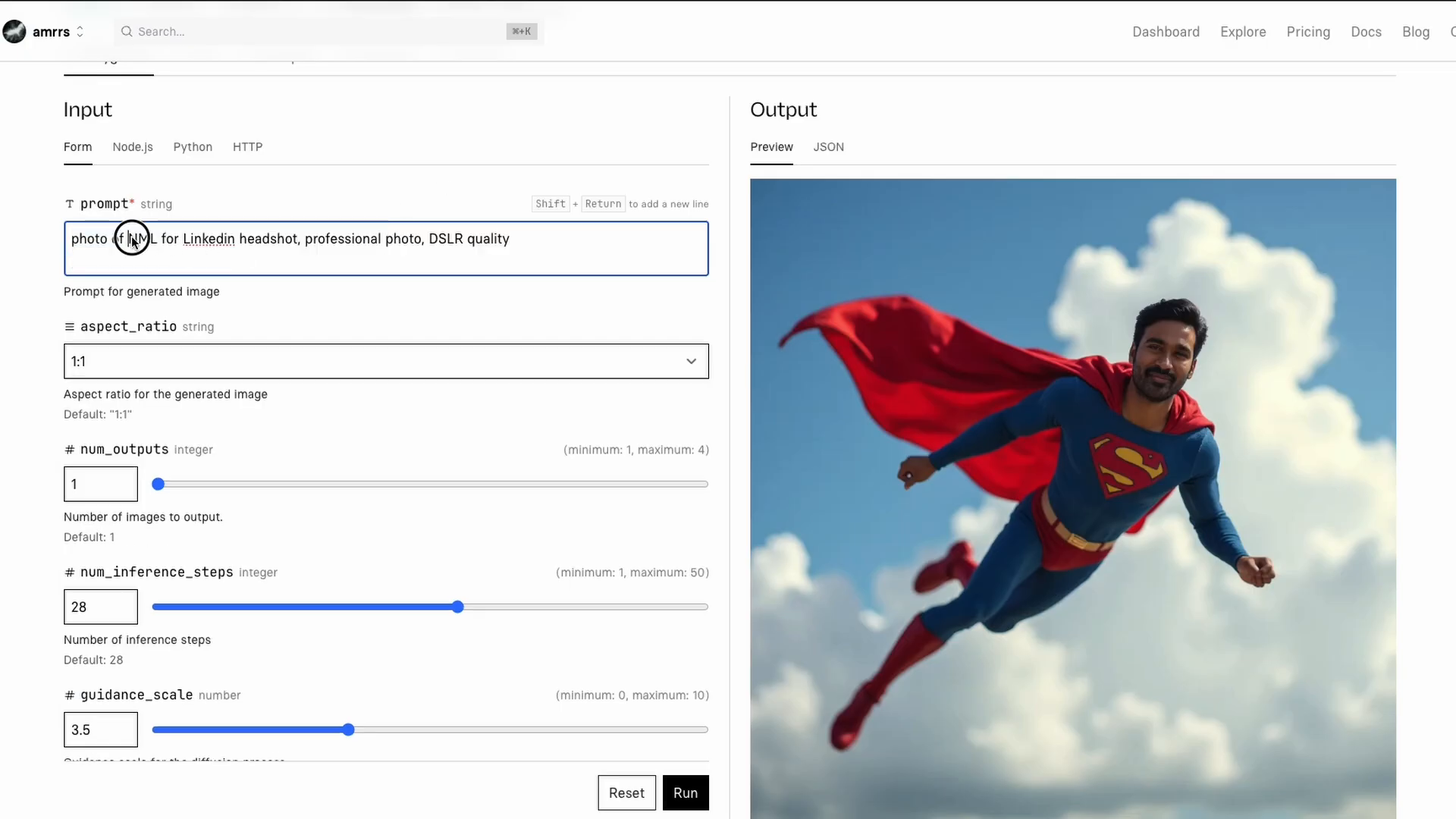
type("DHANU")
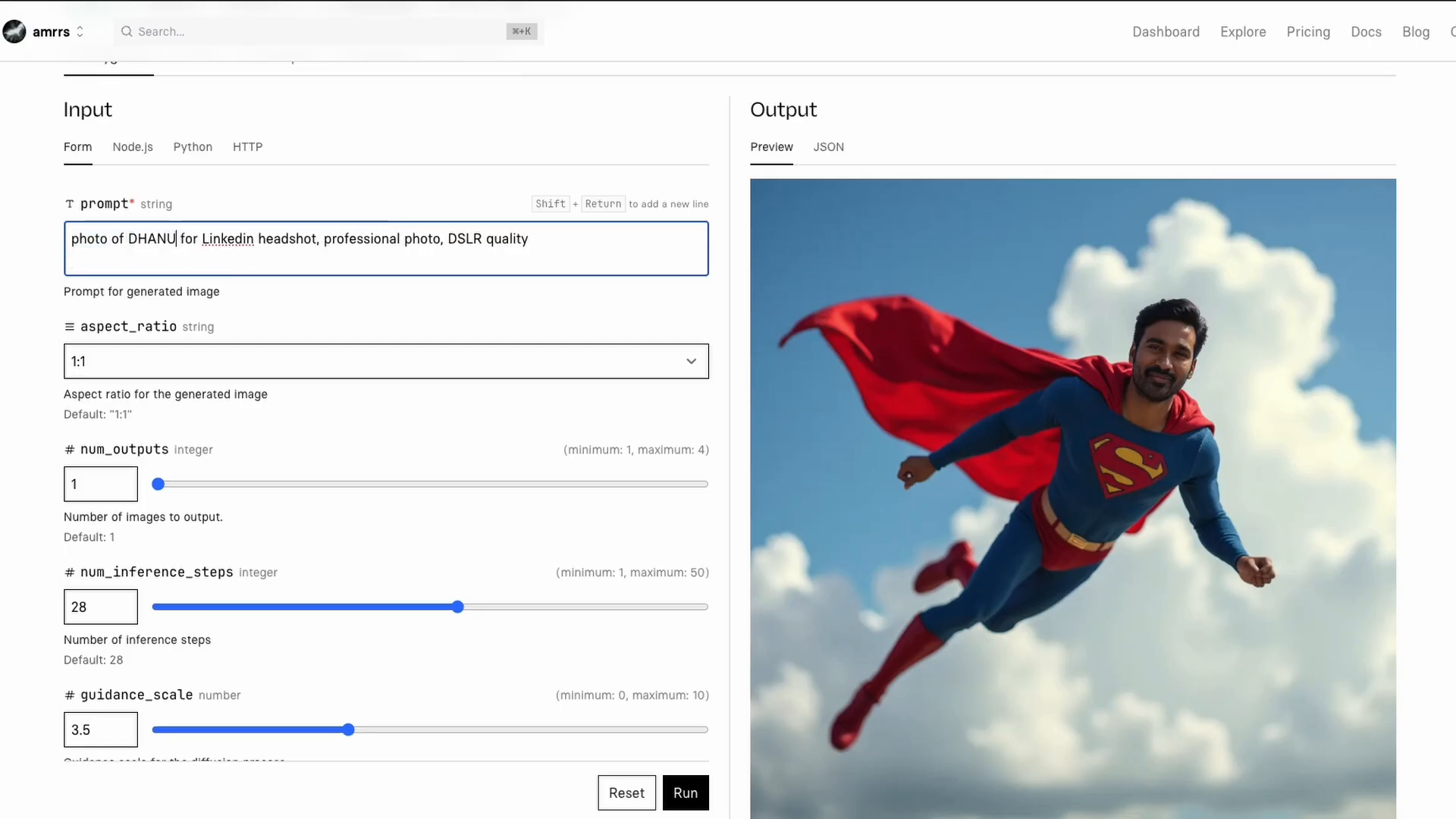
type("SH")
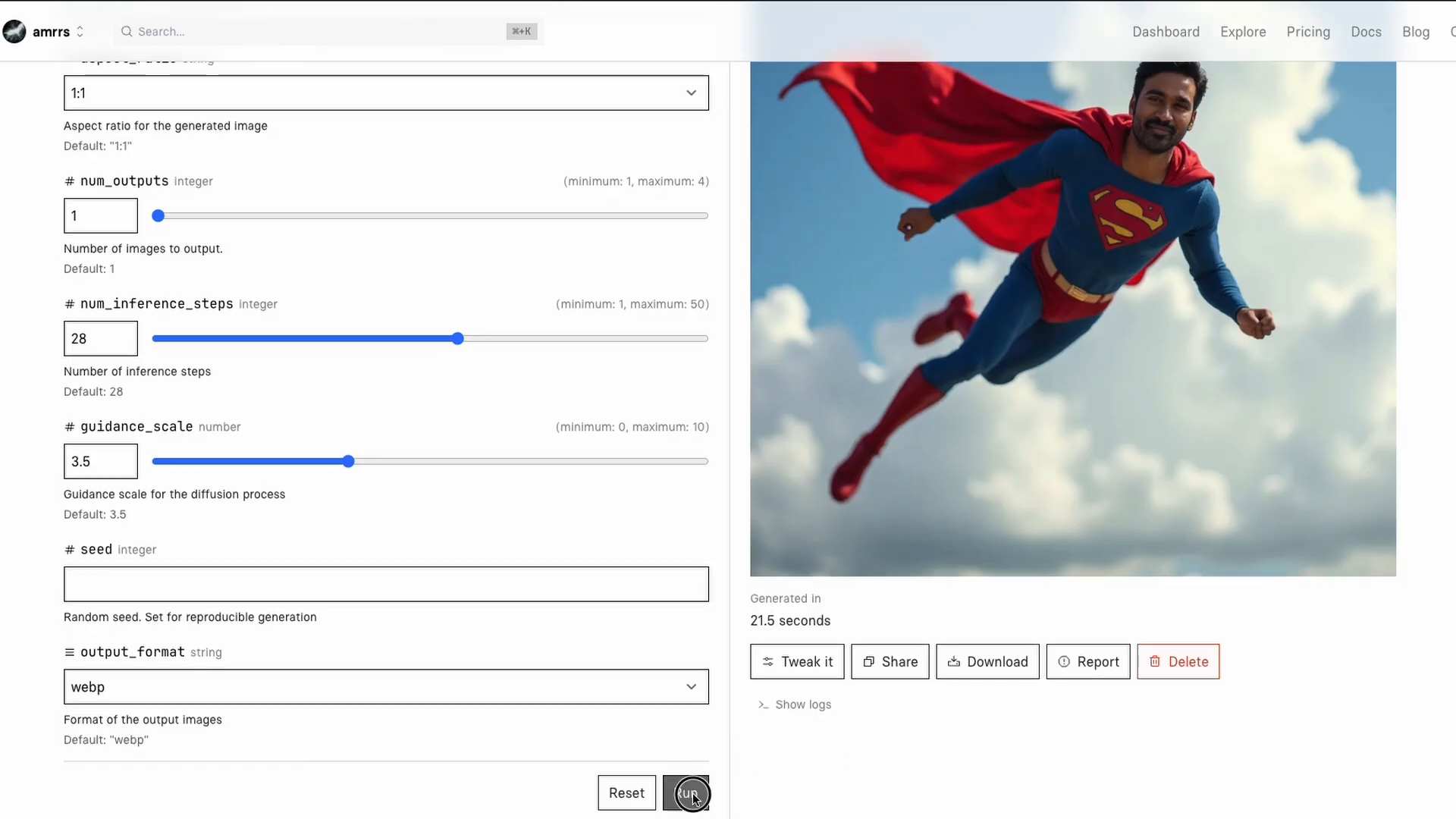
left_click(686, 791)
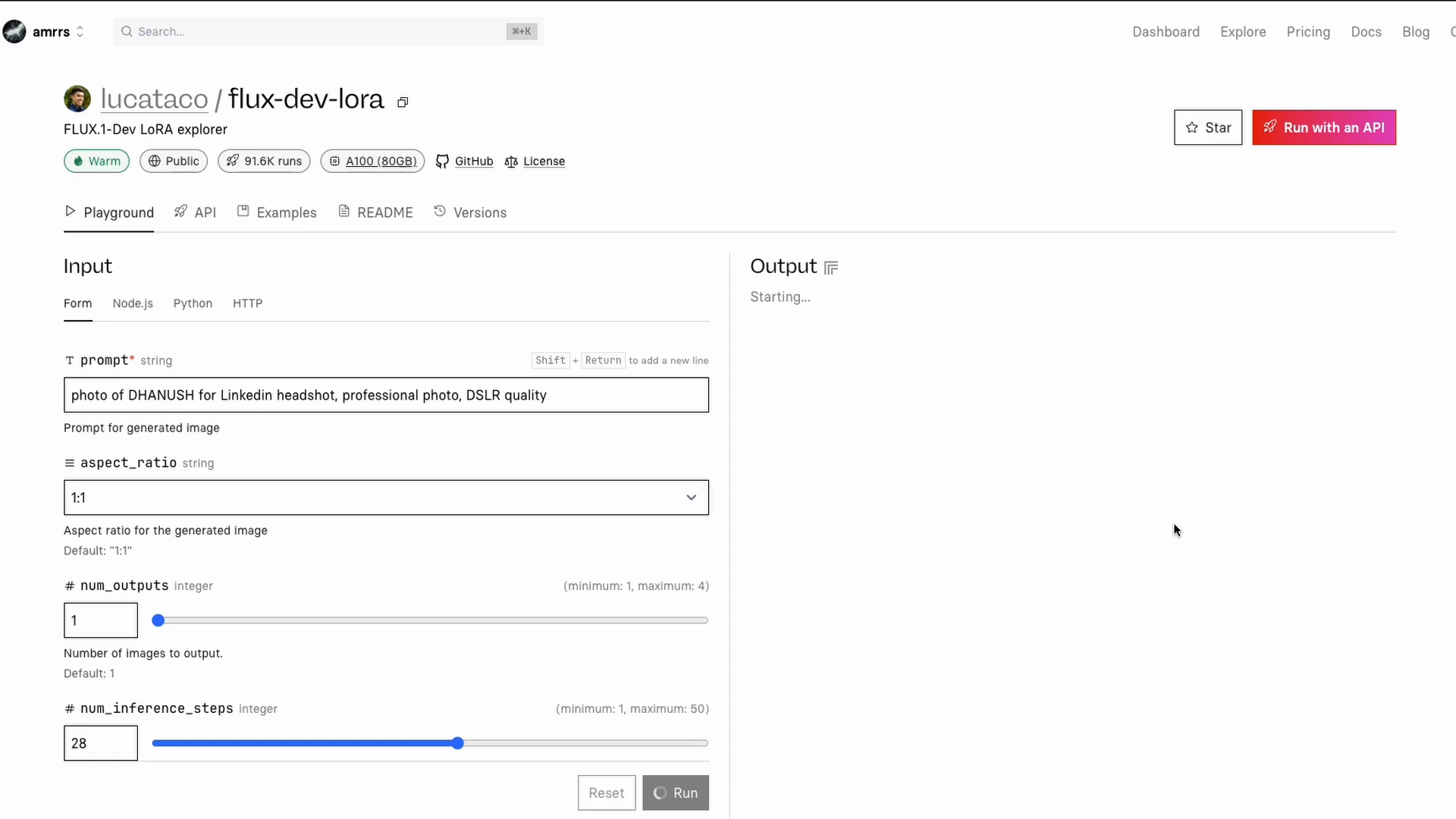
left_click(675, 791)
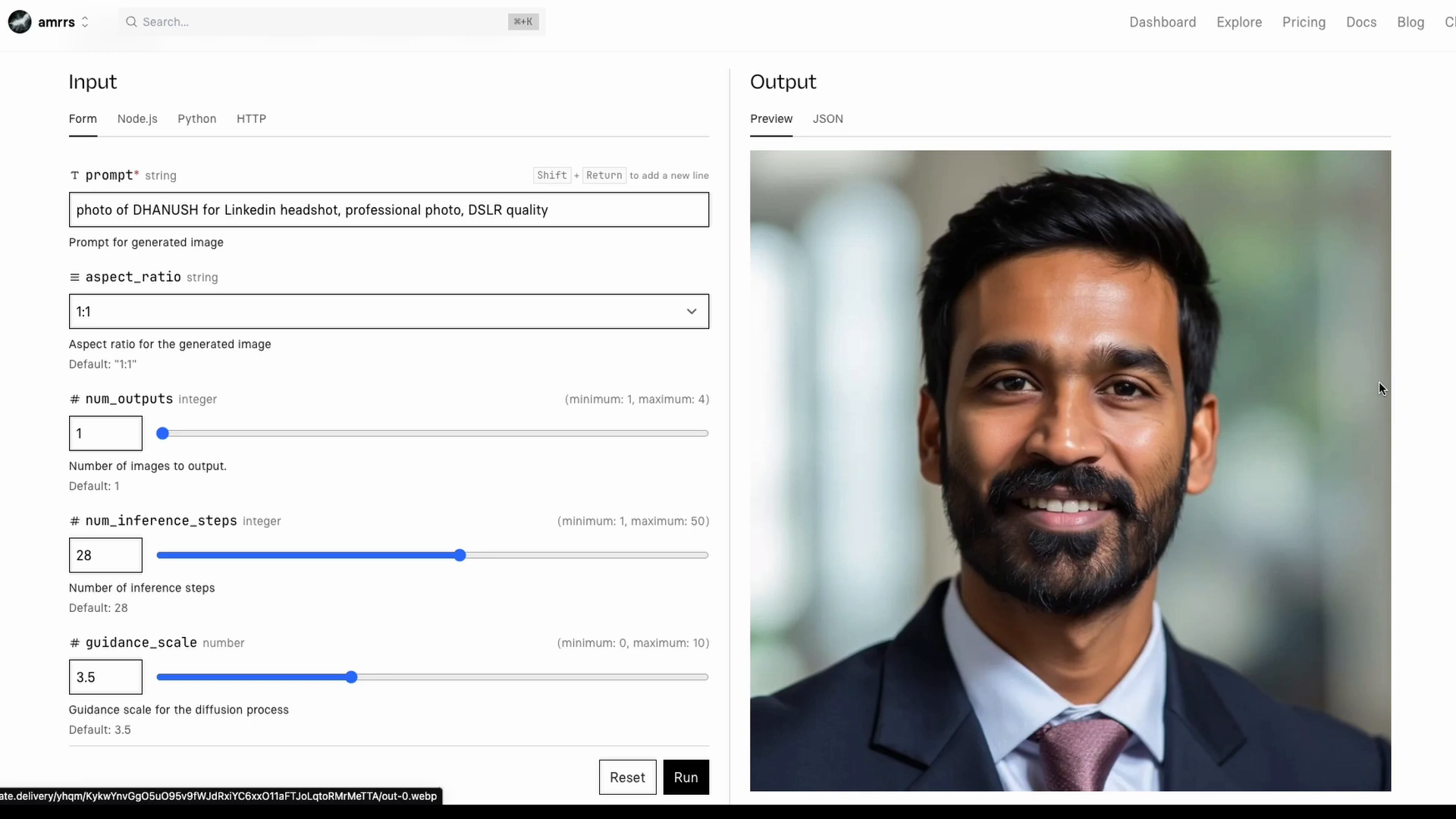
Write a prompt of DHANUSH holding a banner saying "i am not dhanush"
scroll("down", 3)
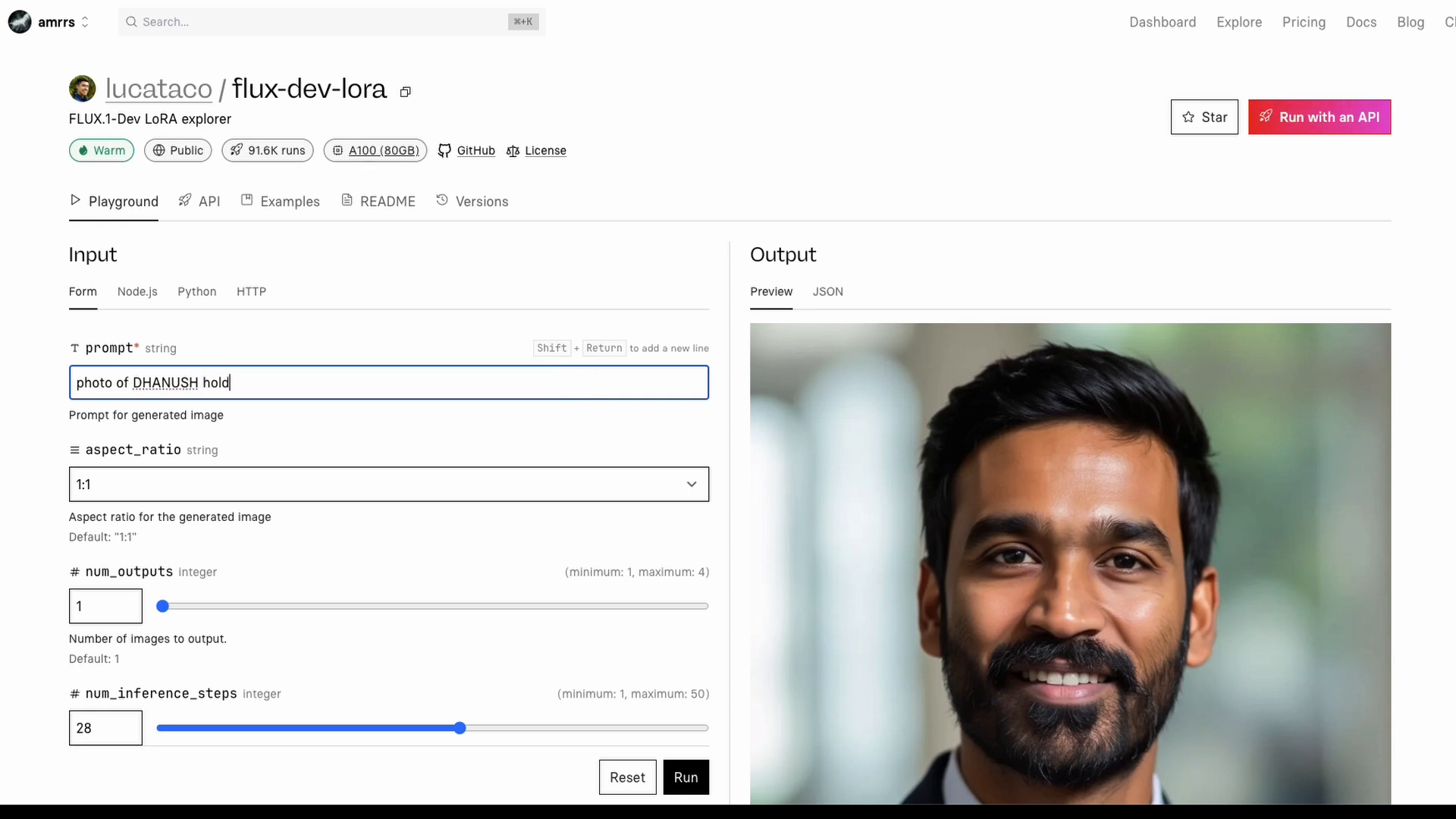
type("ing a banner say")
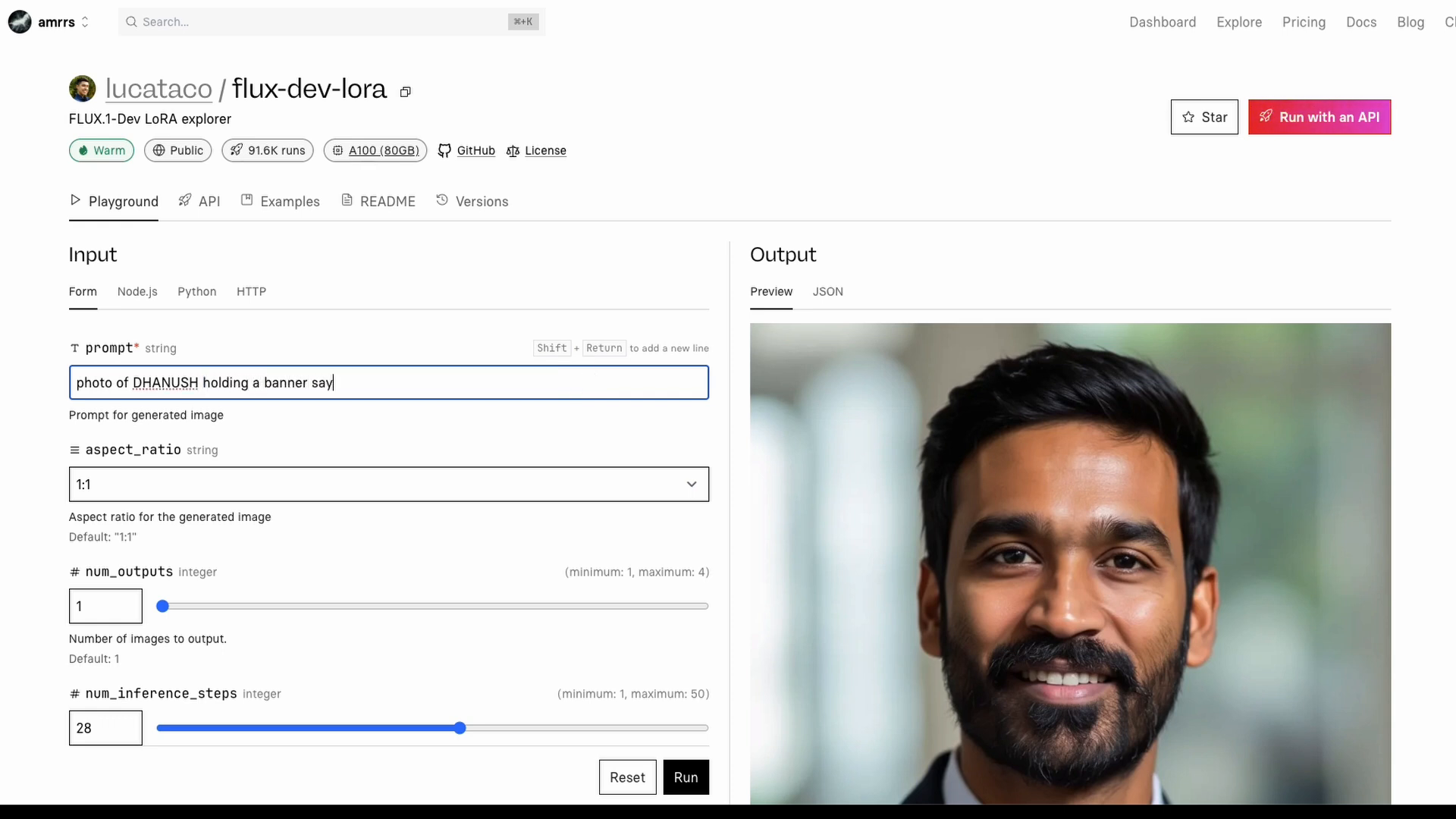
type("ing \"")
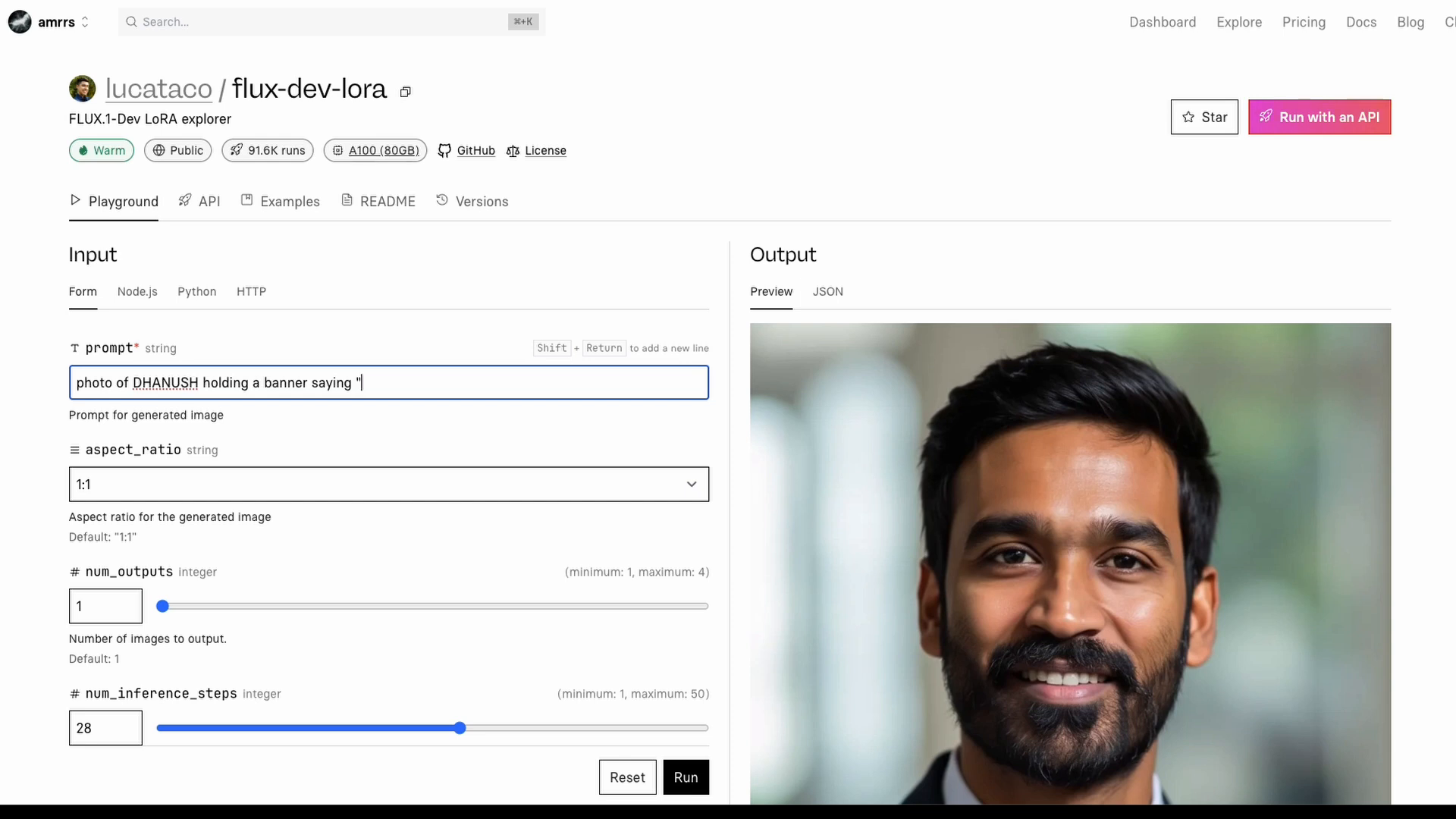
type("i am")
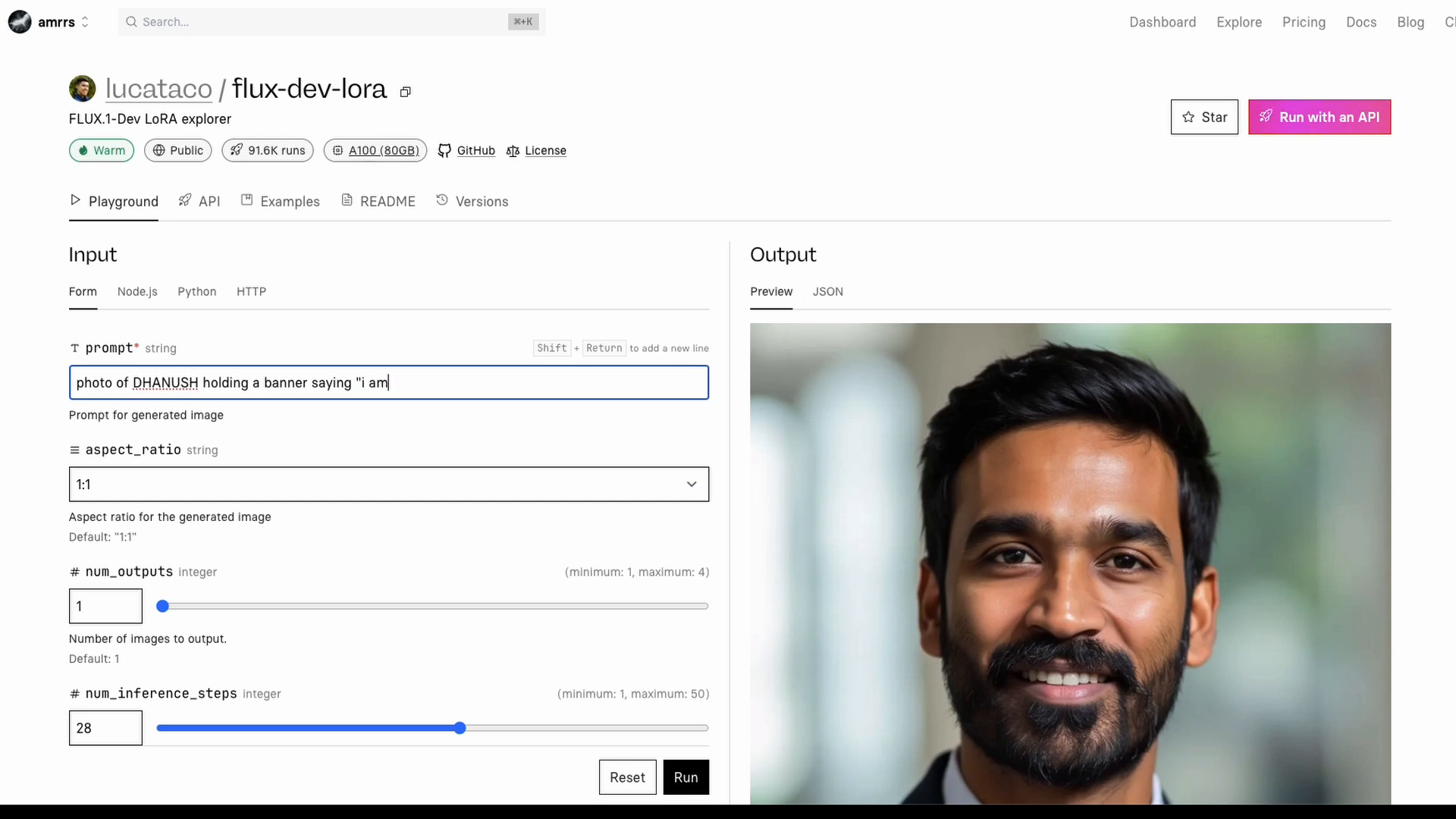
type("not dhanush\"")
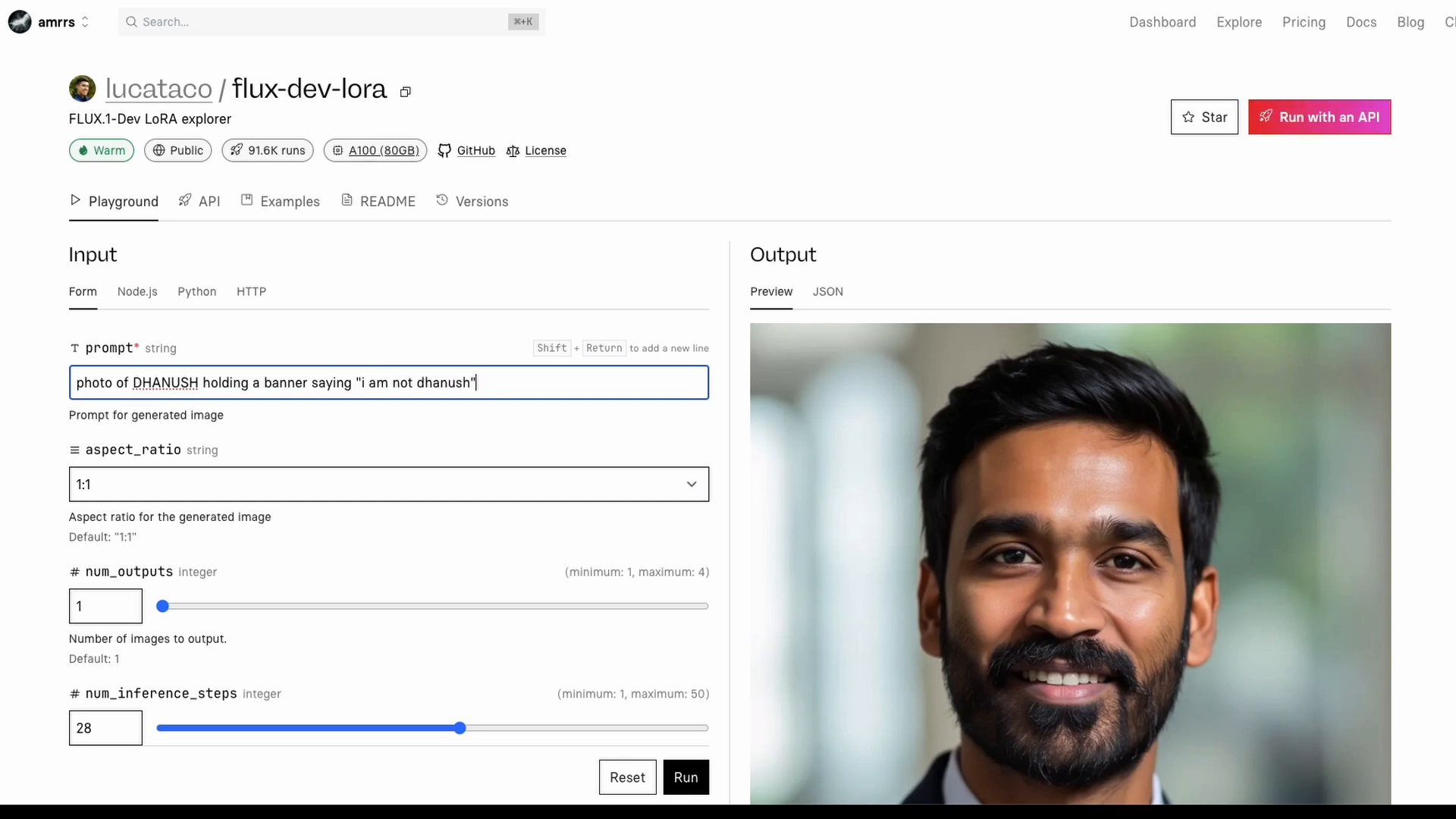
Run the banner prompt and show the logs while the prediction is queued
left_click(686, 776)
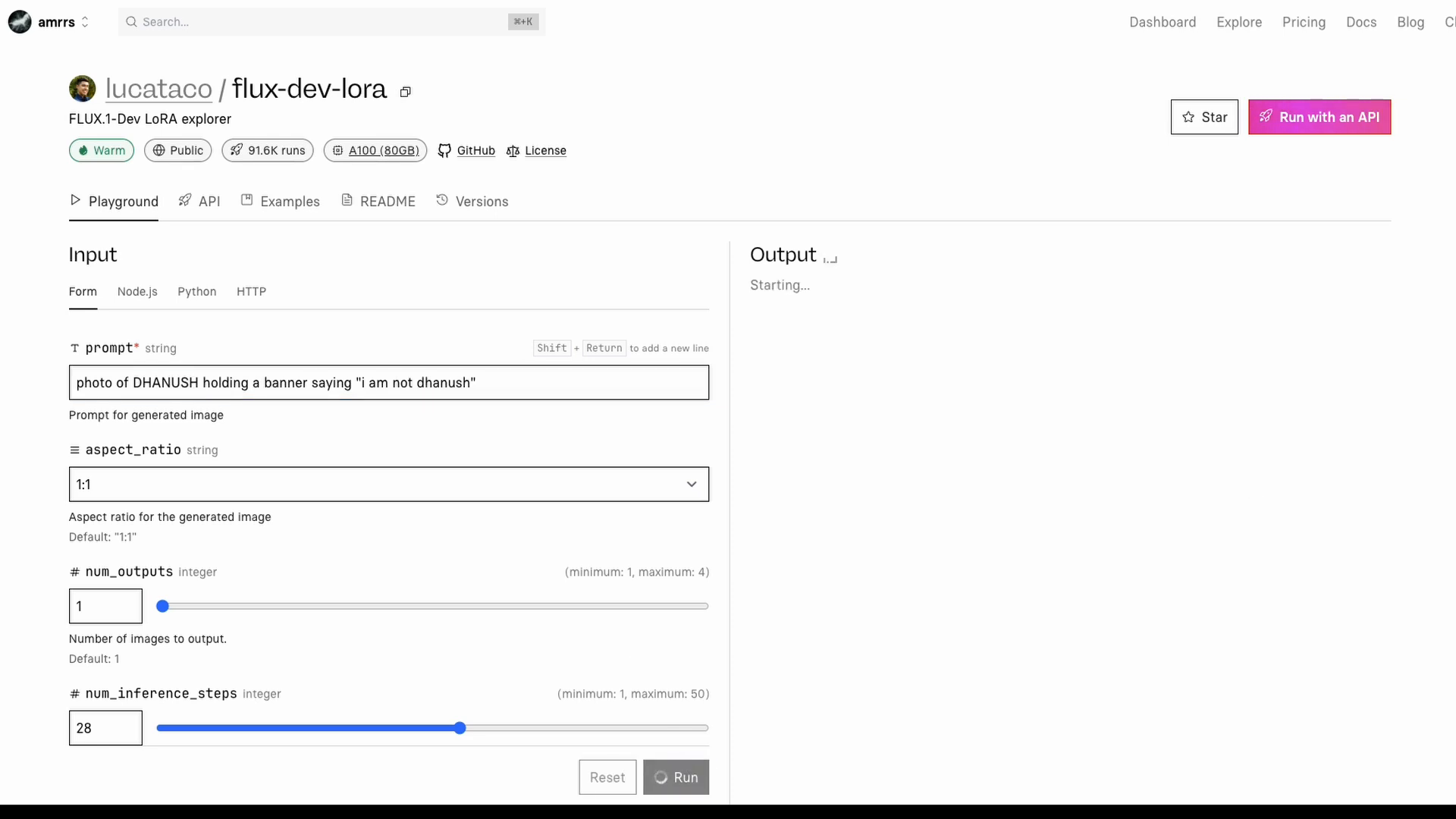
left_click(675, 777)
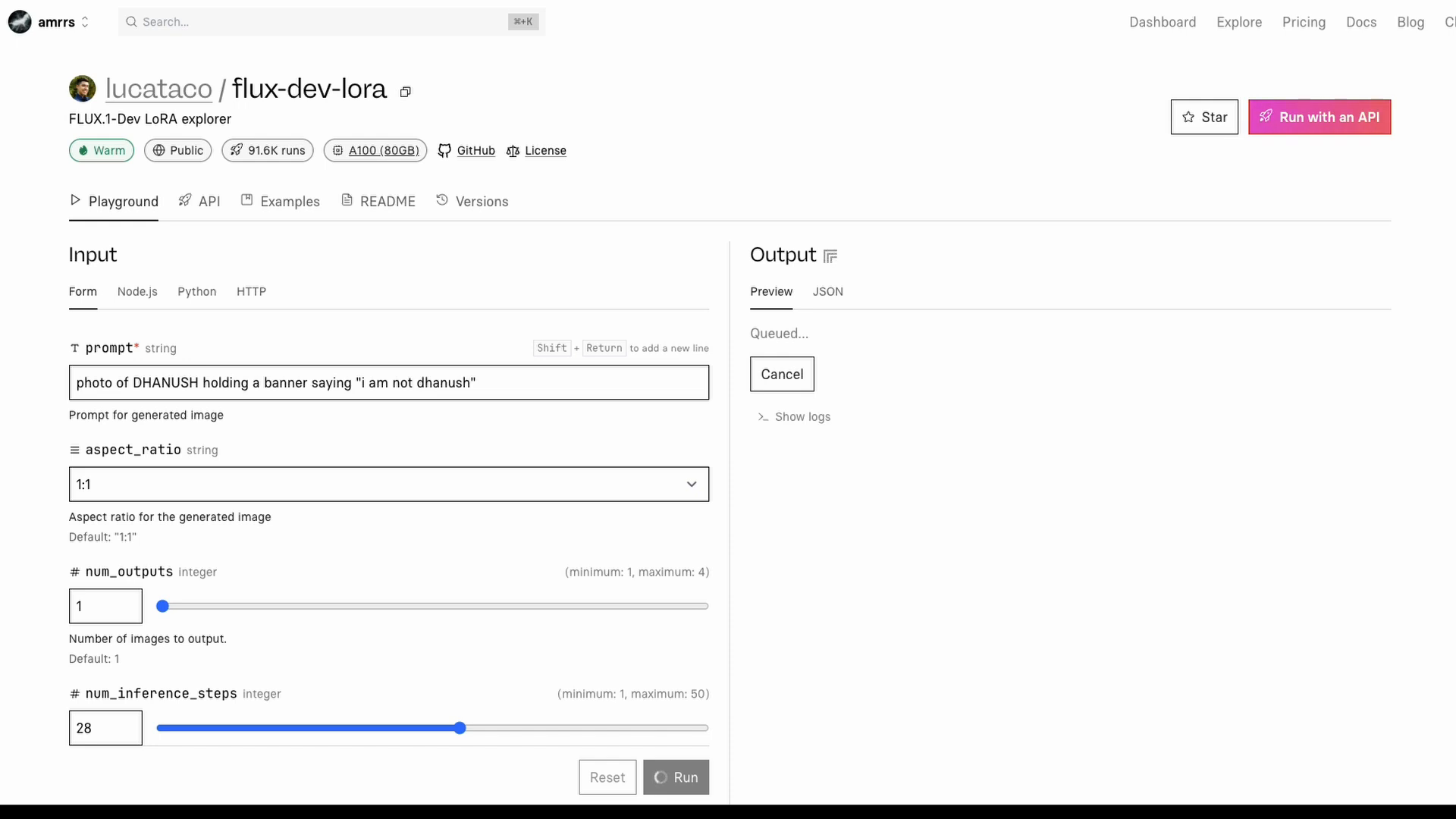
mouse_move(787, 417)
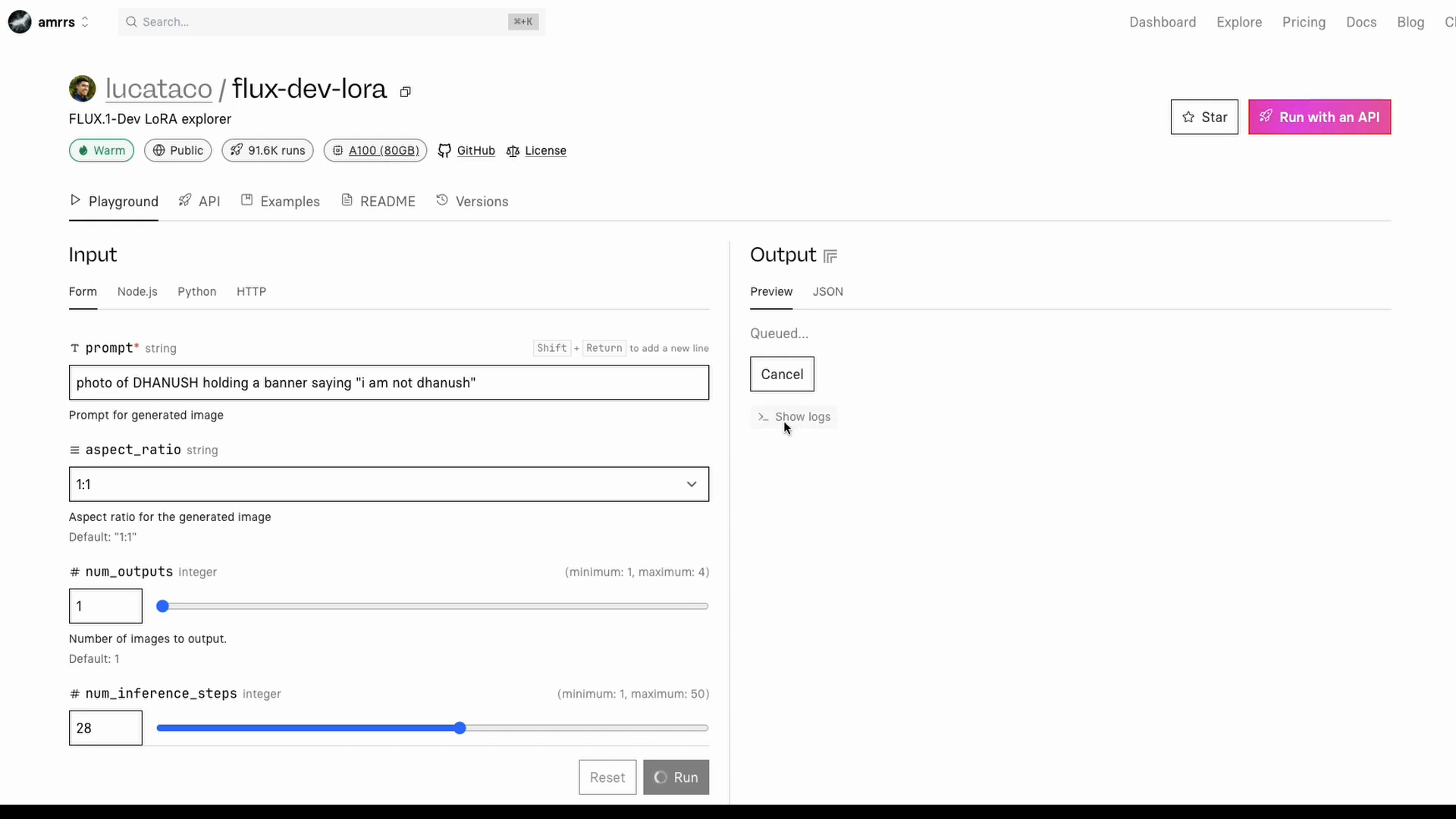
left_click(801, 416)
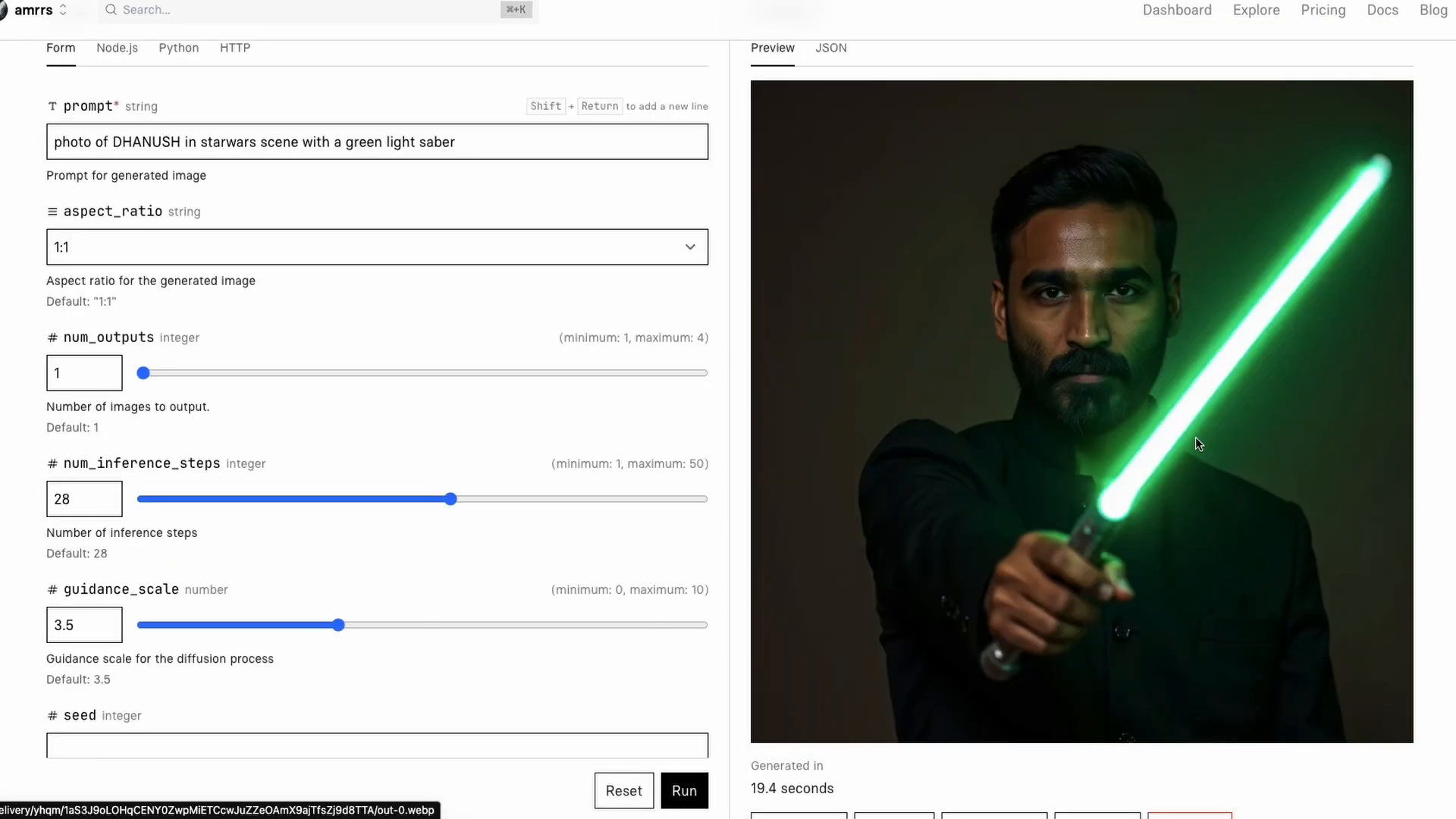
Save the green lightsaber image of Dhanush to the Downloads folder
right_click(1196, 444)
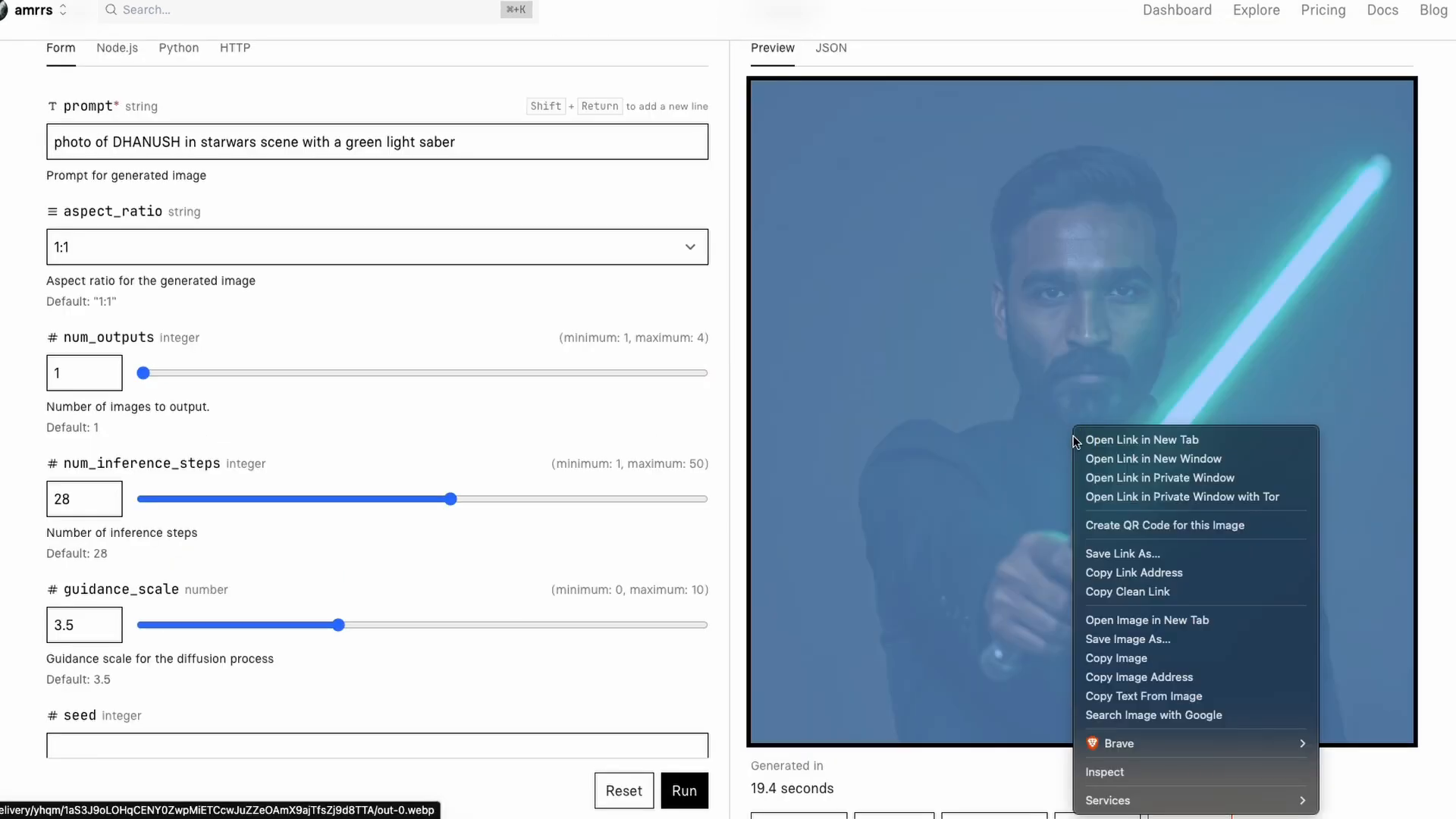
left_click(928, 576)
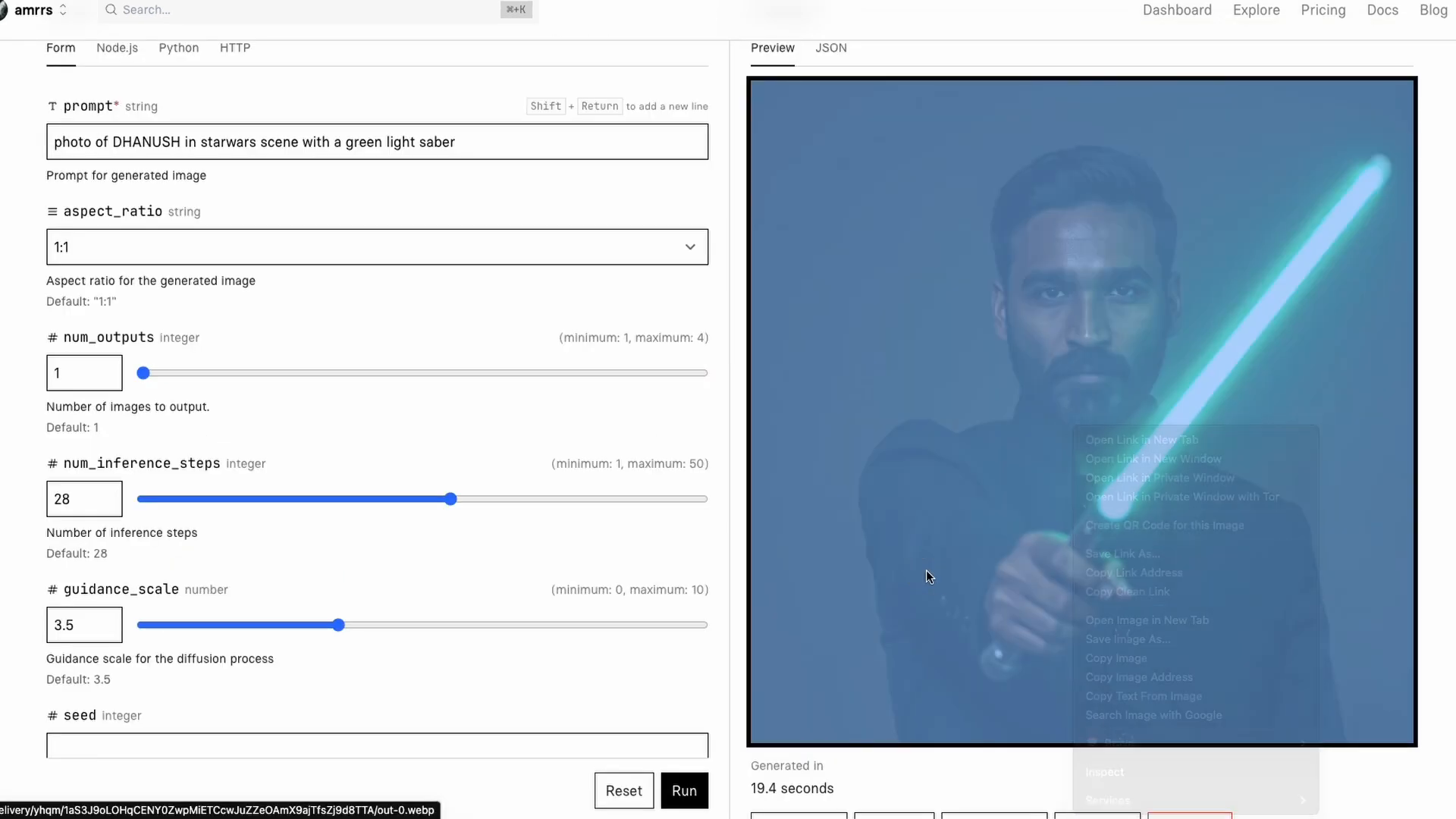
left_click(1127, 639)
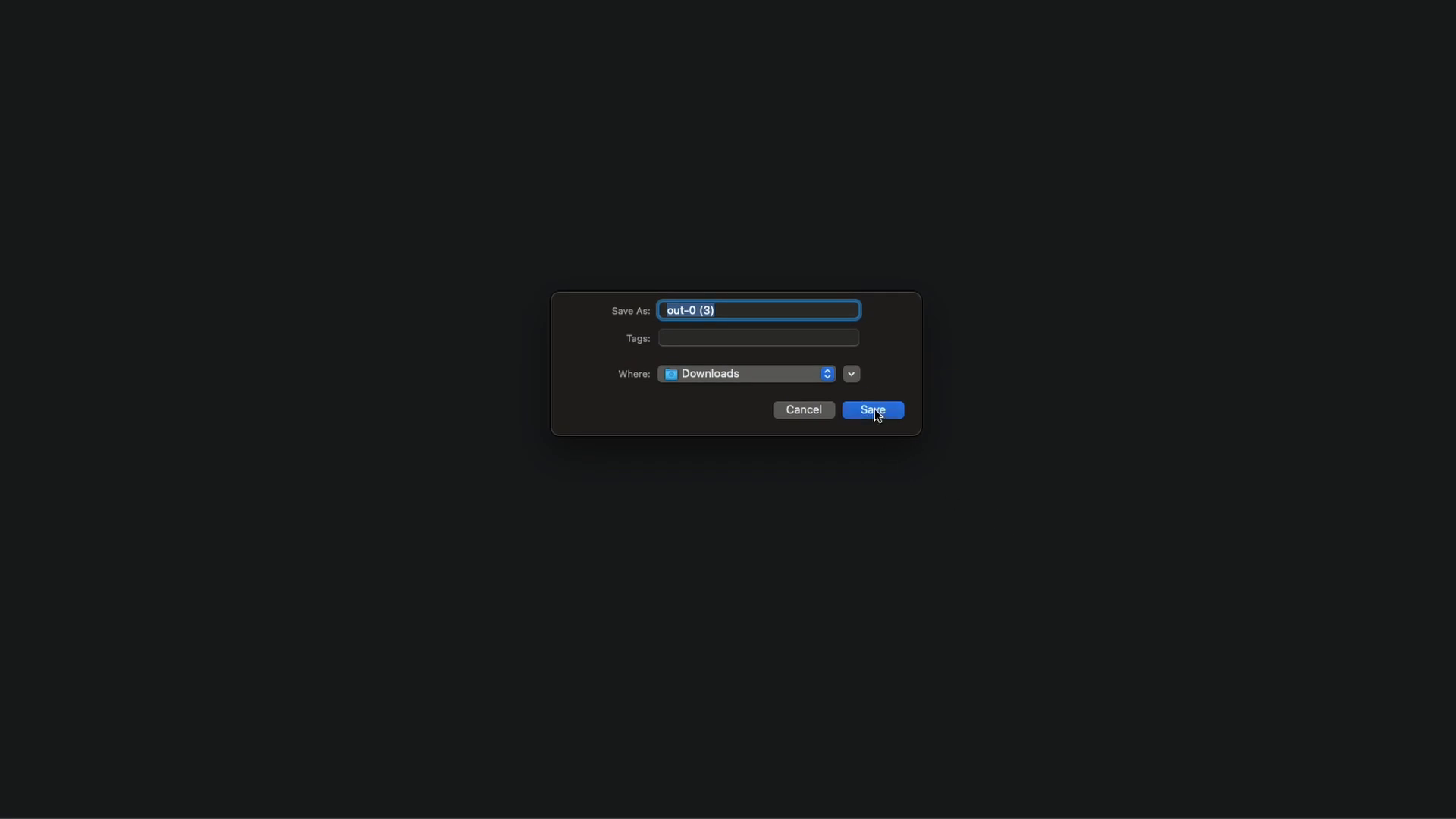
left_click(871, 410)
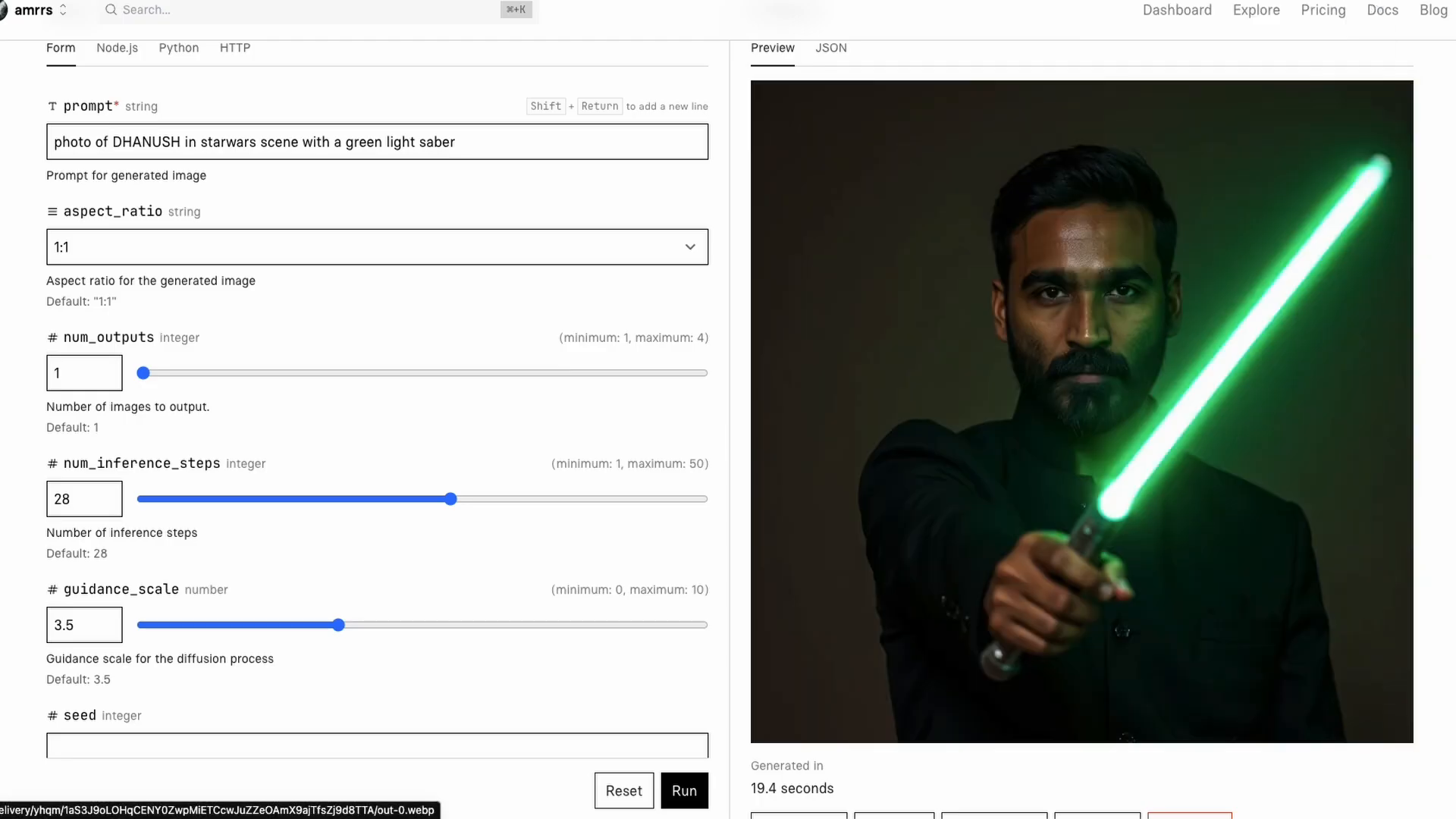
Go to the Replicate account settings page
scroll("up", 3)
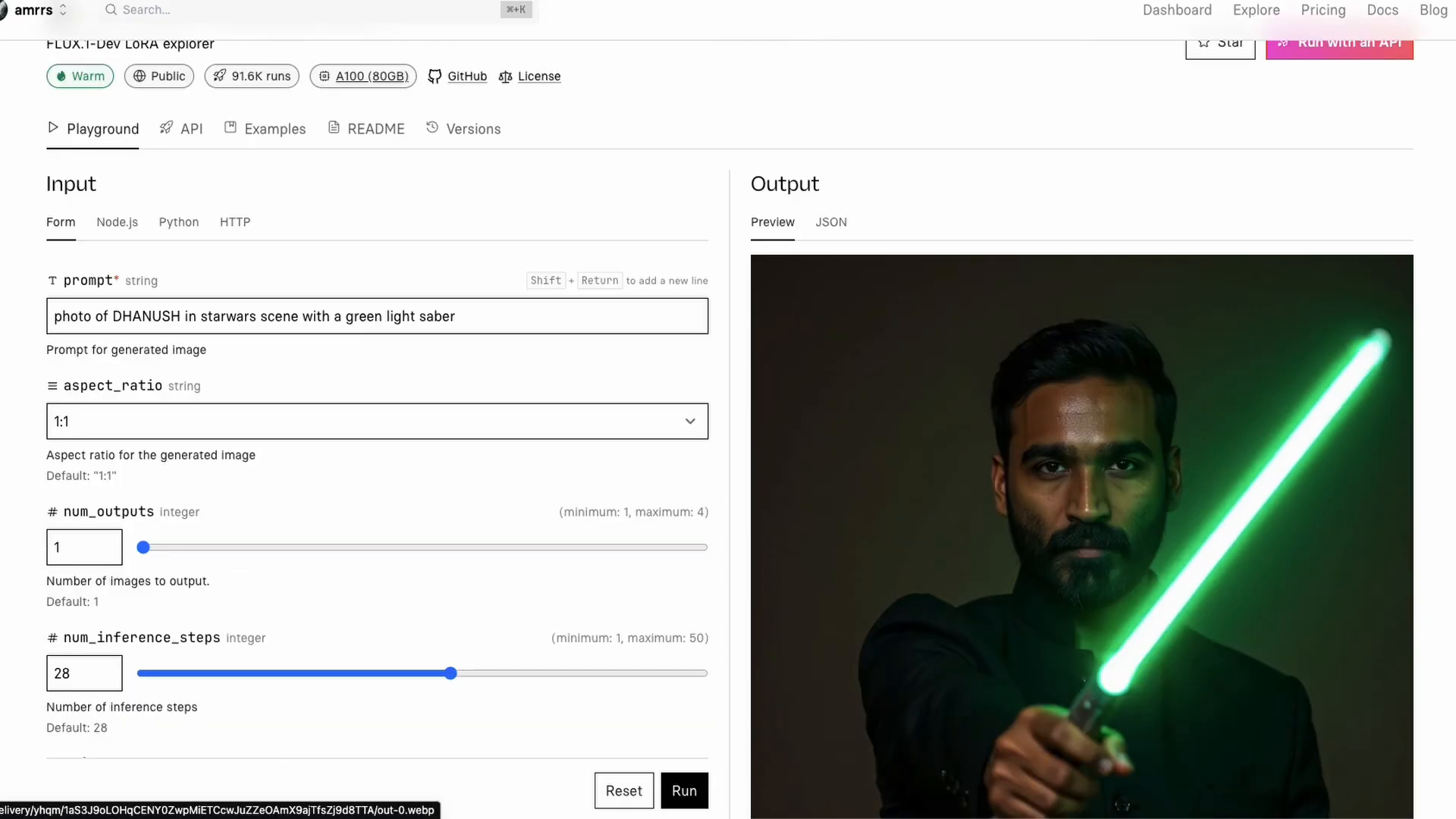
scroll("up", 3)
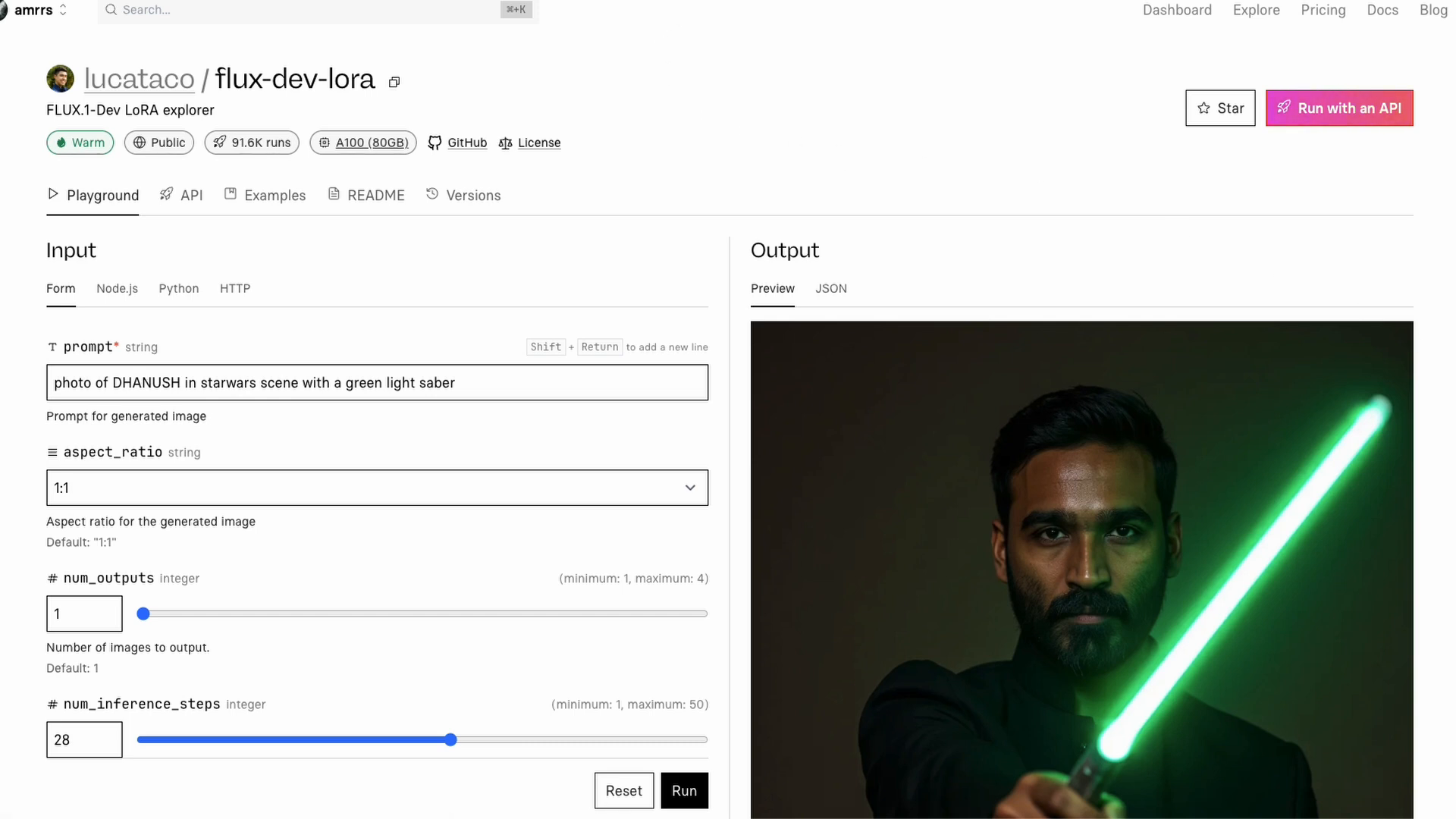
left_click(1434, 10)
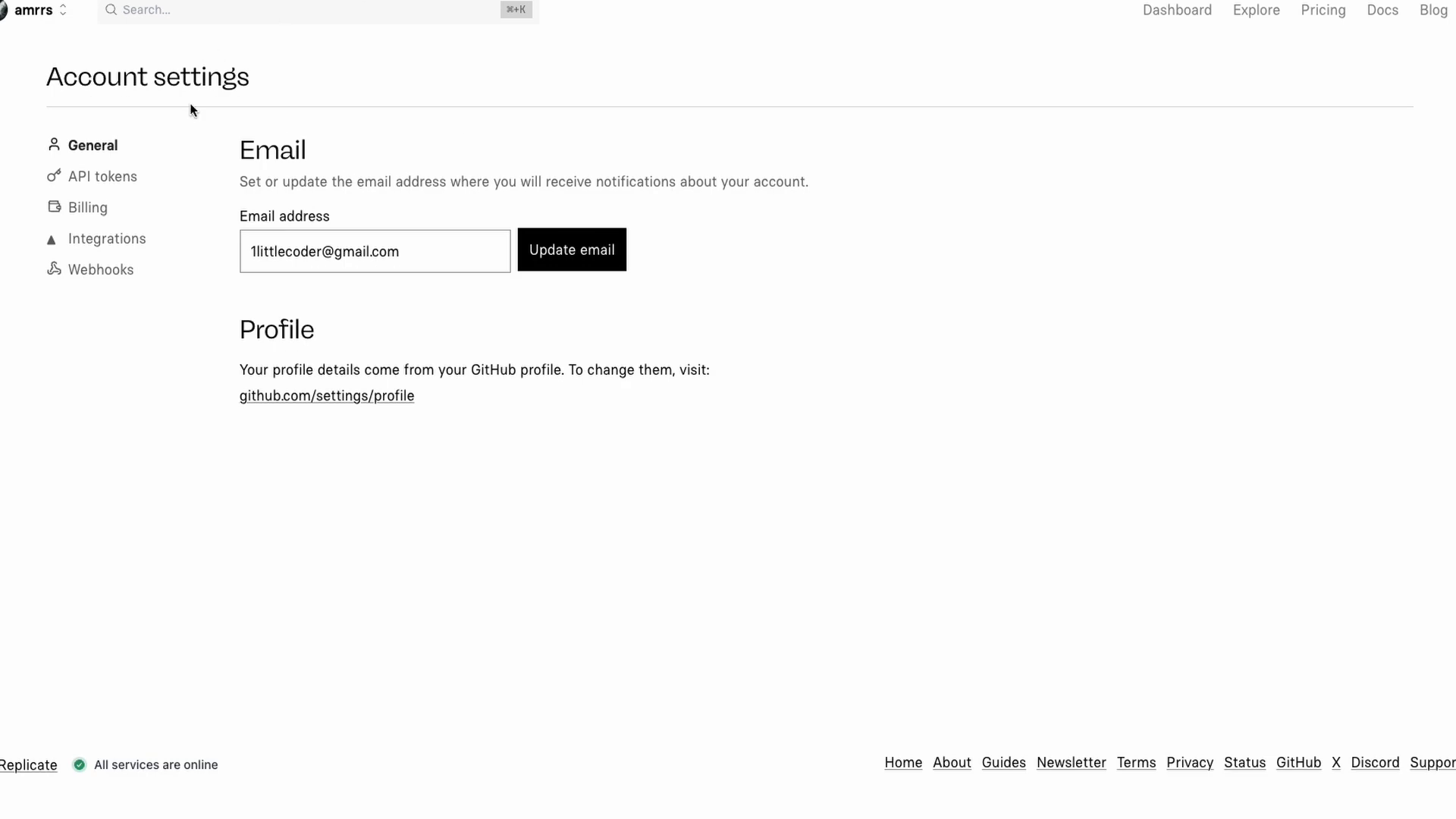
Show the Billing page and highlight the $92.07 credit remaining
left_click(86, 208)
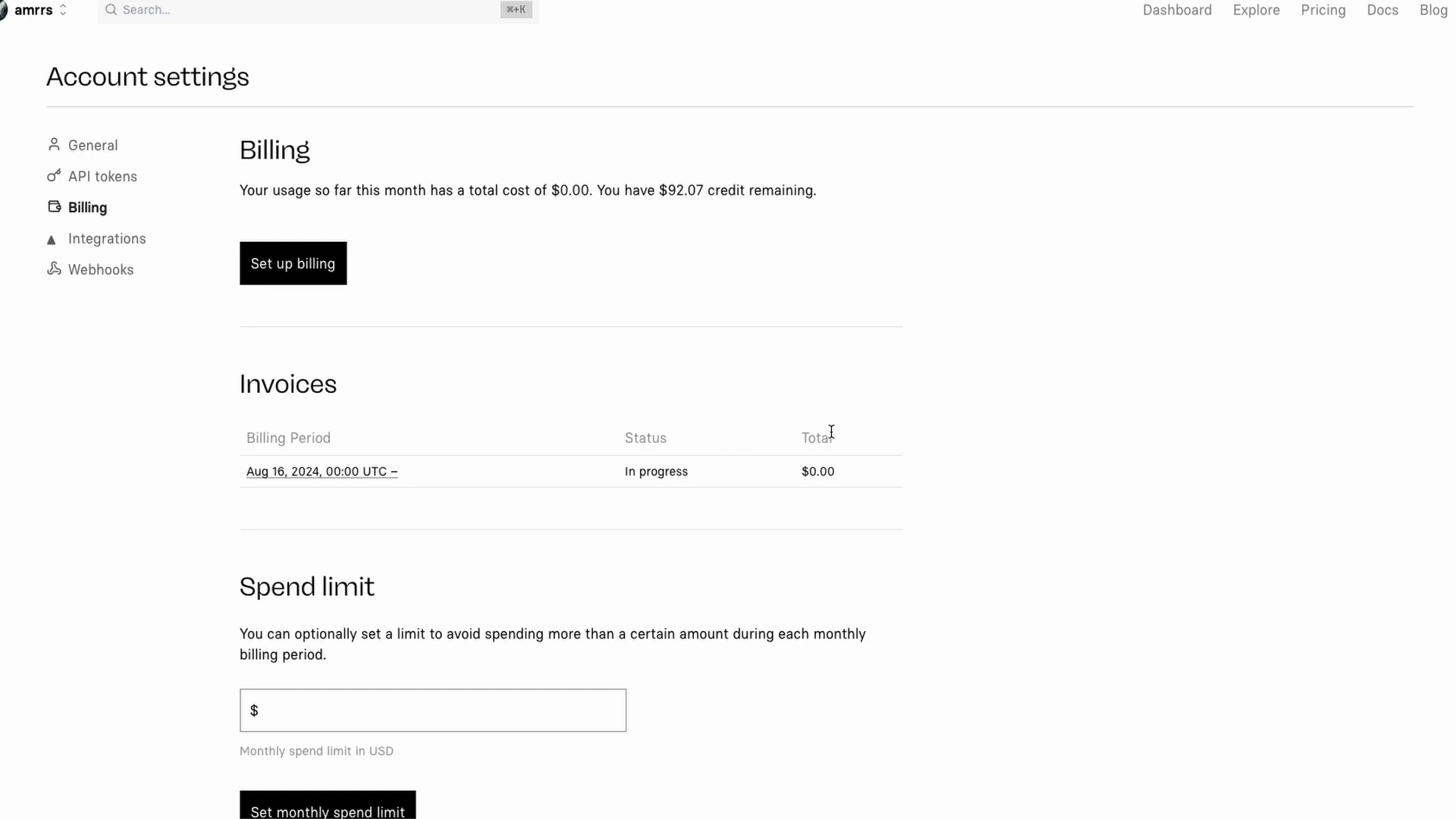
double_click(701, 191)
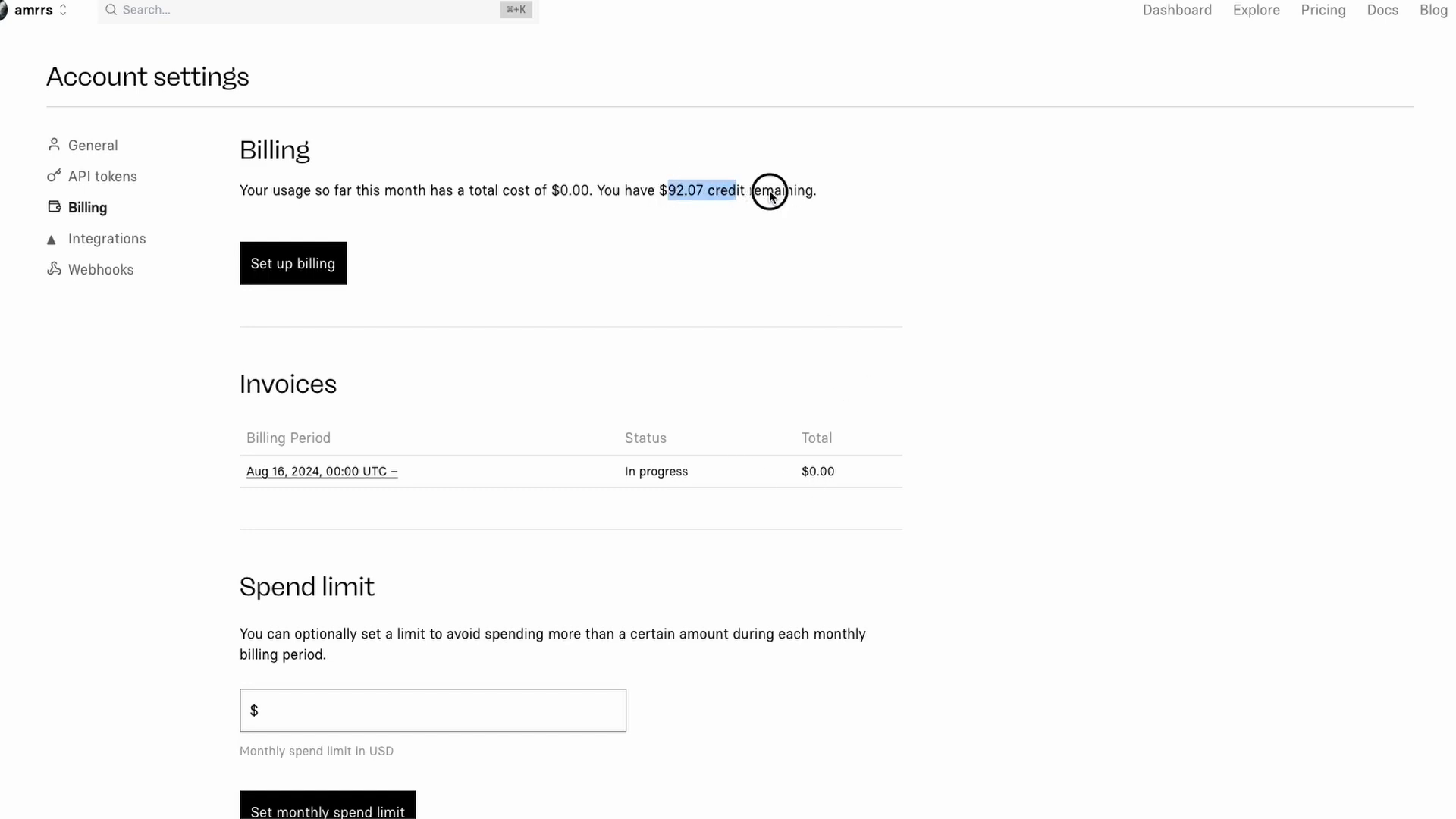
mouse_move(1128, 299)
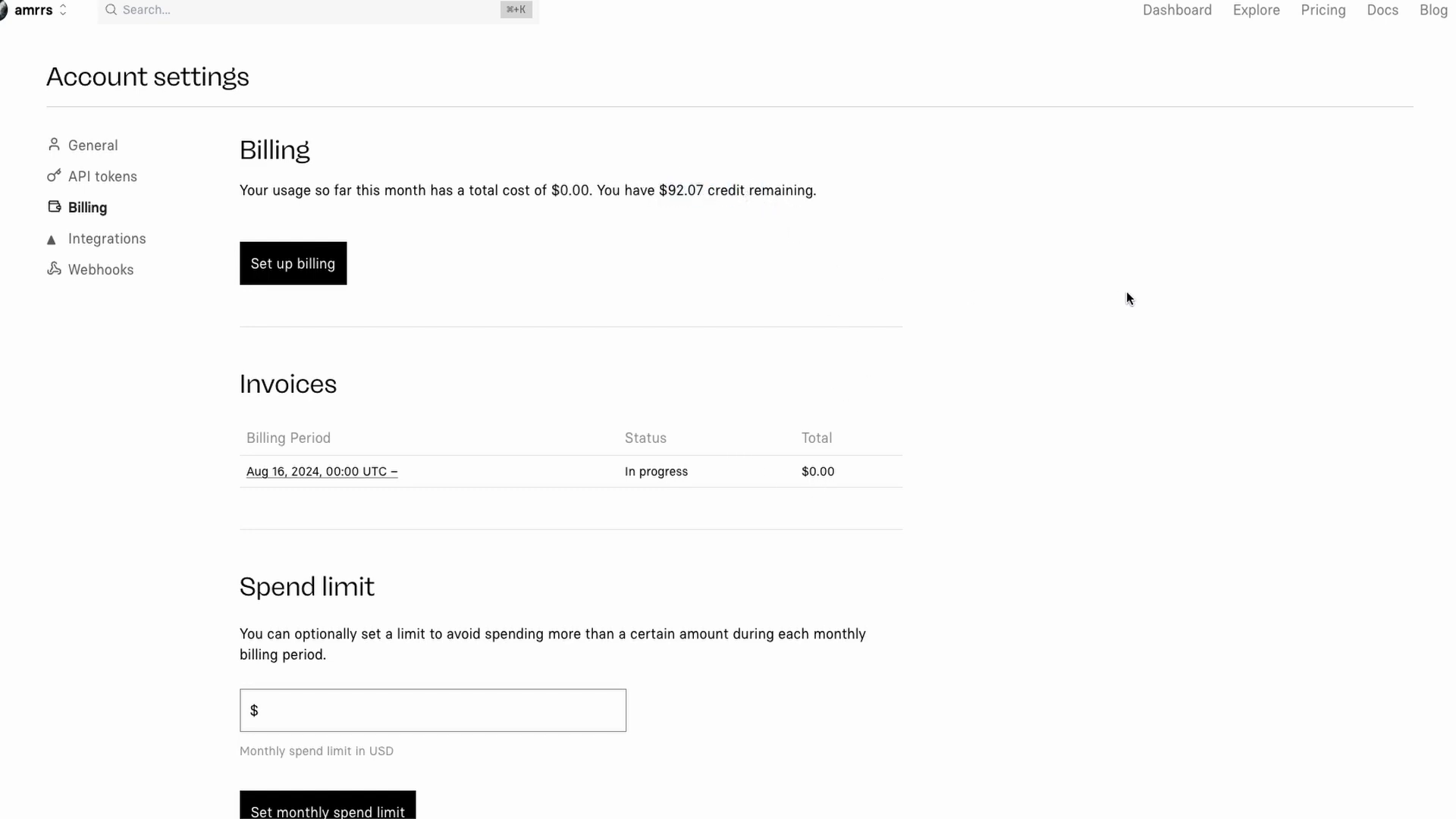